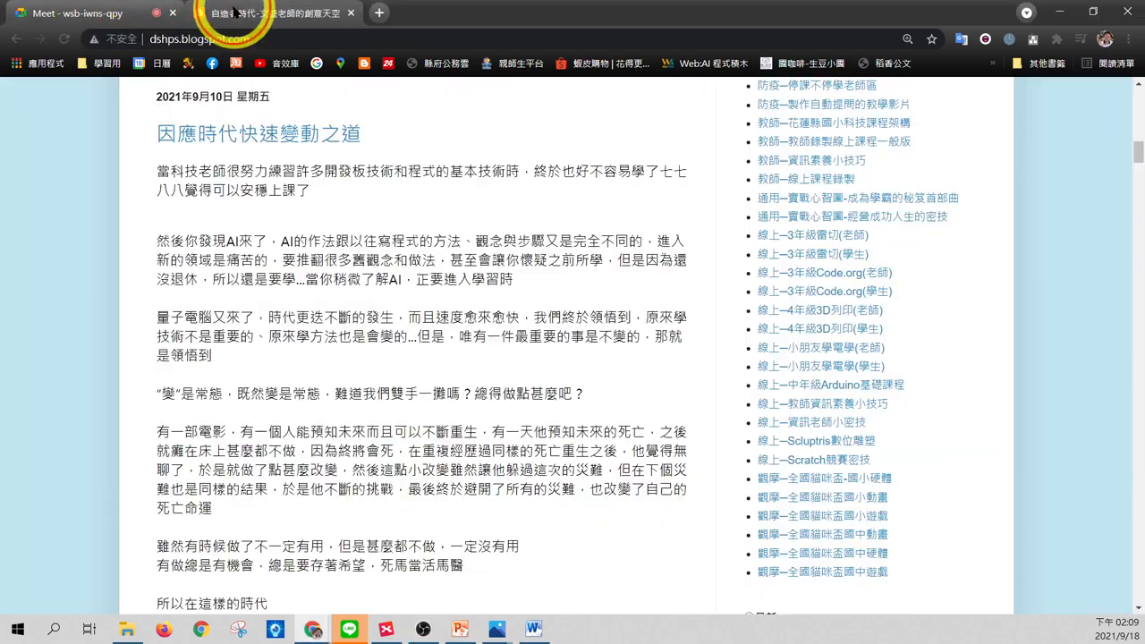
Present the entire second screen, showing the competition mind map, to everyone in Google Meet.
left_click(75, 12)
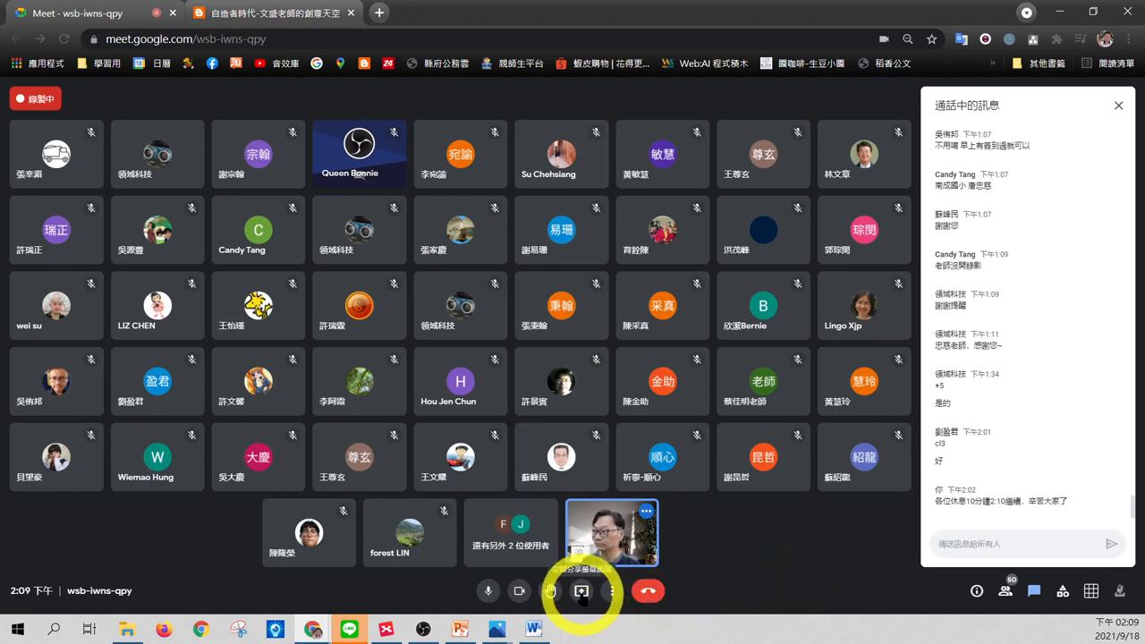
left_click(581, 590)
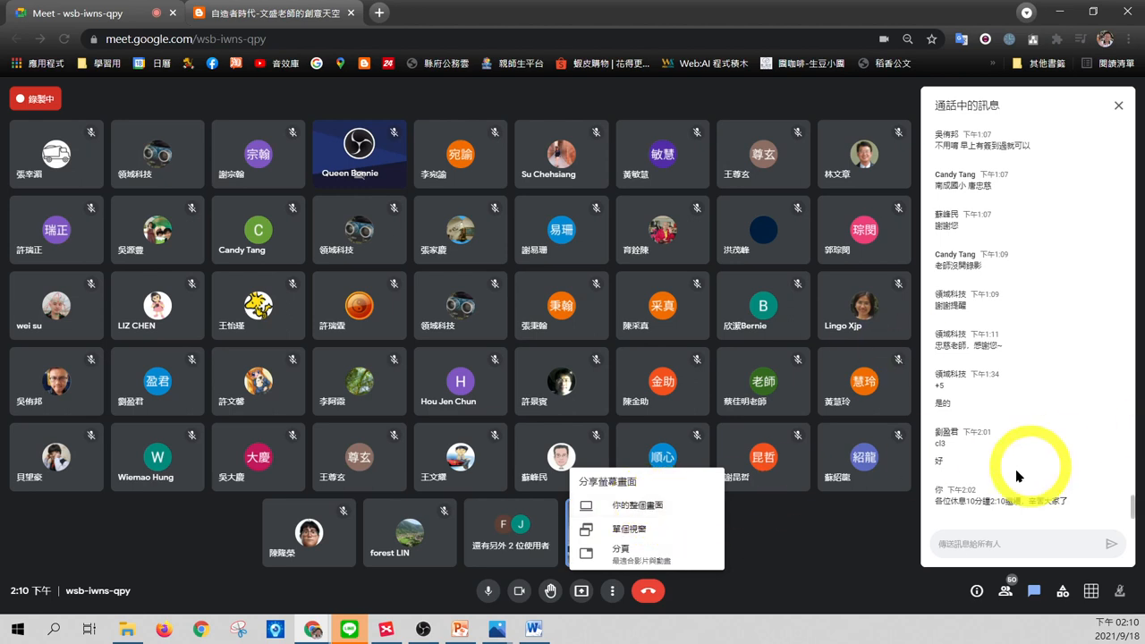
left_click(637, 504)
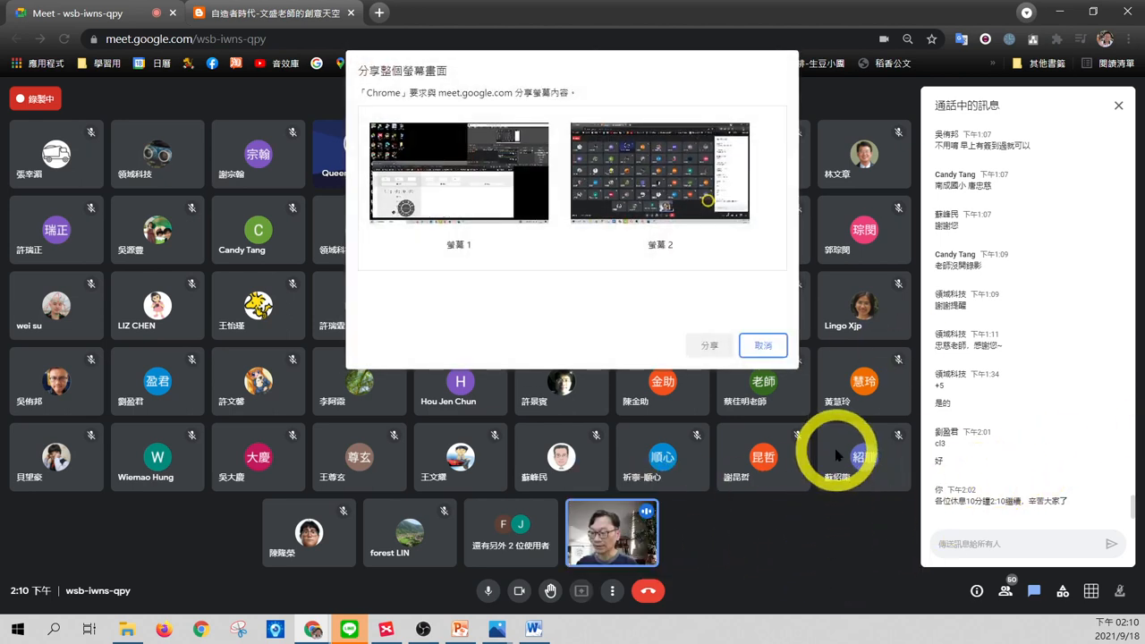
left_click(658, 171)
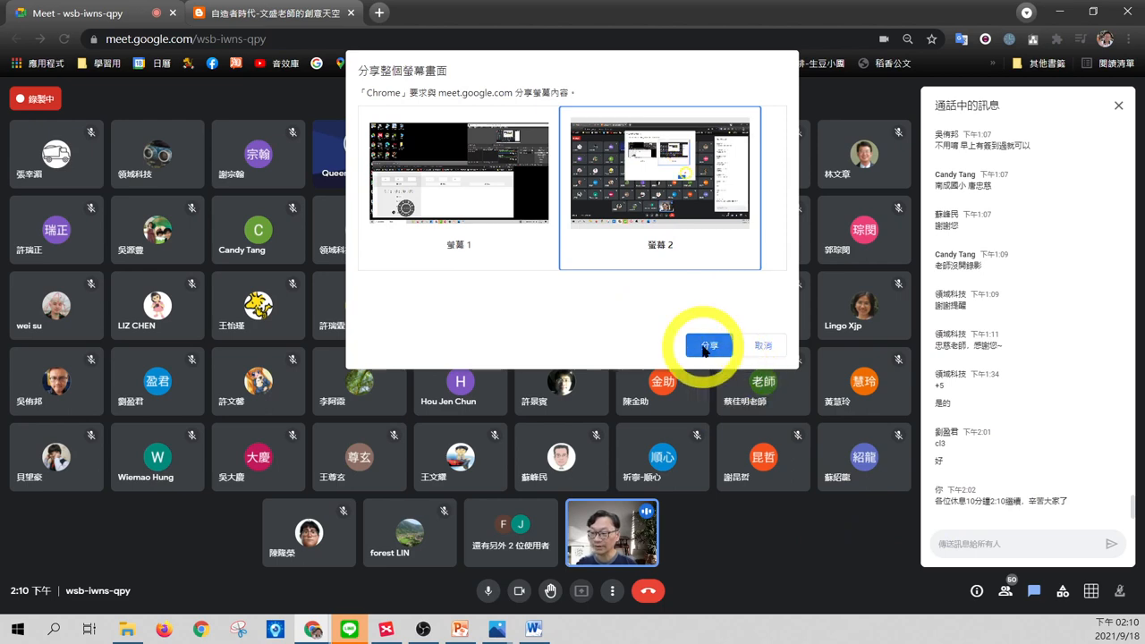
left_click(708, 345)
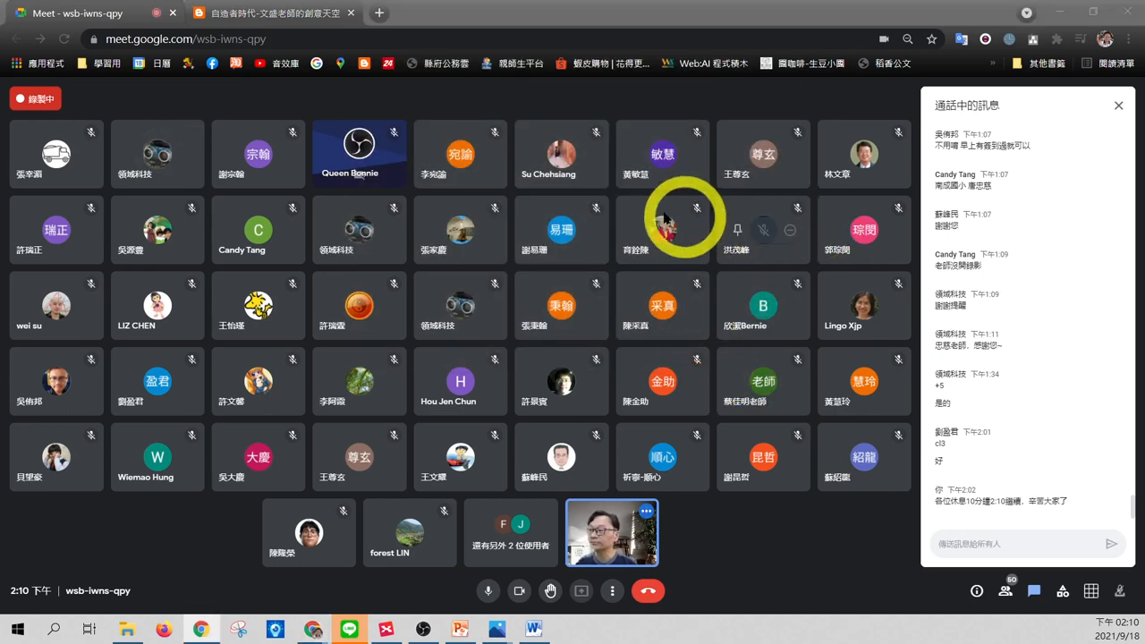
left_click(579, 590)
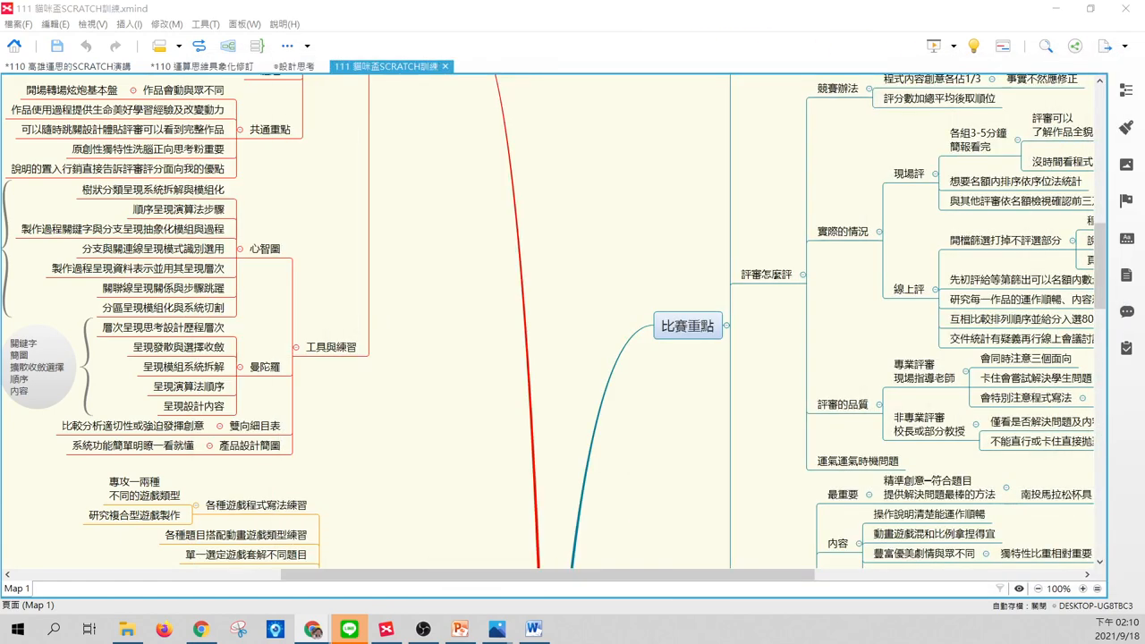
Switch to the 110 Scratch workshop mind map with the 萬用競賽必勝心法 branch.
left_click(586, 196)
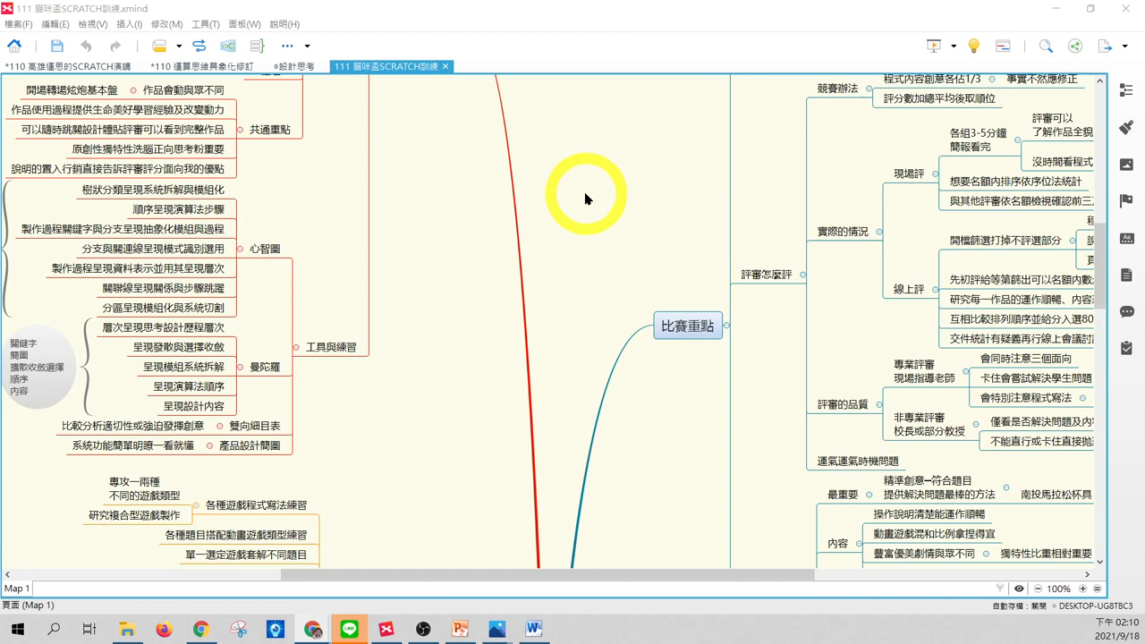
mouse_move(615, 178)
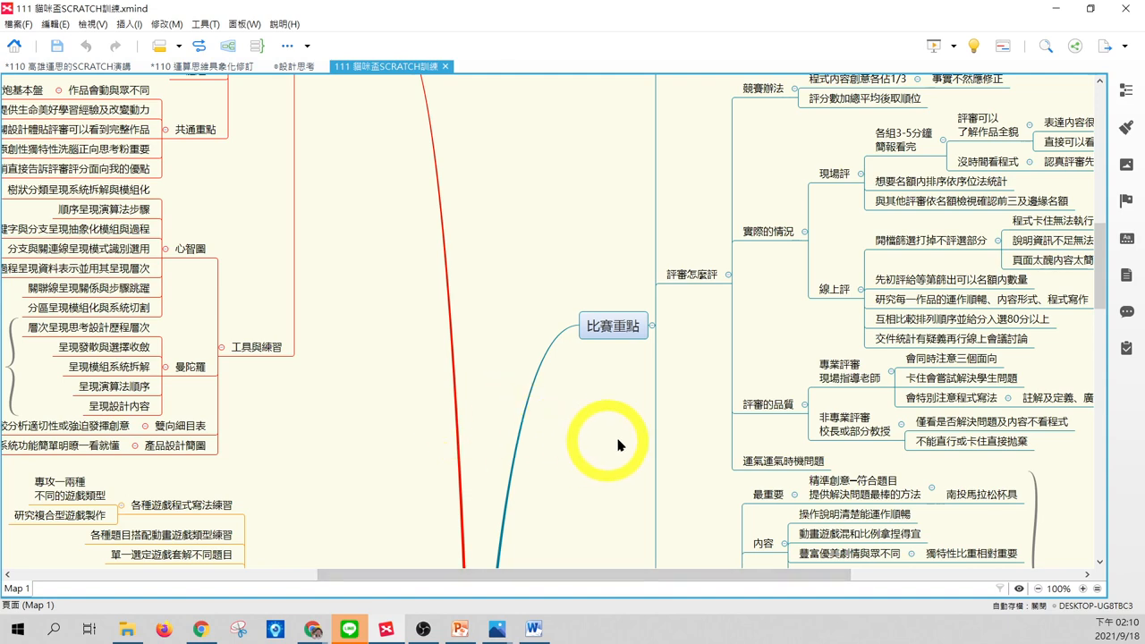
mouse_move(172, 93)
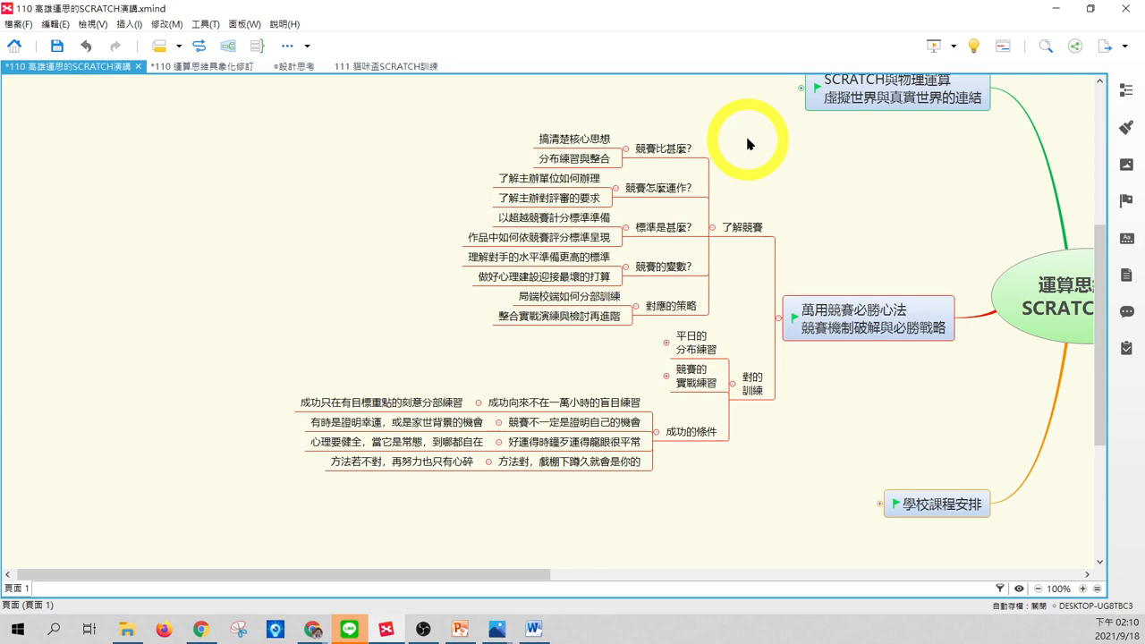
Highlight the 了解競賽 points 競賽比甚麼? and 搞清楚核心思想 for close viewing.
left_click(662, 147)
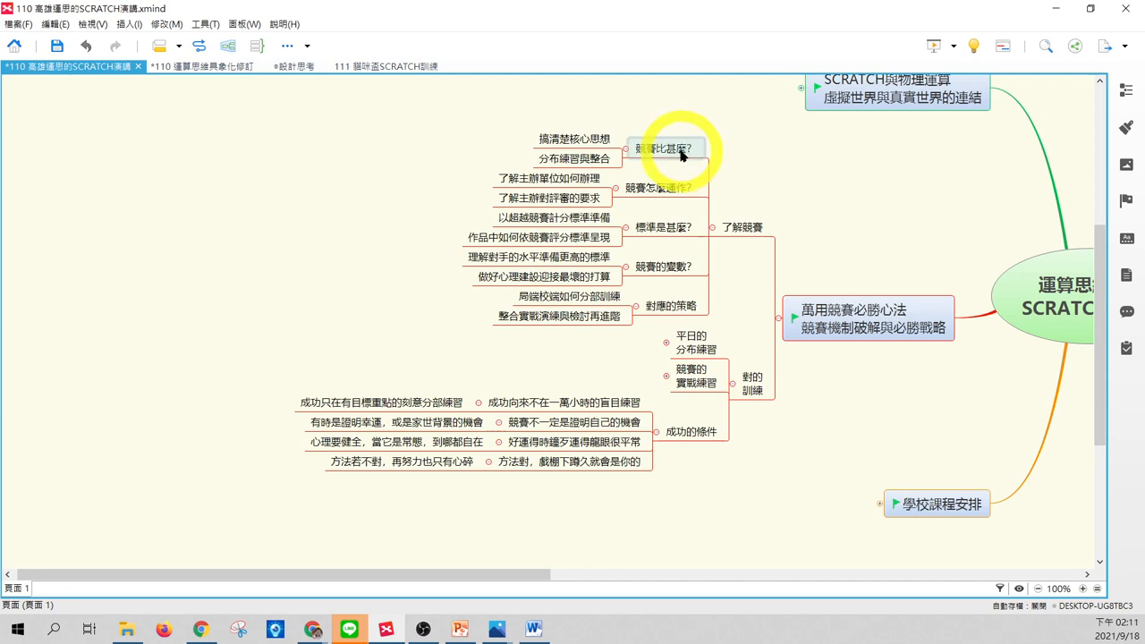
left_click(661, 146)
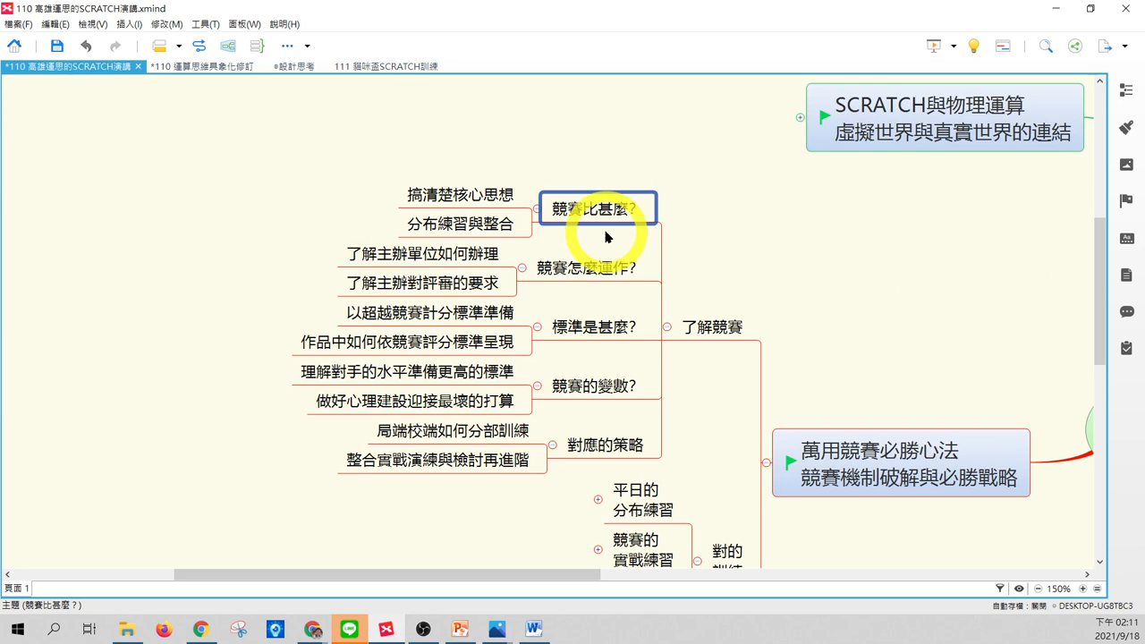
left_click(459, 193)
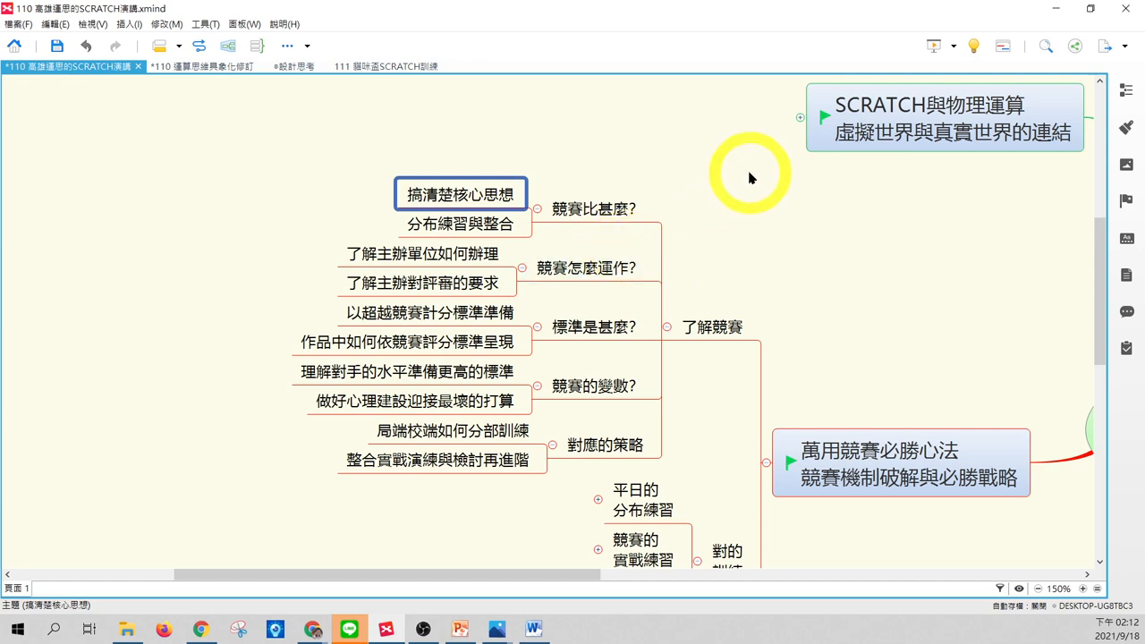
mouse_move(587, 576)
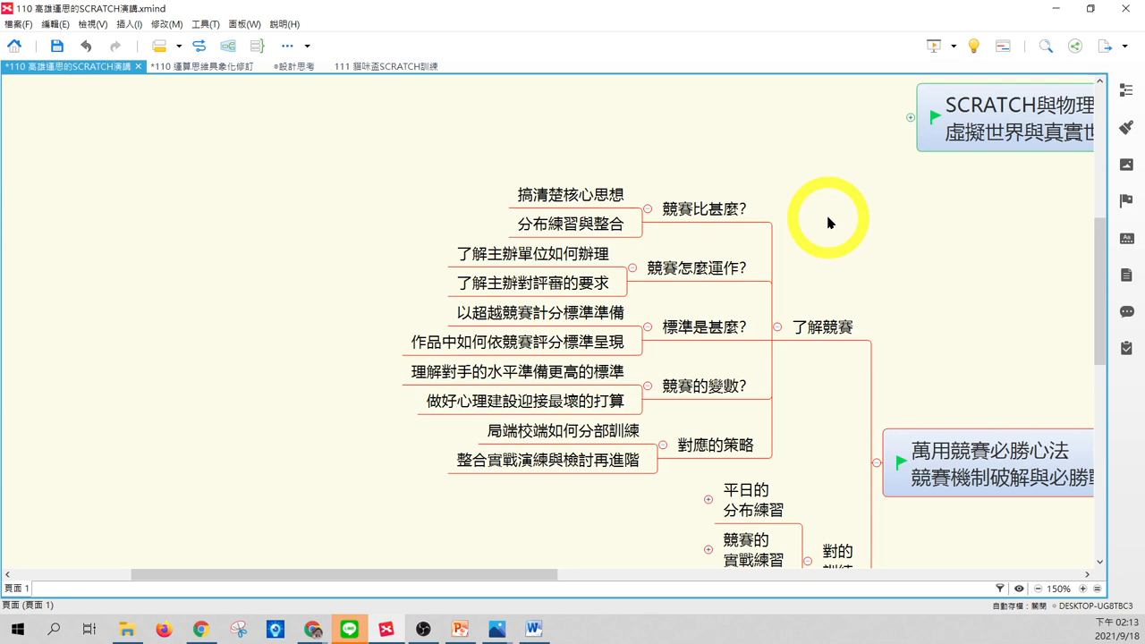
mouse_move(683, 229)
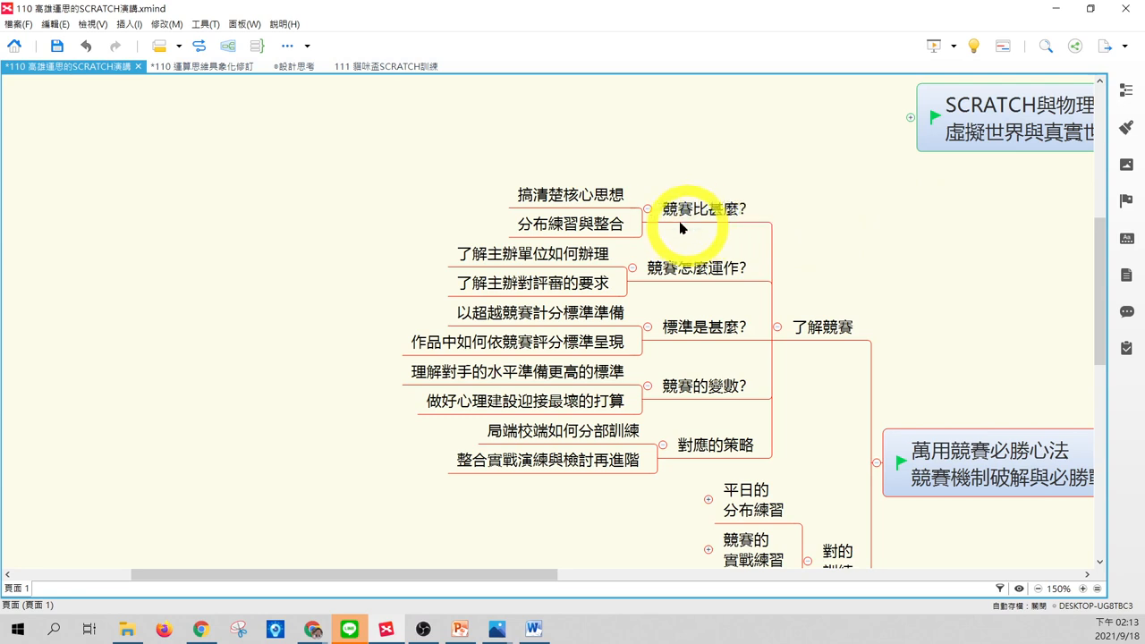
left_click(704, 208)
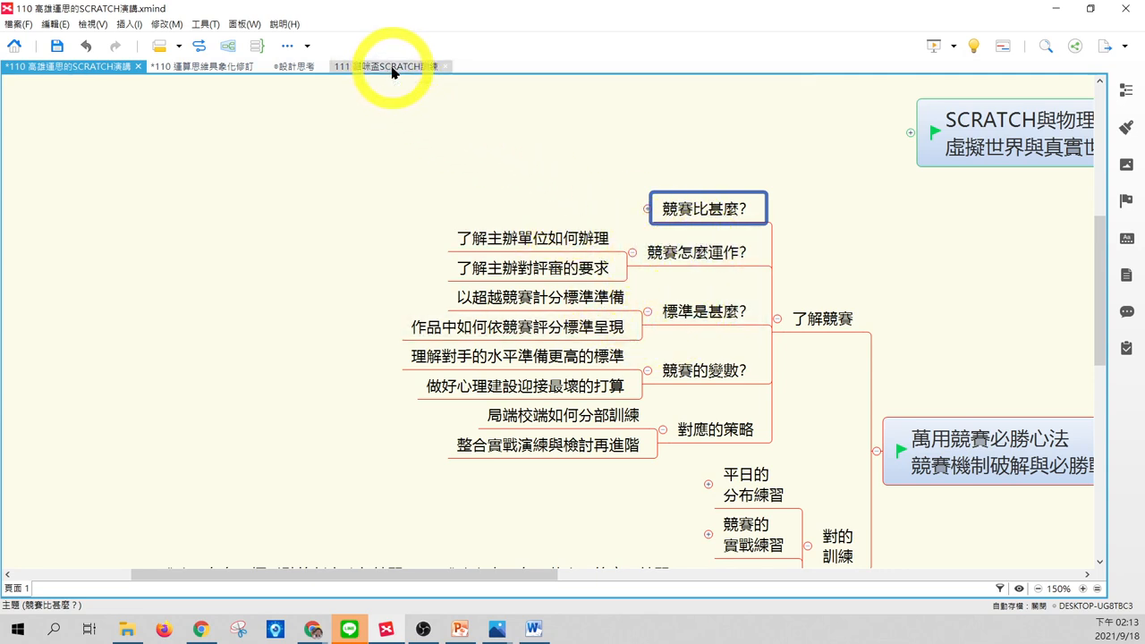
Show the 比賽重點 map's 程式語言的真相 and 工具的使用 topics, then expand 評審怎麼評.
left_click(389, 67)
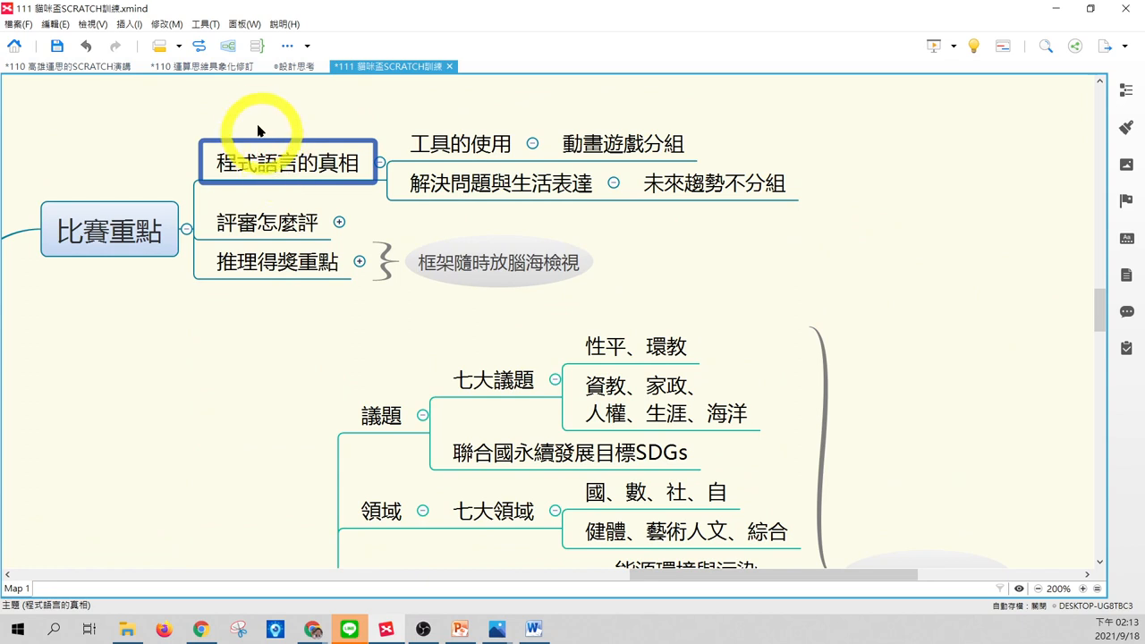
left_click(460, 143)
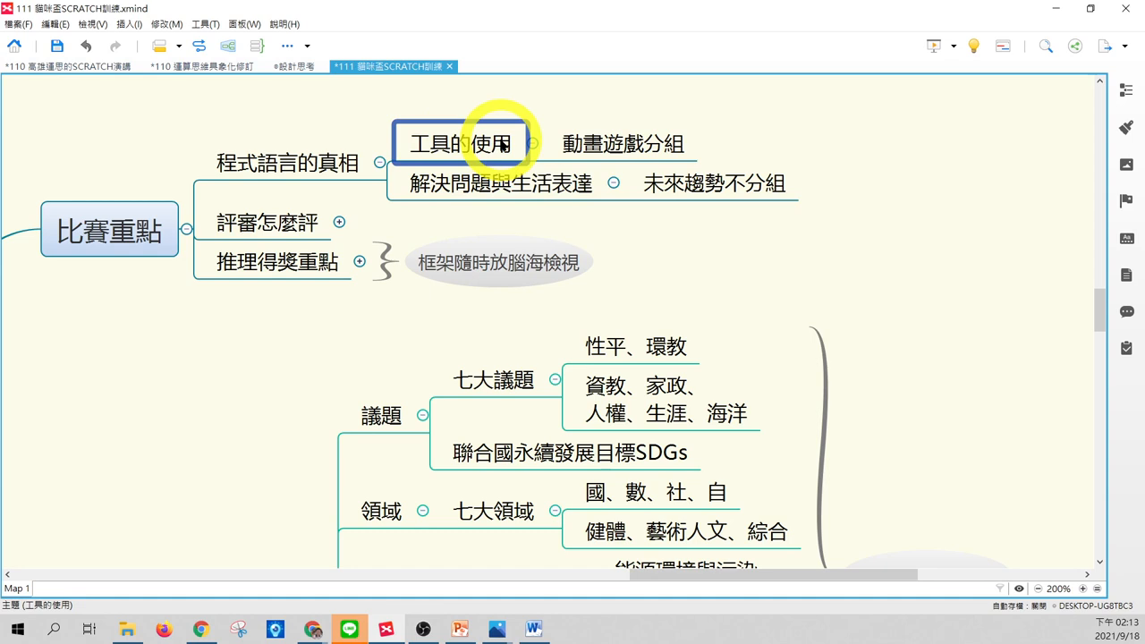
left_click(499, 182)
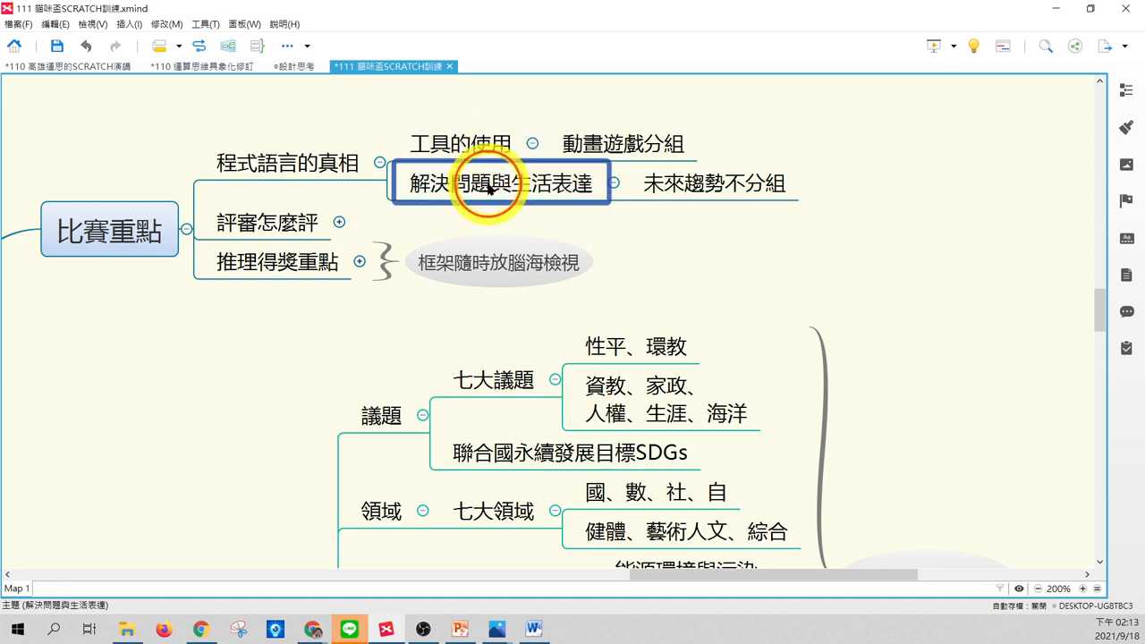
mouse_move(683, 243)
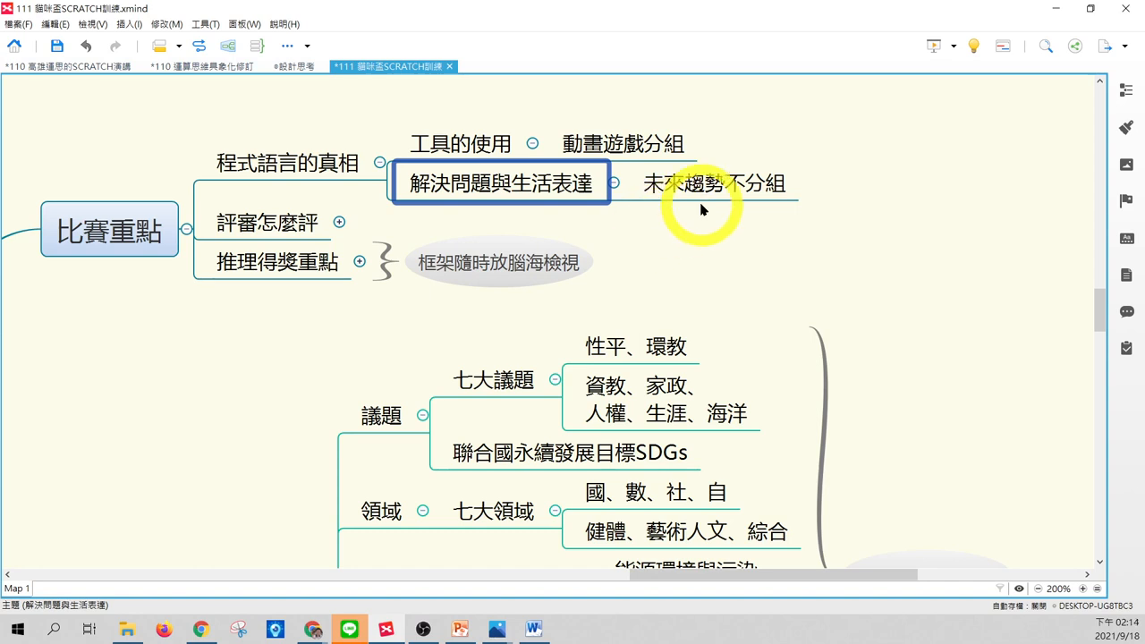
left_click(715, 183)
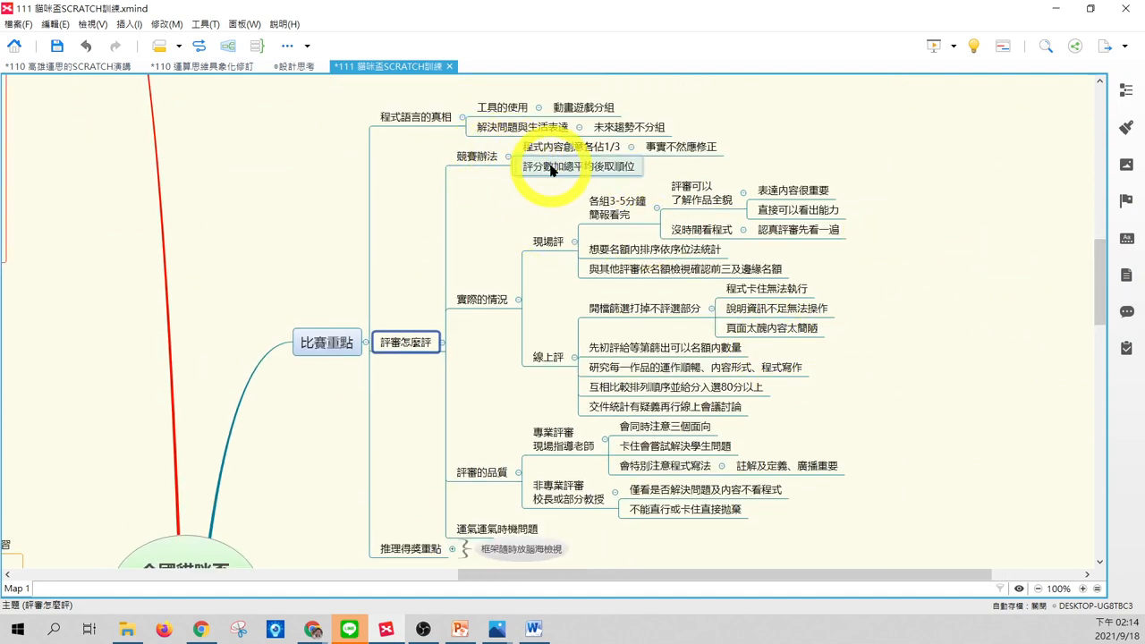
Walk through 競賽辦法 and the 實際的情況 points on presentation time, quota ranking and other judges.
left_click(476, 157)
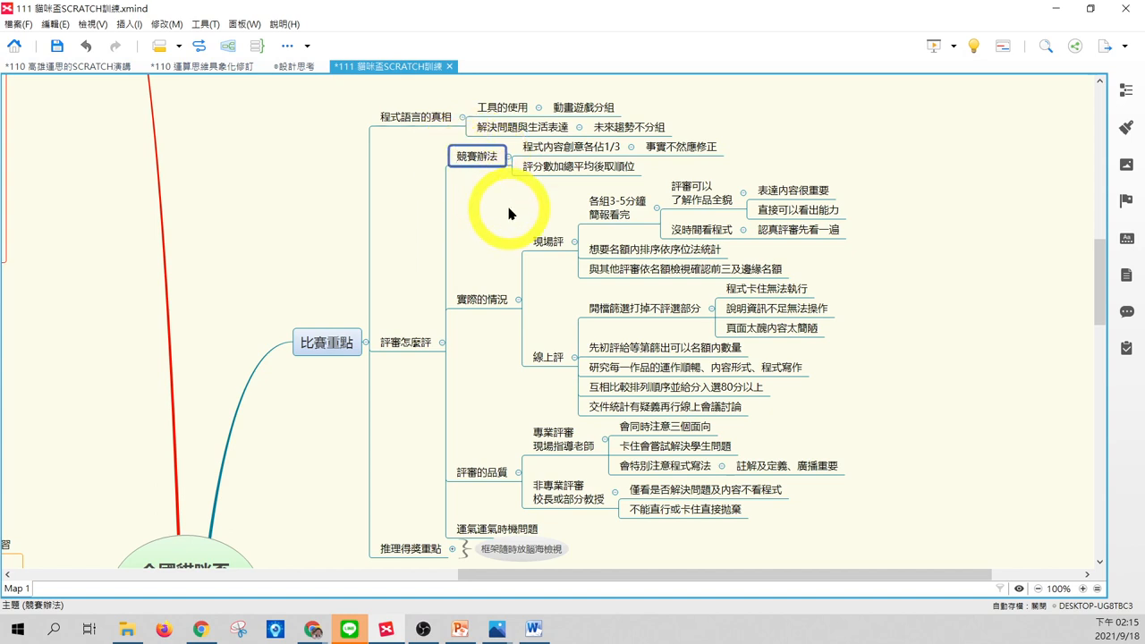
mouse_move(492, 218)
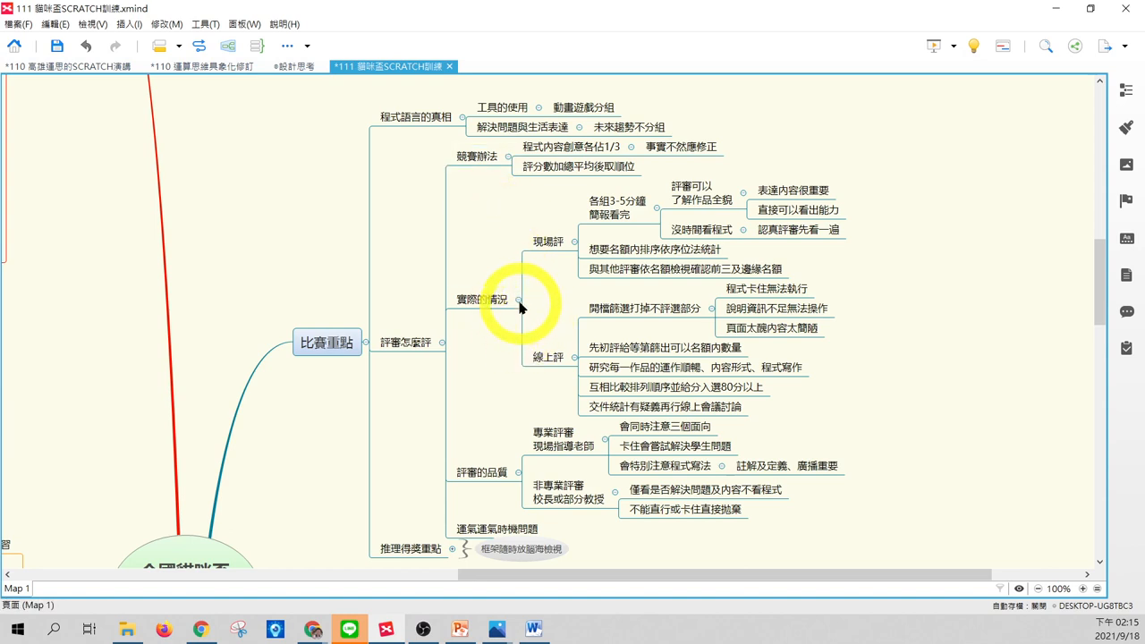
left_click(547, 240)
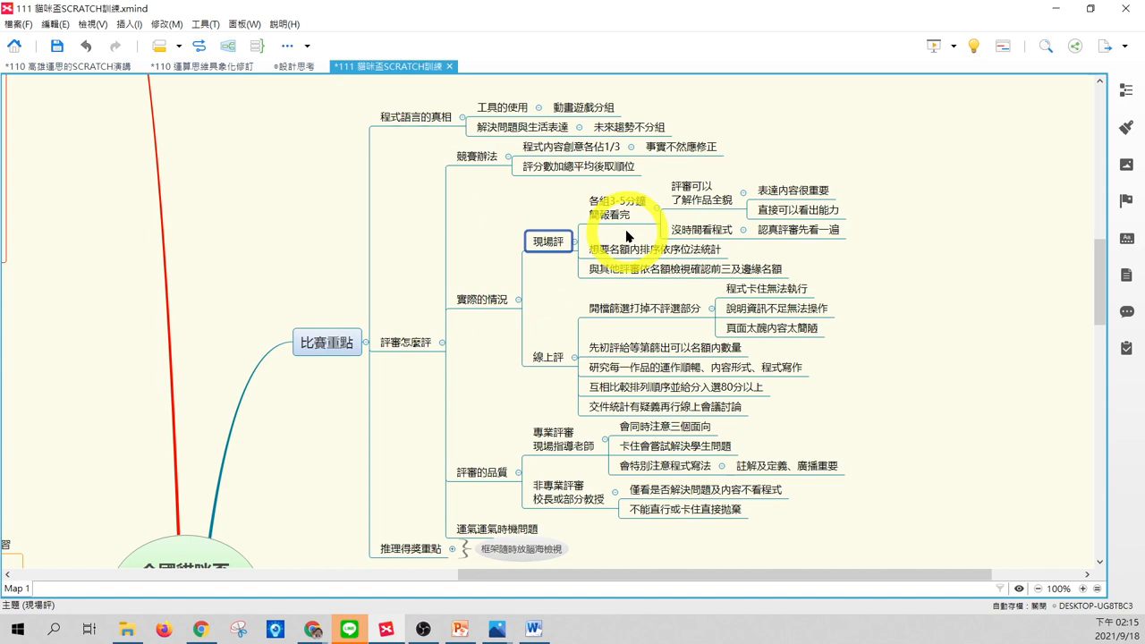
left_click(617, 206)
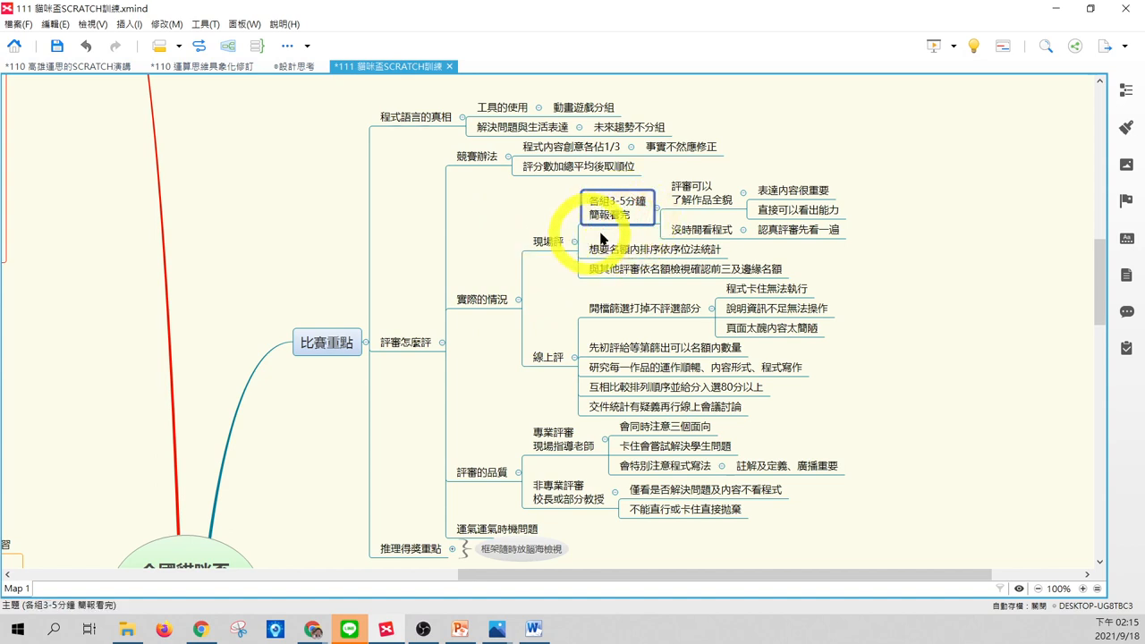
mouse_move(658, 240)
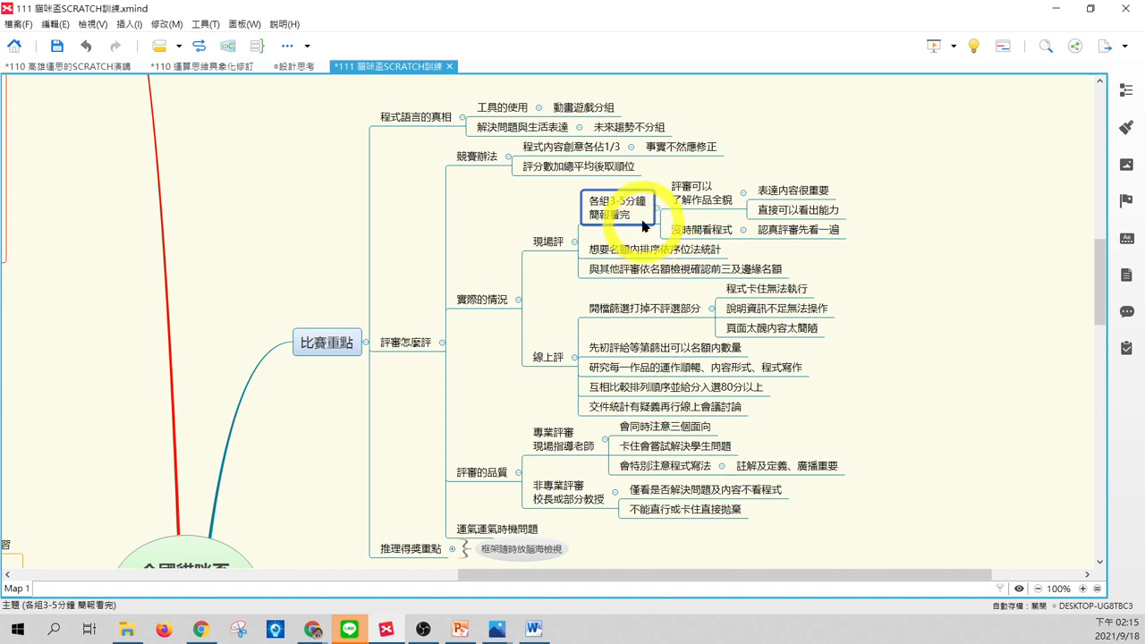
left_click(617, 208)
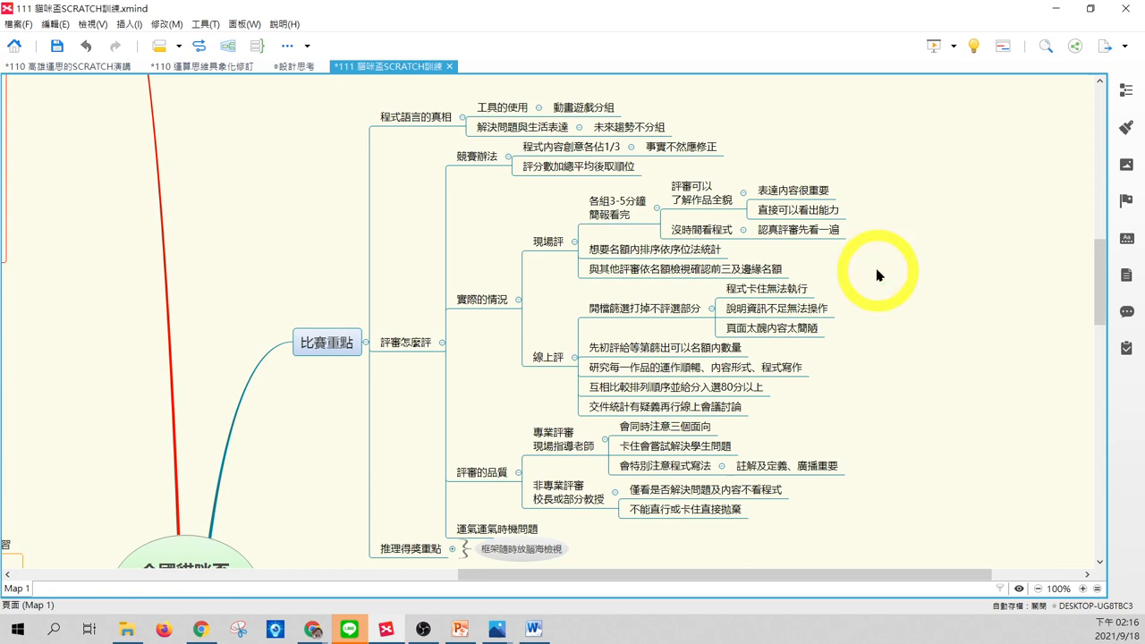
left_click(653, 248)
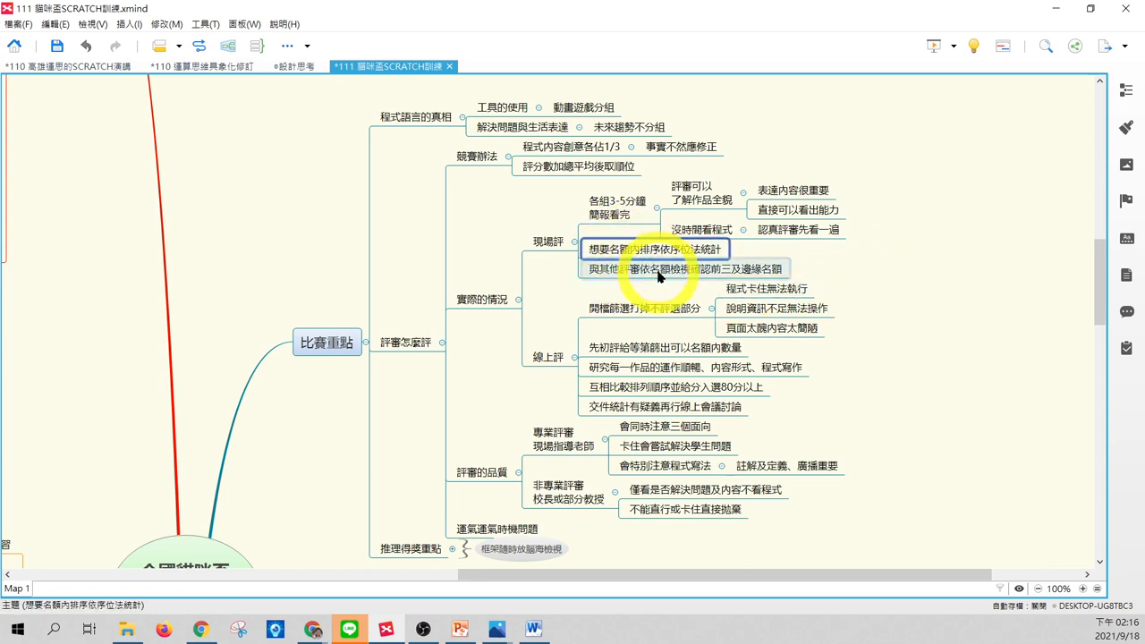
left_click(683, 269)
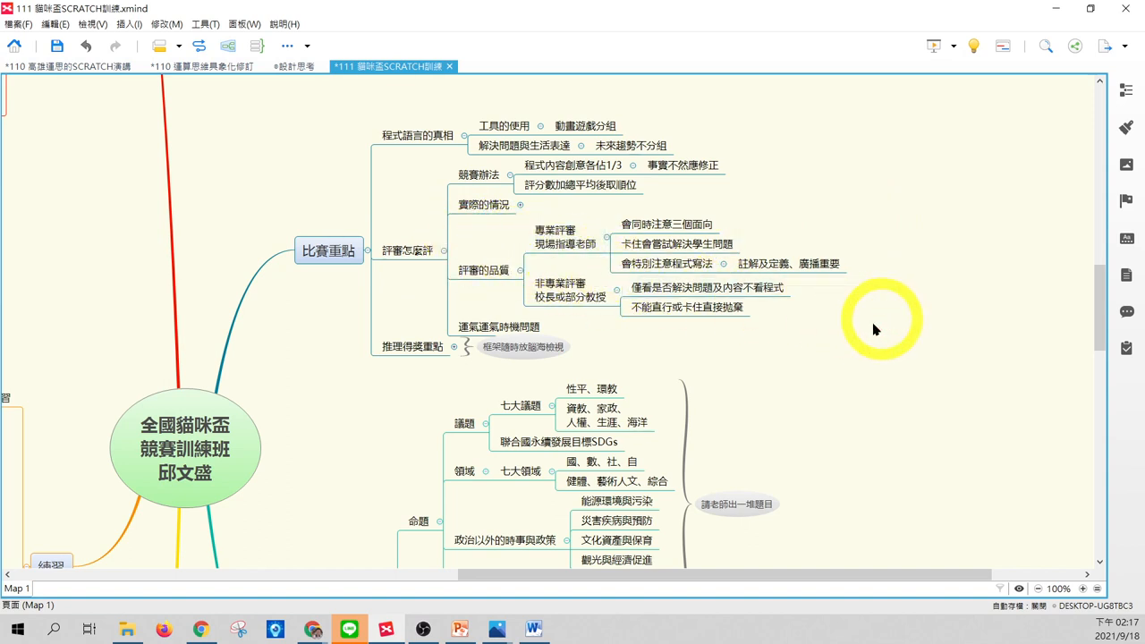
Return to the 110 lecture map's 了解競賽 branch and highlight the preparing-for-the-worst topic.
left_click(483, 270)
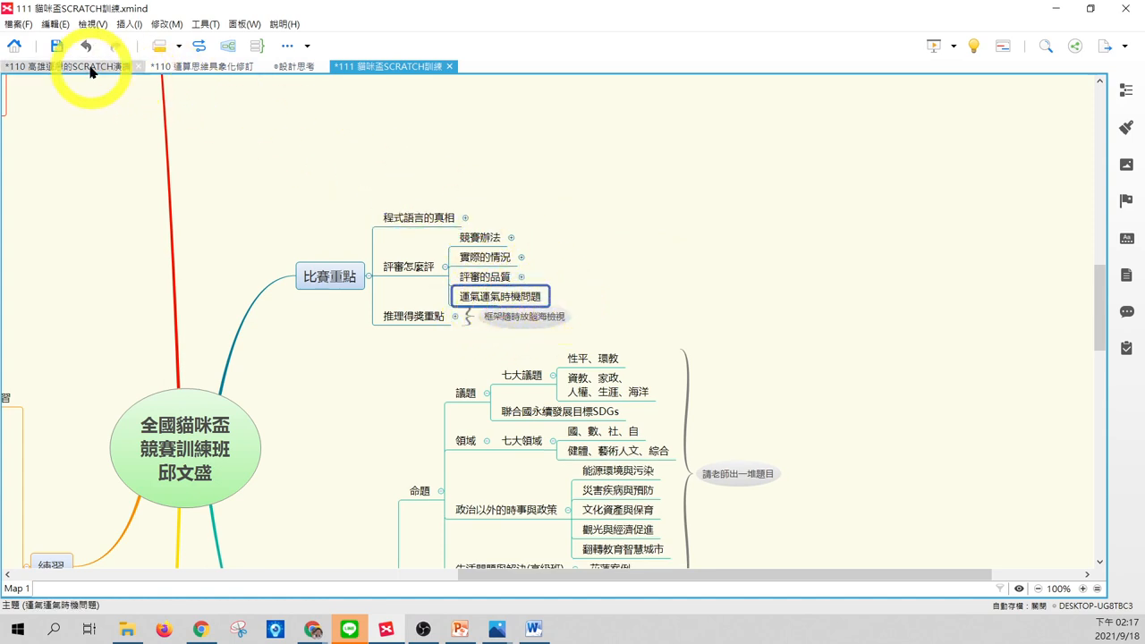
left_click(68, 66)
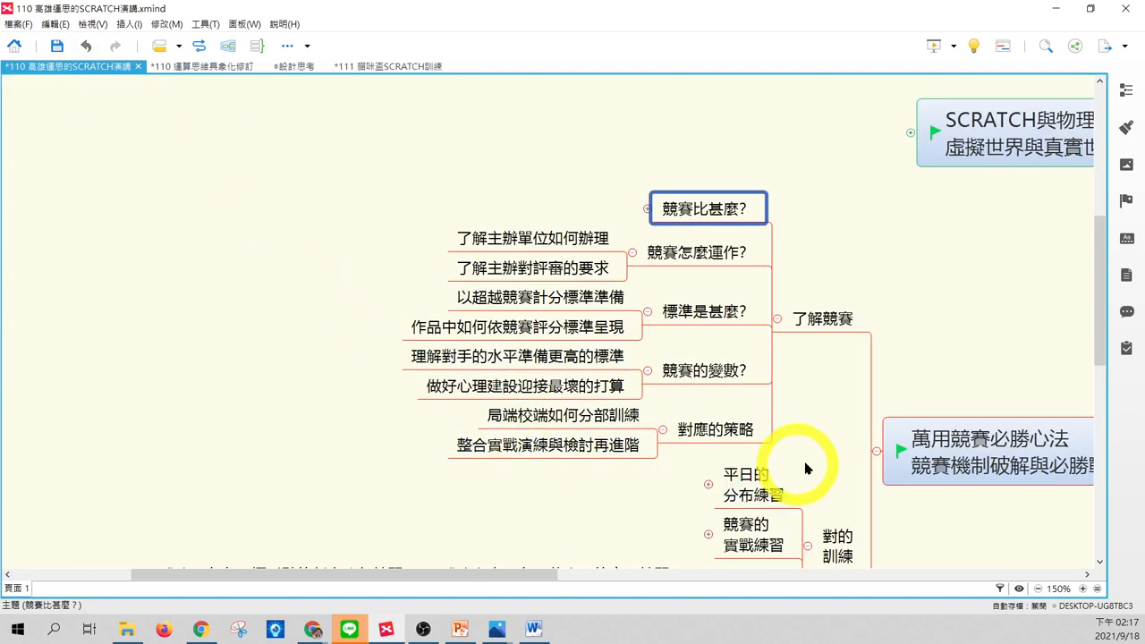
scroll("down", 3)
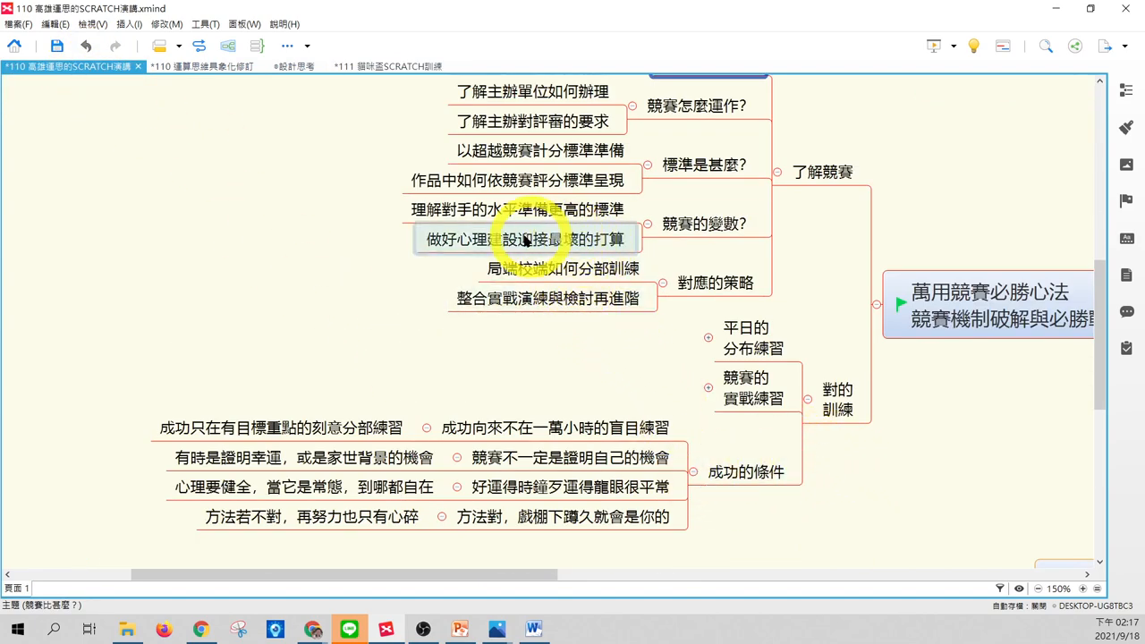
left_click(526, 240)
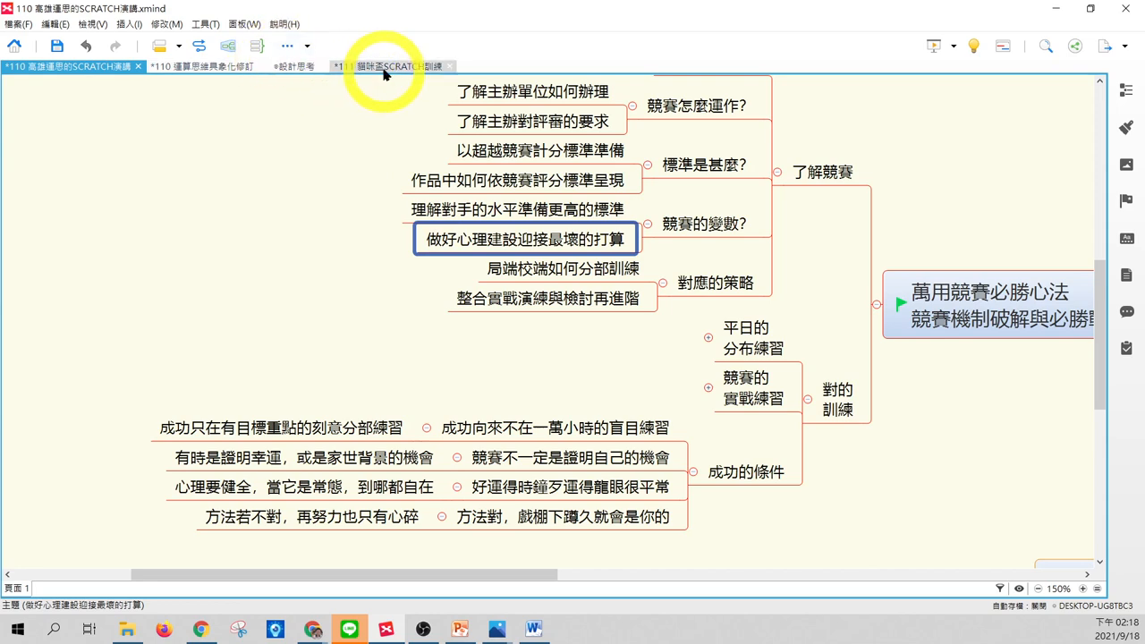
Back on the 111 training map, highlight the luck-and-timing topic and expand 推理得獎重點.
left_click(390, 66)
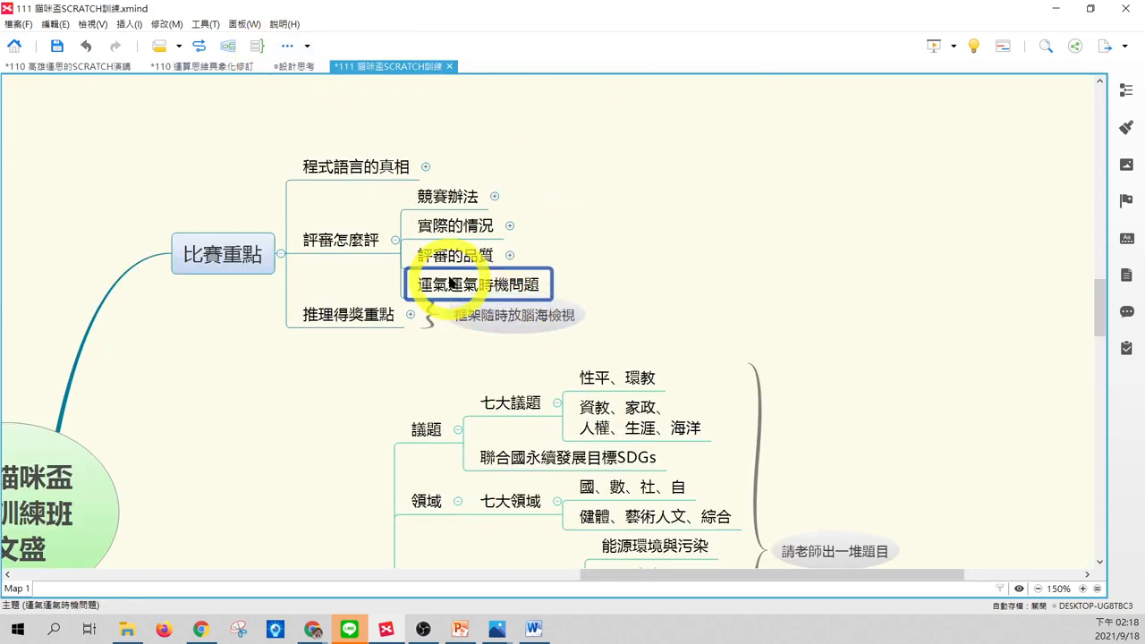
left_click(626, 586)
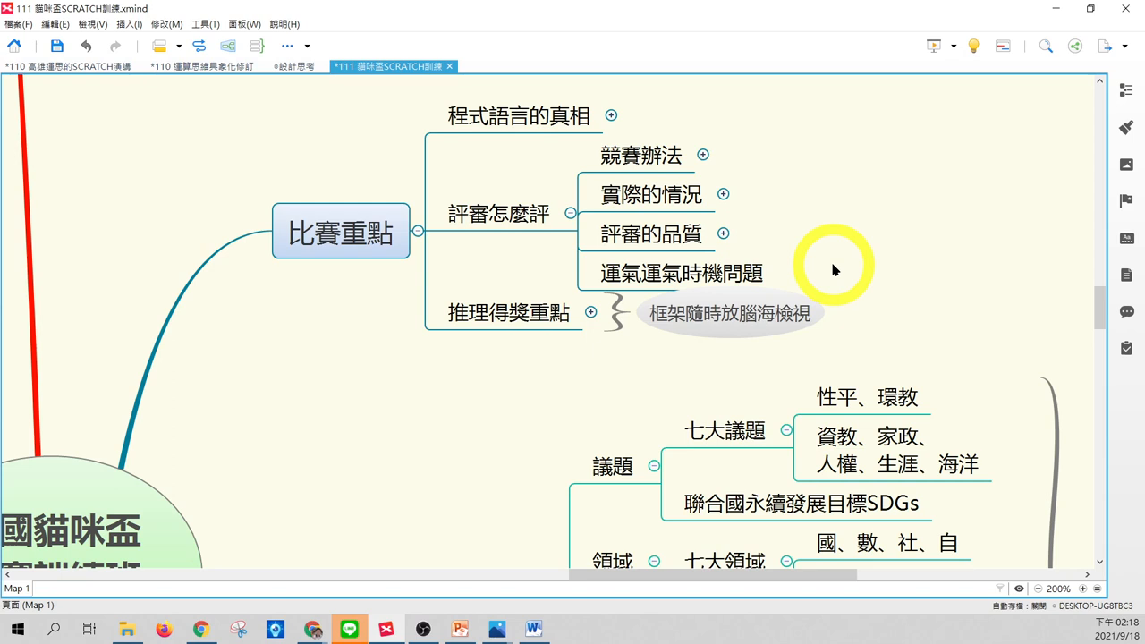
left_click(679, 273)
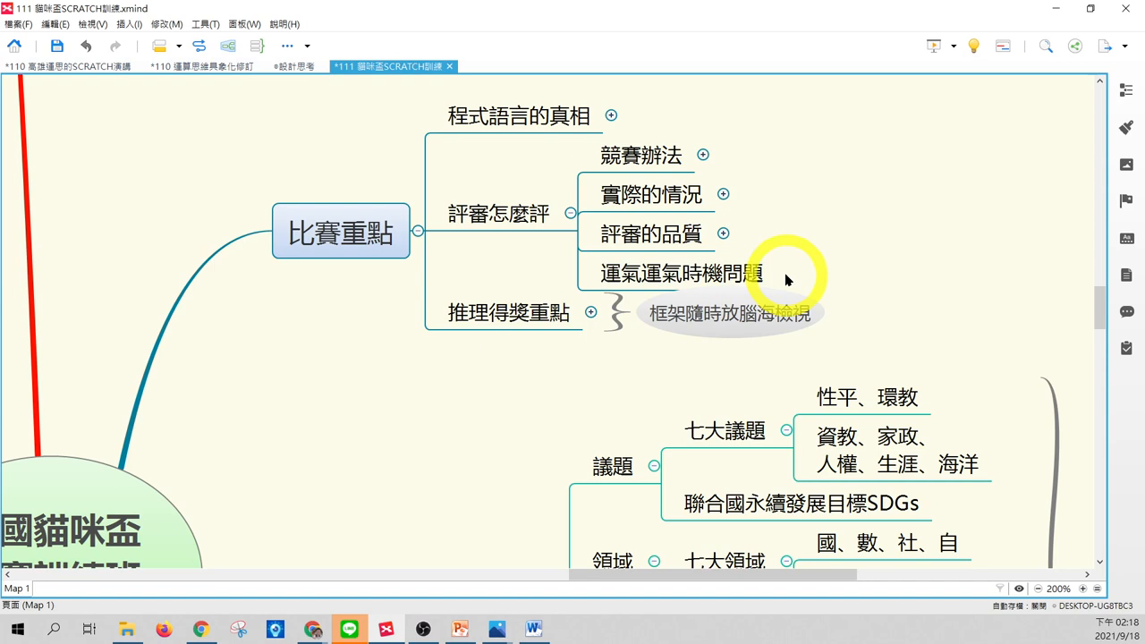
left_click(680, 272)
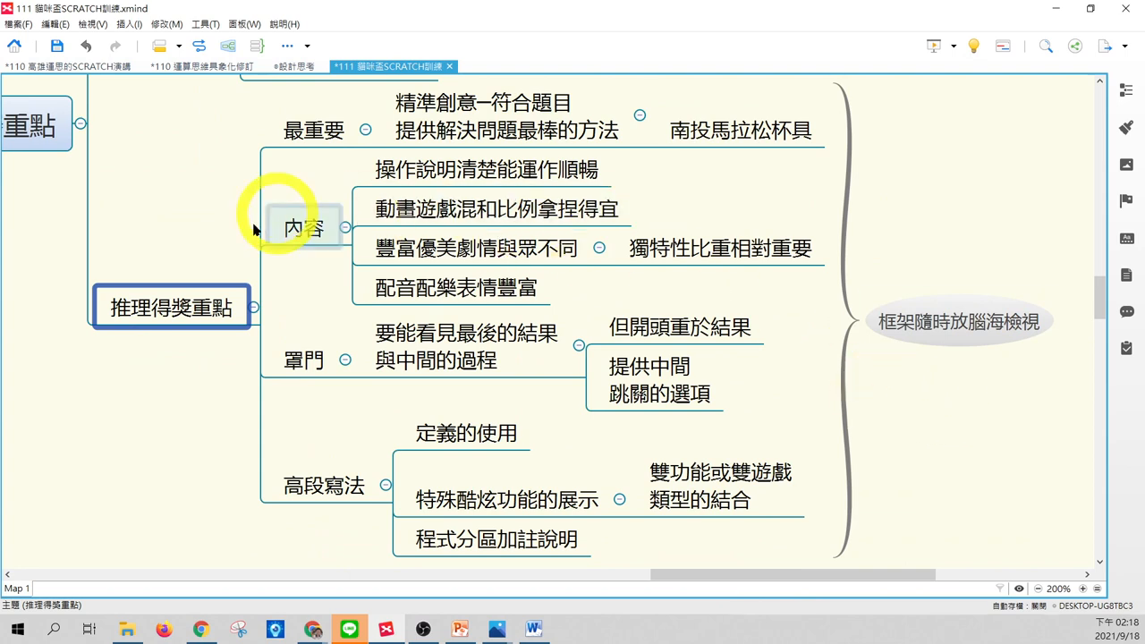
left_click(313, 130)
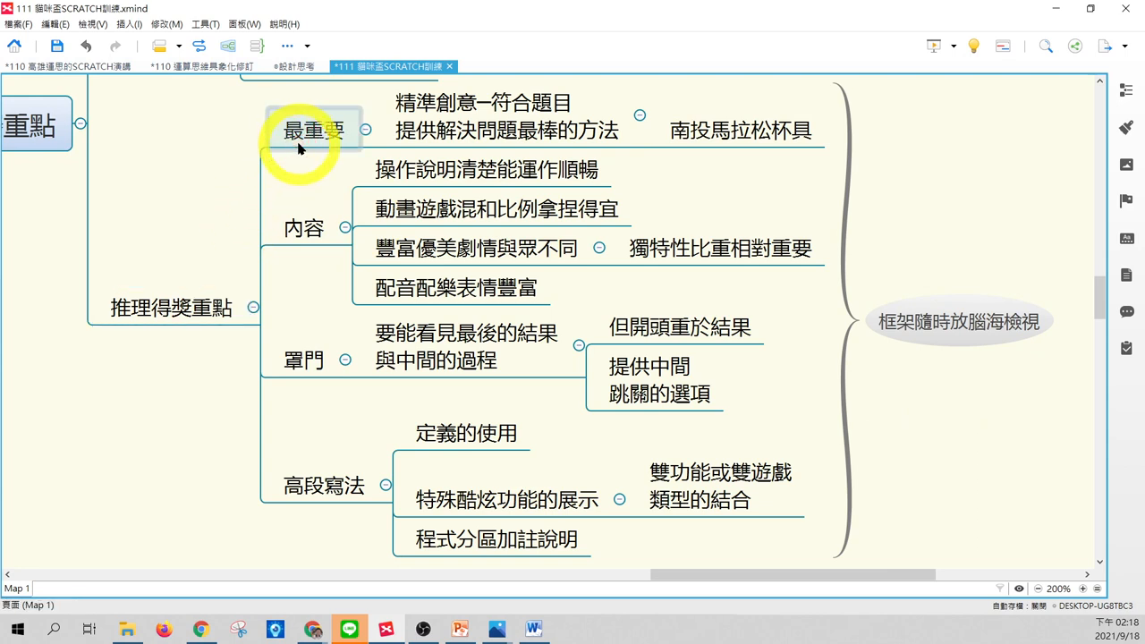
left_click(313, 129)
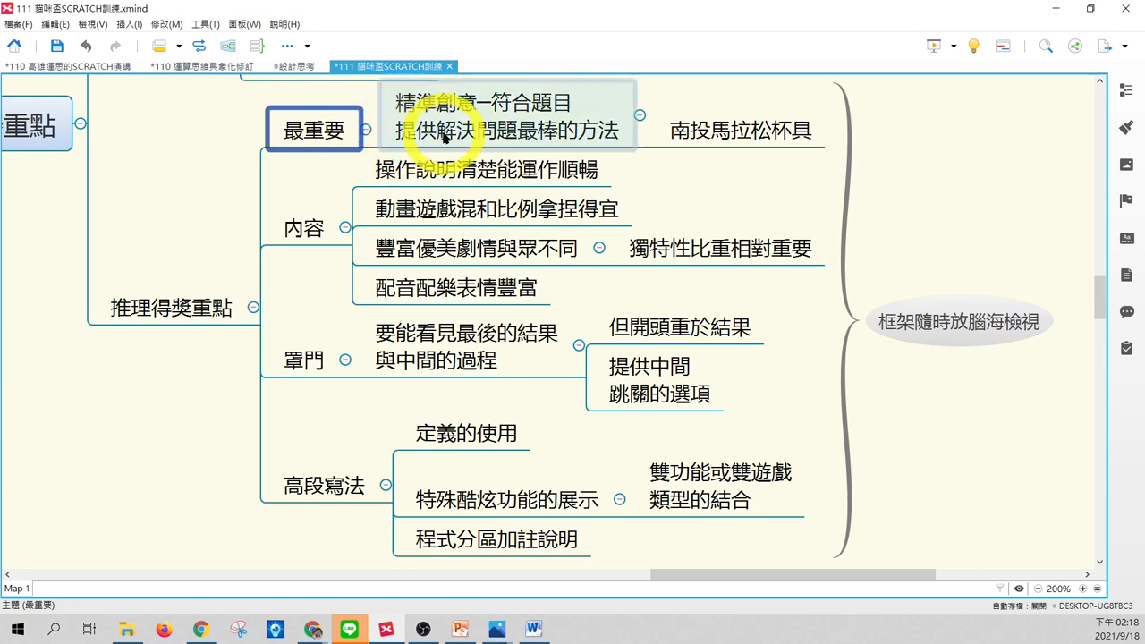
scroll("down", 3)
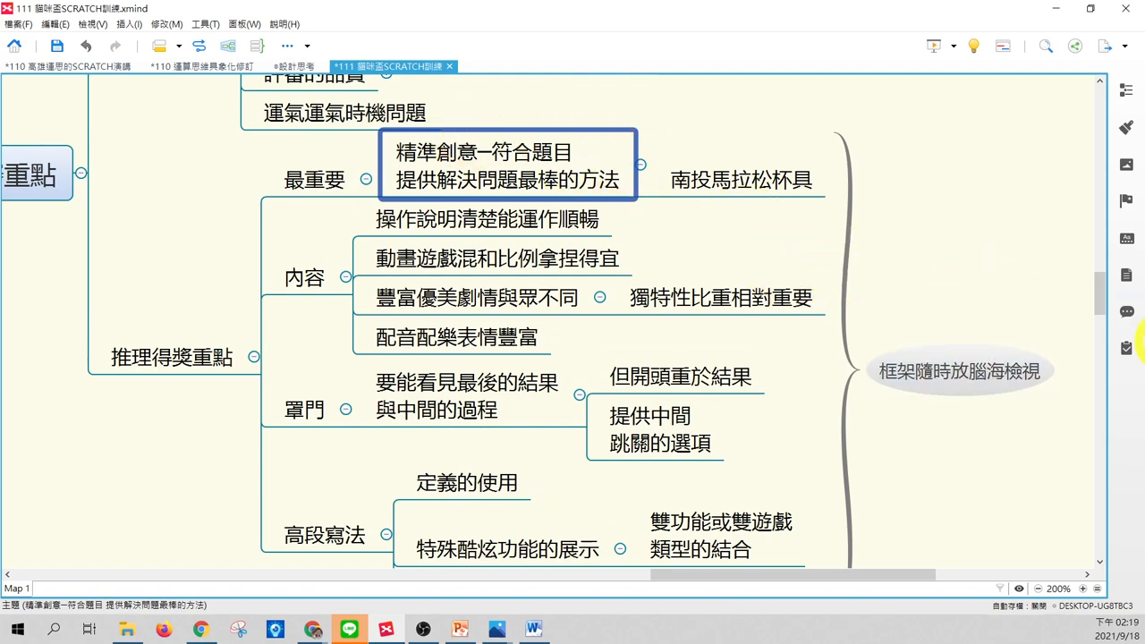
scroll("down", 3)
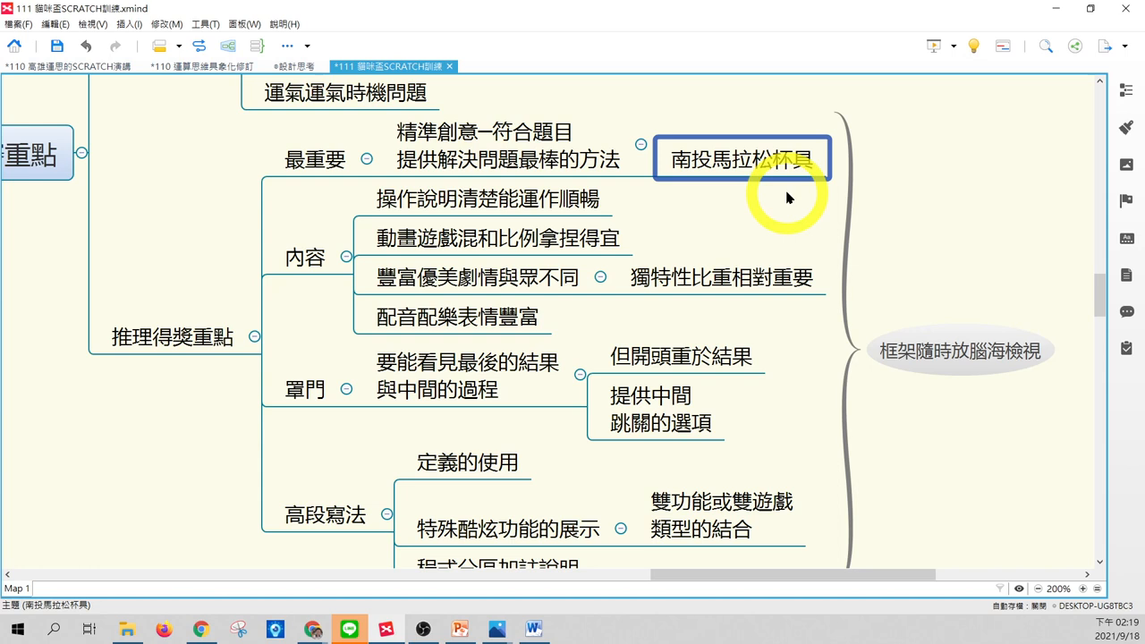
left_click(755, 157)
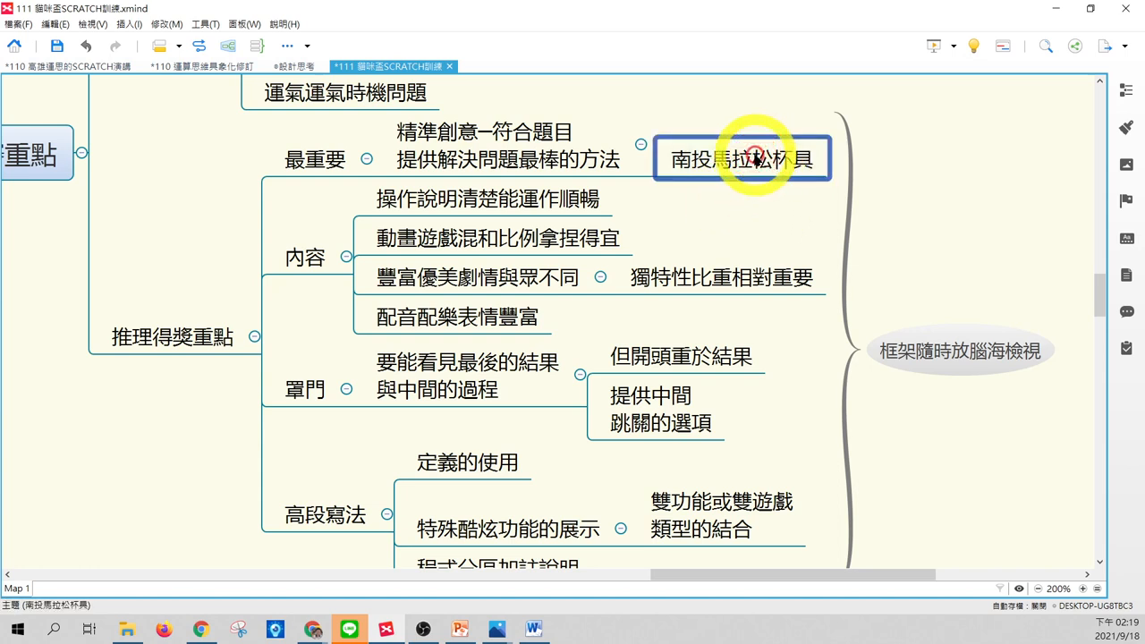
left_click(487, 196)
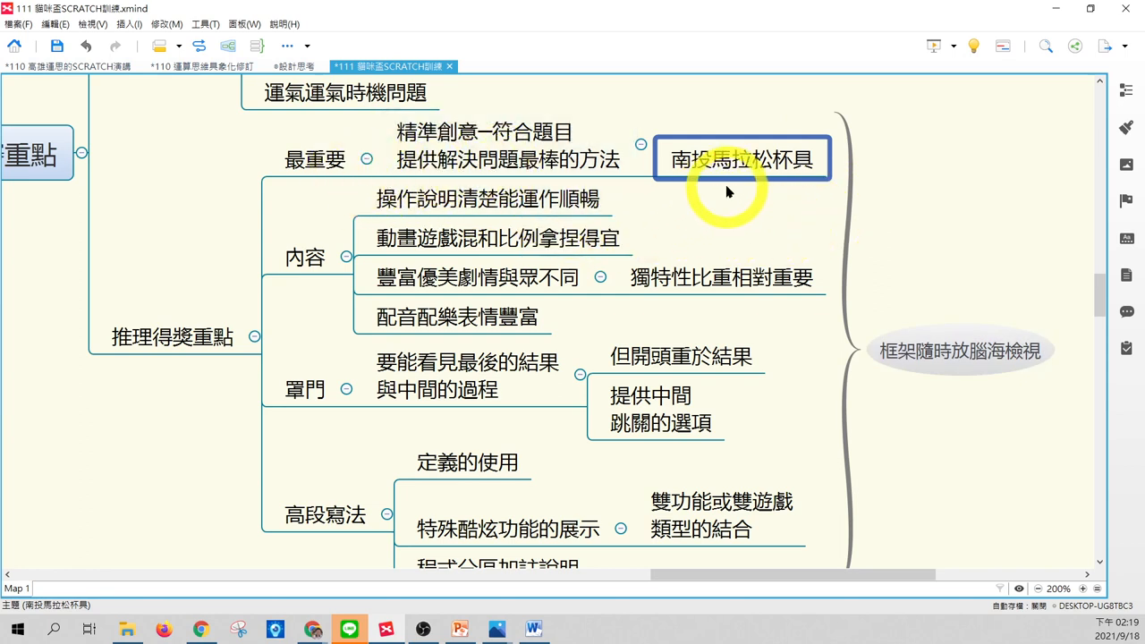
mouse_move(801, 201)
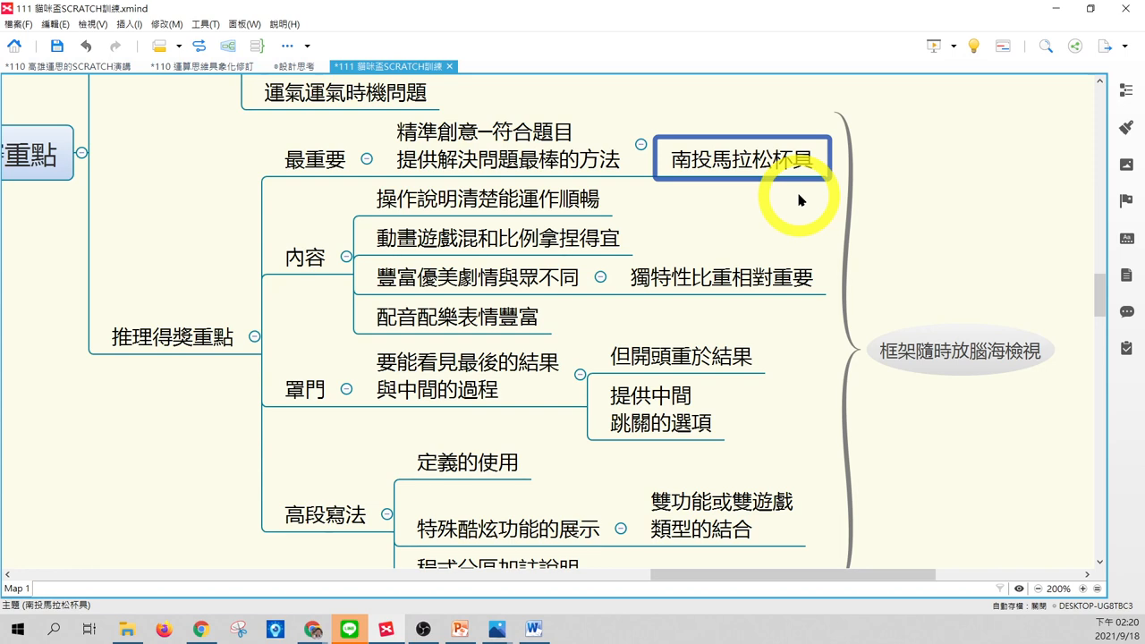
left_click(483, 147)
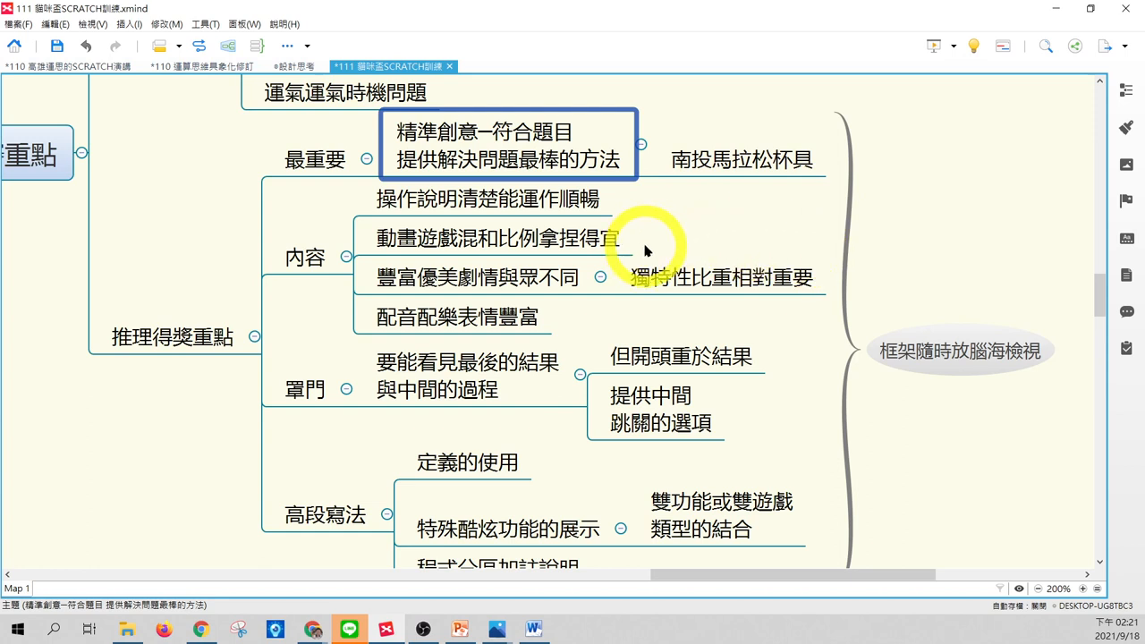
left_click(497, 236)
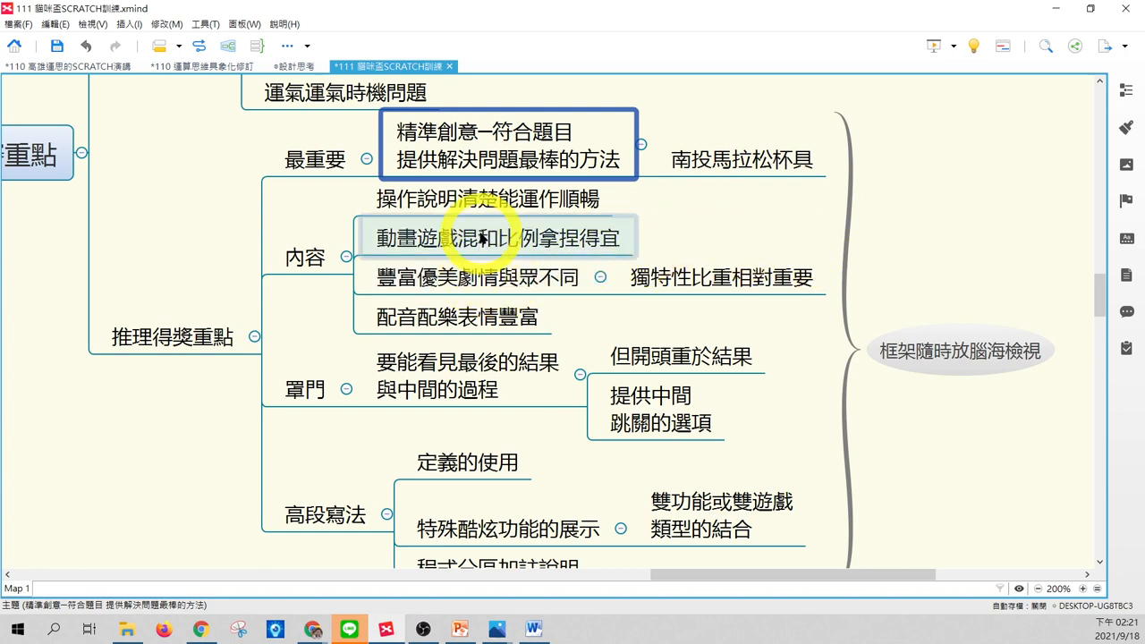
Highlight 內容 and its first point 操作說明清楚能運作順暢.
left_click(304, 258)
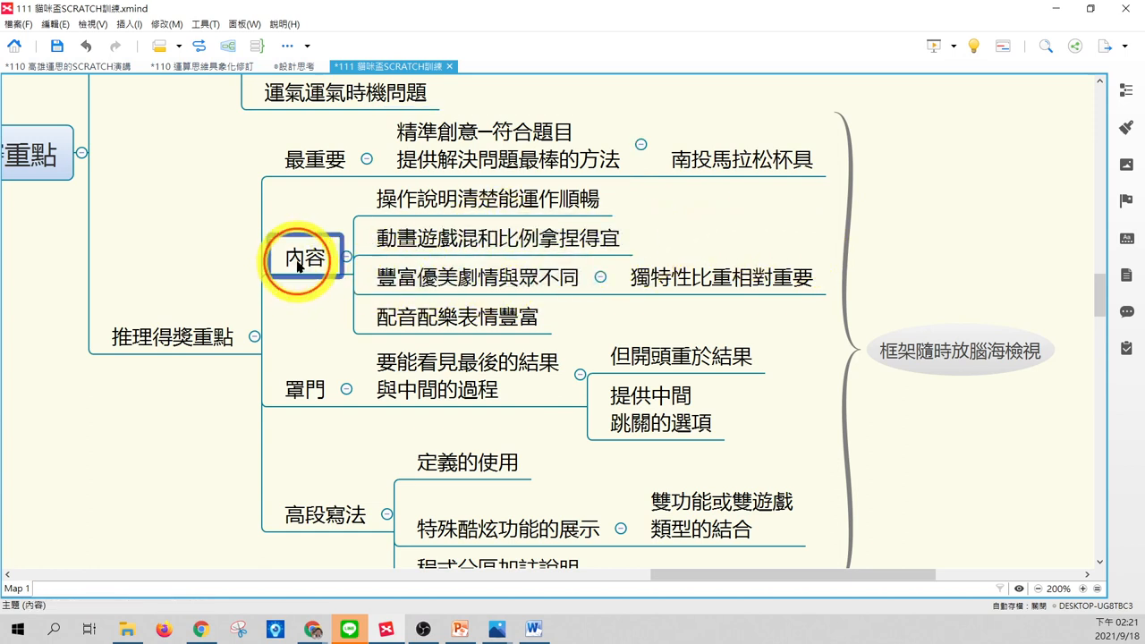
left_click(486, 198)
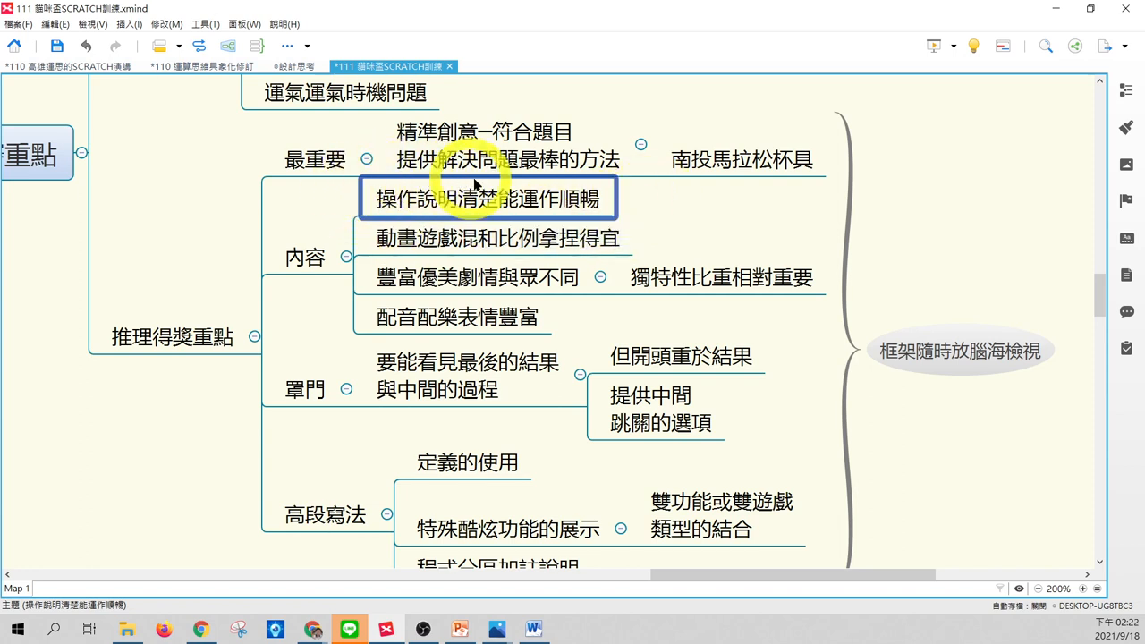
mouse_move(364, 223)
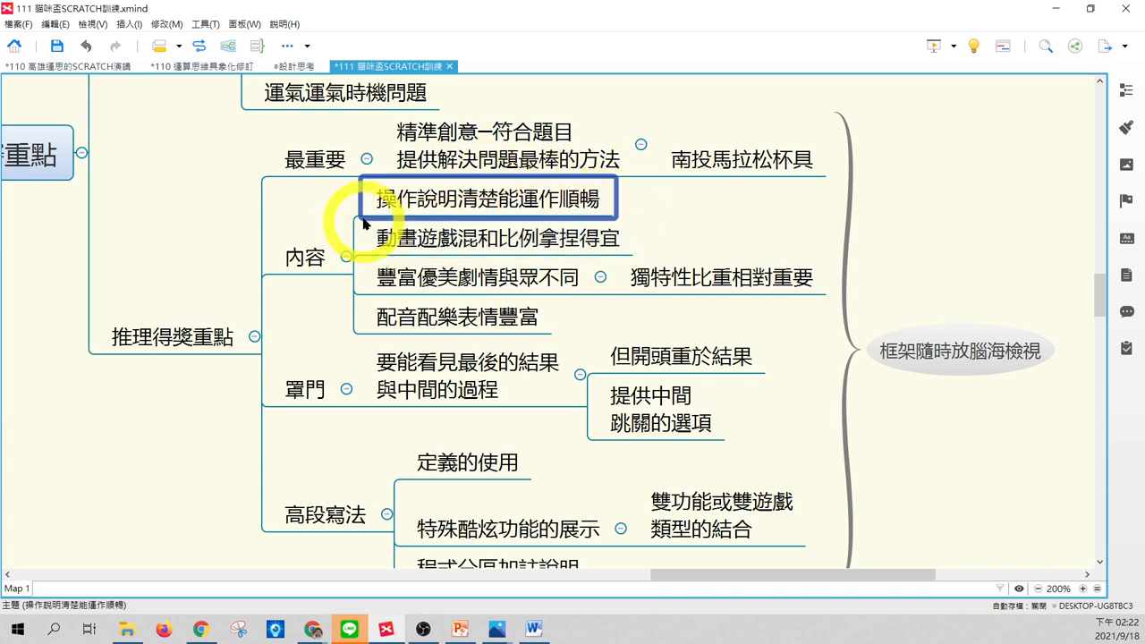
mouse_move(626, 204)
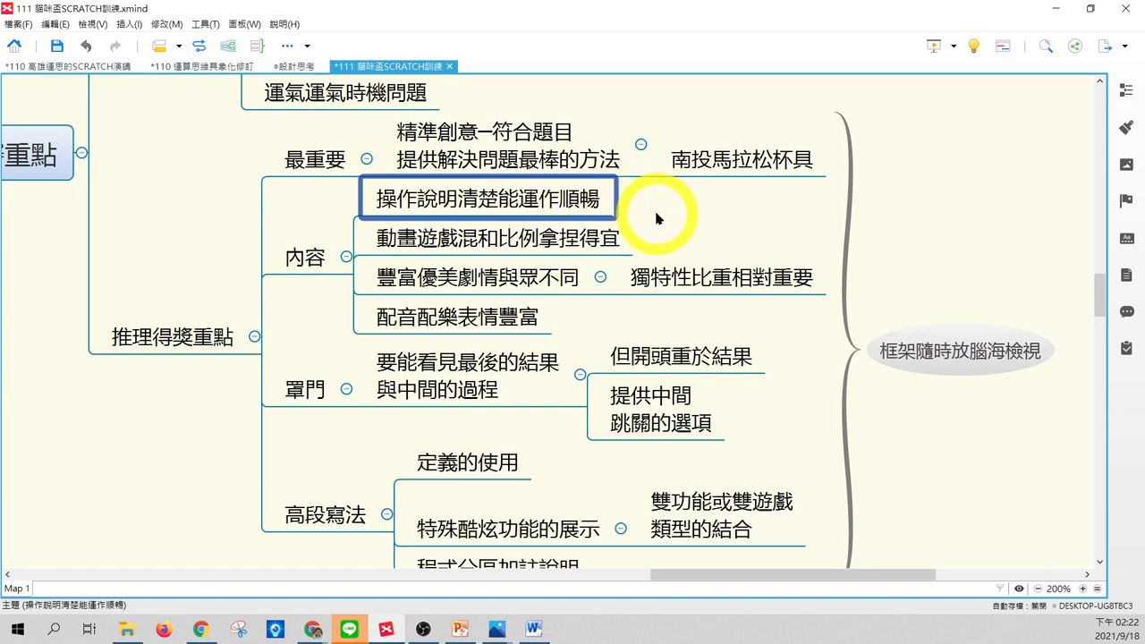
Highlight the second 內容 point, 動畫遊戲混和比例拿捏得宜.
left_click(495, 238)
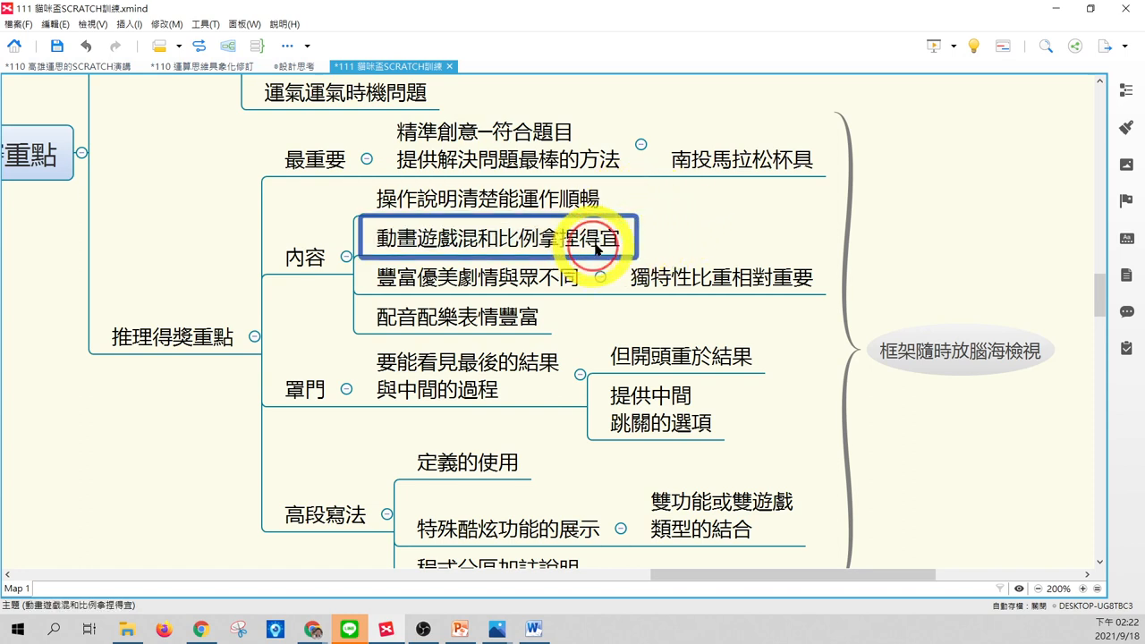
mouse_move(731, 247)
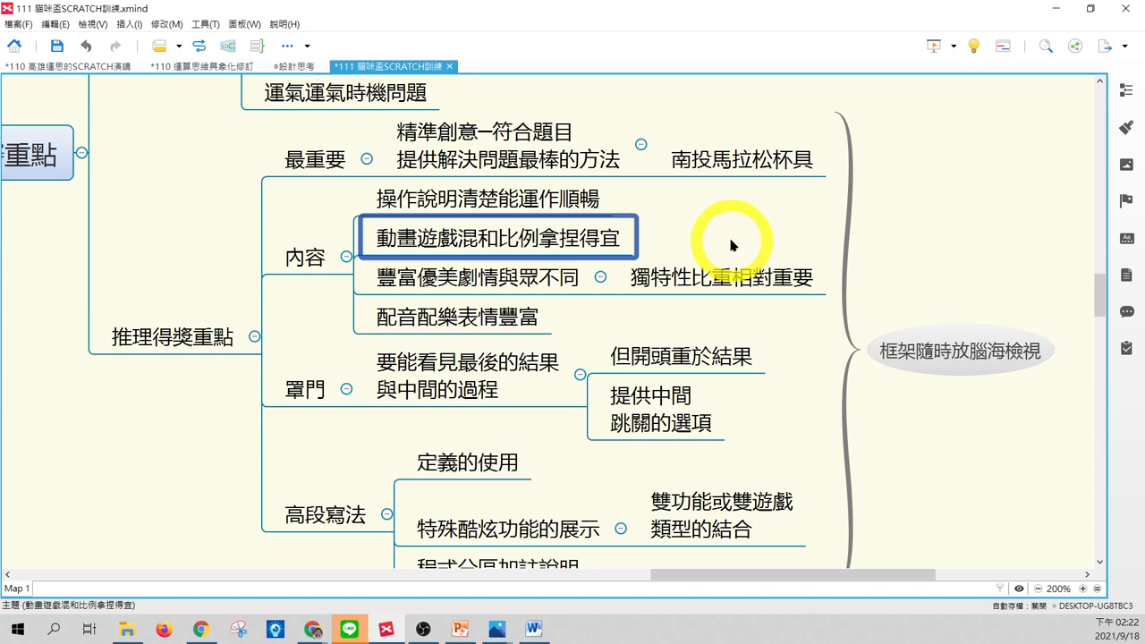
left_click(474, 277)
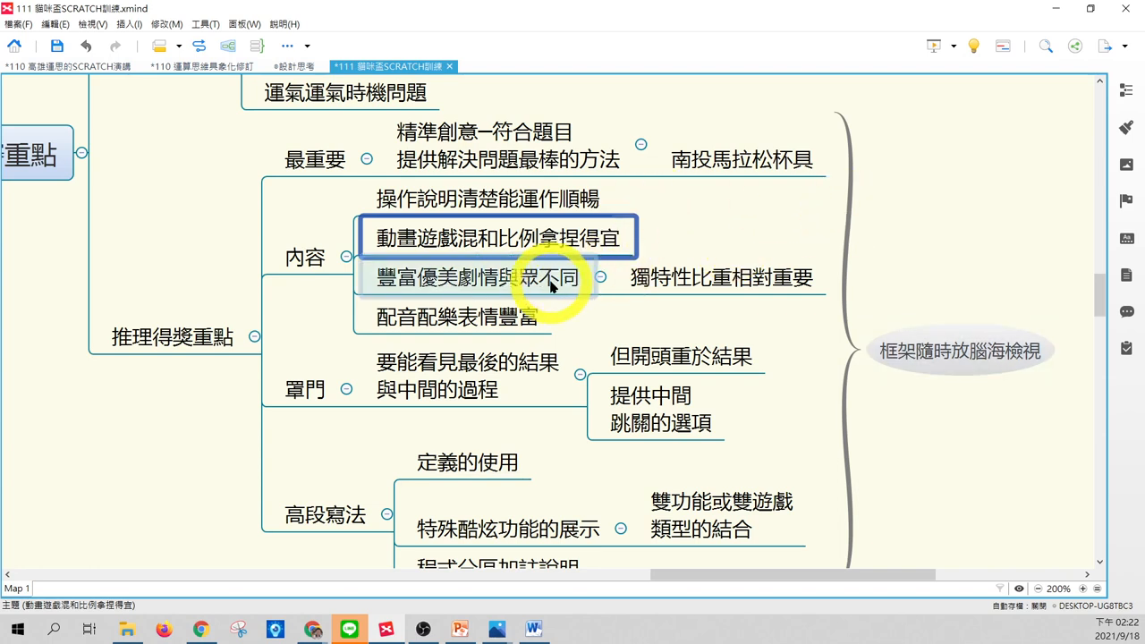
Highlight 豐富優美劇情與眾不同, its note 獨特性比重相對重要, and 配音配樂表情豐富 in turn.
left_click(474, 277)
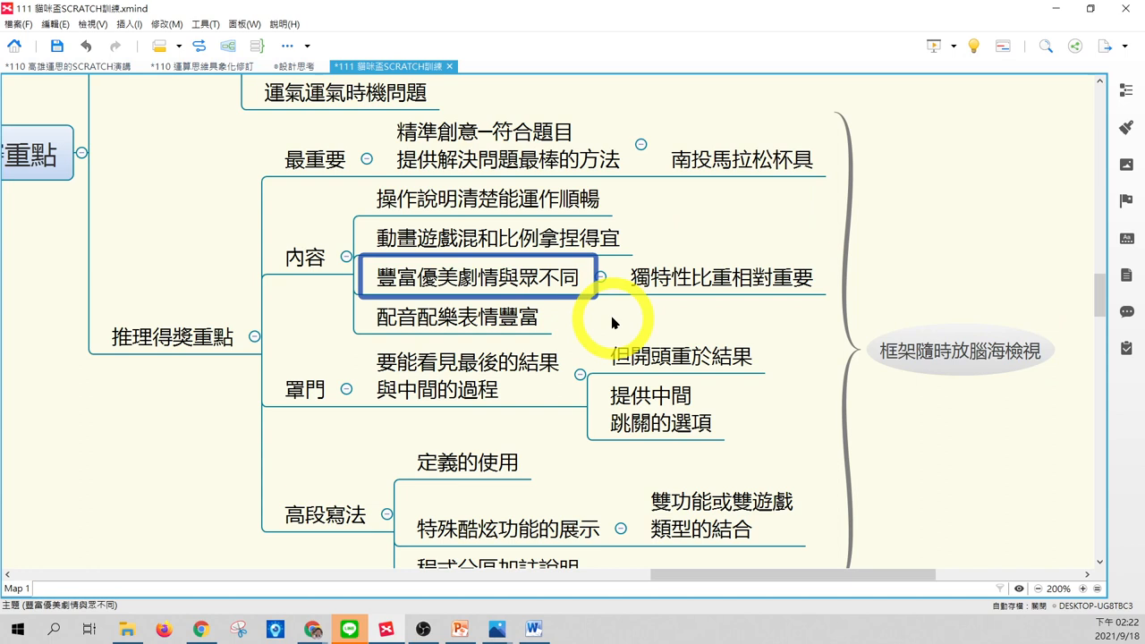
mouse_move(644, 313)
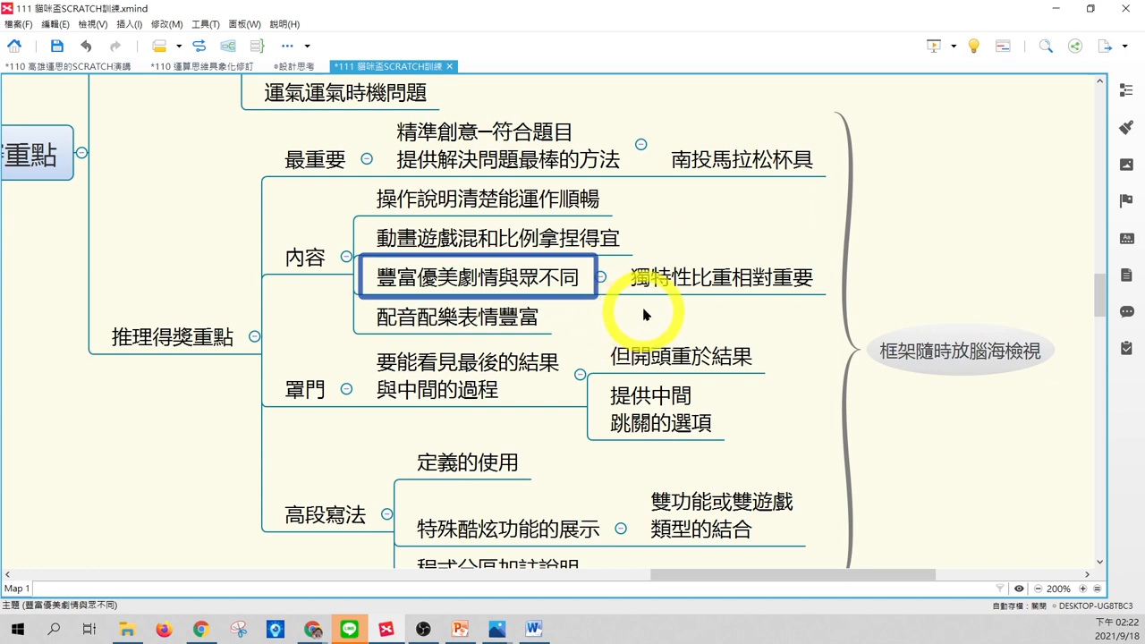
left_click(718, 275)
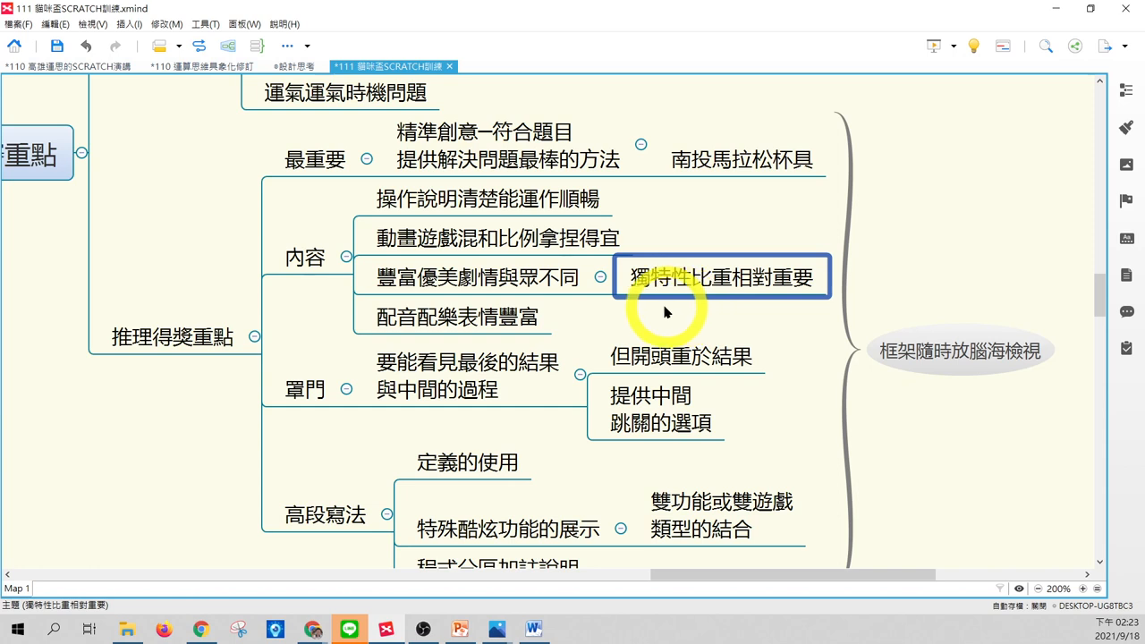
left_click(458, 316)
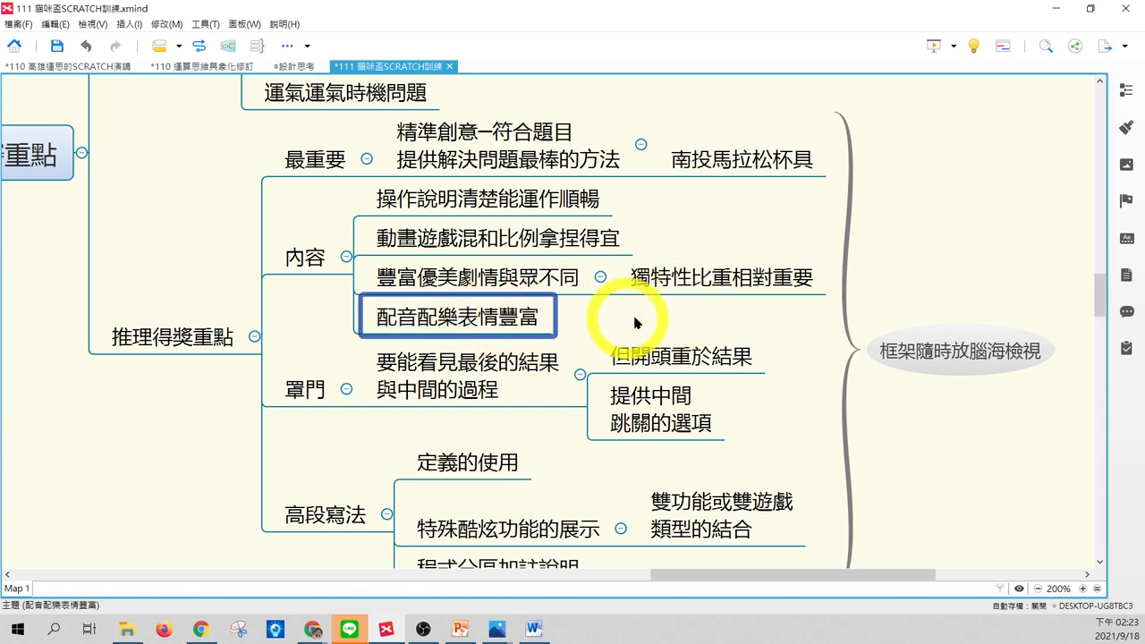
mouse_move(662, 313)
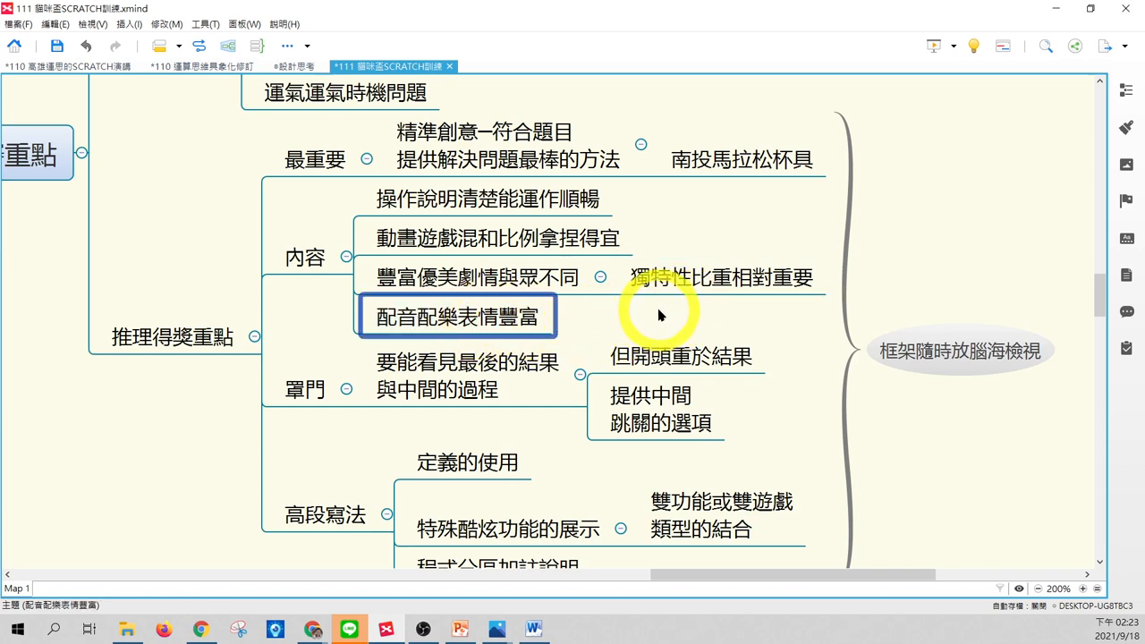
mouse_move(501, 313)
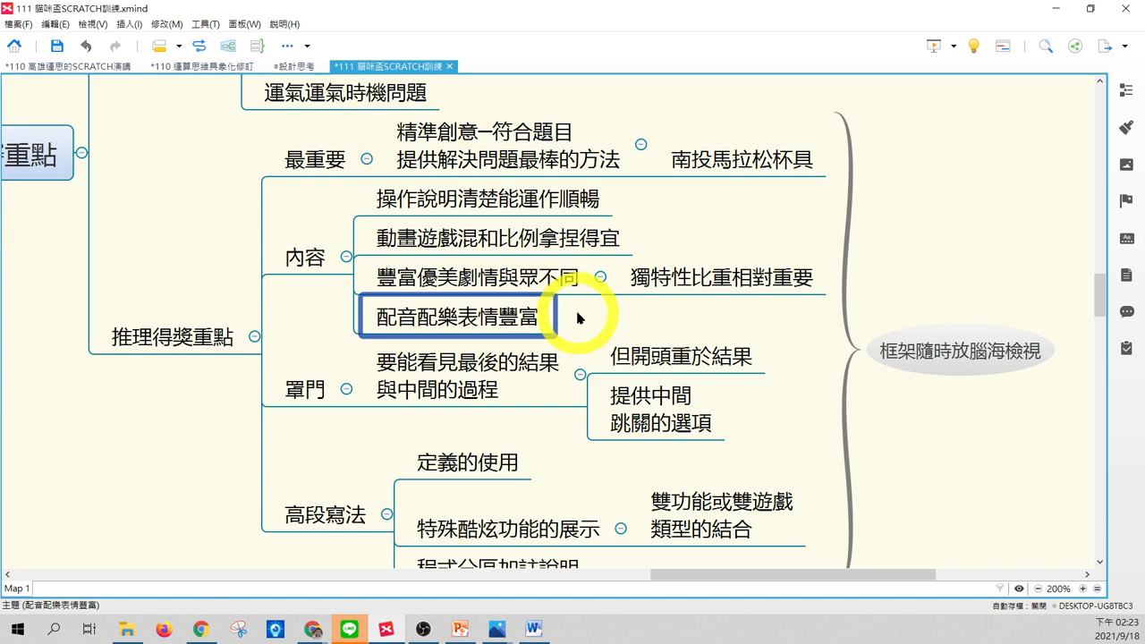
Pick out the 要能看見最後的結果與中間的過程 topic in the 竅門 group for presenting.
left_click(304, 389)
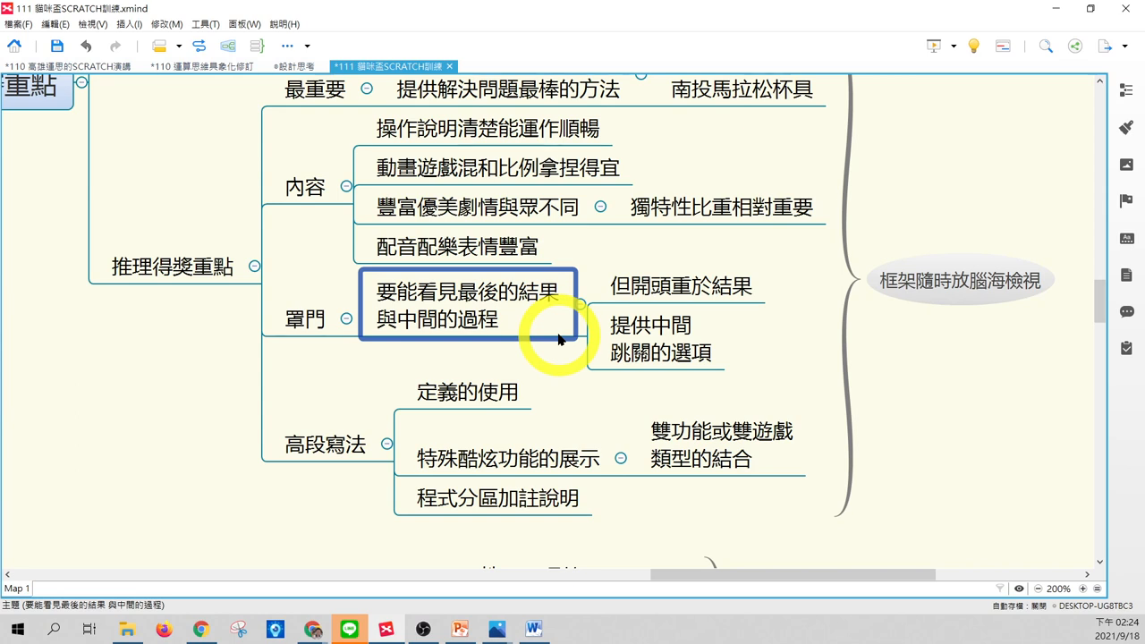
mouse_move(480, 347)
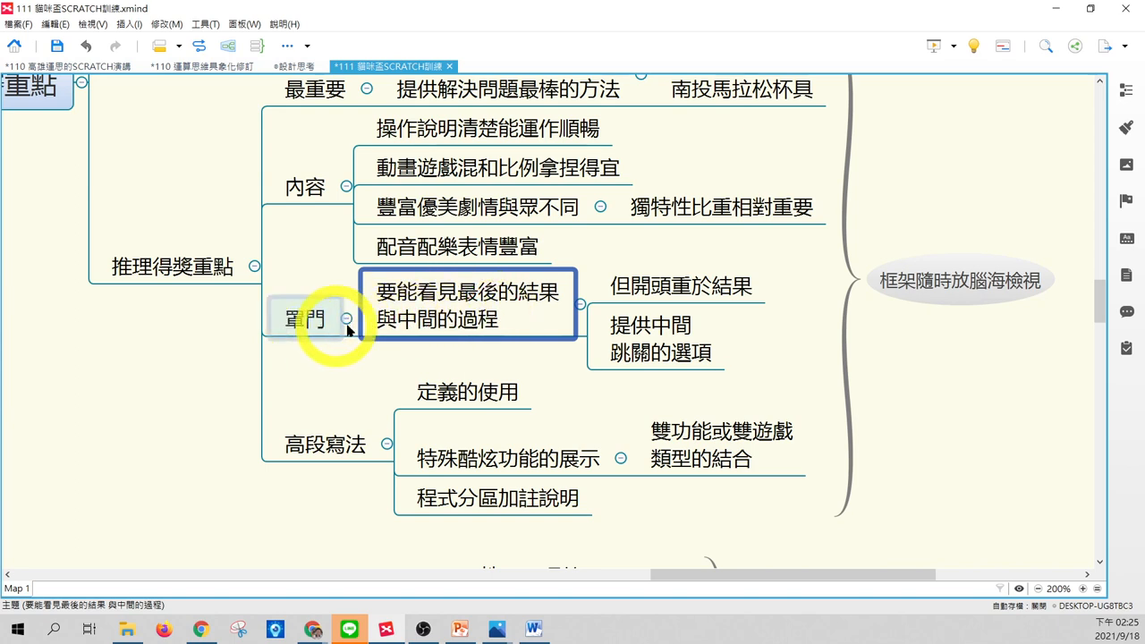
Move the presentation through 但開頭重於結果 and on to the 高段寫法 group.
left_click(680, 284)
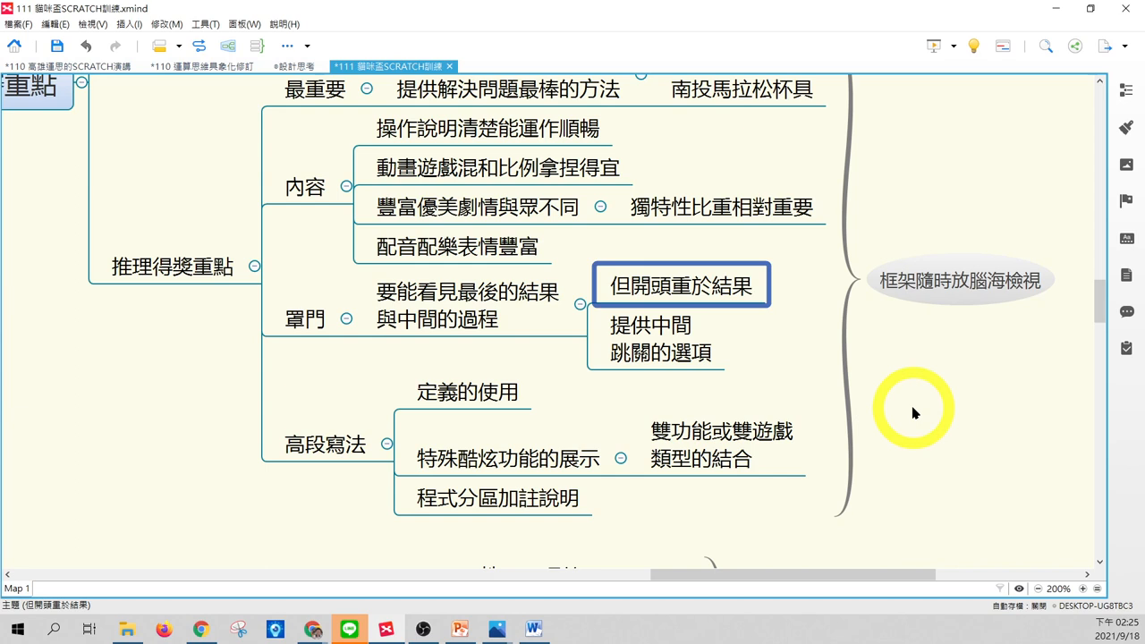
mouse_move(366, 486)
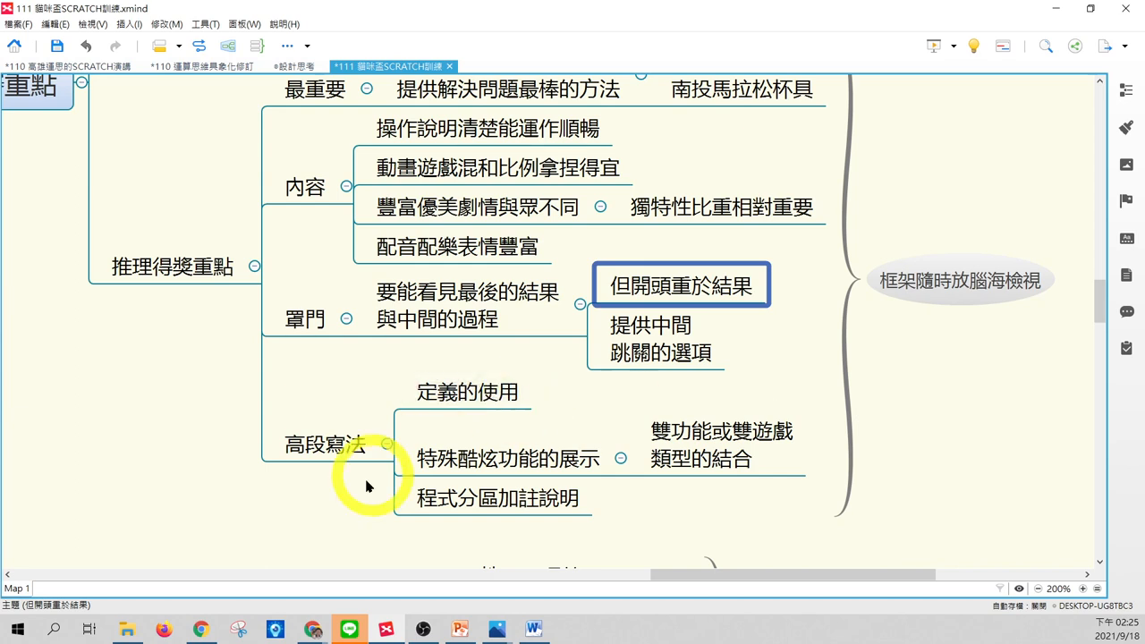
left_click(325, 443)
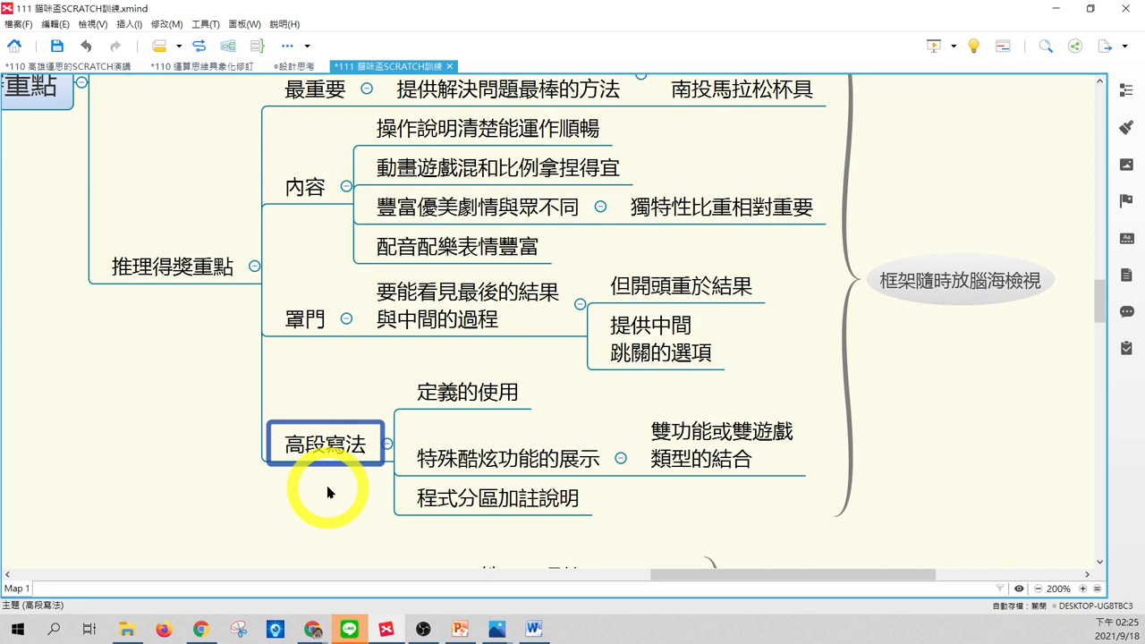
mouse_move(483, 445)
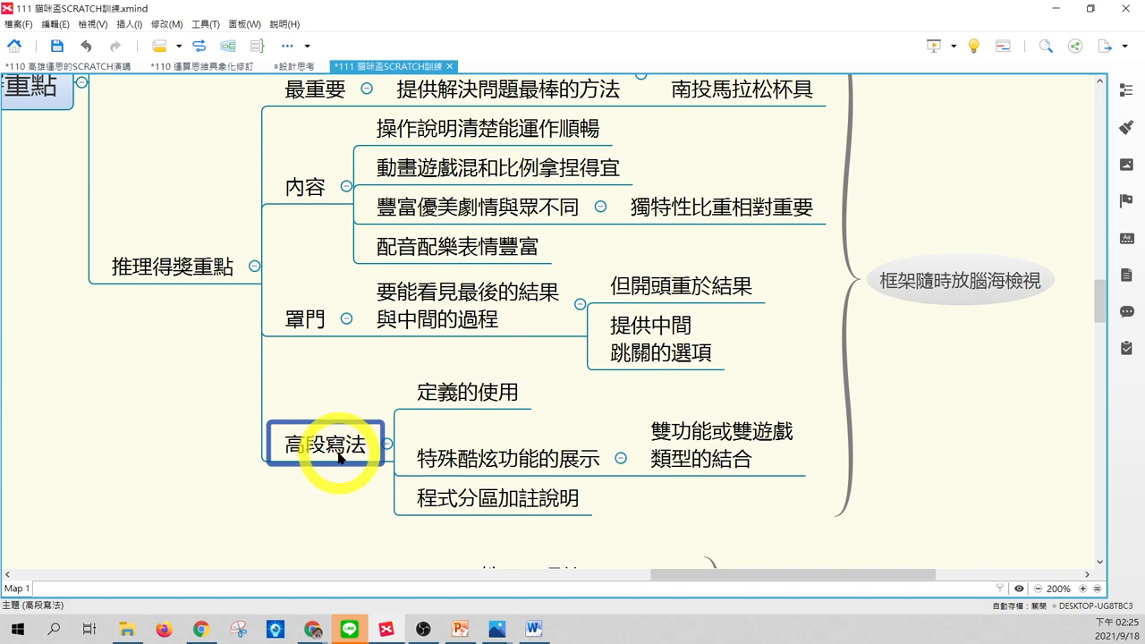
Cover 定義的使用 and 程式分區加註說明 under 高段寫法, then collapse the 推理得獎重點 branch.
left_click(466, 392)
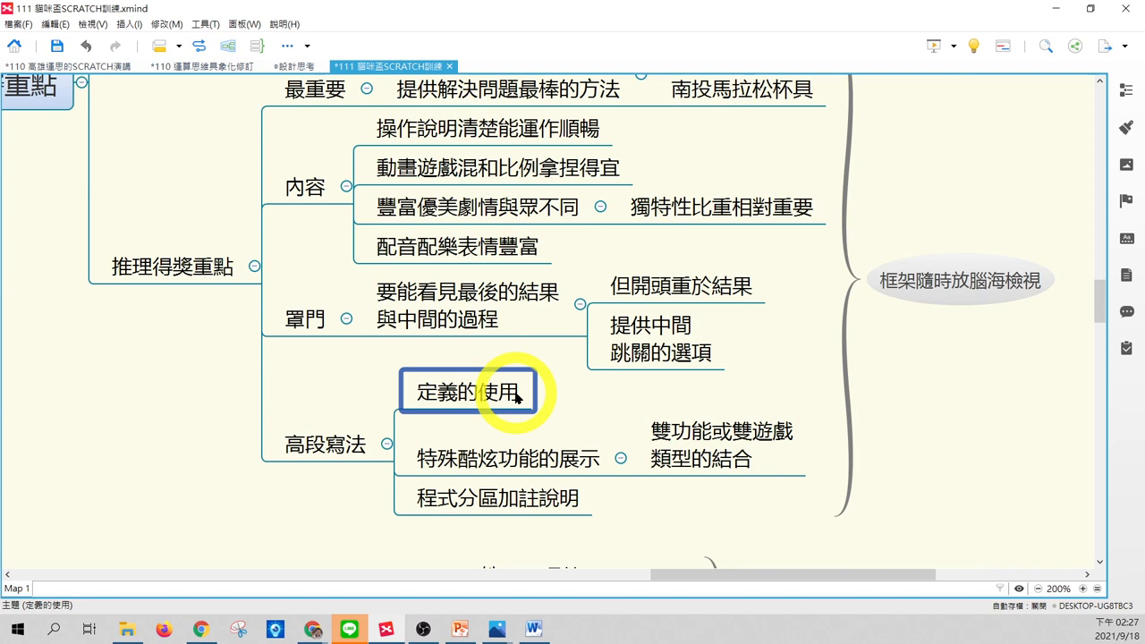
left_click(497, 497)
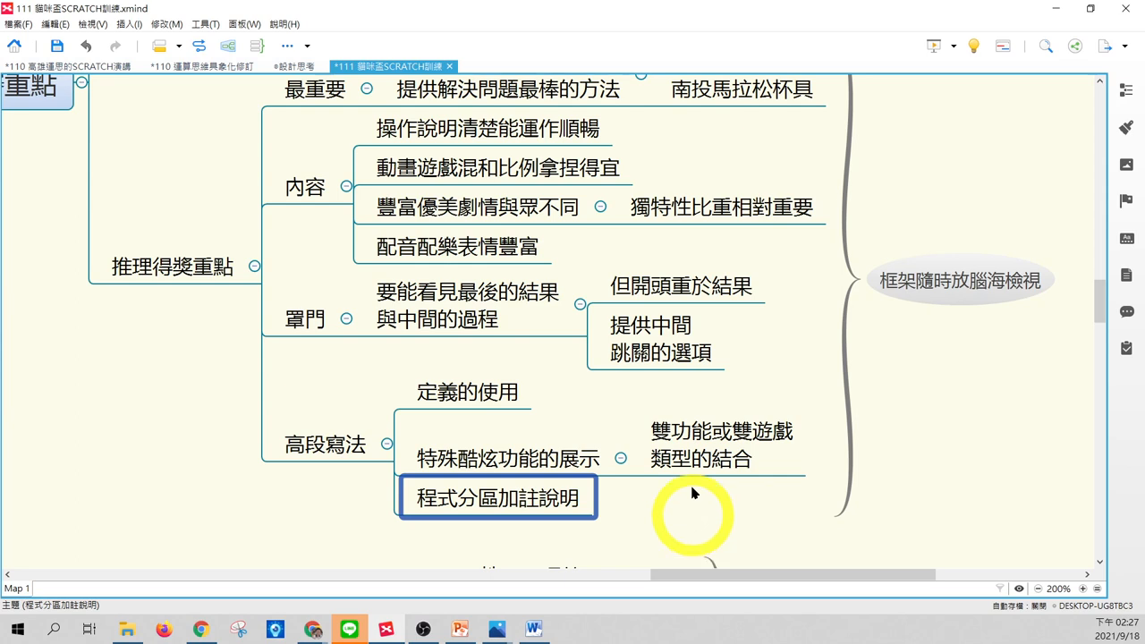
mouse_move(626, 504)
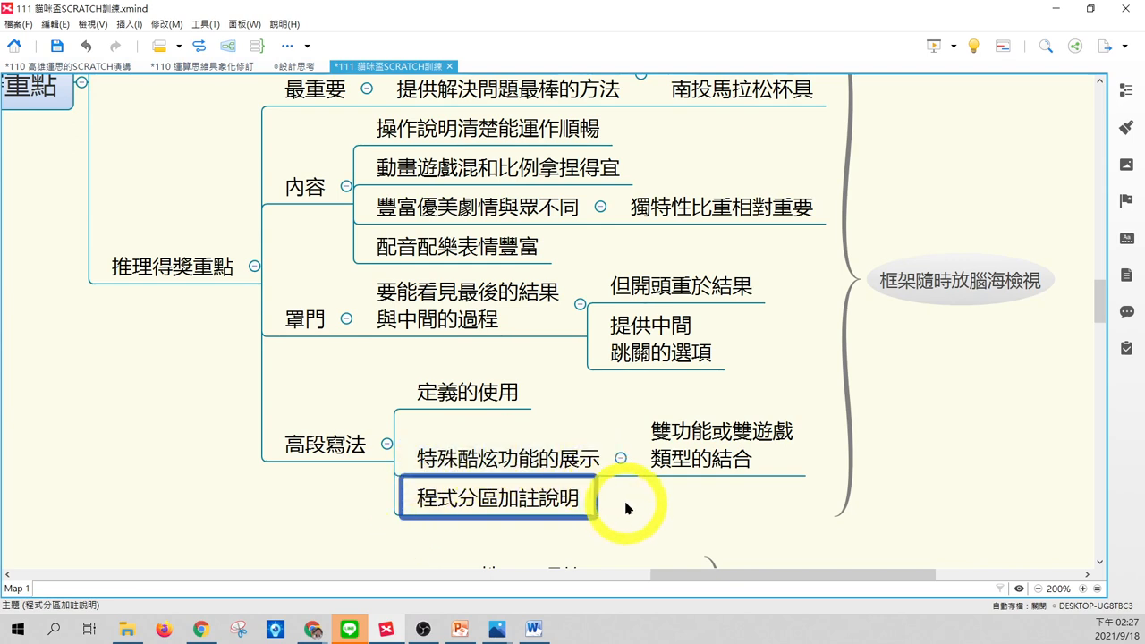
left_click(497, 457)
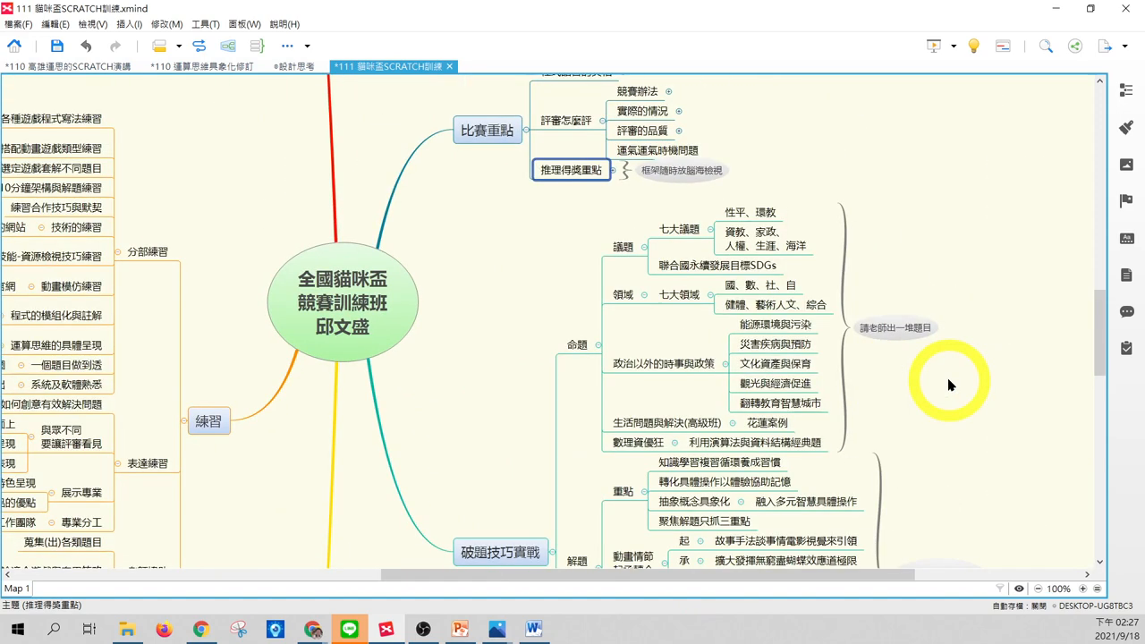
Bring up the 評審標準參考 Word document attached to the 標準是甚麼 topic.
left_click(68, 64)
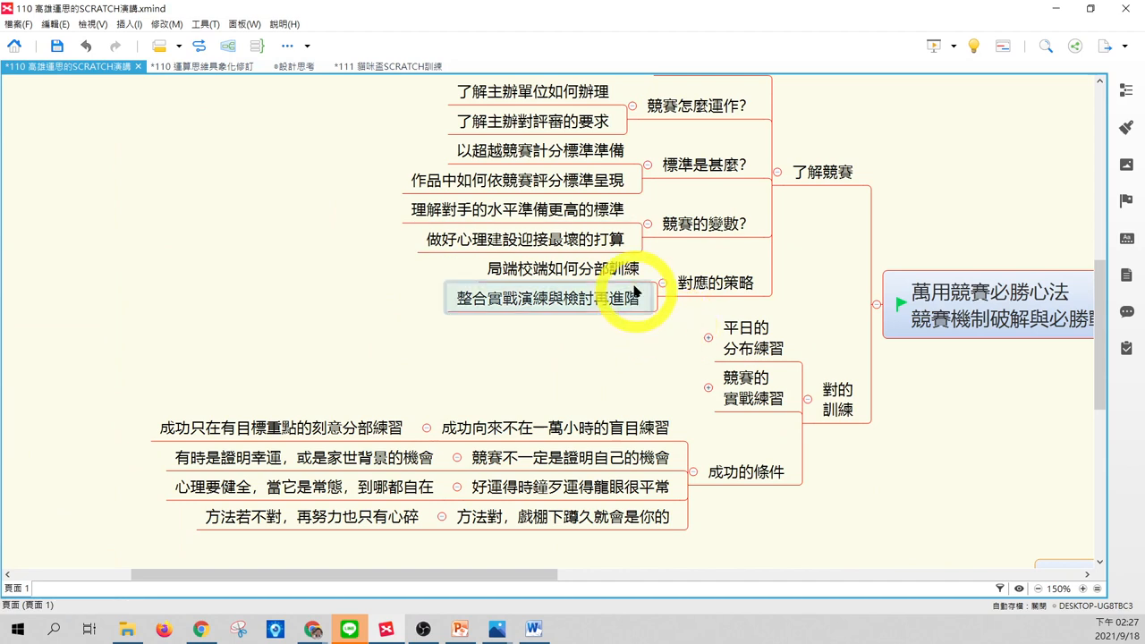
left_click(562, 269)
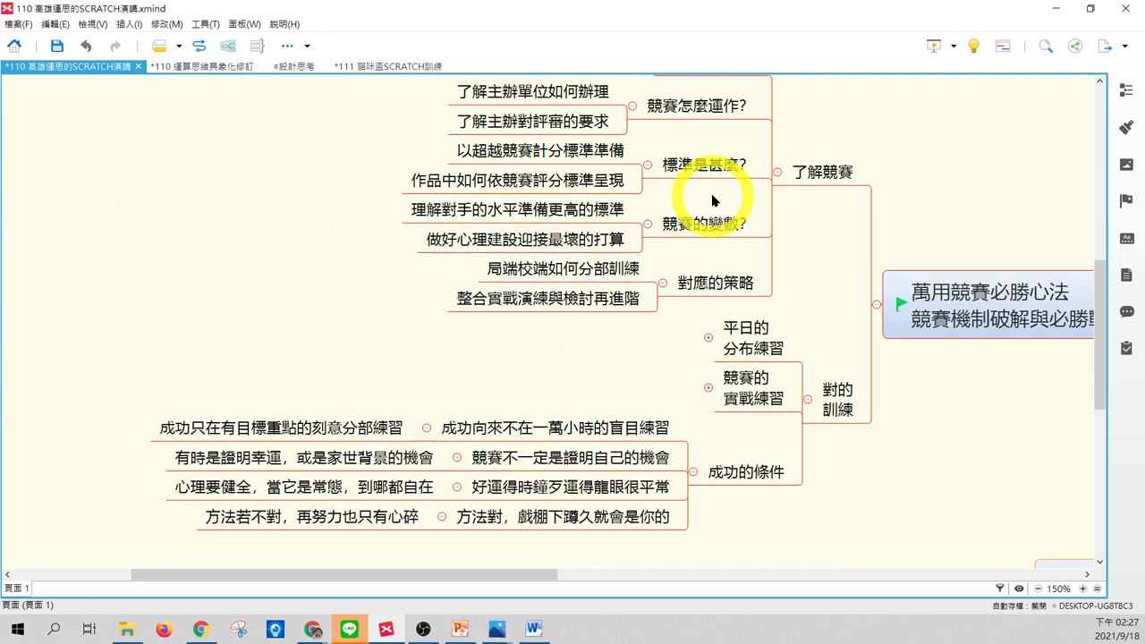
left_click(533, 629)
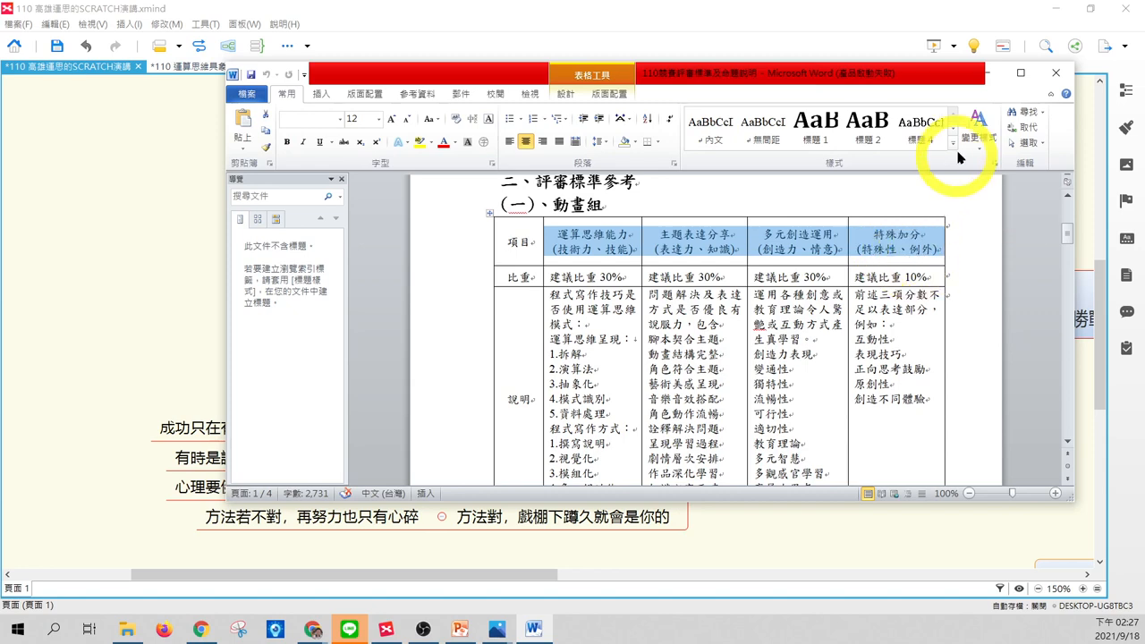
Maximize the Word criteria document and bring the 動畫組 scoring table into view.
left_click(1020, 72)
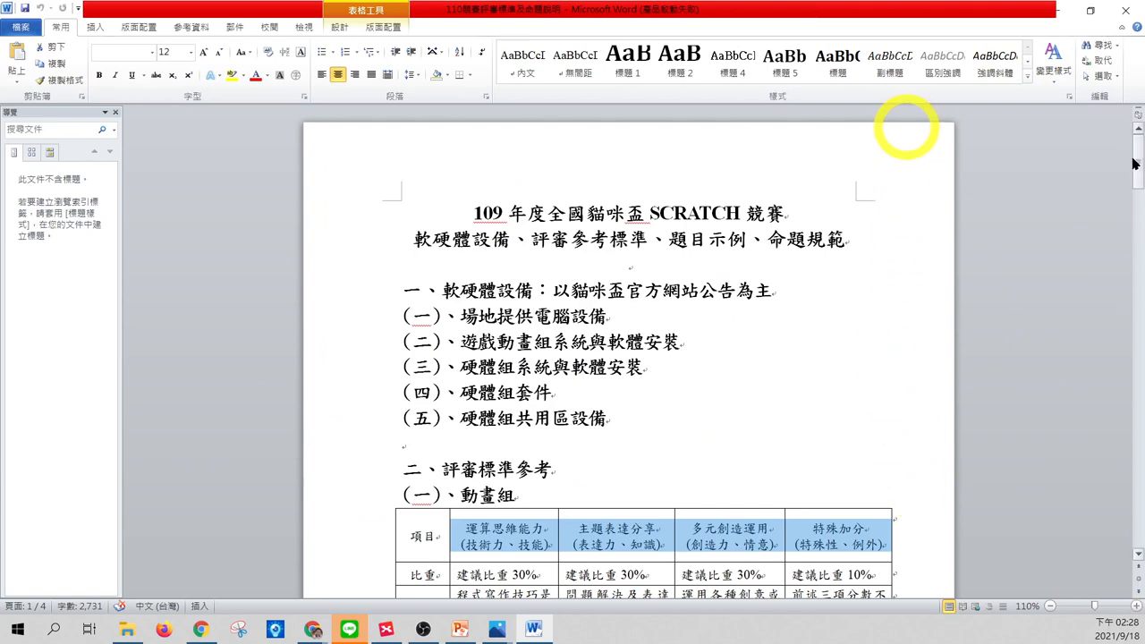
scroll("down", 3)
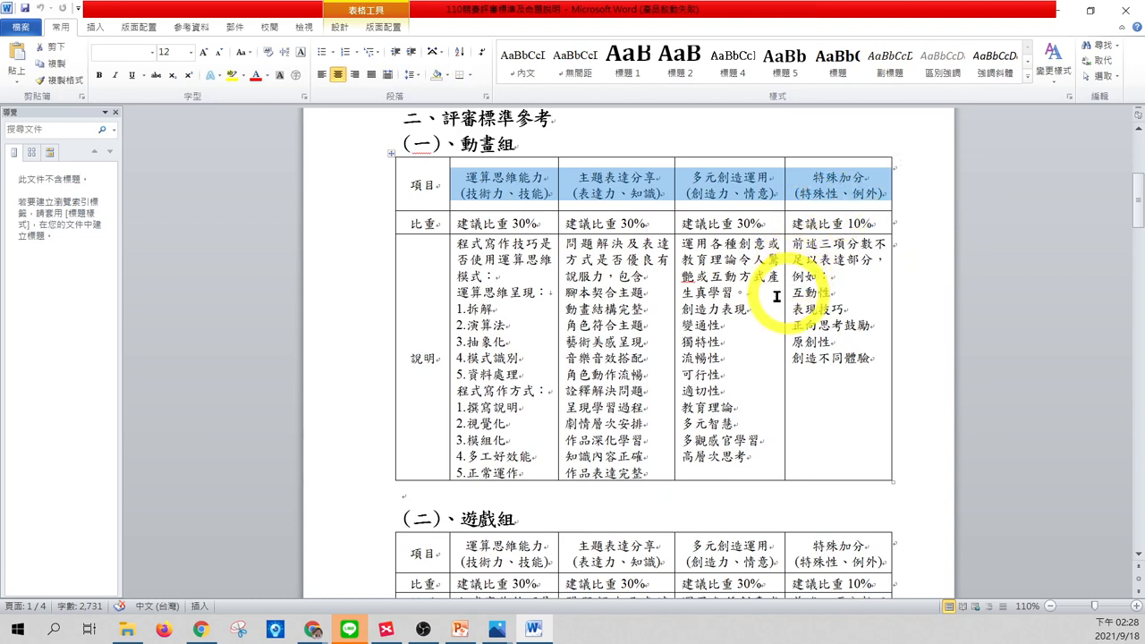
mouse_move(545, 247)
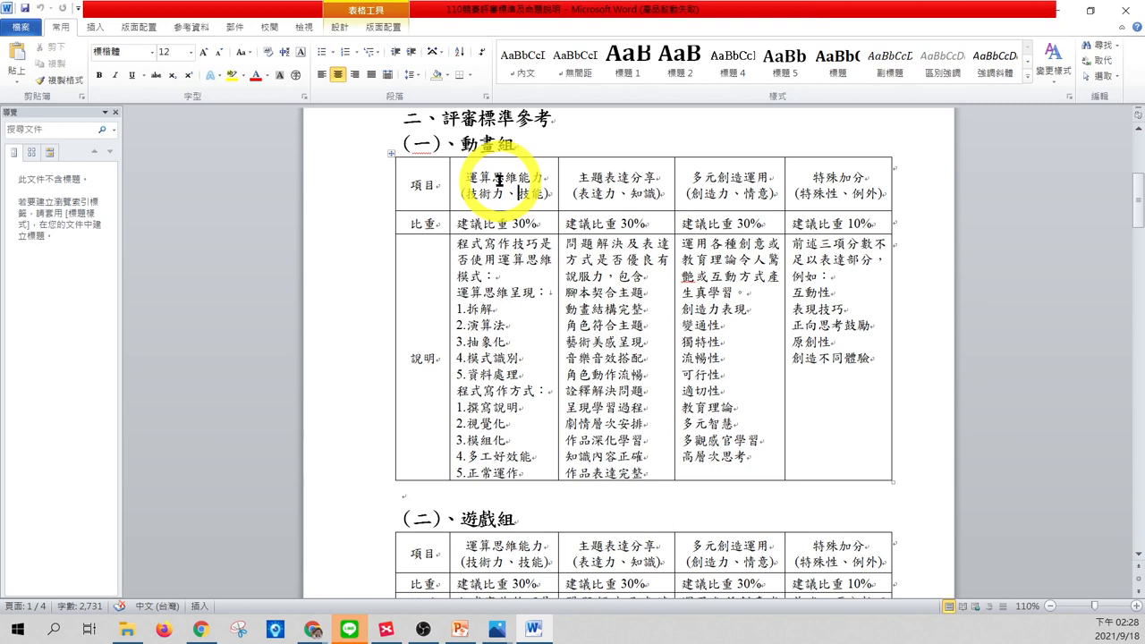
left_click(515, 190)
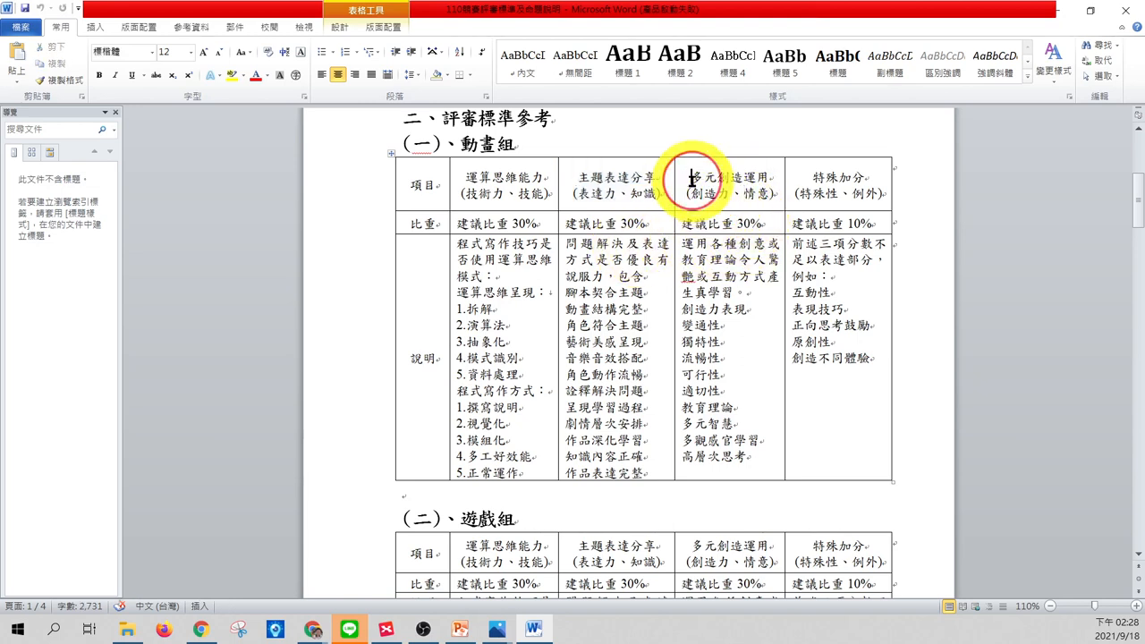
Highlight the 多元創造運用 criteria column, then return to the XMind lecture map.
left_click_drag(694, 182, 769, 336)
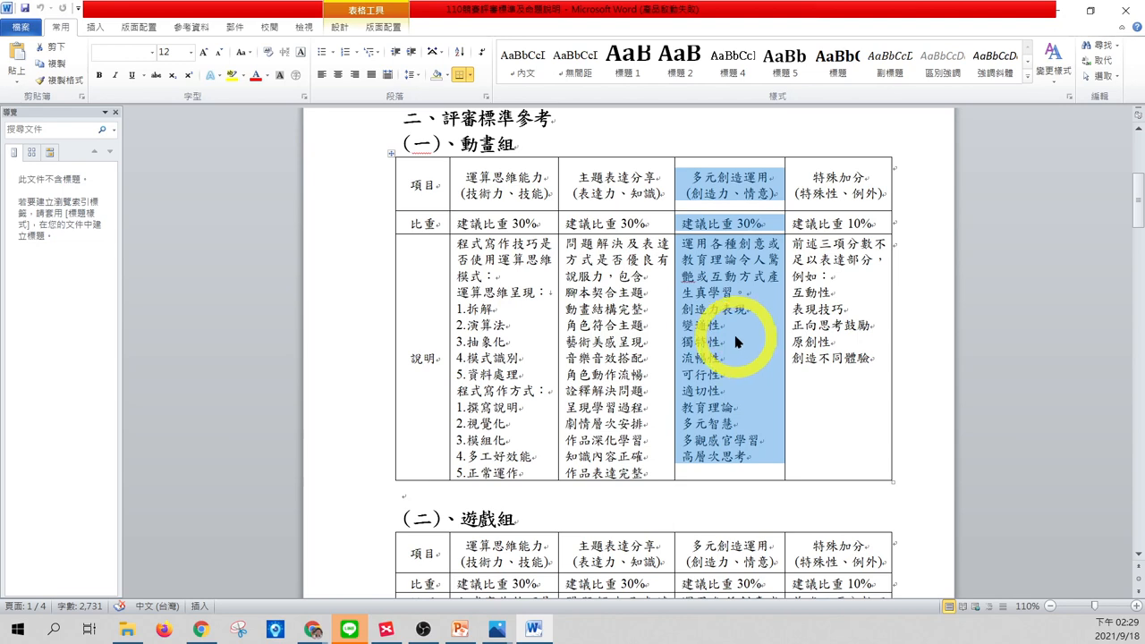
left_click(855, 358)
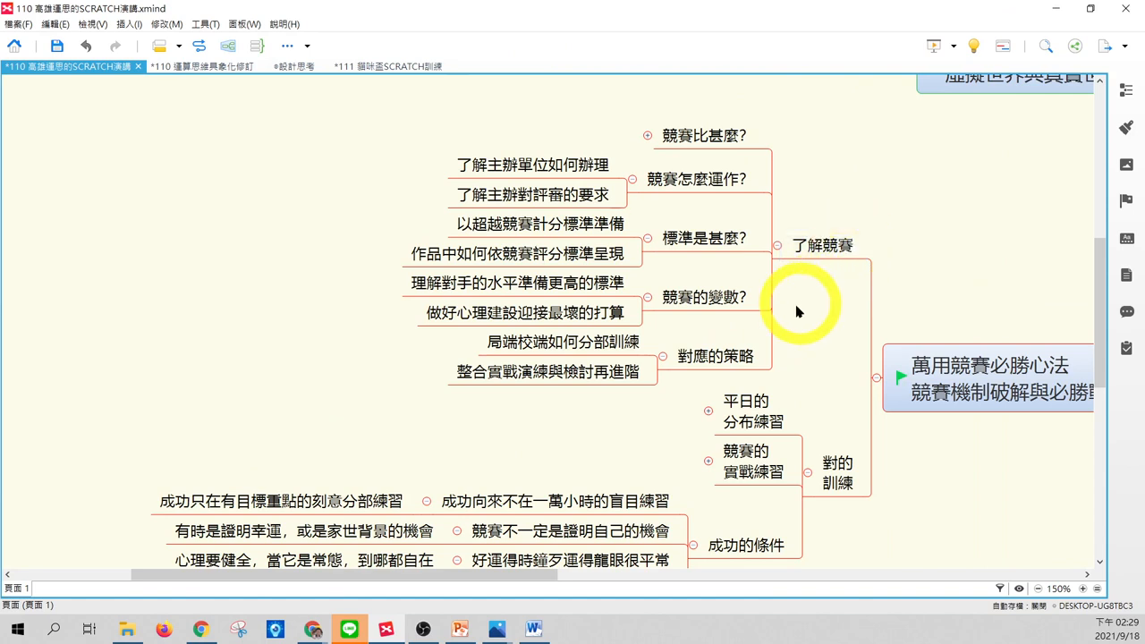
mouse_move(812, 307)
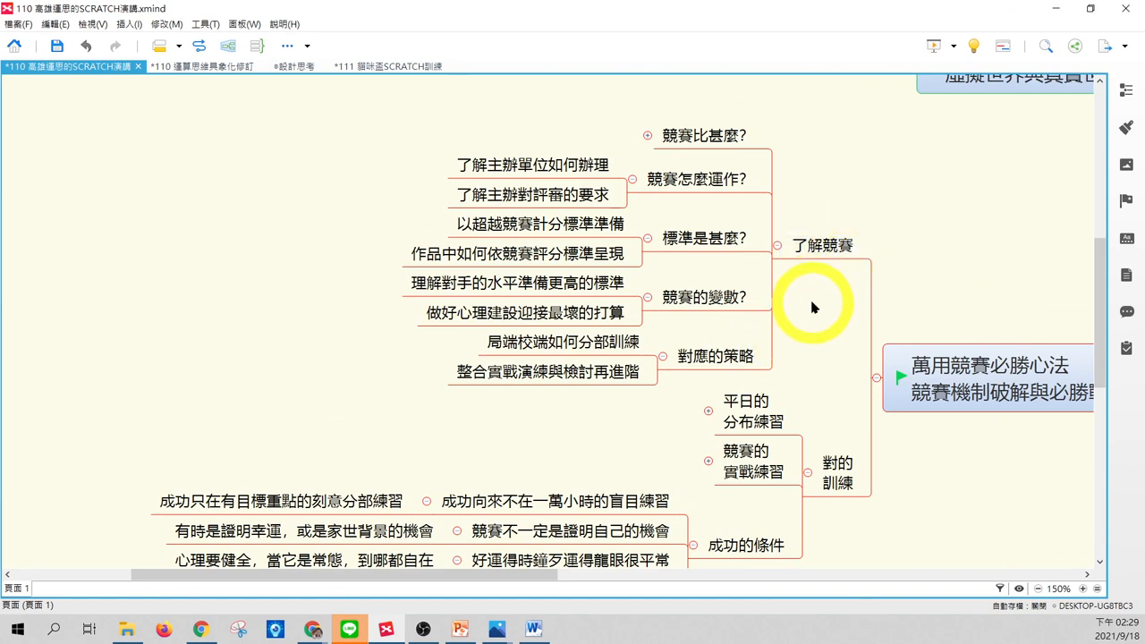
mouse_move(723, 284)
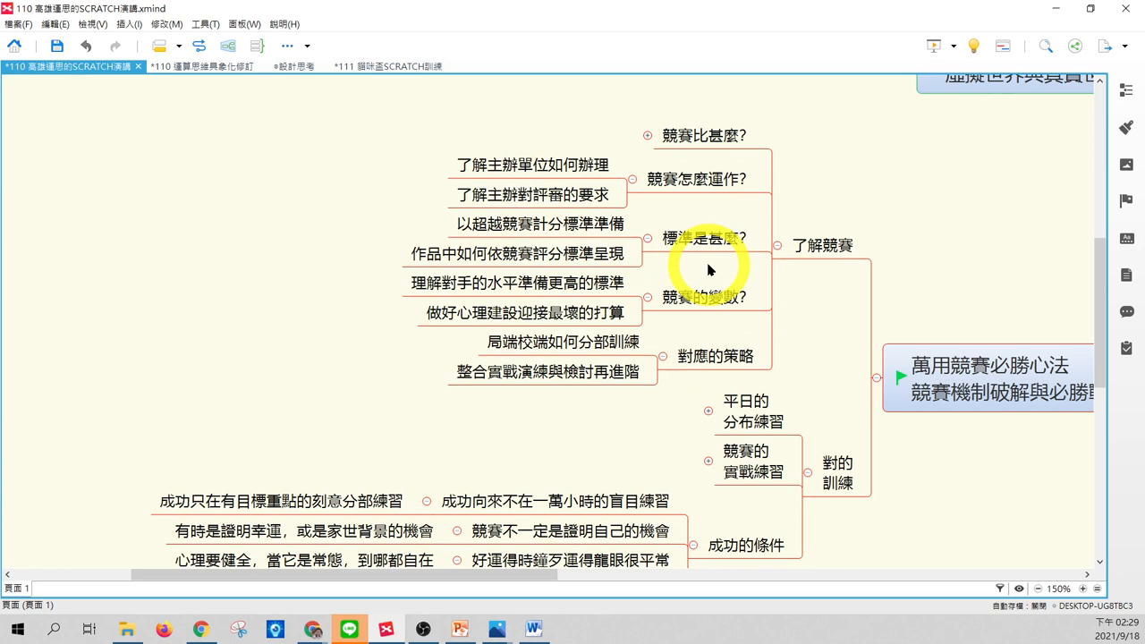
Collapse 了解競賽 and focus on 平日的分布練習 under 對的訓練 at 250%.
left_click(715, 356)
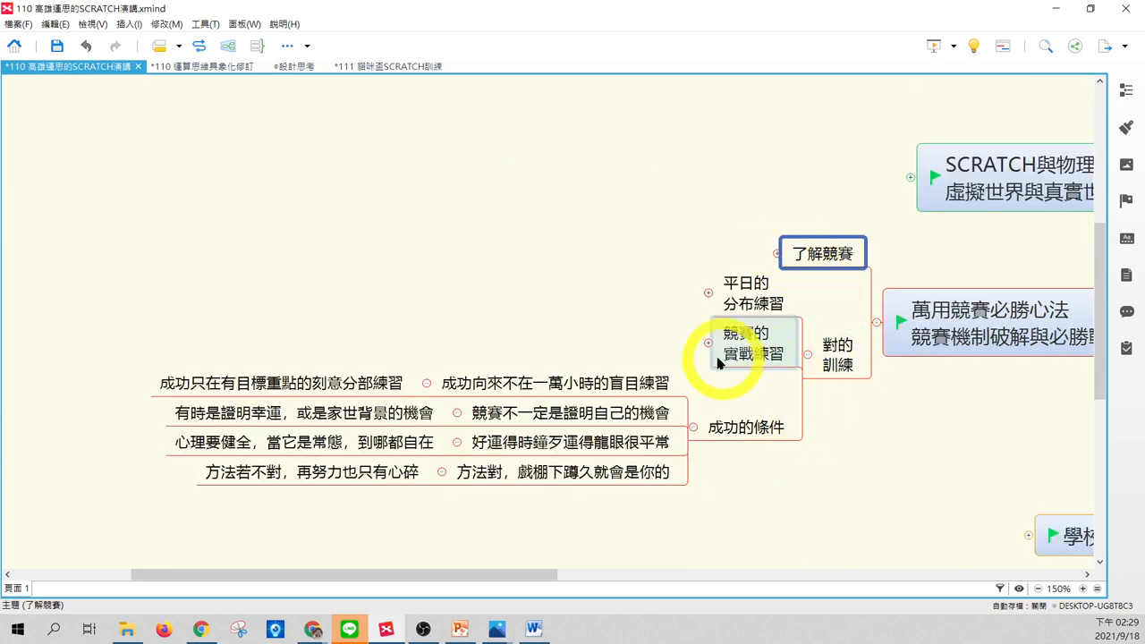
left_click(753, 293)
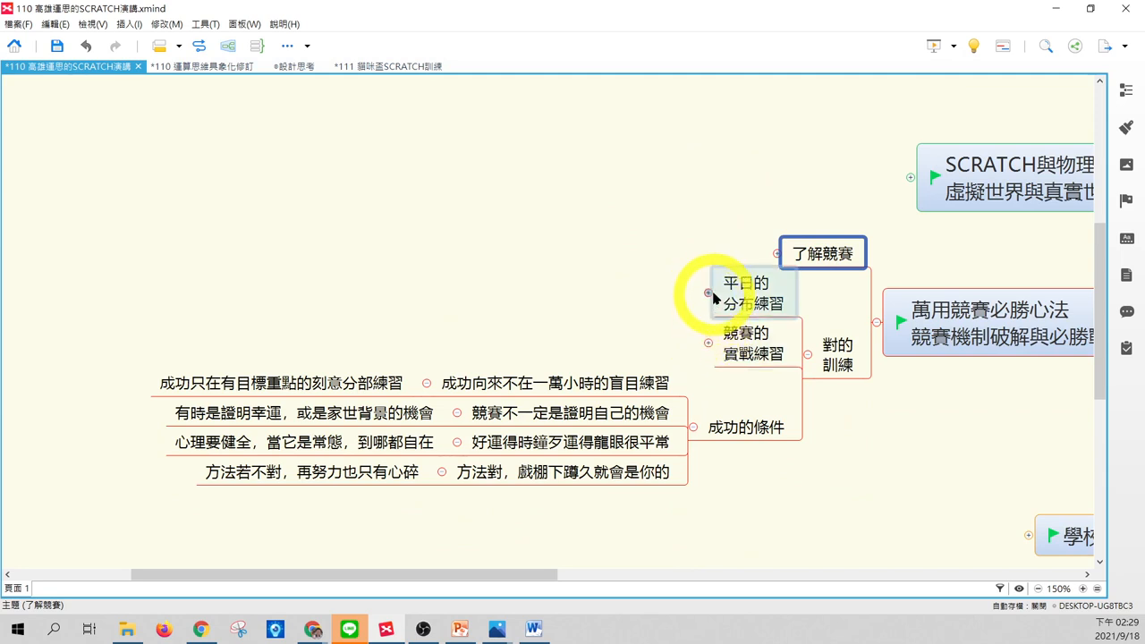
left_click(751, 293)
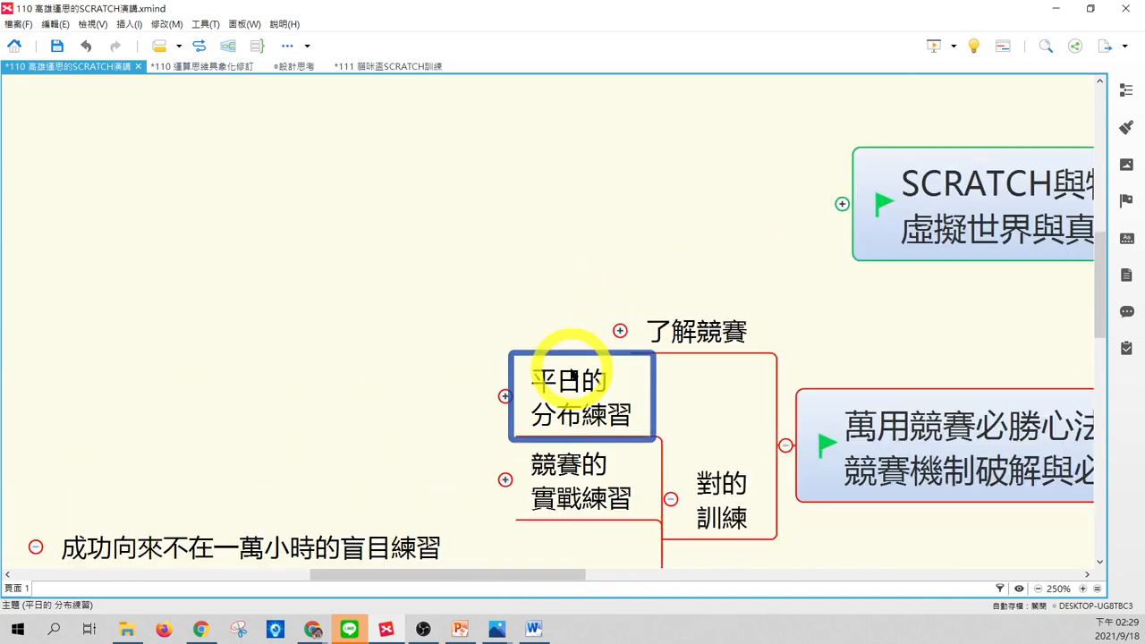
Expand 平日的分布練習 to reveal 快速向量繪圖, 快速音樂生成, 解題與腳本練習 and 專題練習.
scroll("down", 3)
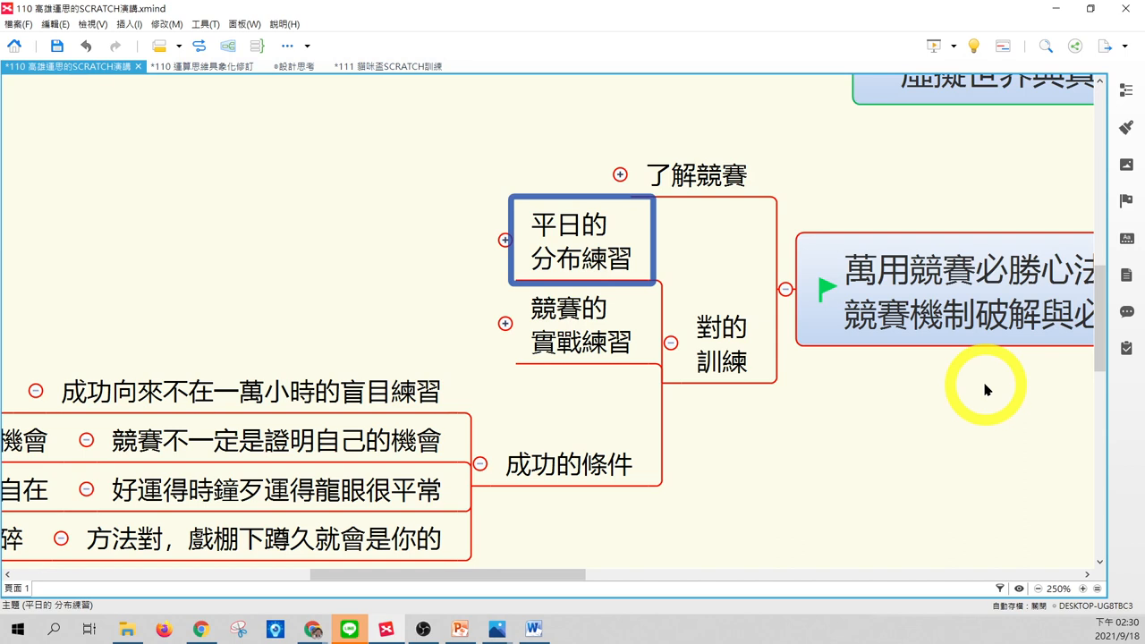
left_click(581, 326)
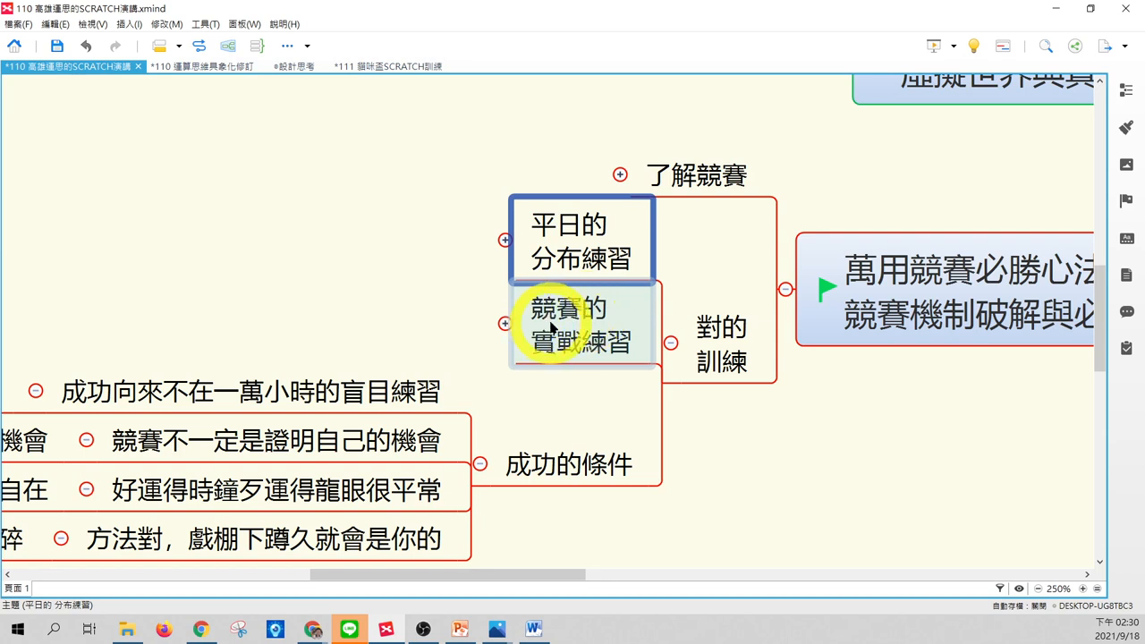
left_click(582, 326)
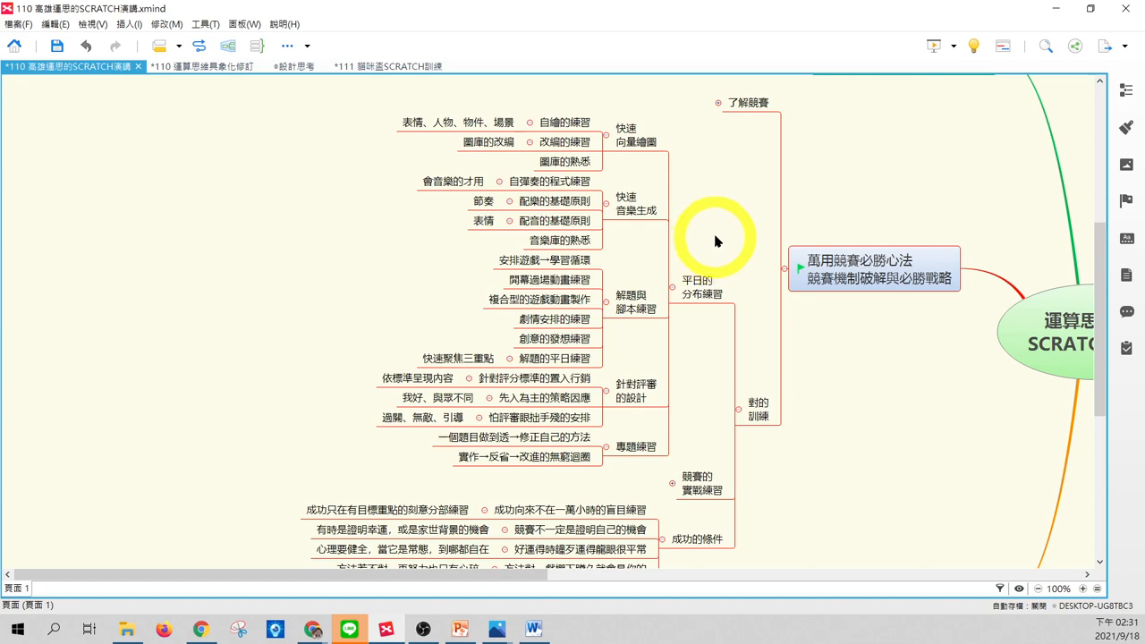
mouse_move(706, 249)
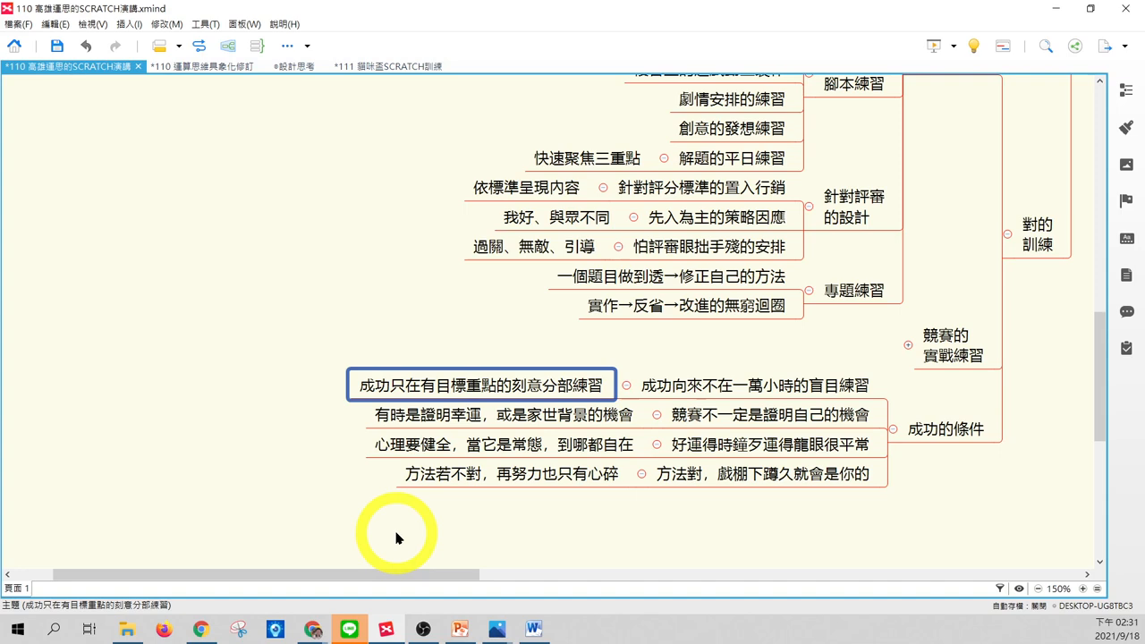
mouse_move(259, 107)
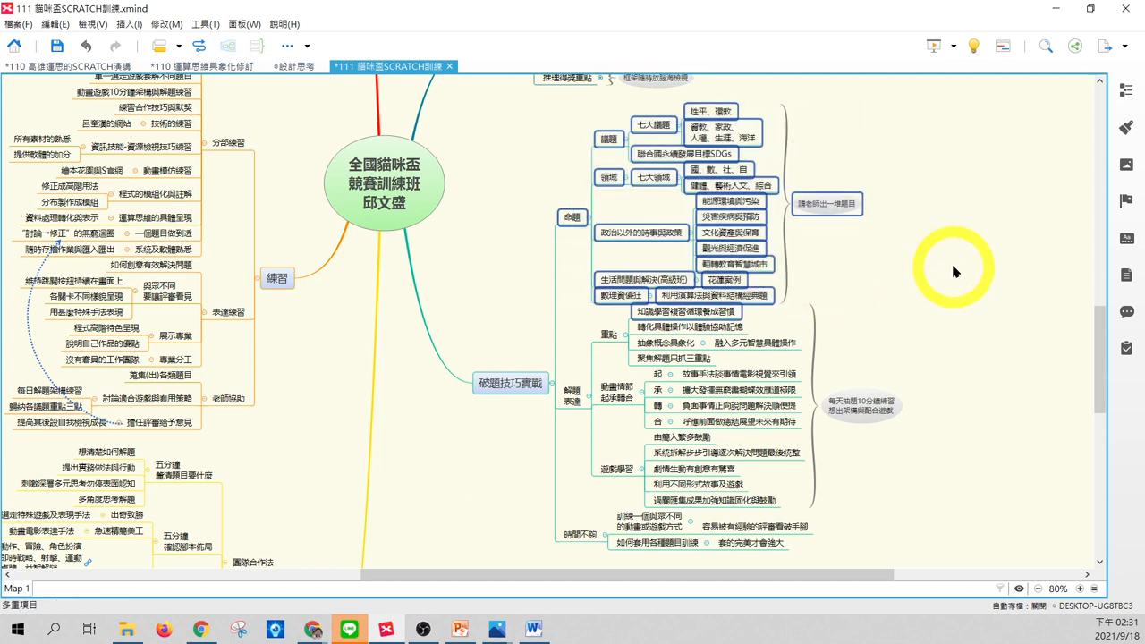
mouse_move(922, 276)
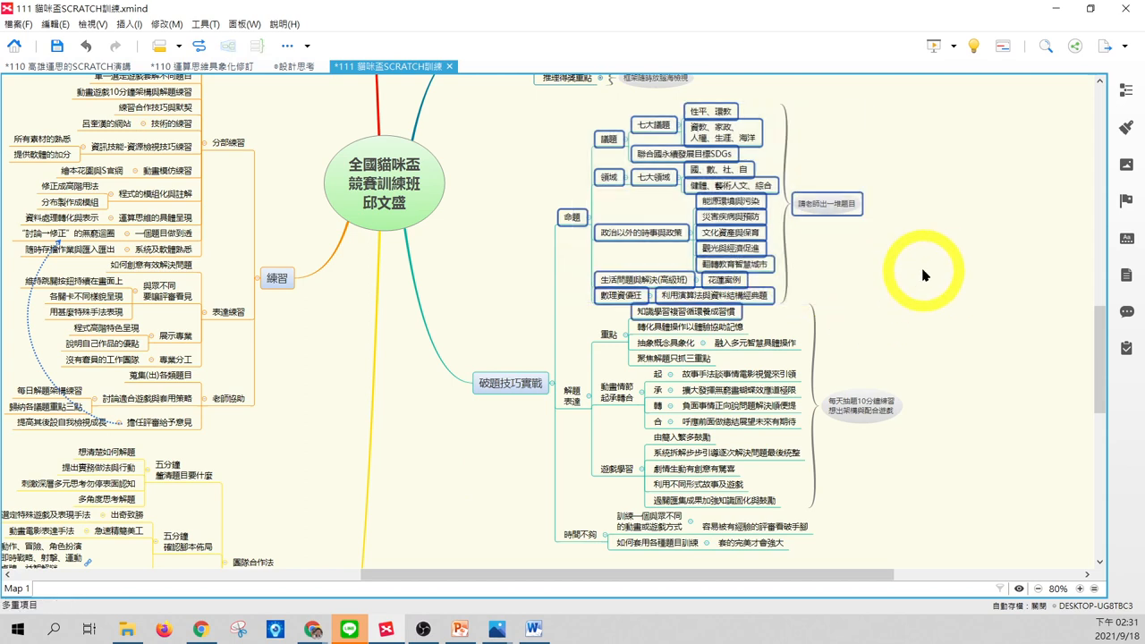
mouse_move(890, 282)
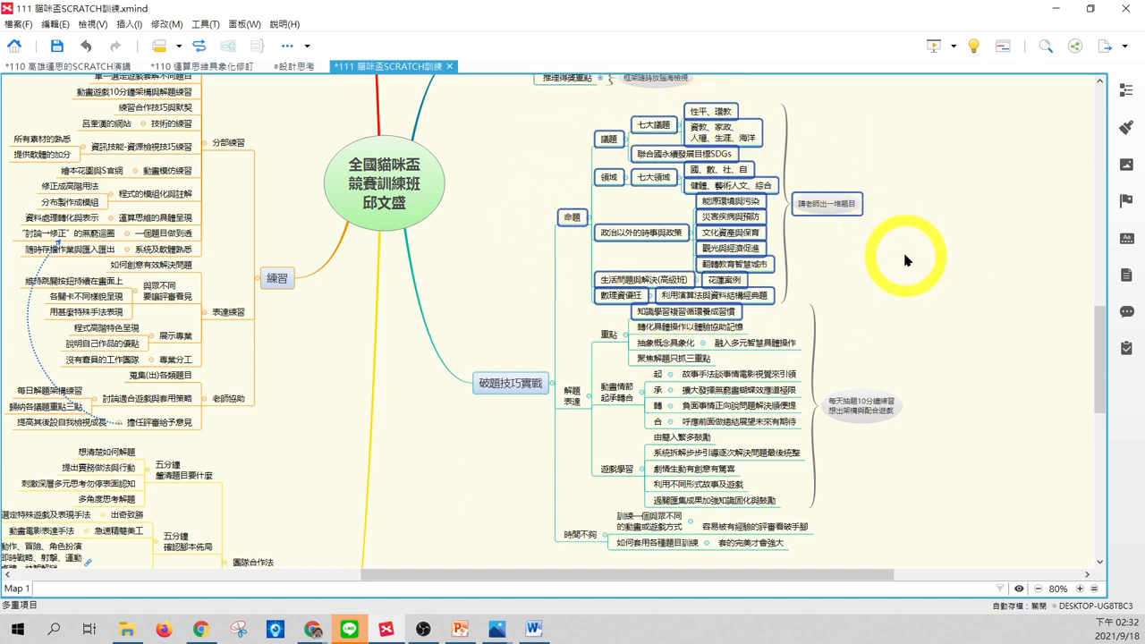
mouse_move(826, 272)
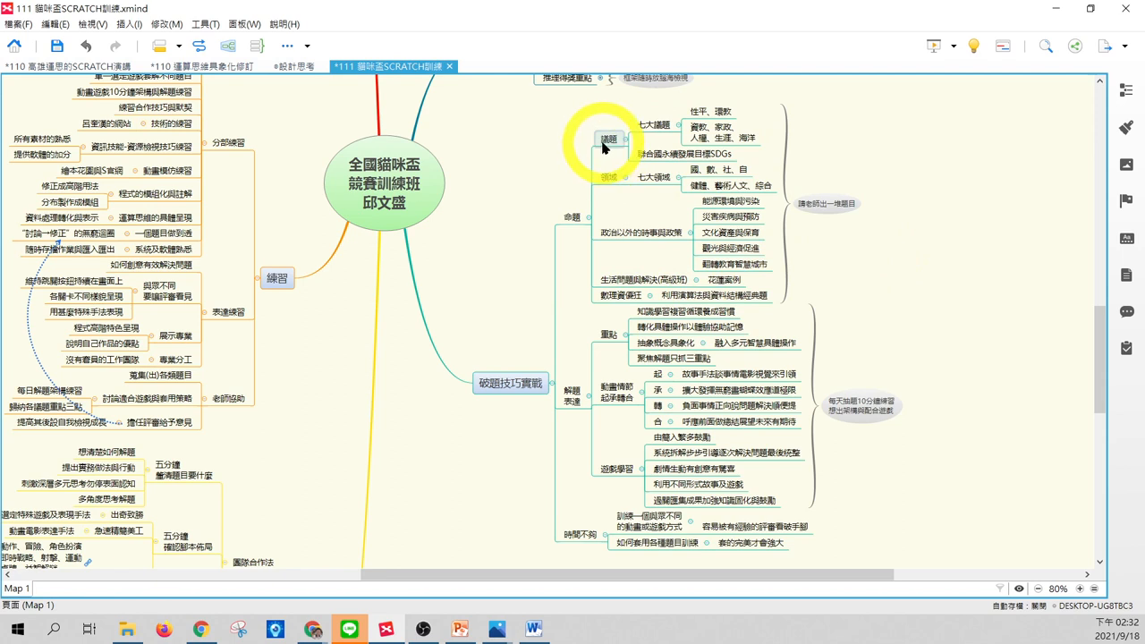
left_click(707, 112)
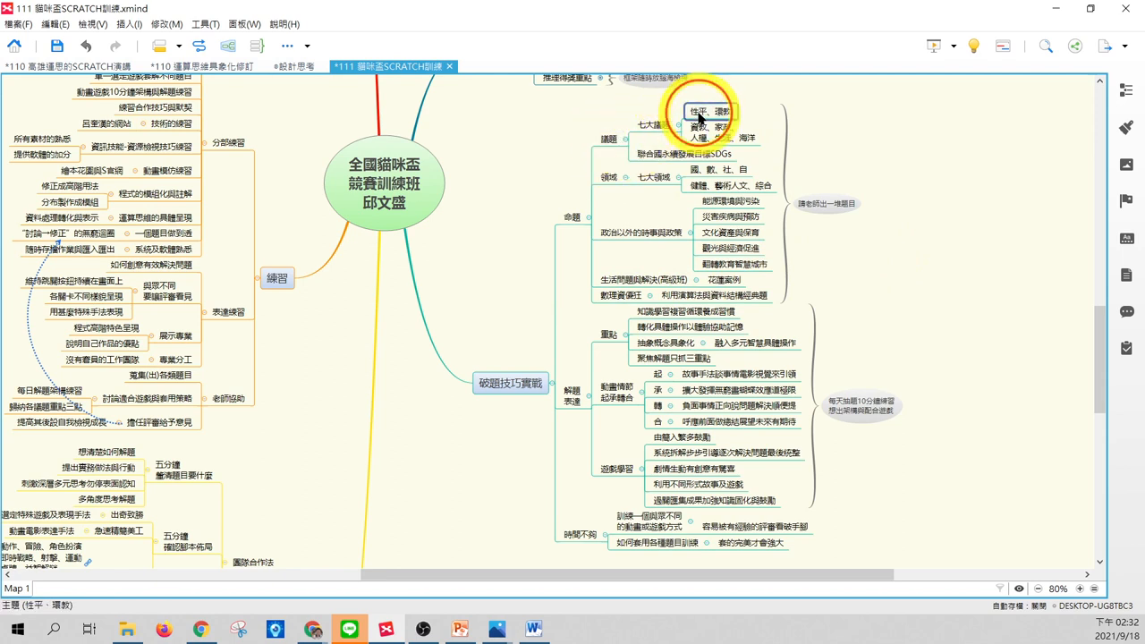
mouse_move(901, 186)
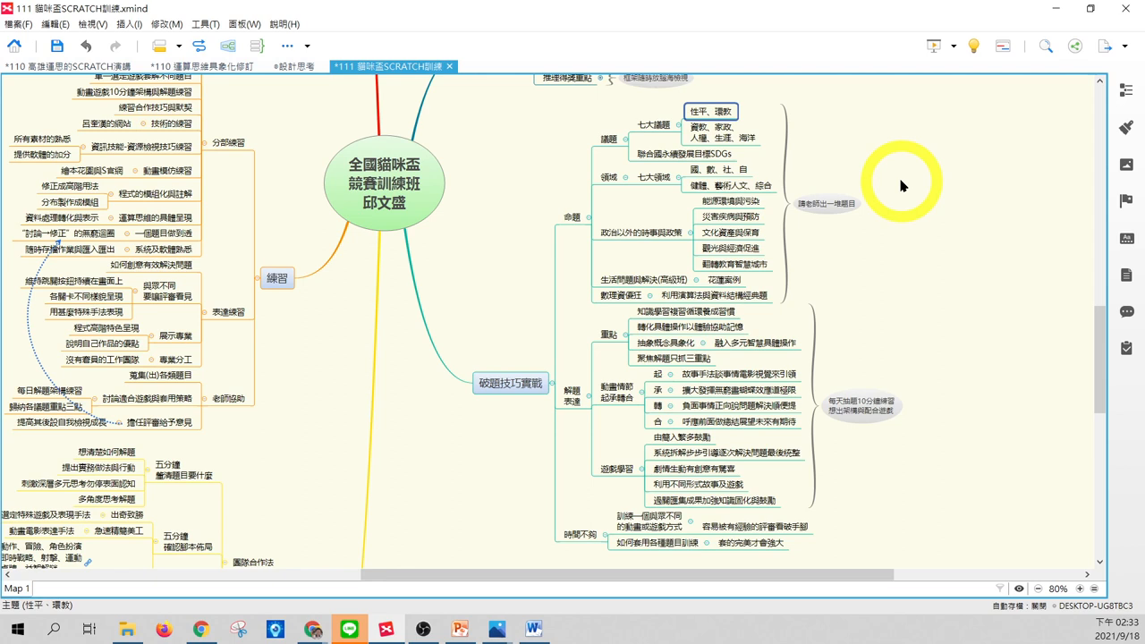
mouse_move(872, 168)
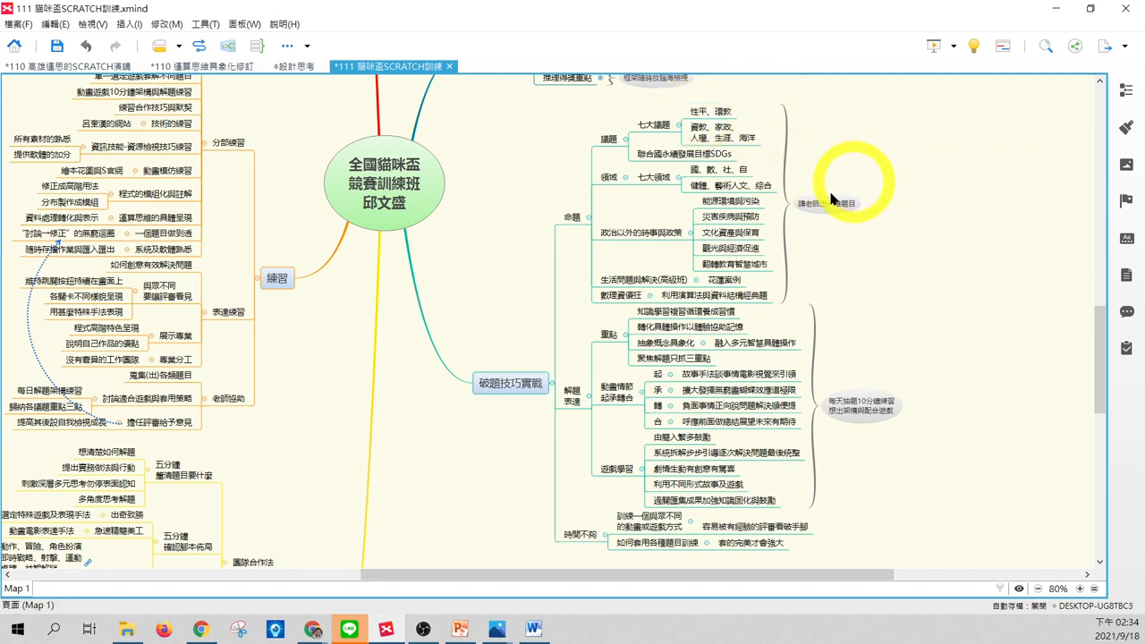
left_click(651, 124)
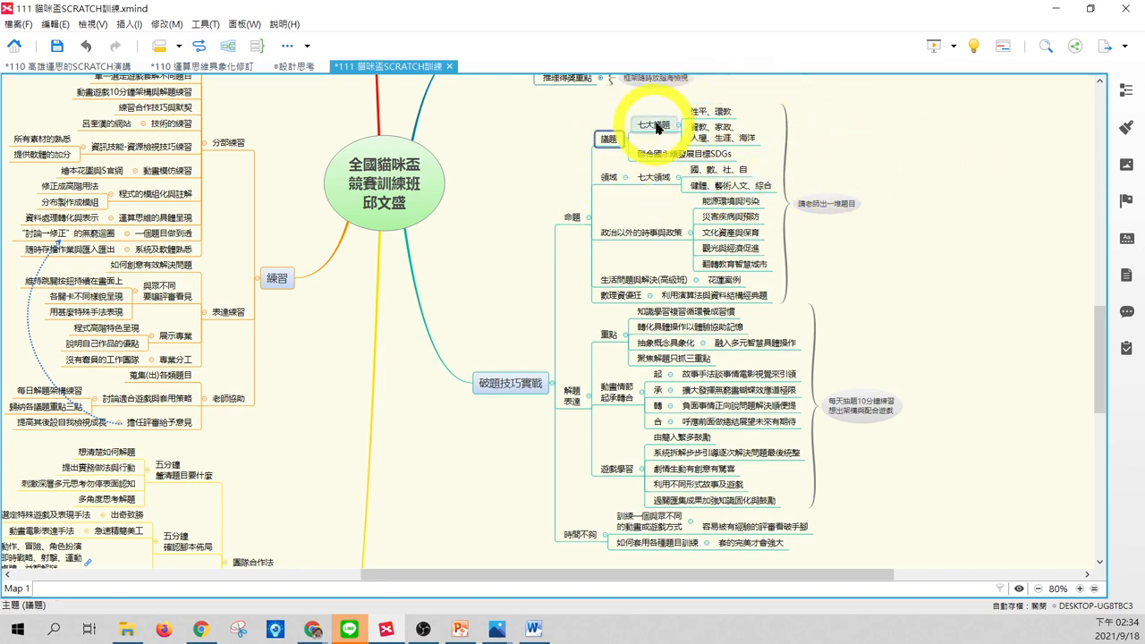
left_click(653, 123)
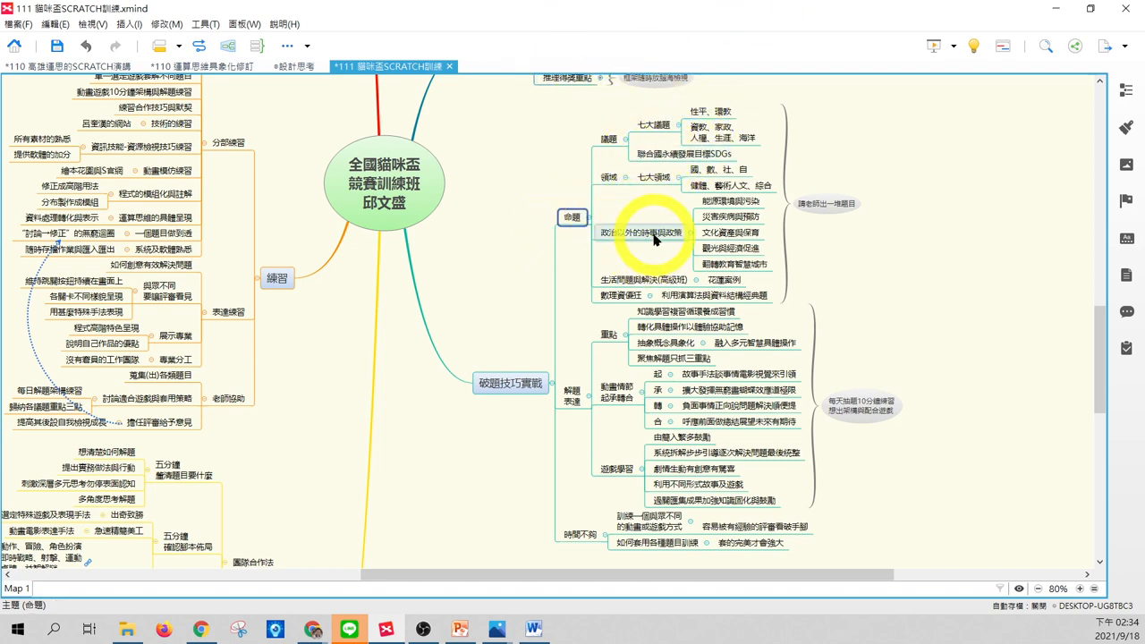
left_click(644, 233)
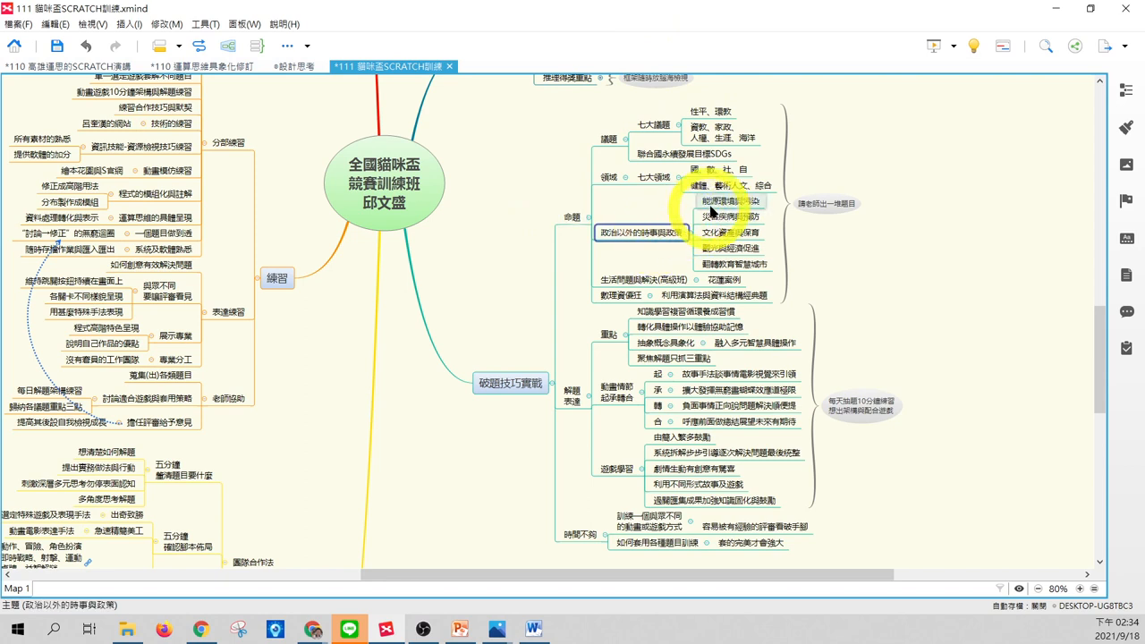
left_click(730, 200)
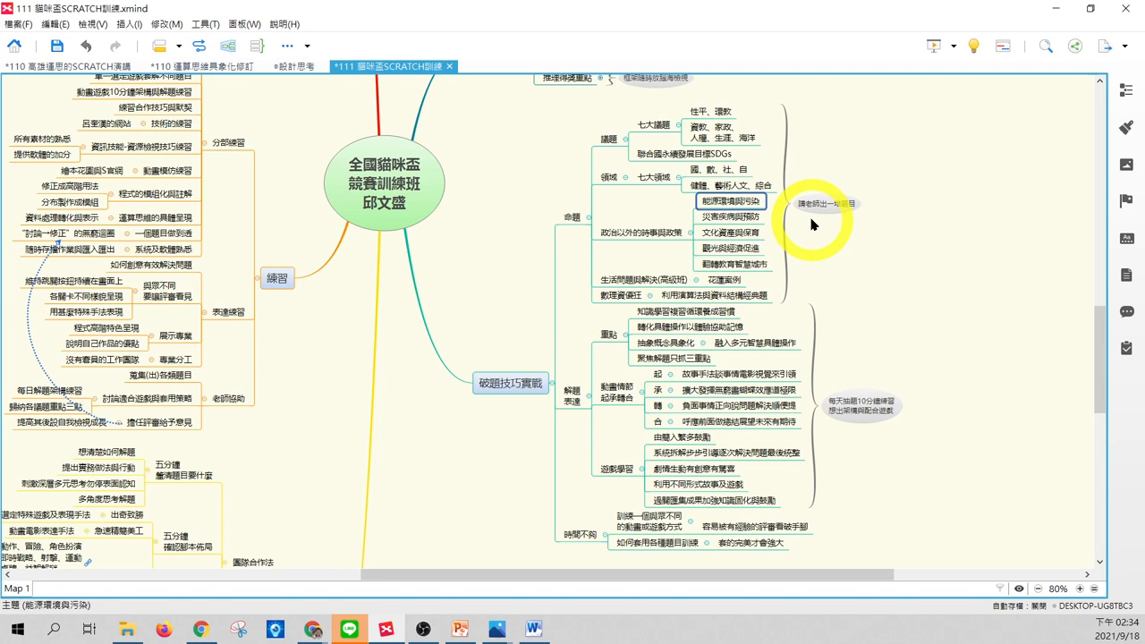
mouse_move(583, 111)
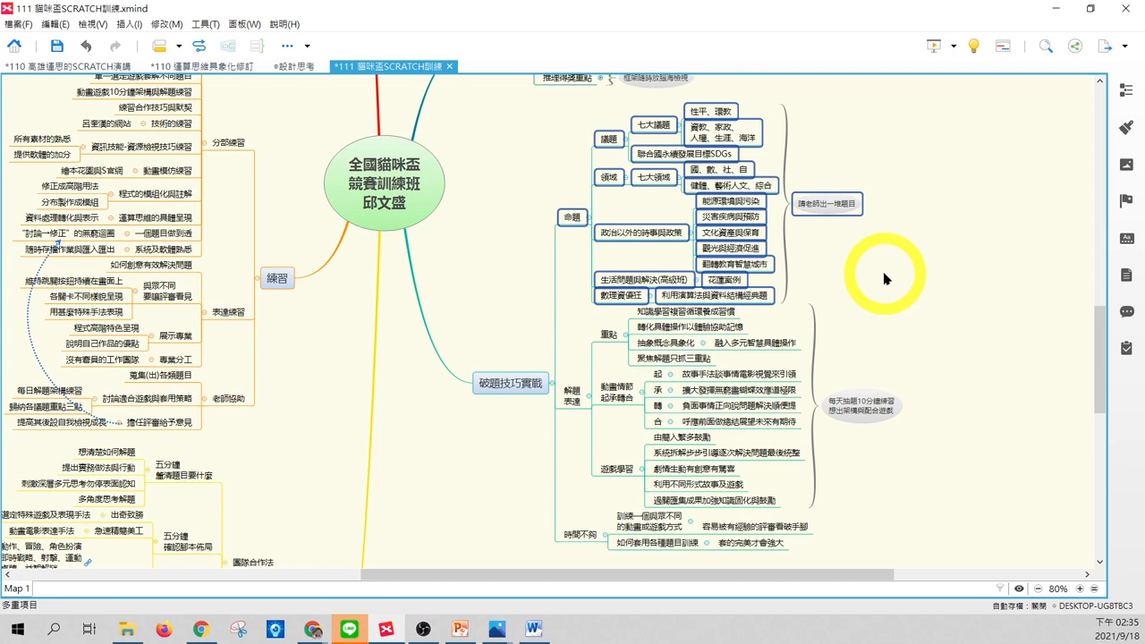
mouse_move(987, 262)
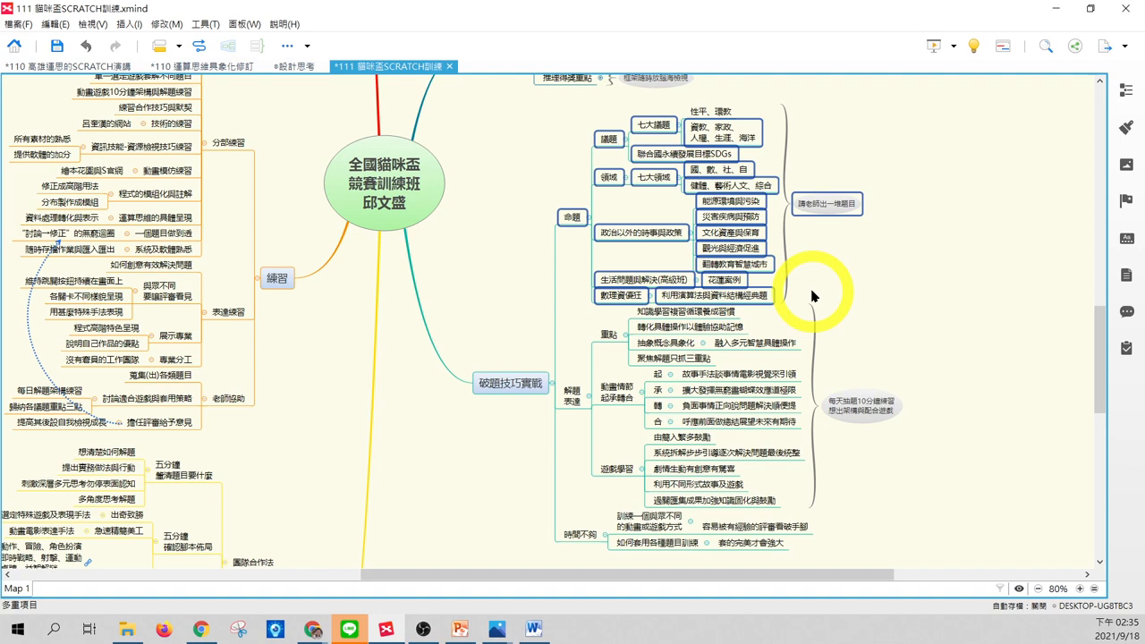
mouse_move(816, 293)
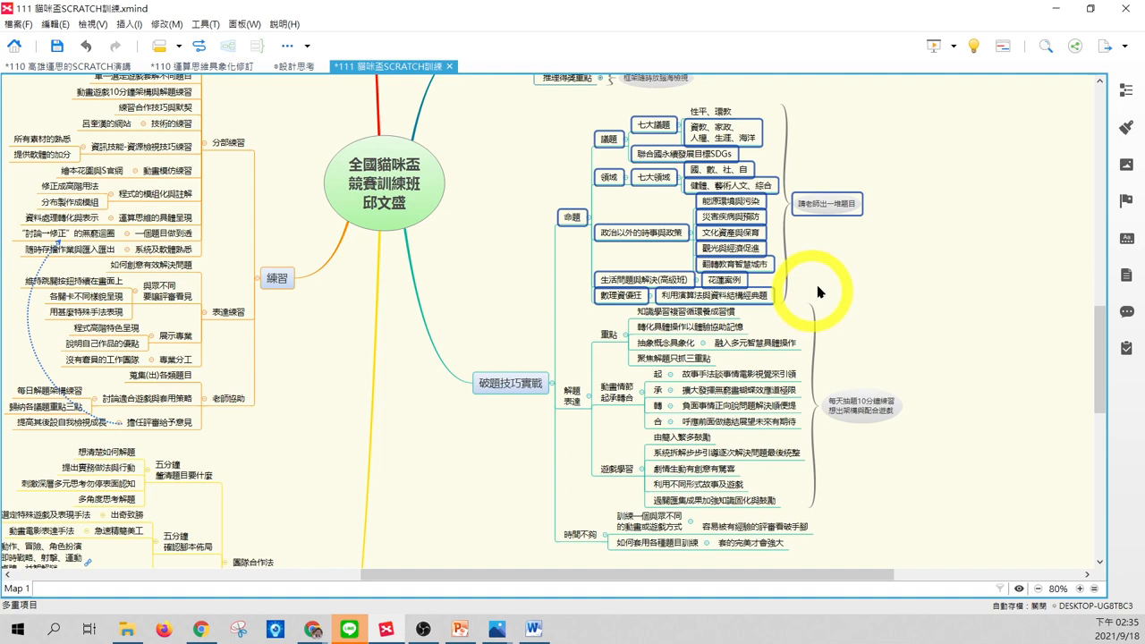
scroll("down", 3)
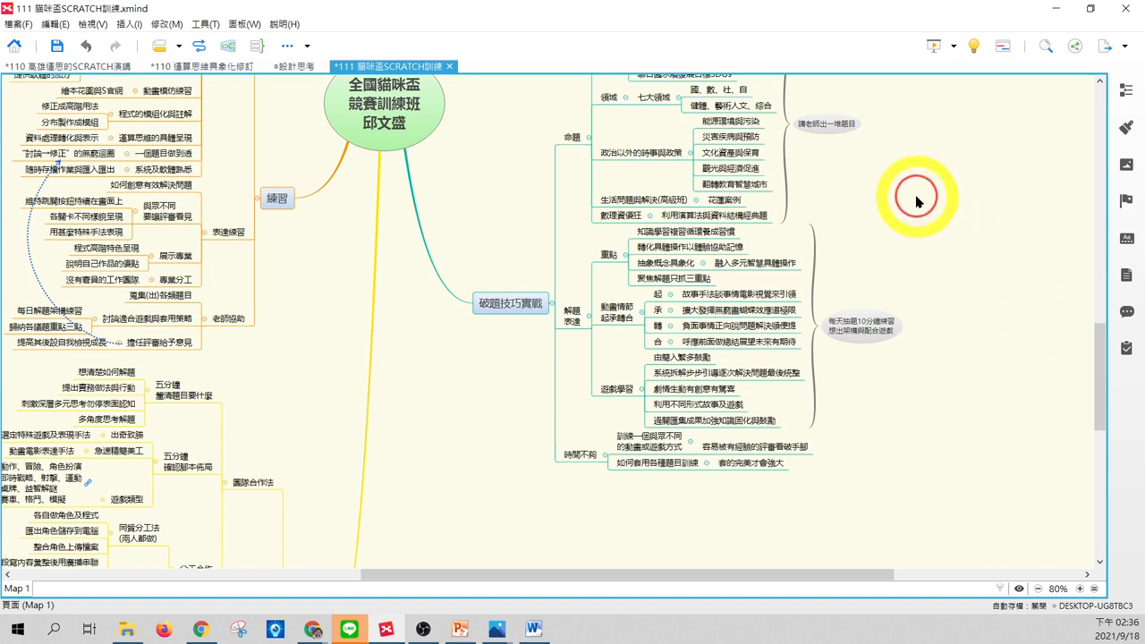
mouse_move(519, 348)
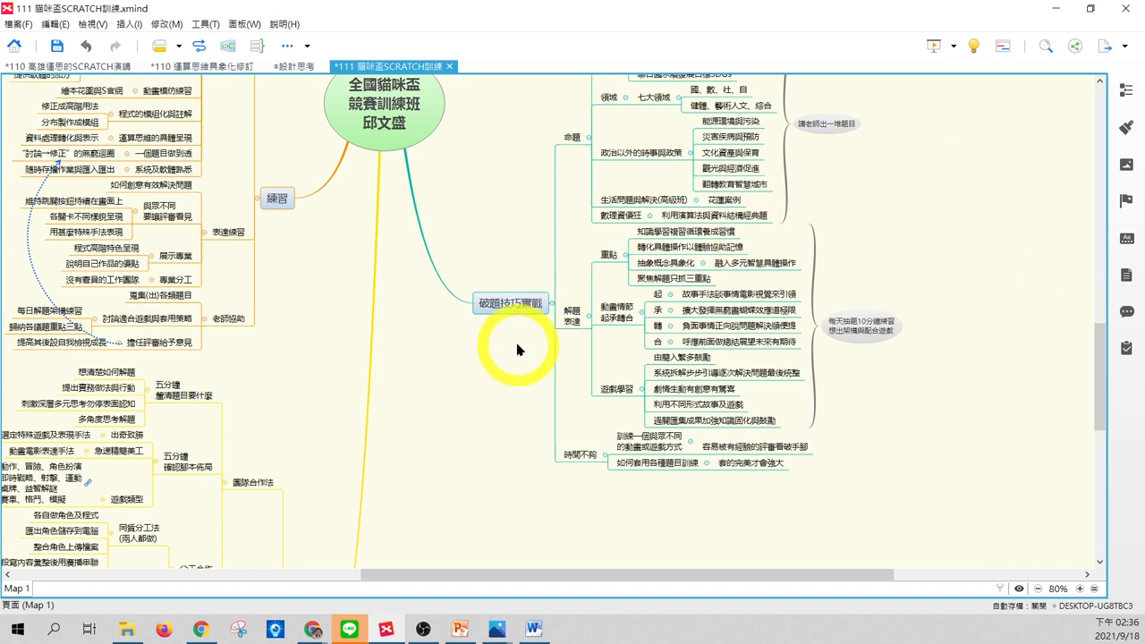
left_click(572, 315)
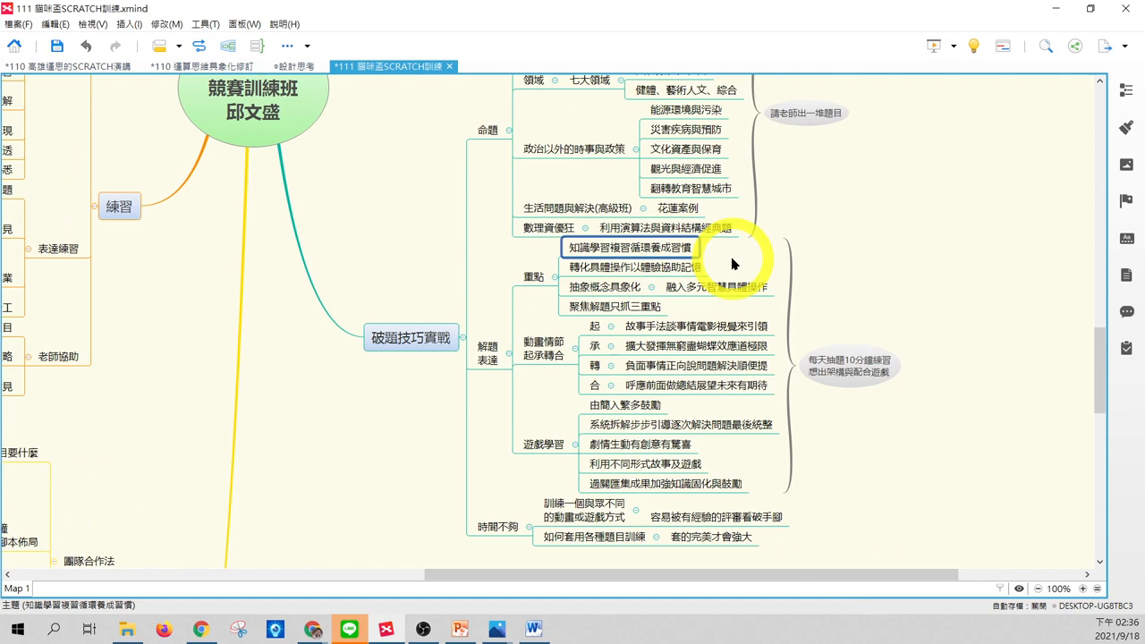
mouse_move(732, 261)
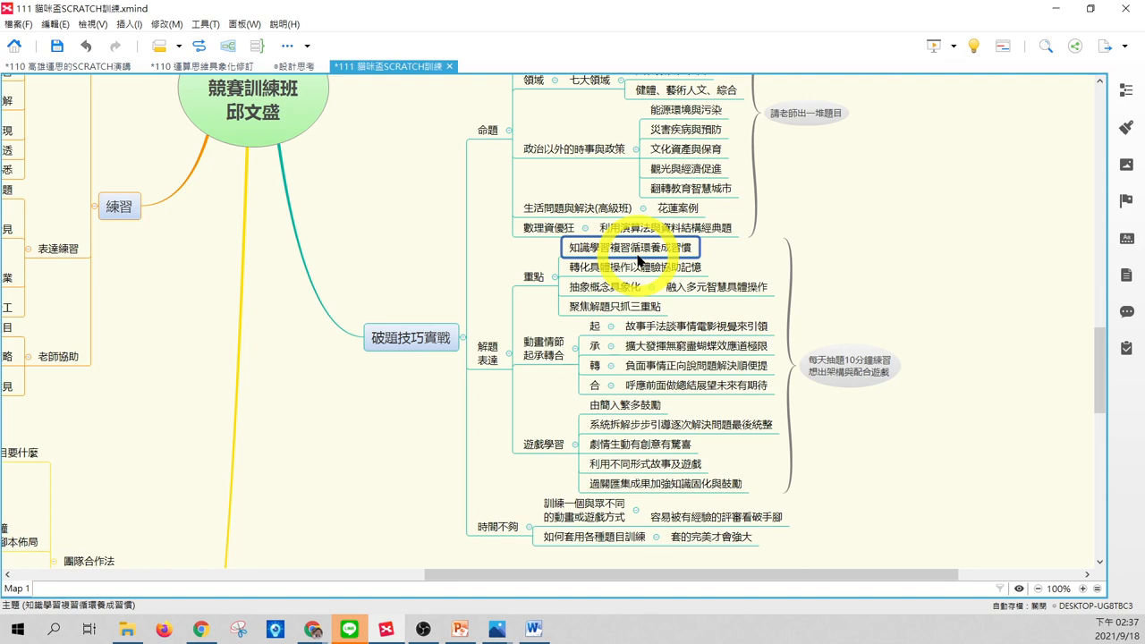
left_click(633, 266)
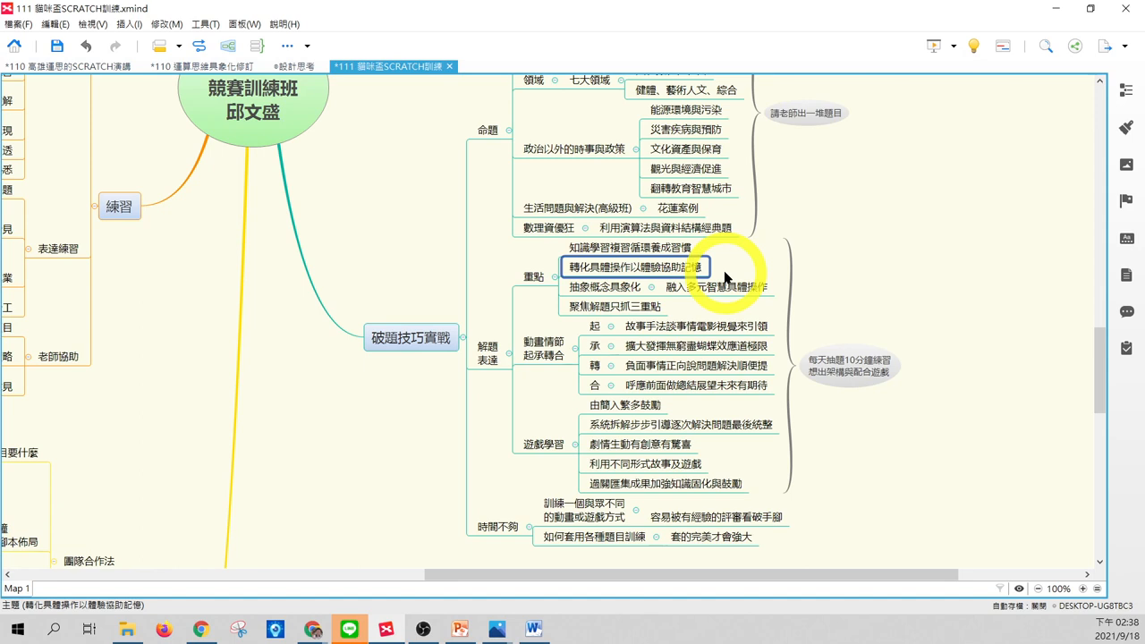
Point out the second 重點 topic and 抽象概念具象化 under 解題表達.
left_click(604, 286)
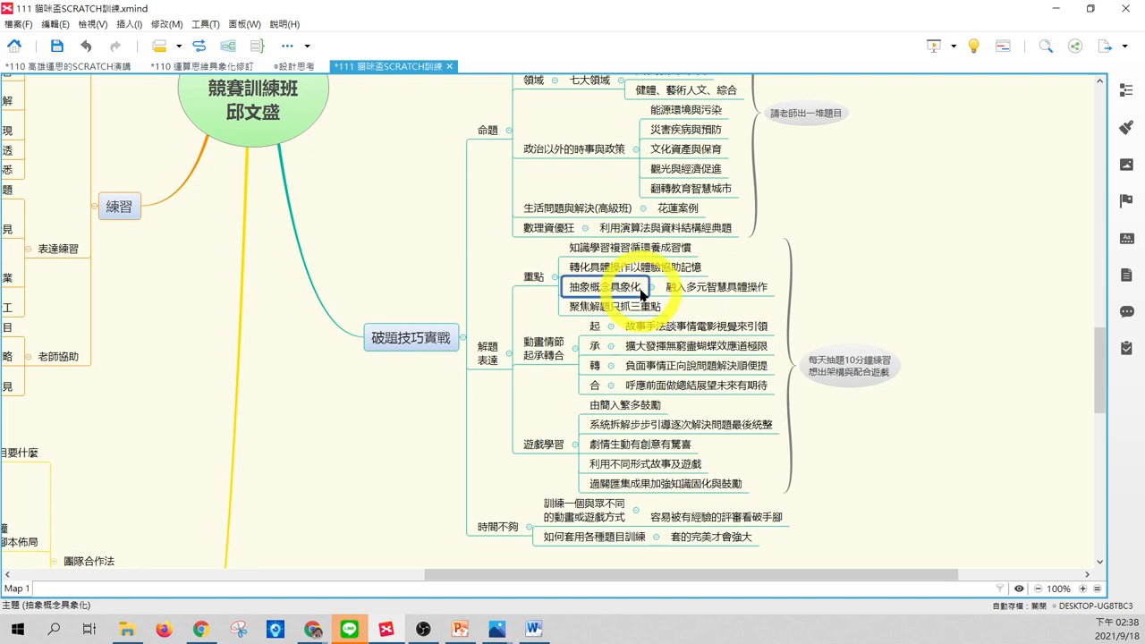
left_click(615, 307)
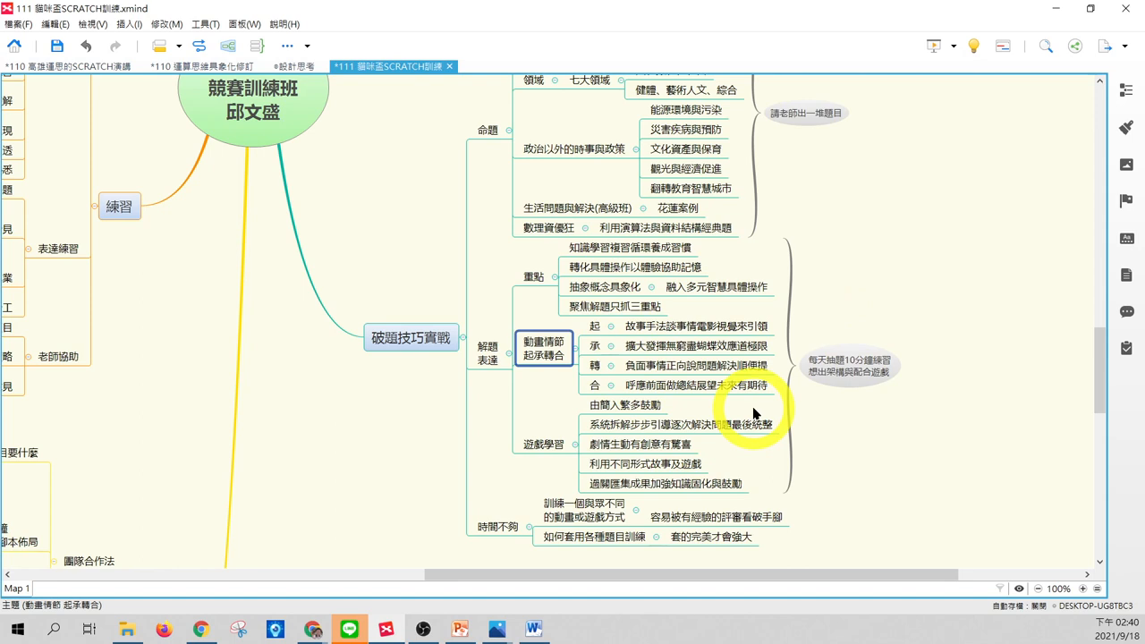
Touch on 遊戲學習, return through 破題技巧實戰 to 命題, and pick out 解題表達.
scroll("down", 3)
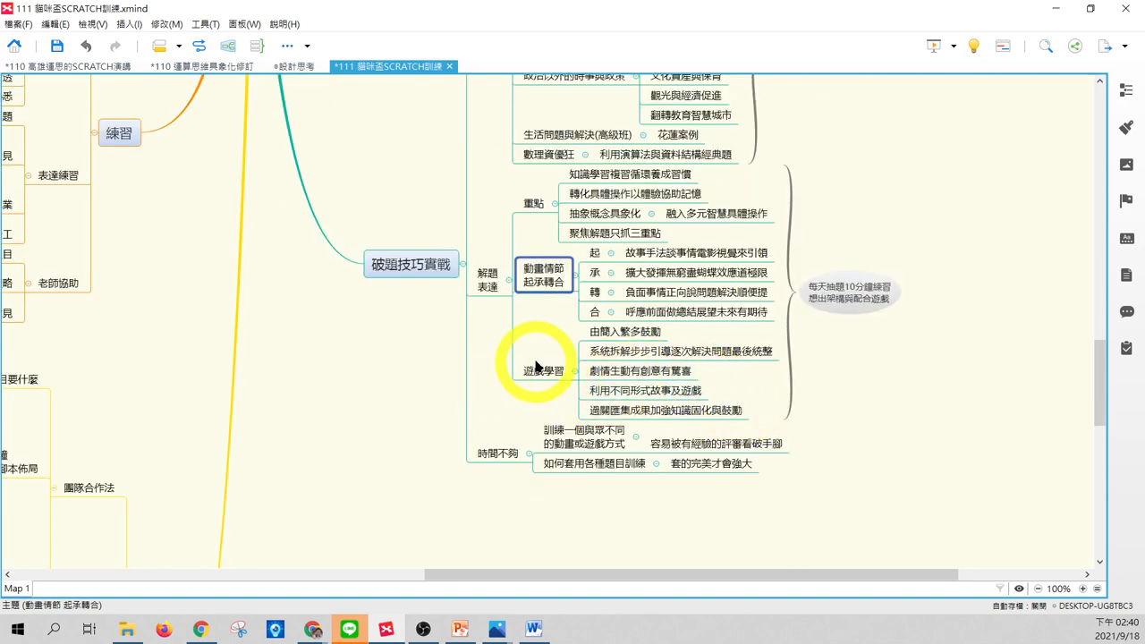
left_click(544, 370)
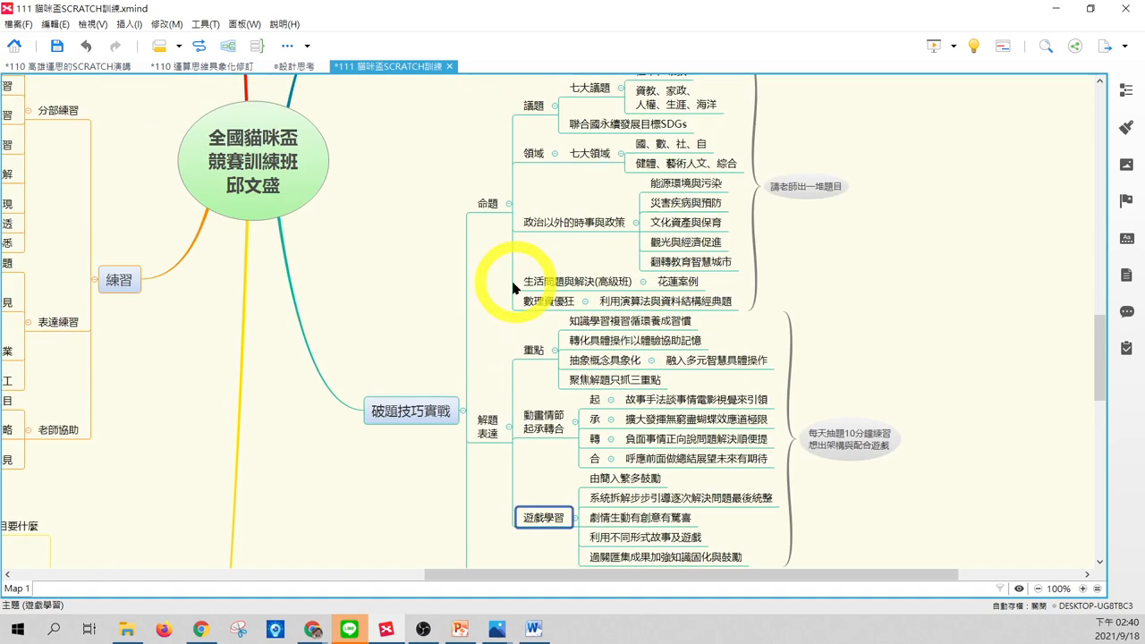
left_click(411, 410)
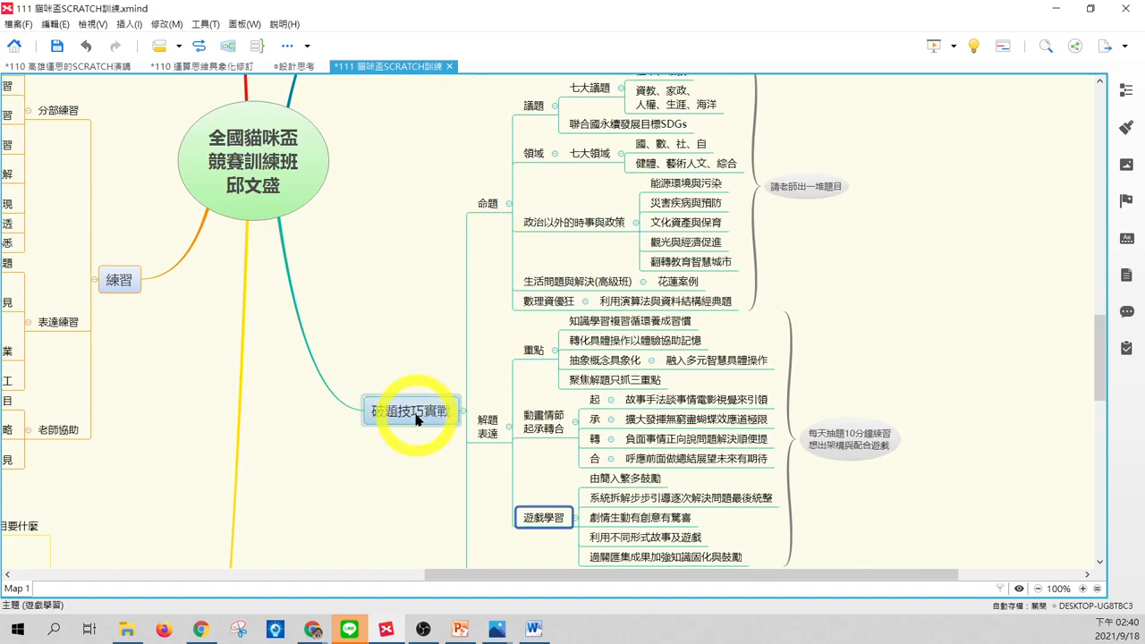
left_click(488, 204)
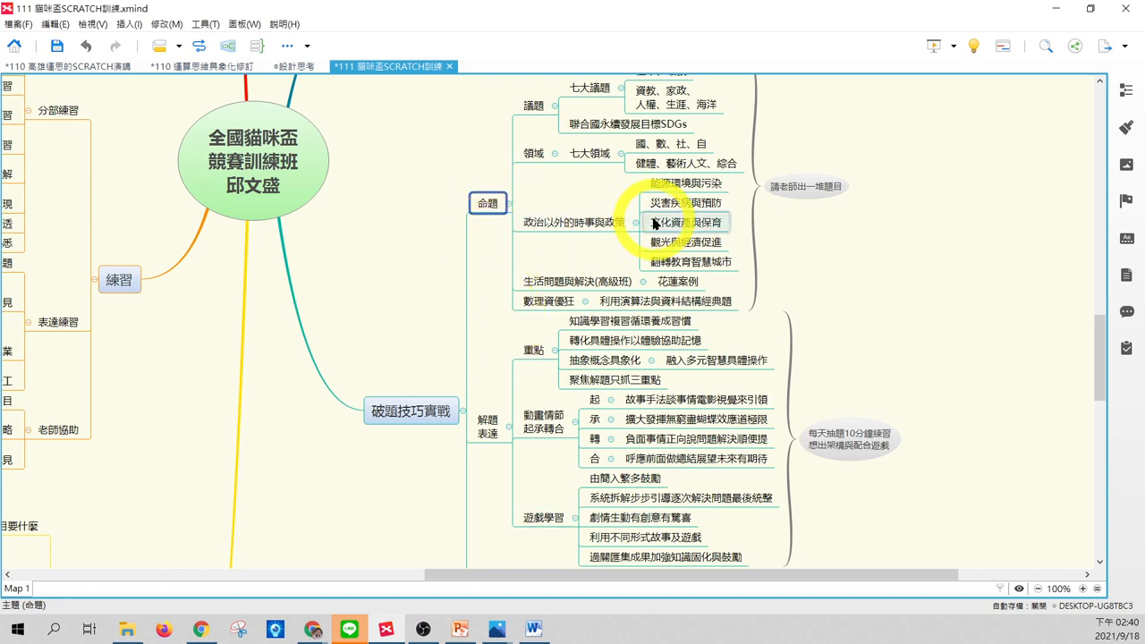
left_click(486, 426)
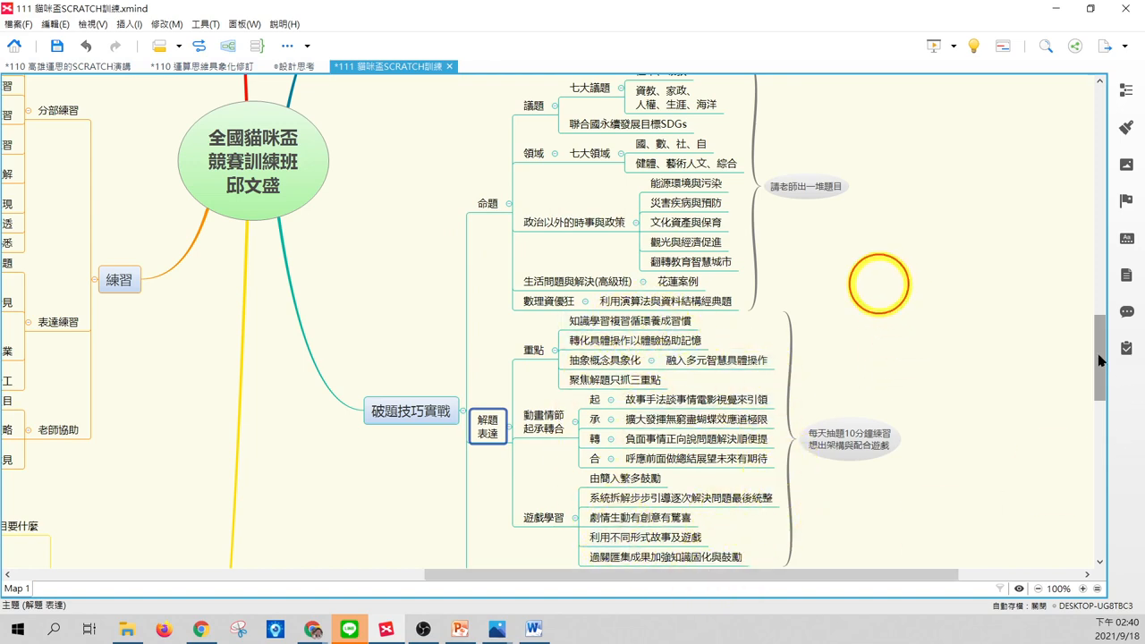
Scroll down to the 遊戲學習 points under 解題表達, such as 劇情生動有趣有驚喜.
scroll("down", 3)
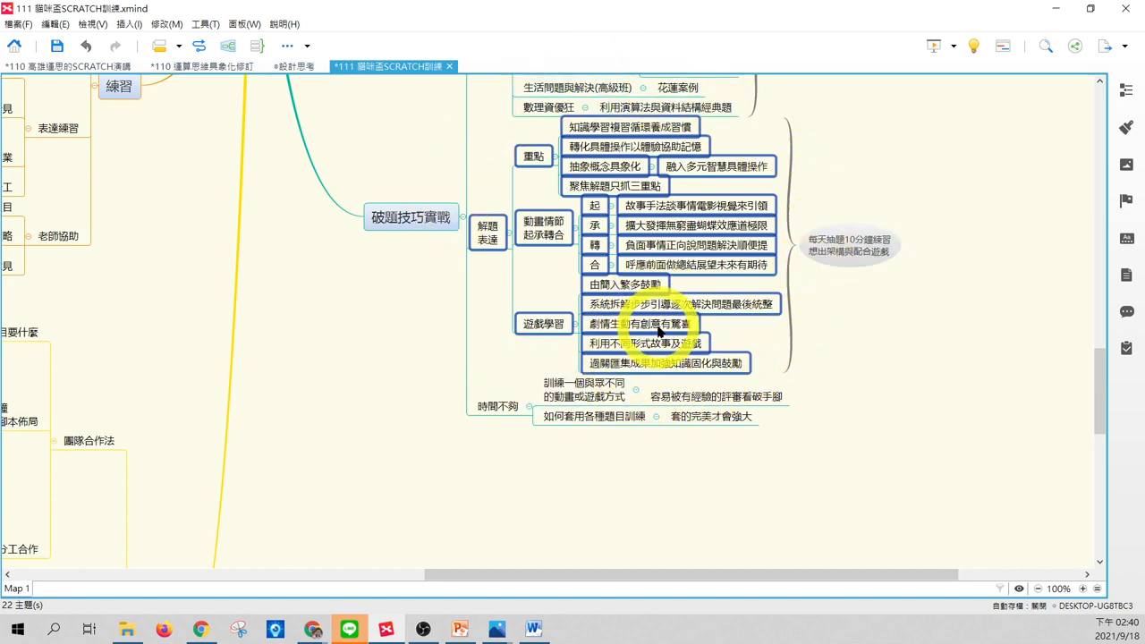
mouse_move(715, 431)
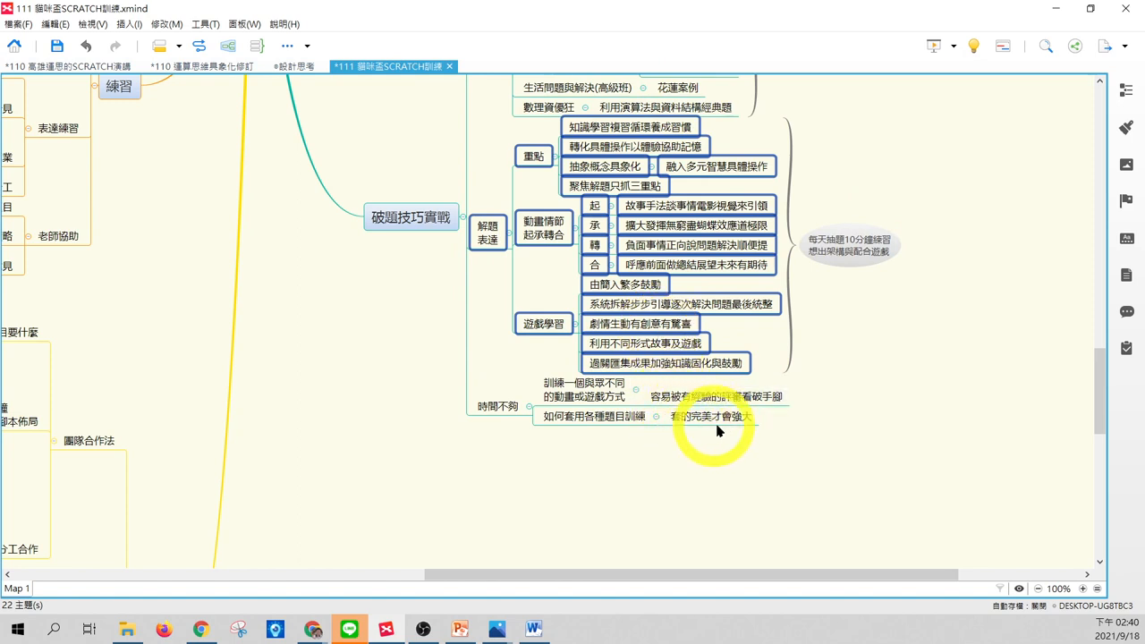
mouse_move(747, 465)
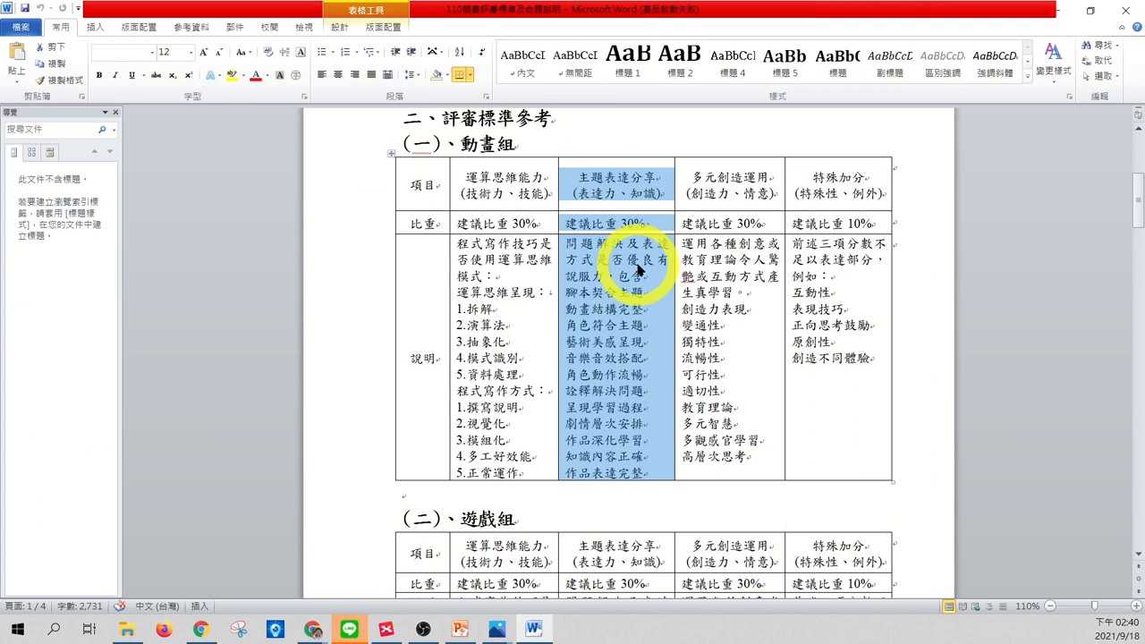
mouse_move(637, 340)
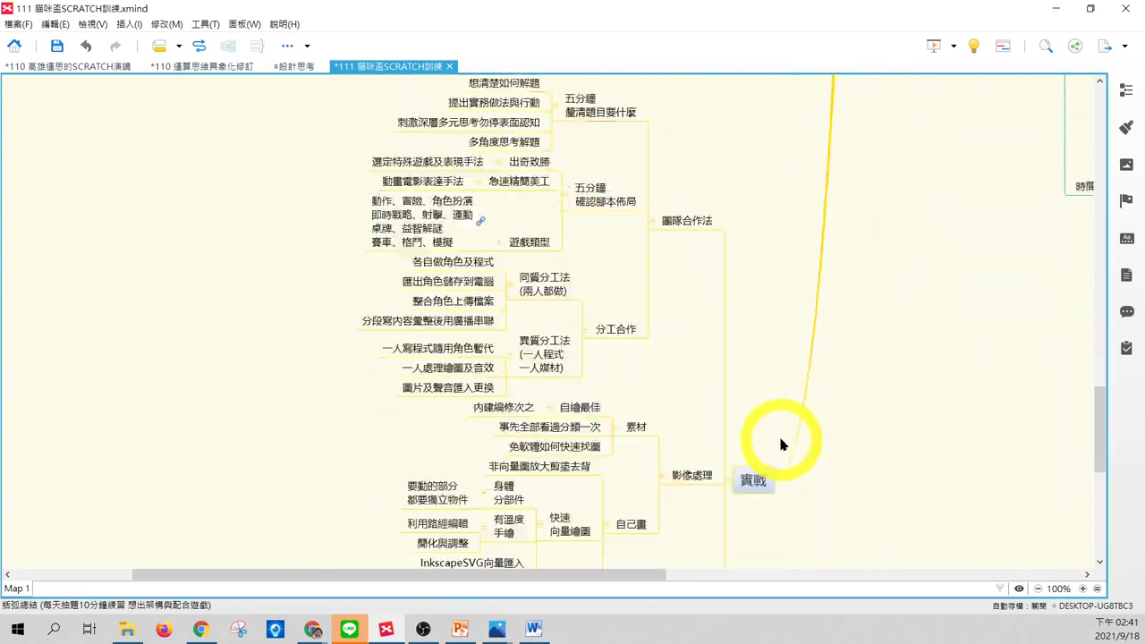
Move down to the 實戰 branch and focus on its 影像處理 method.
scroll("down", 3)
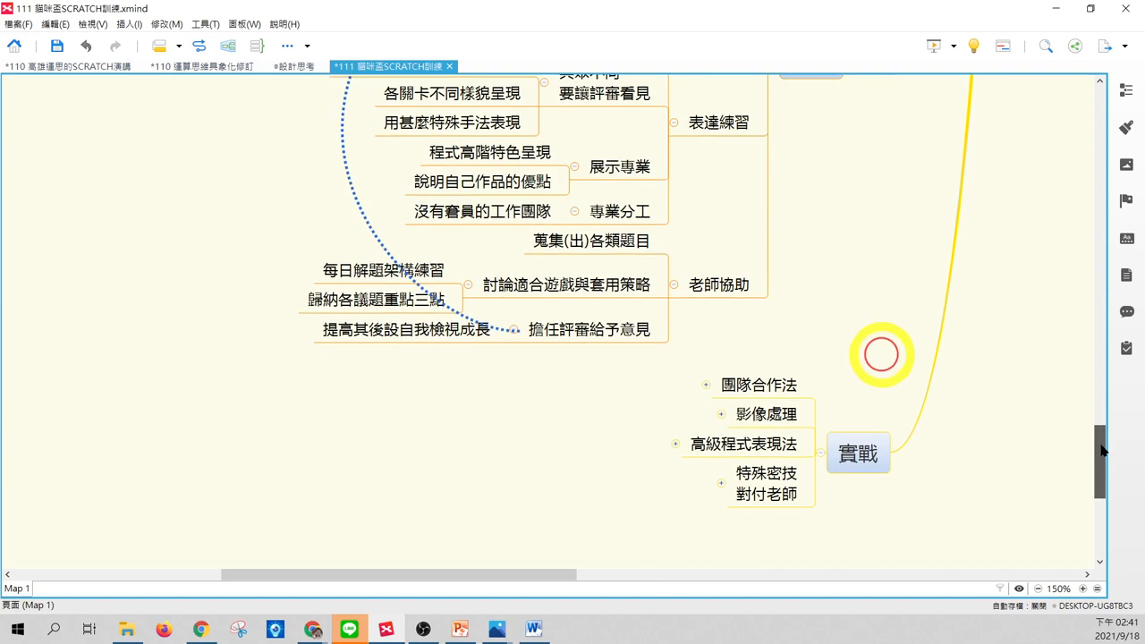
scroll("down", 3)
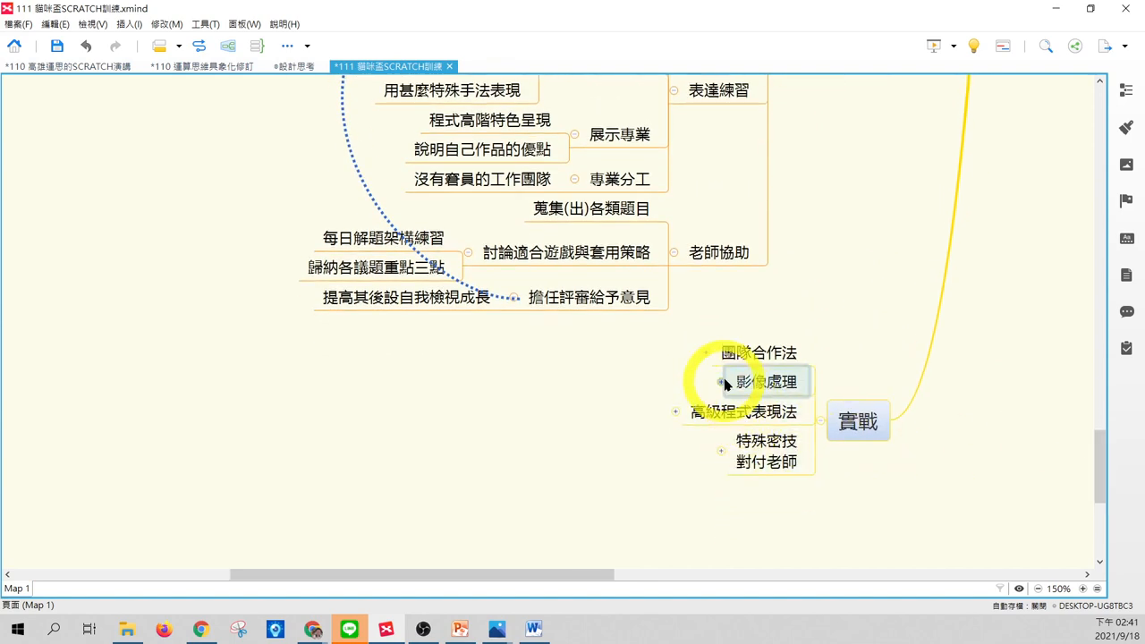
left_click(766, 382)
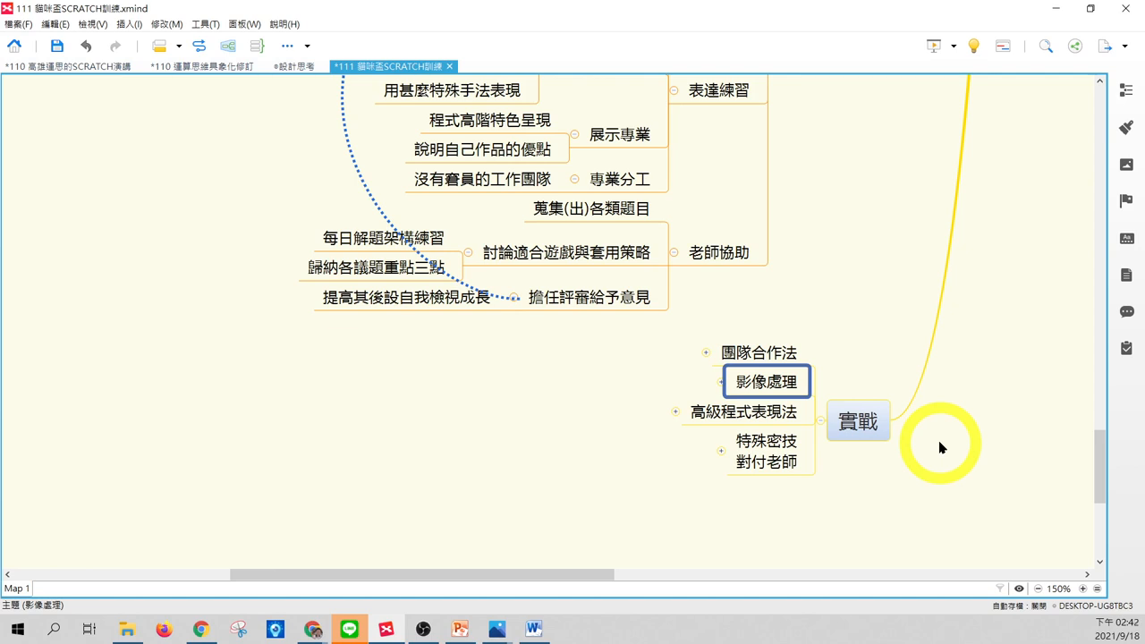
mouse_move(952, 445)
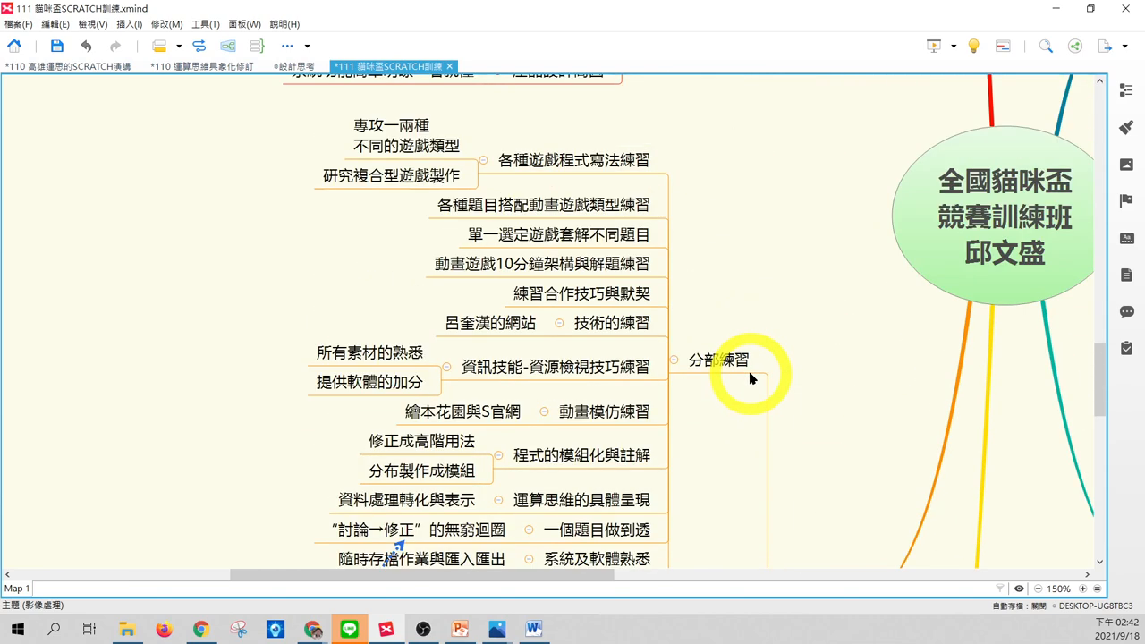
Focus on 分部練習, then move down to 實戰 and reveal 影像處理's 素材 and 自己畫 groups.
left_click(719, 357)
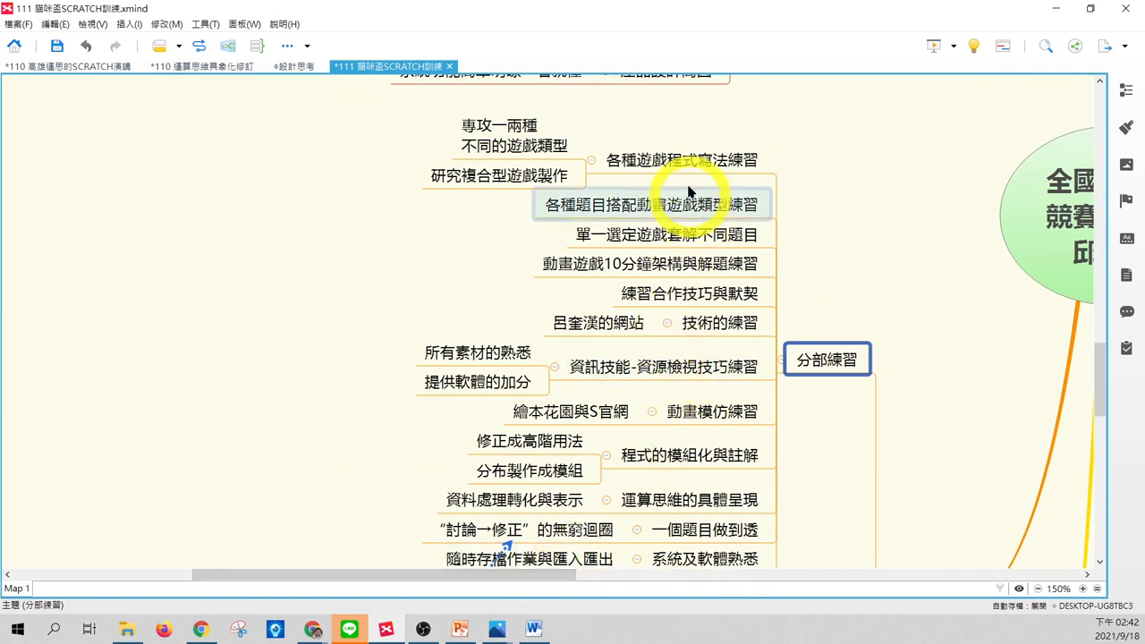
scroll("down", 3)
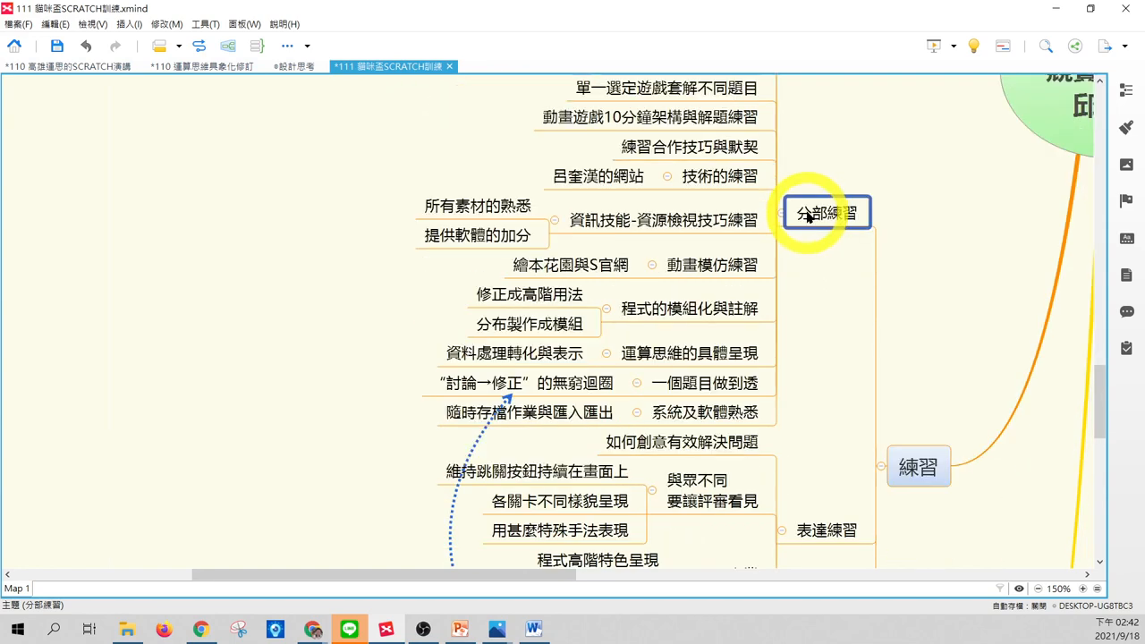
scroll("down", 3)
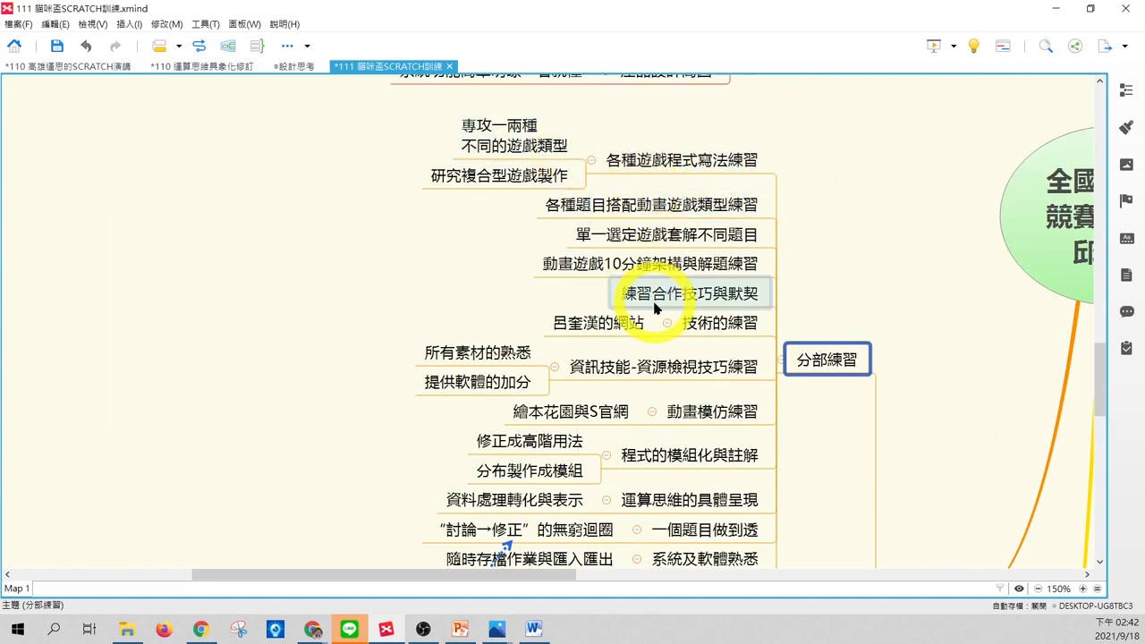
scroll("down", 3)
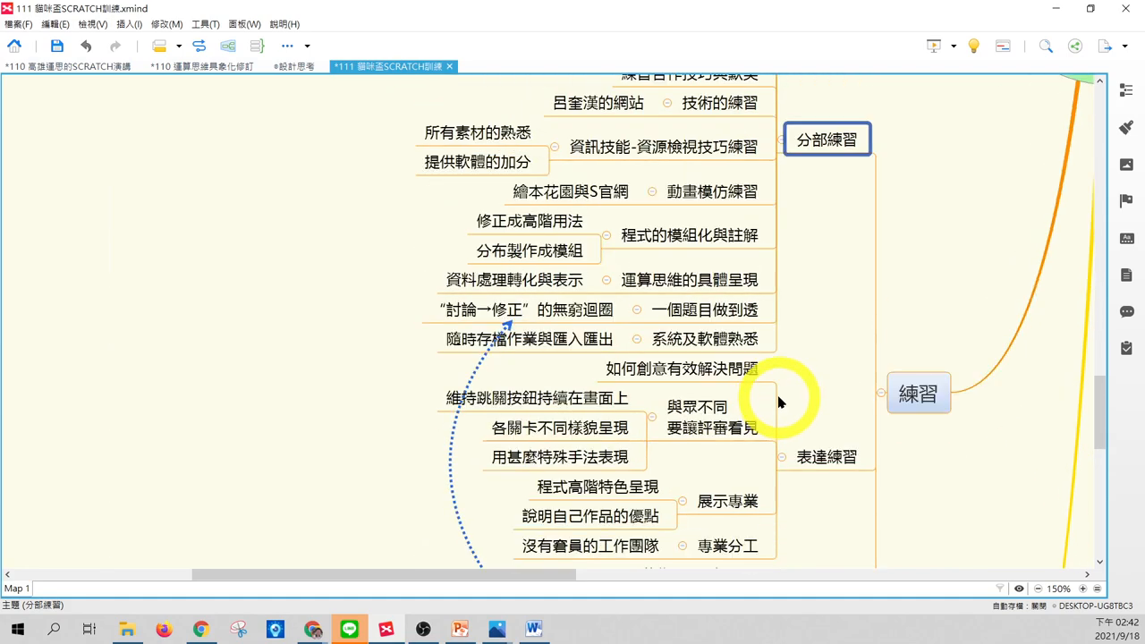
scroll("down", 3)
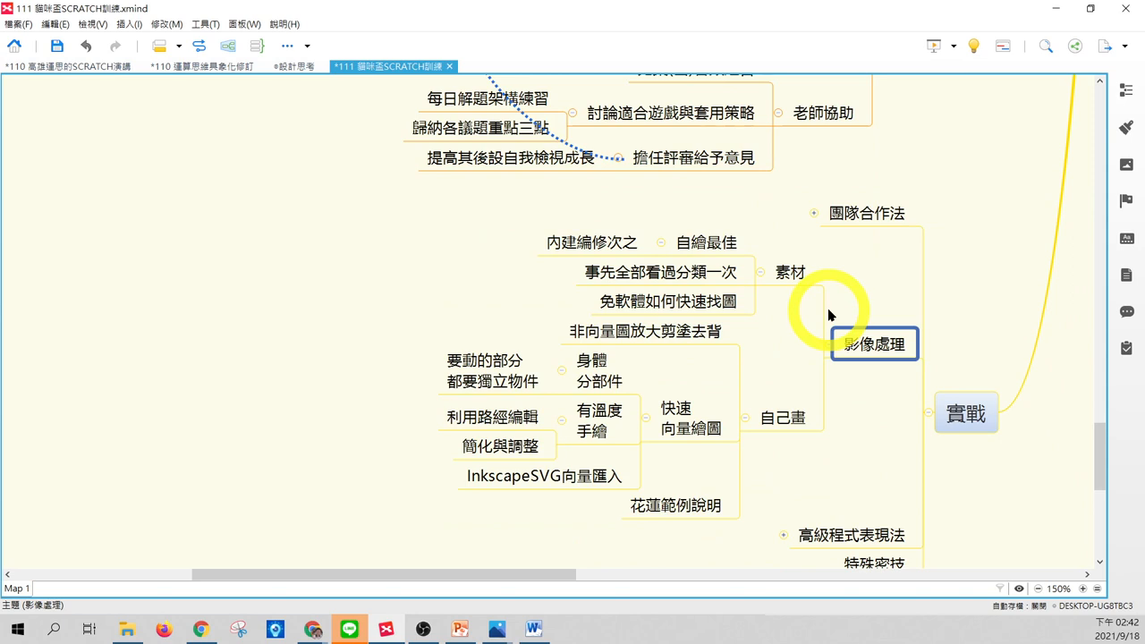
Focus on the expanded 影像處理 topic, then point out 自繪最佳 in the 自己畫 group.
left_click(706, 244)
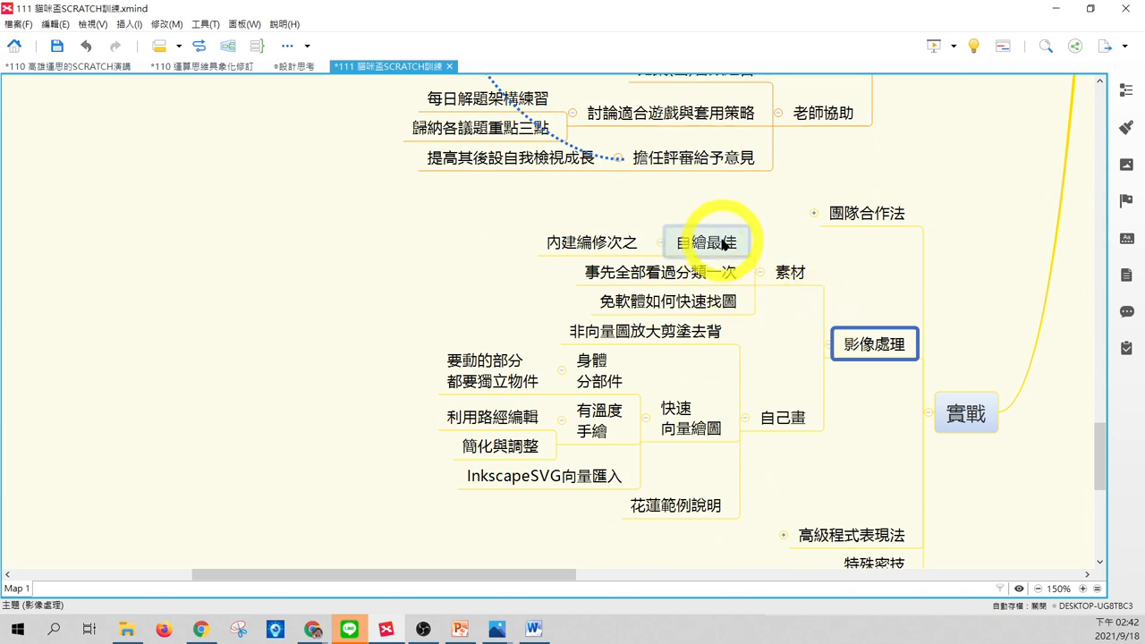
left_click(665, 300)
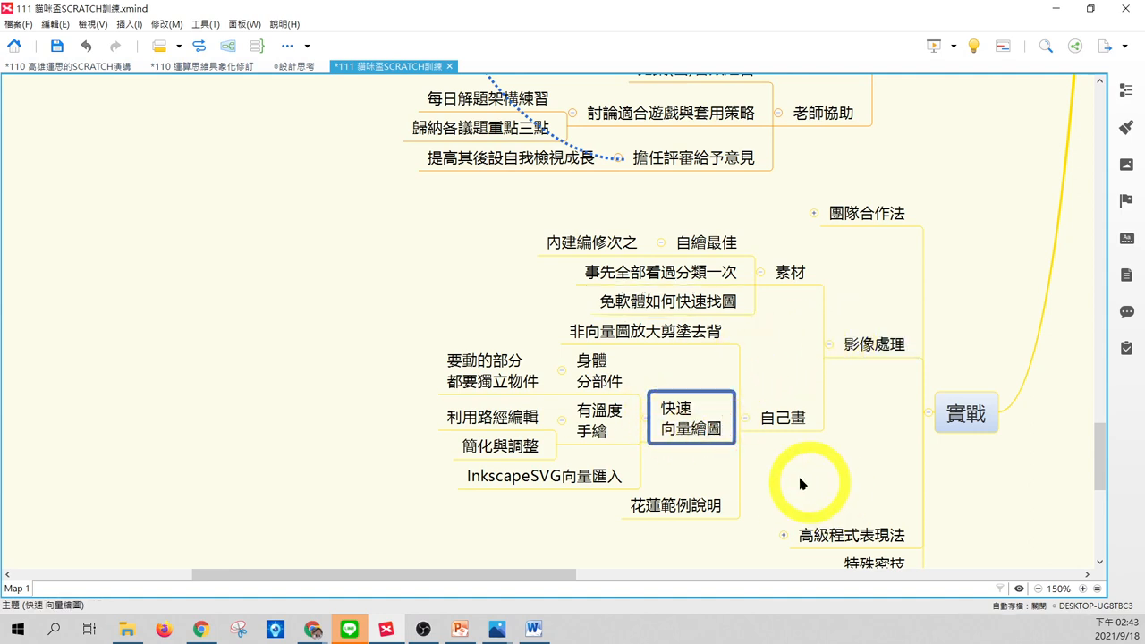
mouse_move(780, 479)
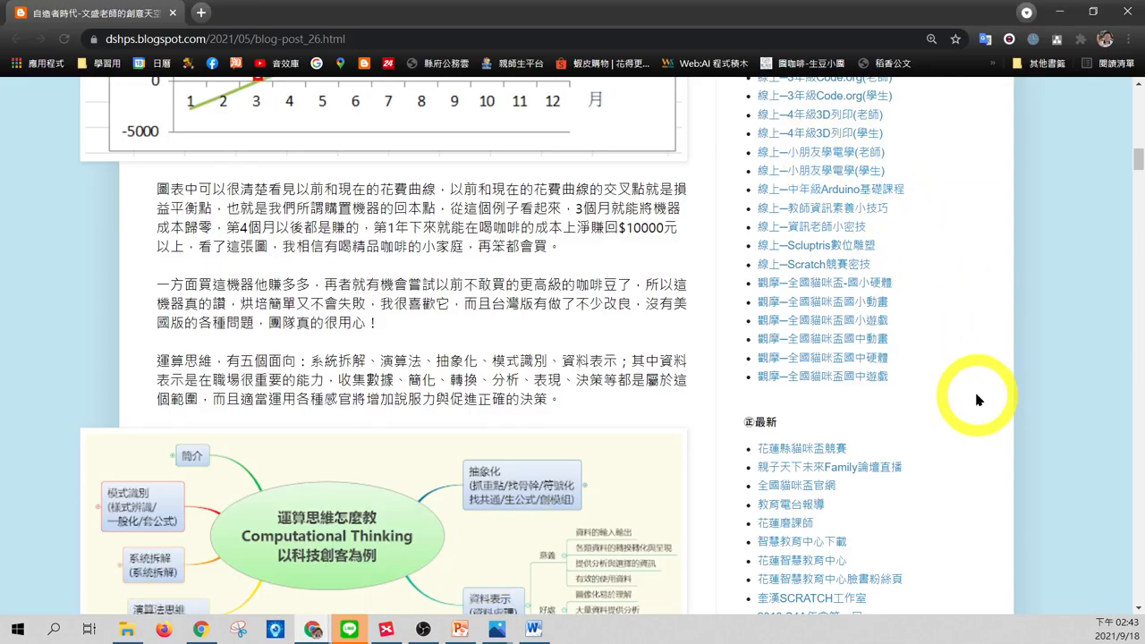
mouse_move(955, 361)
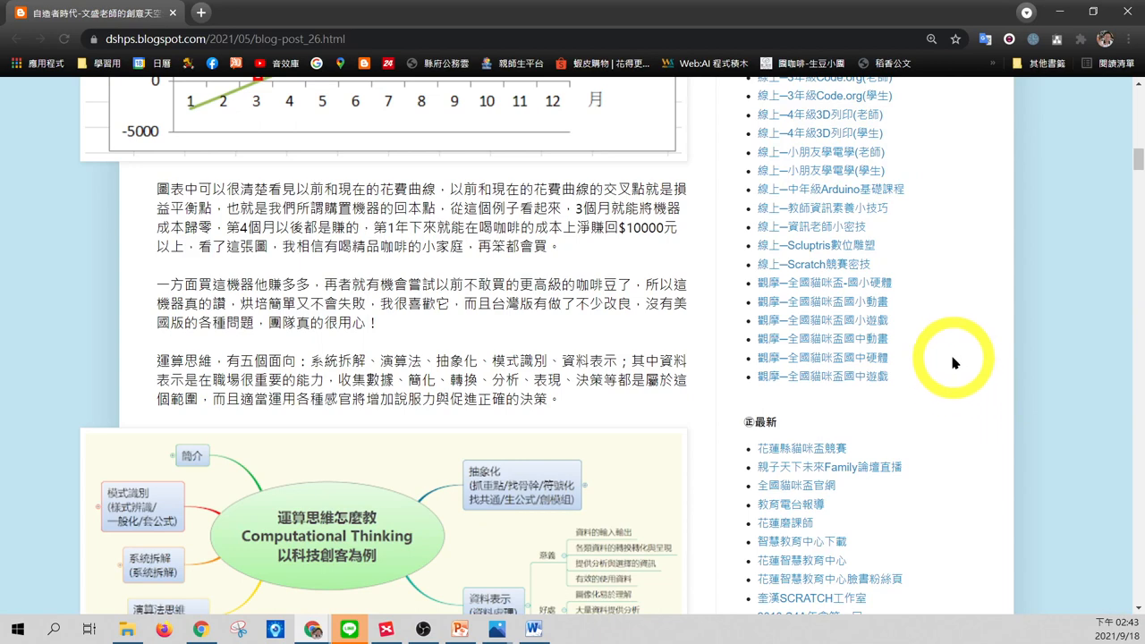
Scroll the blog sidebar and open the 線上--Scratch競賽密技 playlist link.
scroll("down", 3)
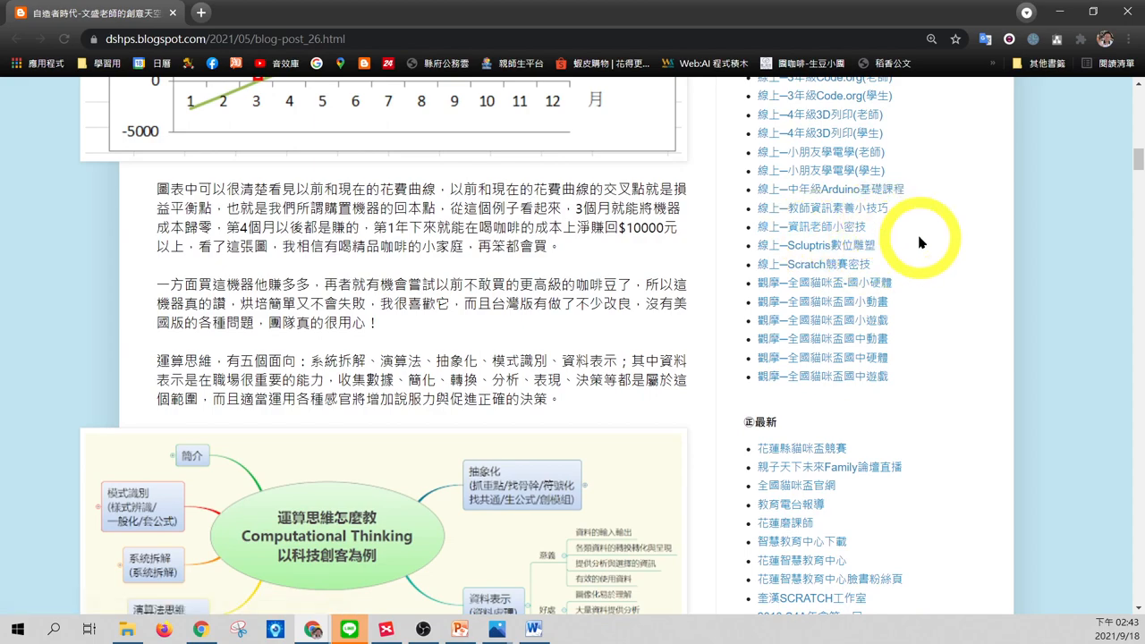
scroll("down", 3)
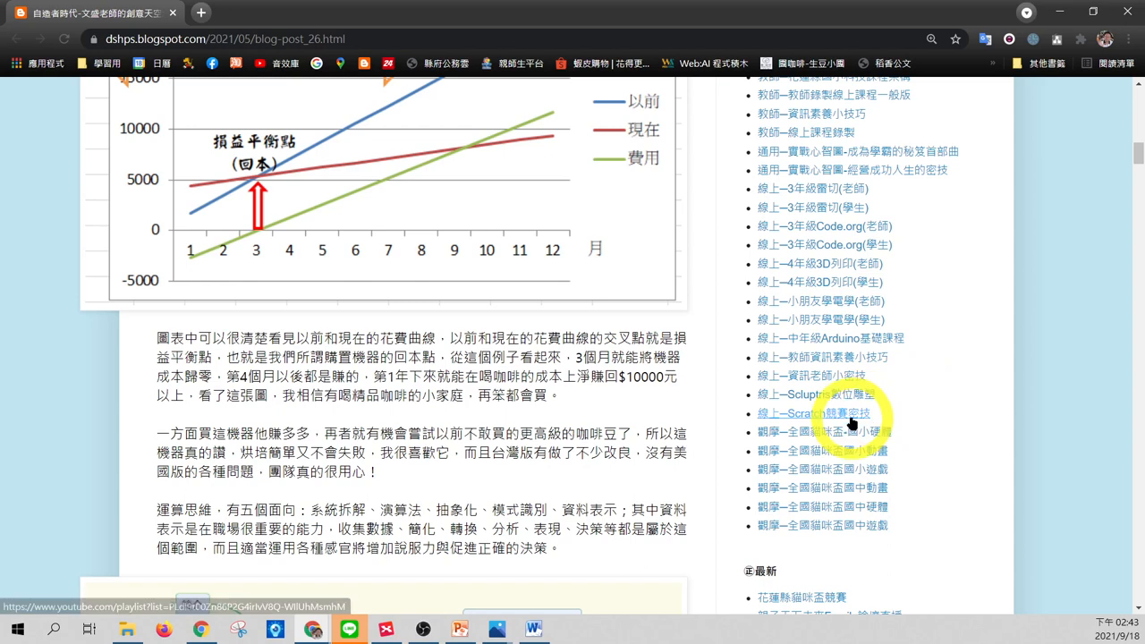
left_click(814, 413)
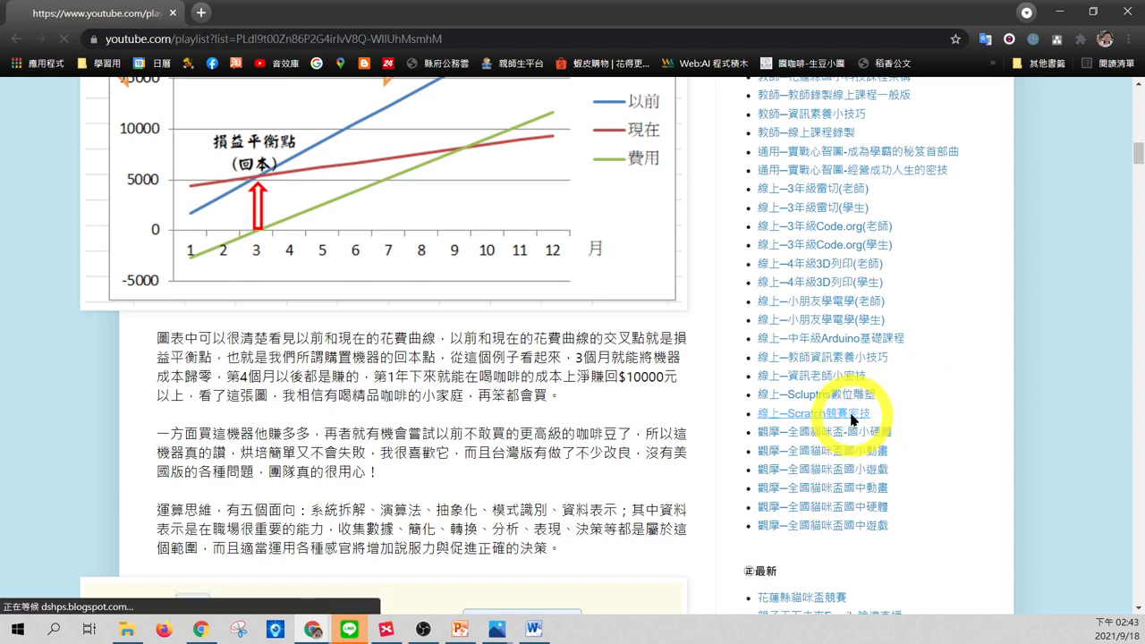
Show the Scratch競賽祕技(2020) YouTube playlist listing five vector-drawing tutorial videos.
left_click(822, 413)
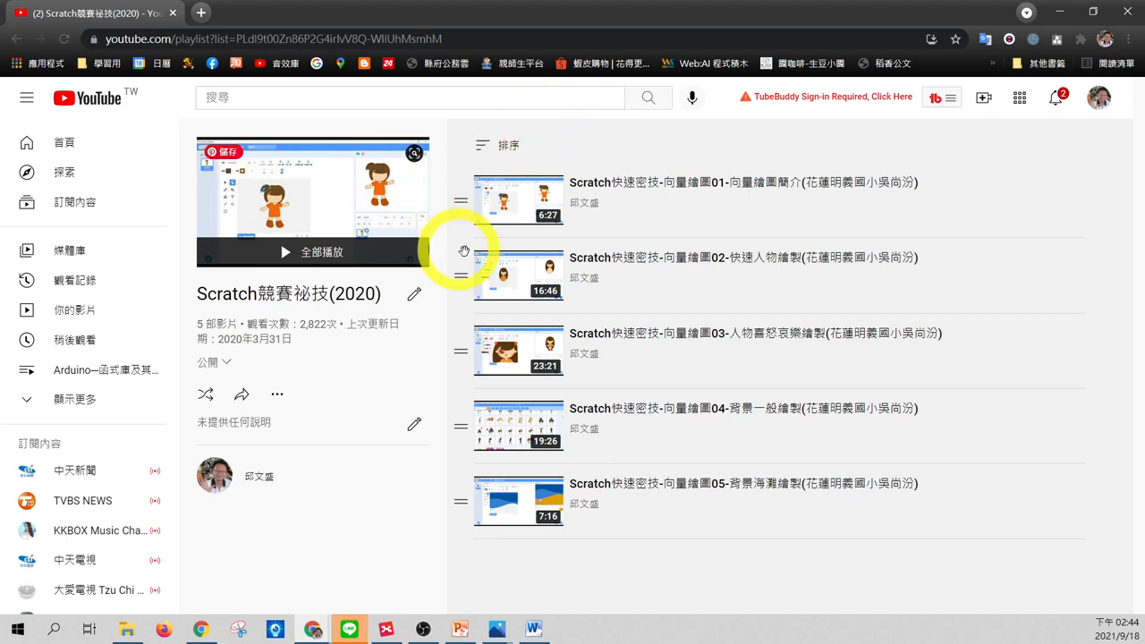
mouse_move(729, 420)
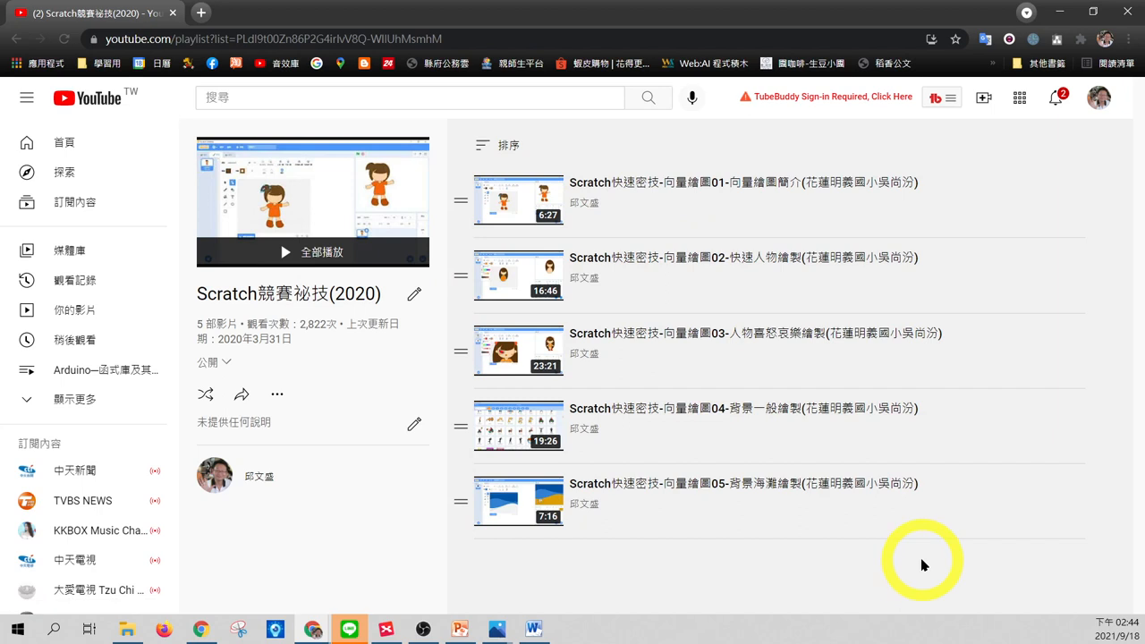
mouse_move(893, 561)
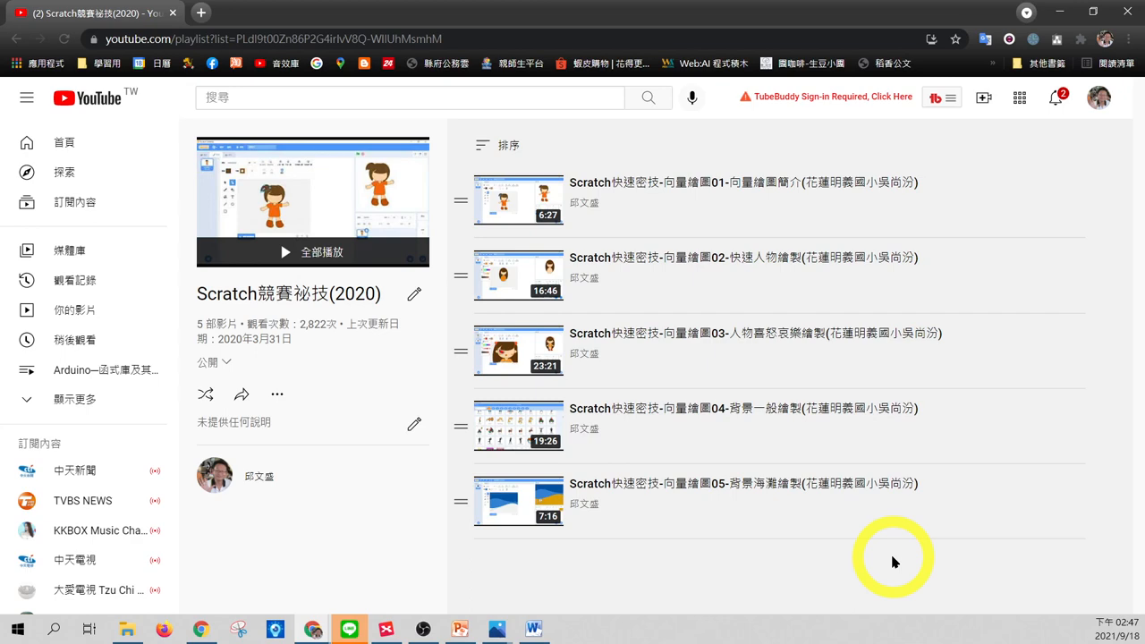
mouse_move(803, 70)
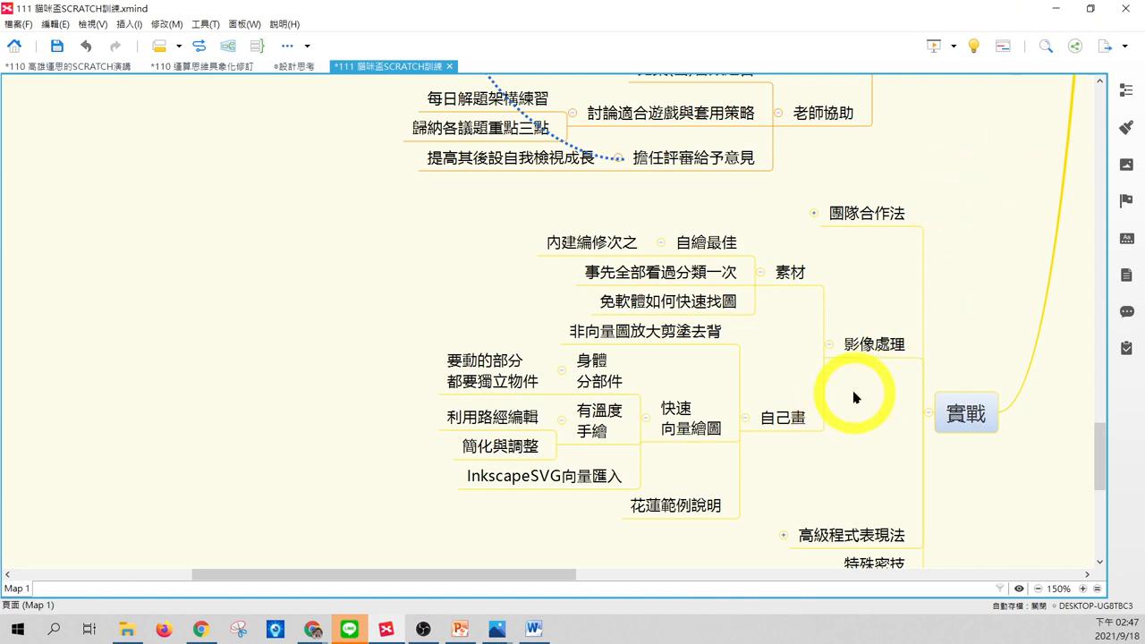
mouse_move(840, 331)
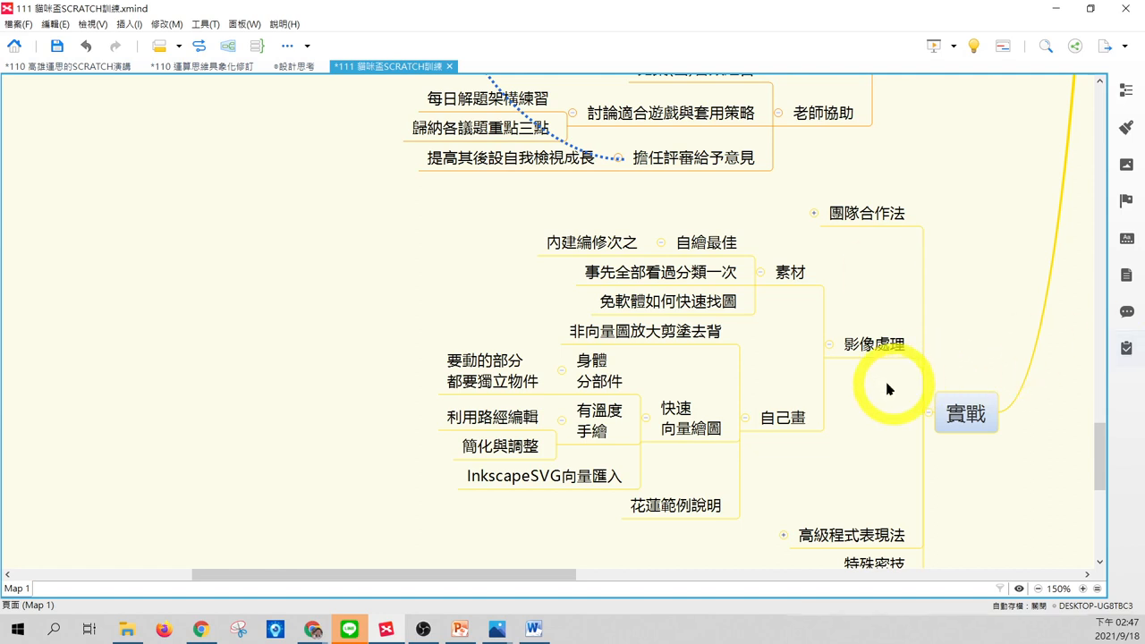
left_click(492, 370)
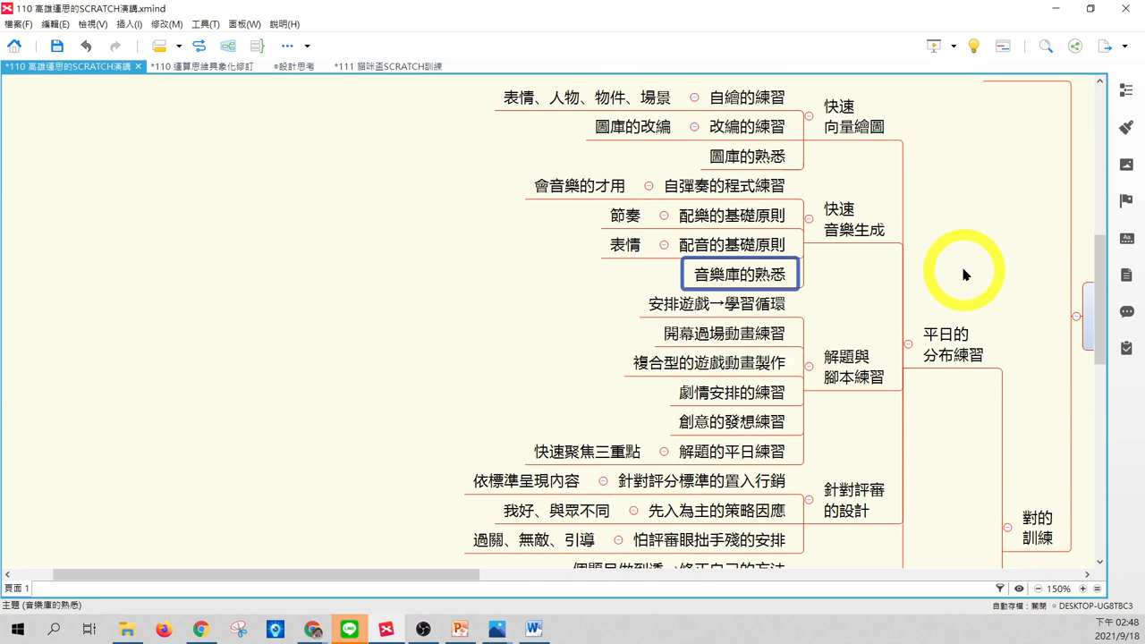
mouse_move(827, 277)
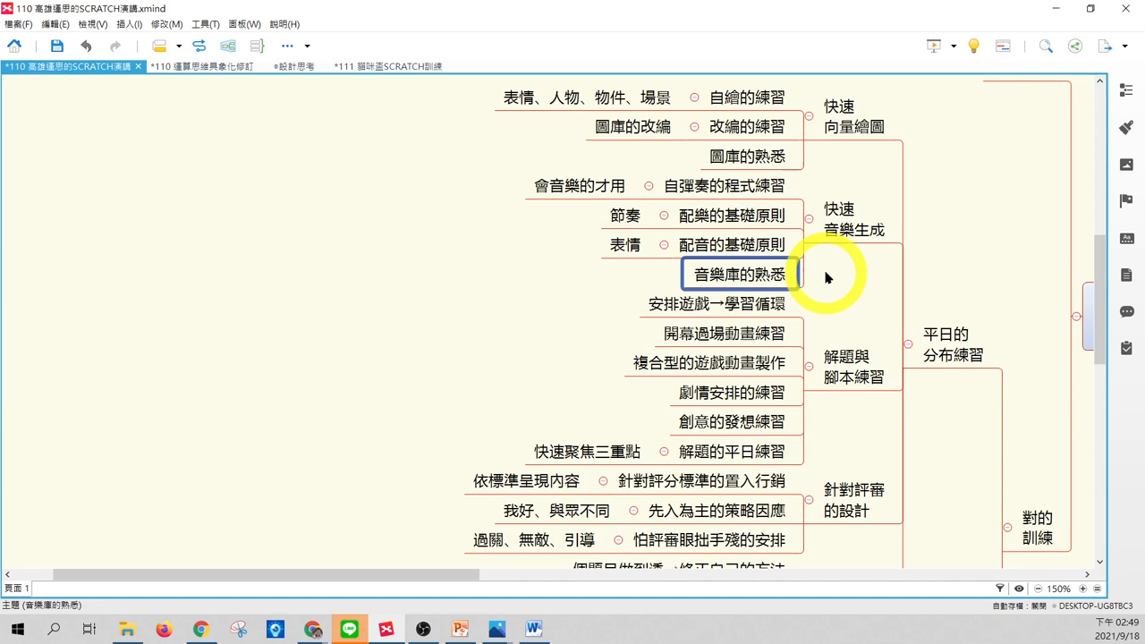
mouse_move(865, 273)
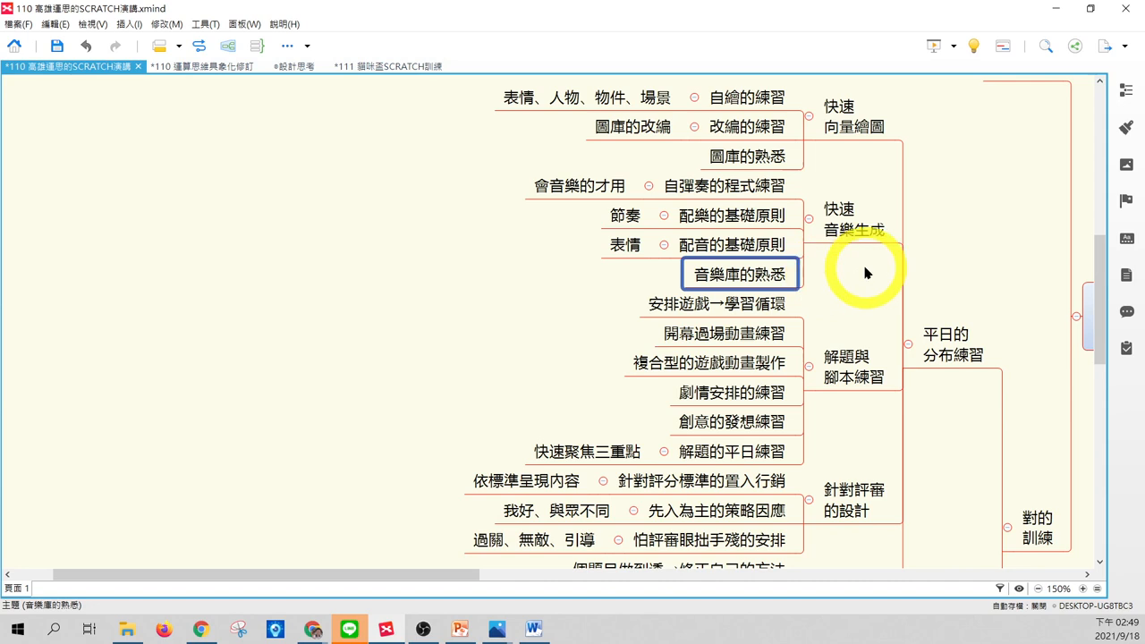
left_click(853, 218)
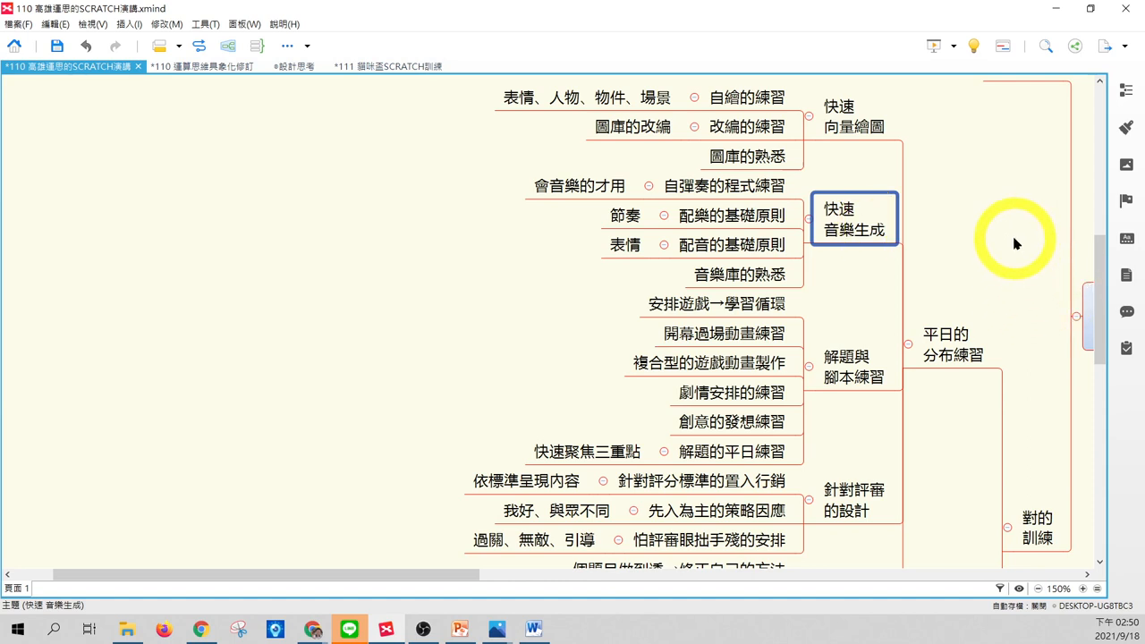
mouse_move(965, 213)
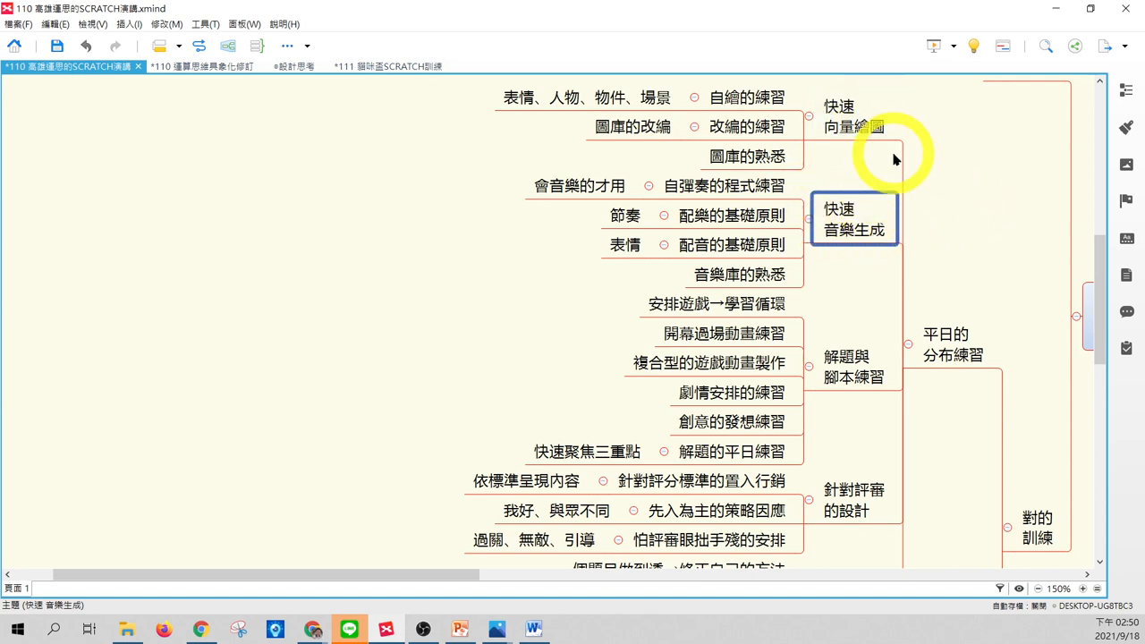
Move down to the 針對評審的設計 group and focus on 針對評分標準的置入行銷.
scroll("down", 3)
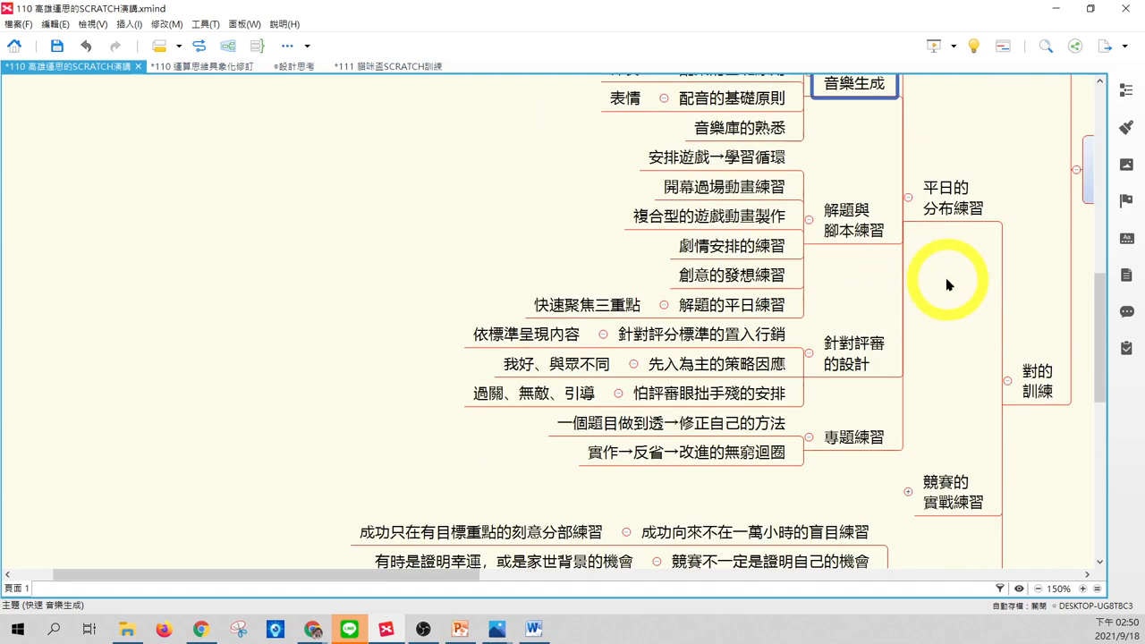
scroll("down", 3)
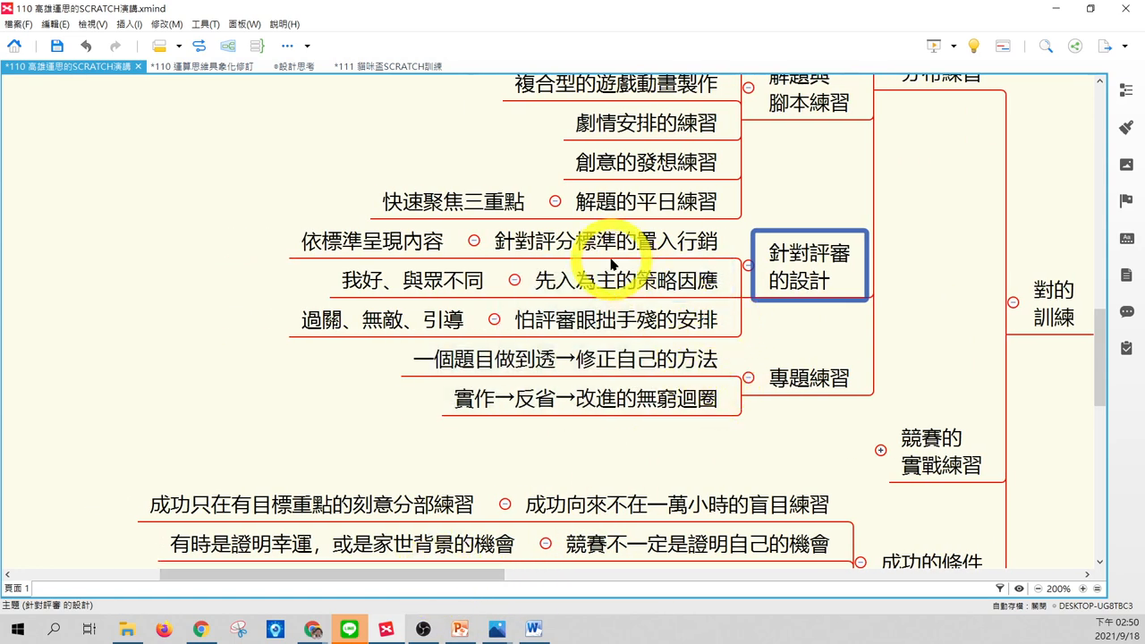
left_click(608, 241)
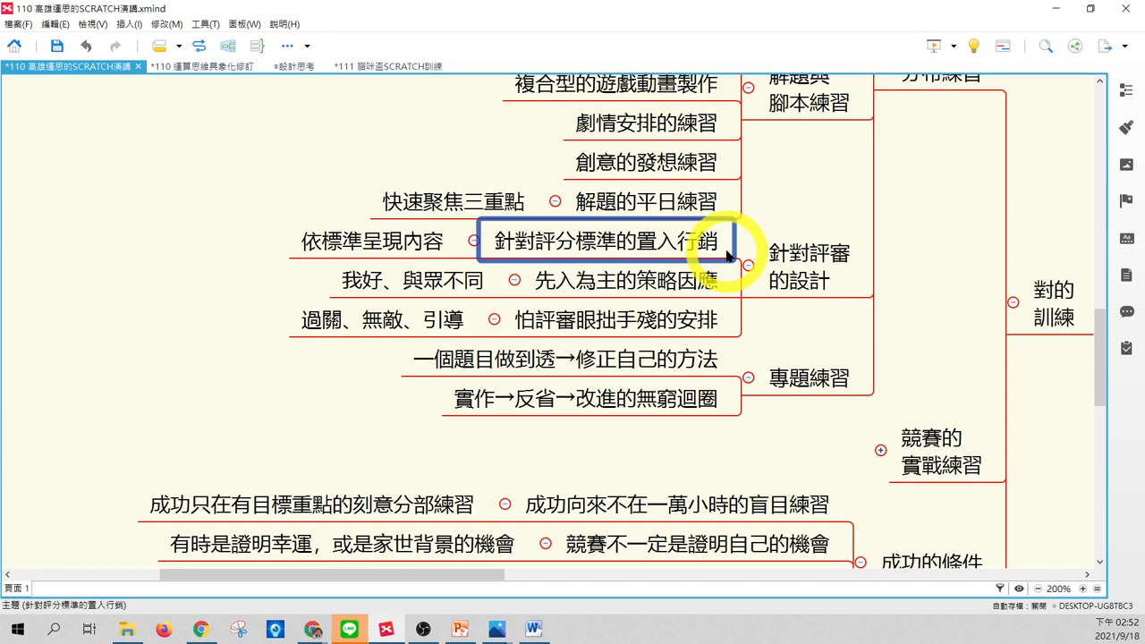
Point out the 我好、與眾不同 and 先入為主的策略因應 examples, then clear the selection.
left_click(625, 279)
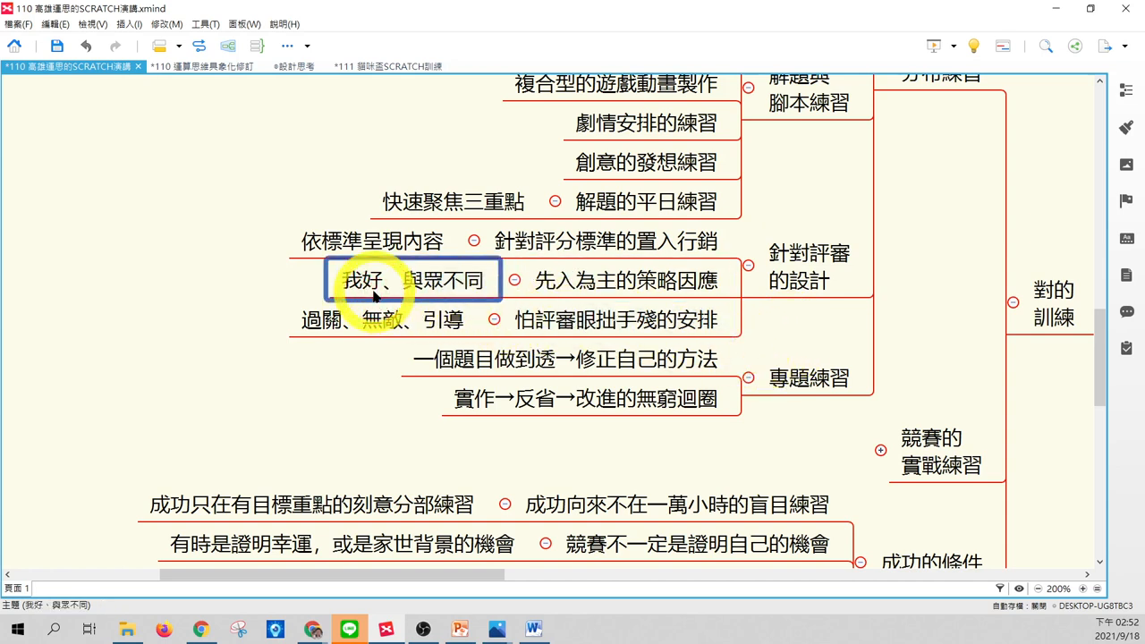
mouse_move(662, 302)
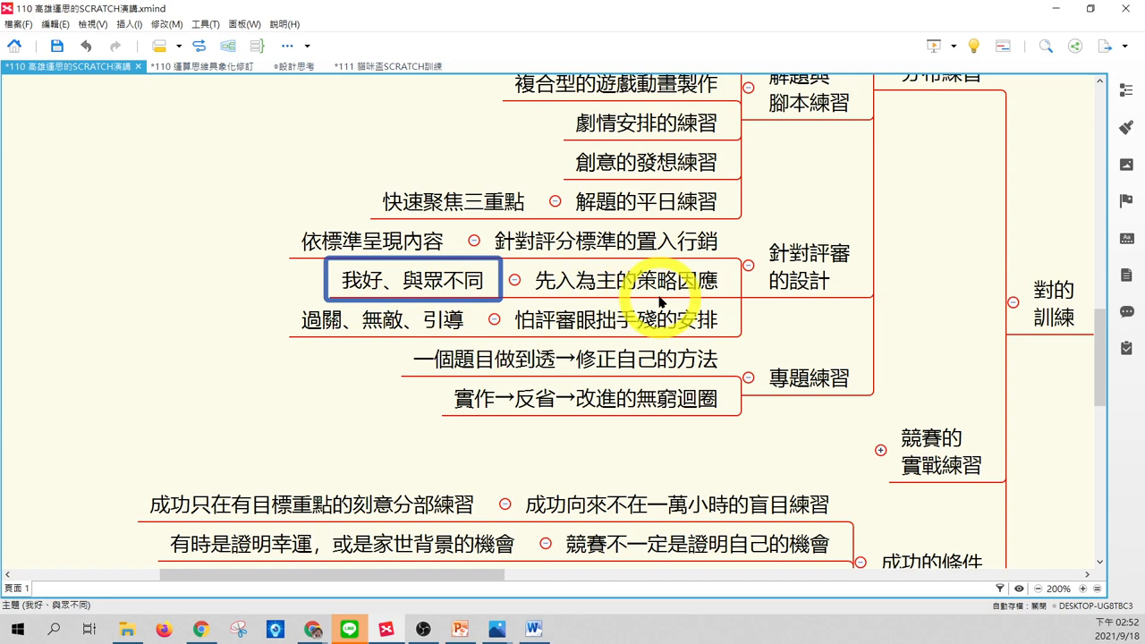
left_click(623, 279)
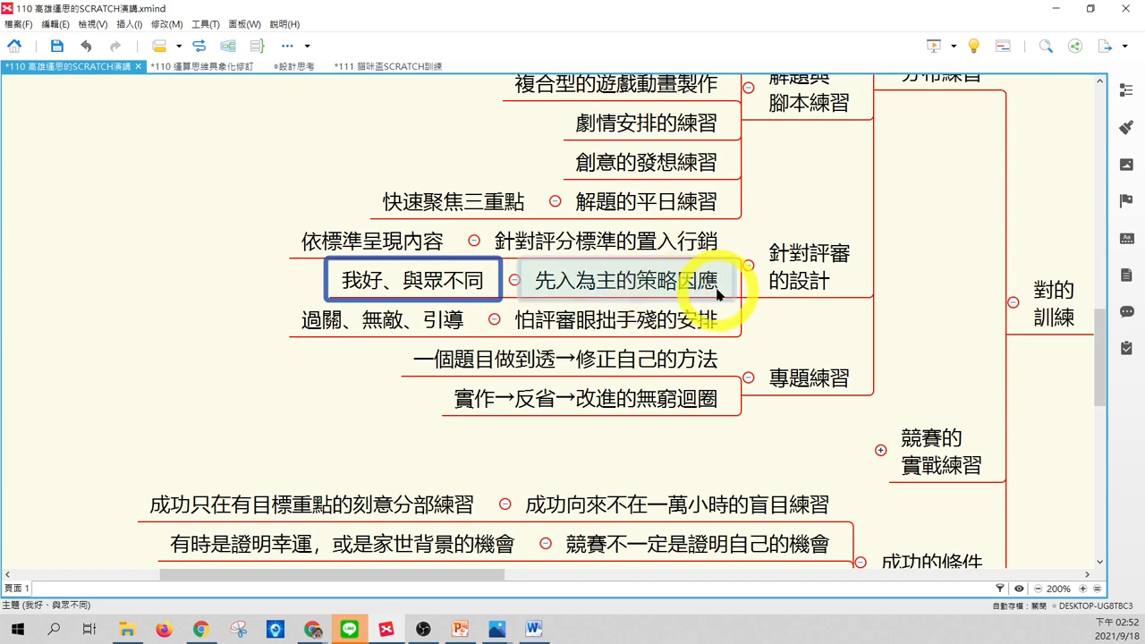
left_click(616, 318)
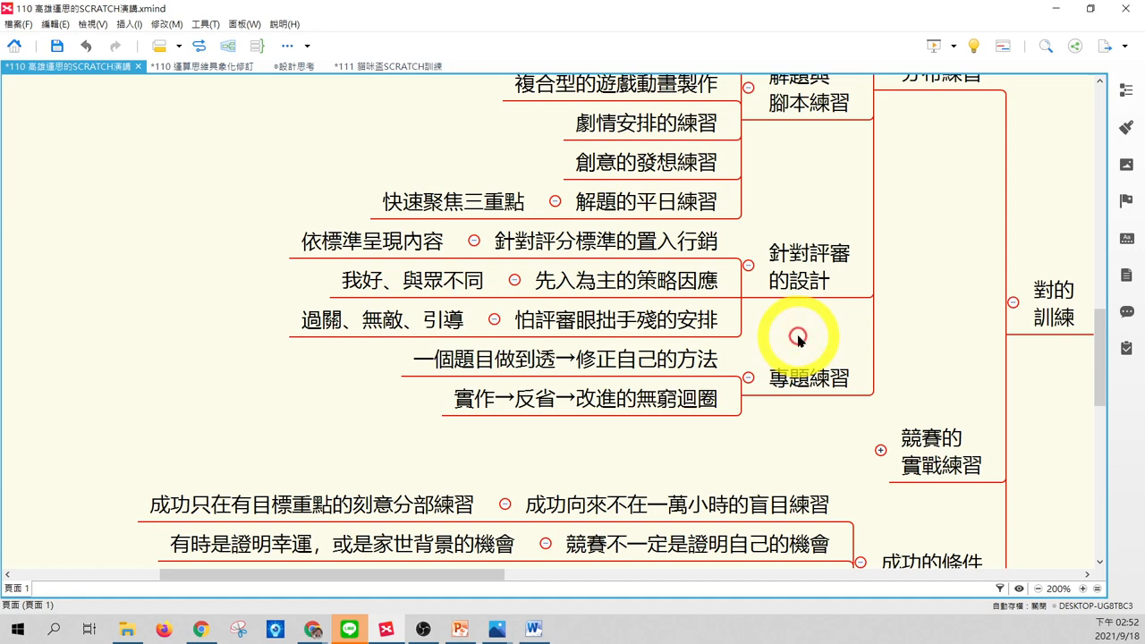
left_click(563, 357)
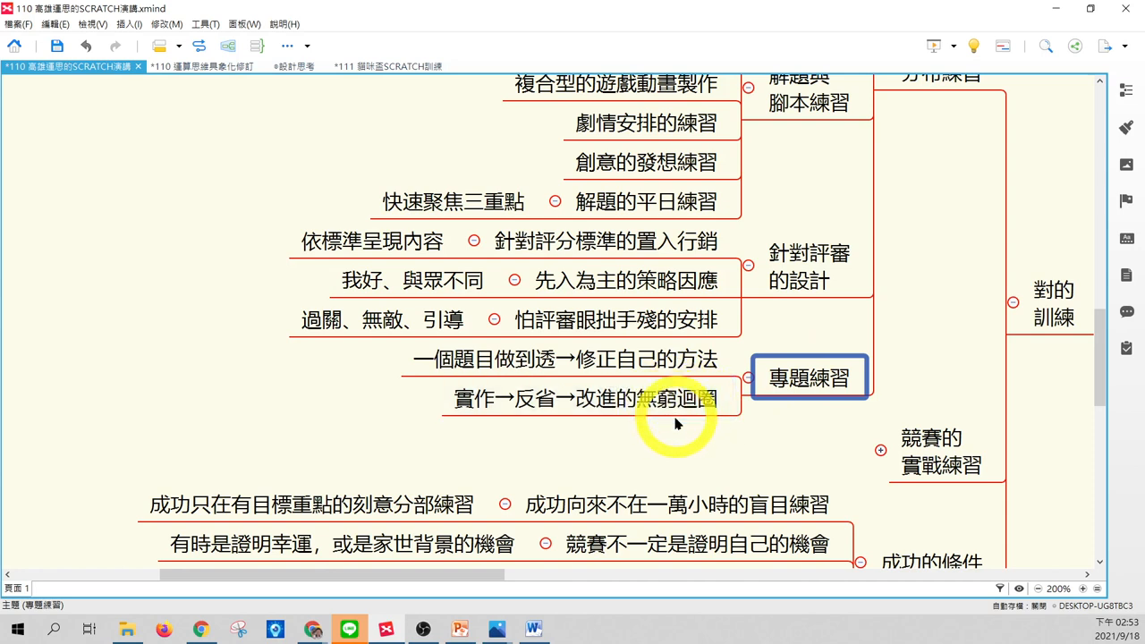
left_click(581, 397)
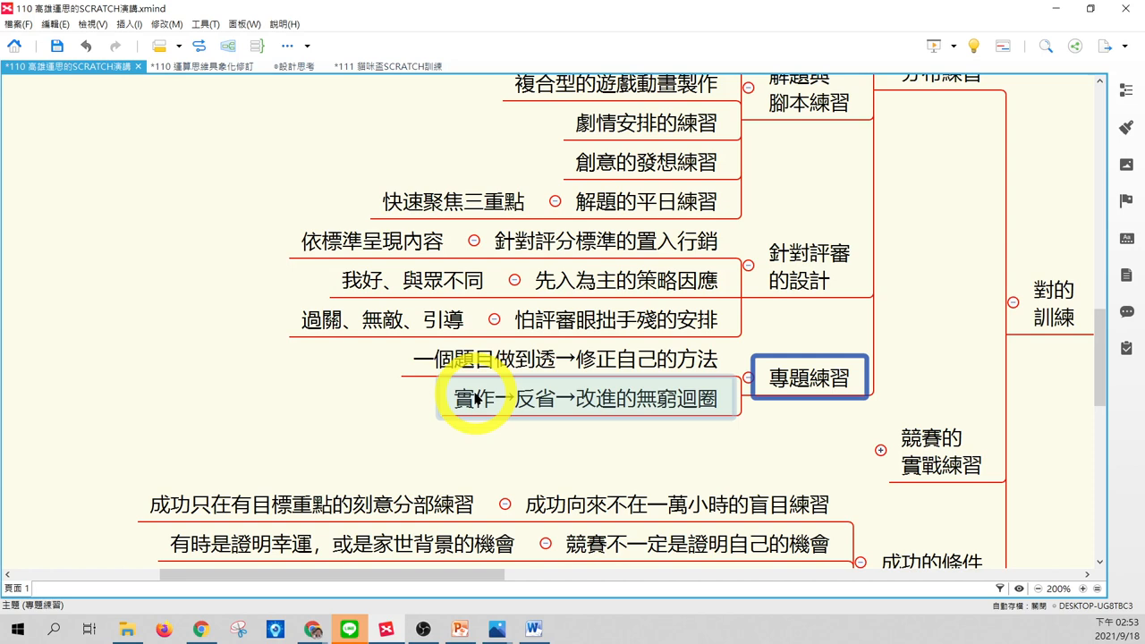
mouse_move(666, 408)
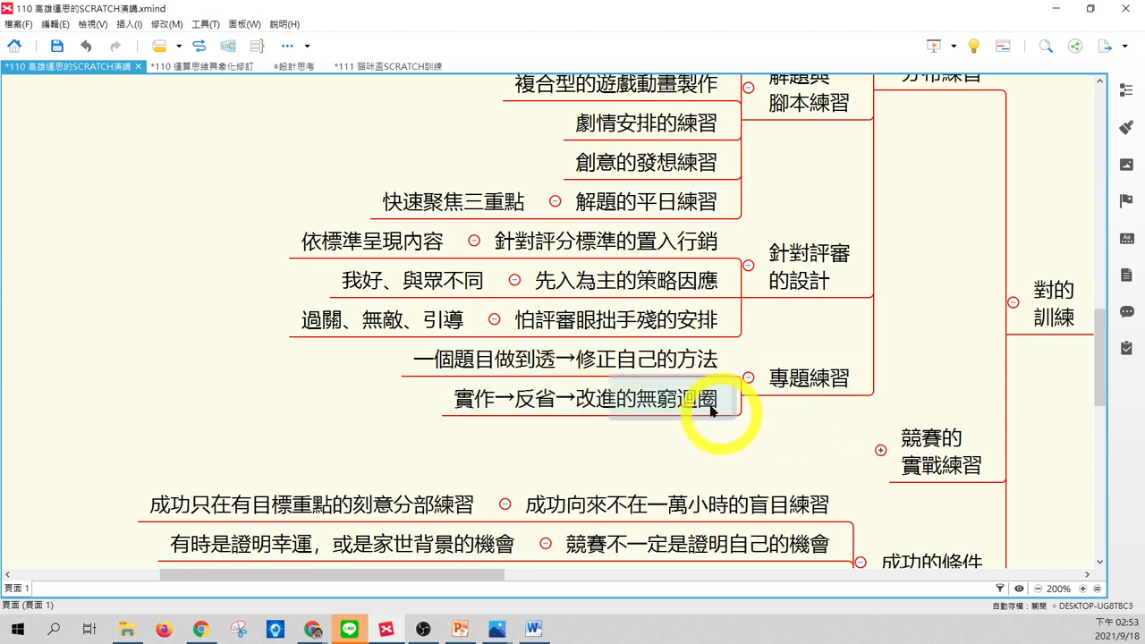
left_click(584, 397)
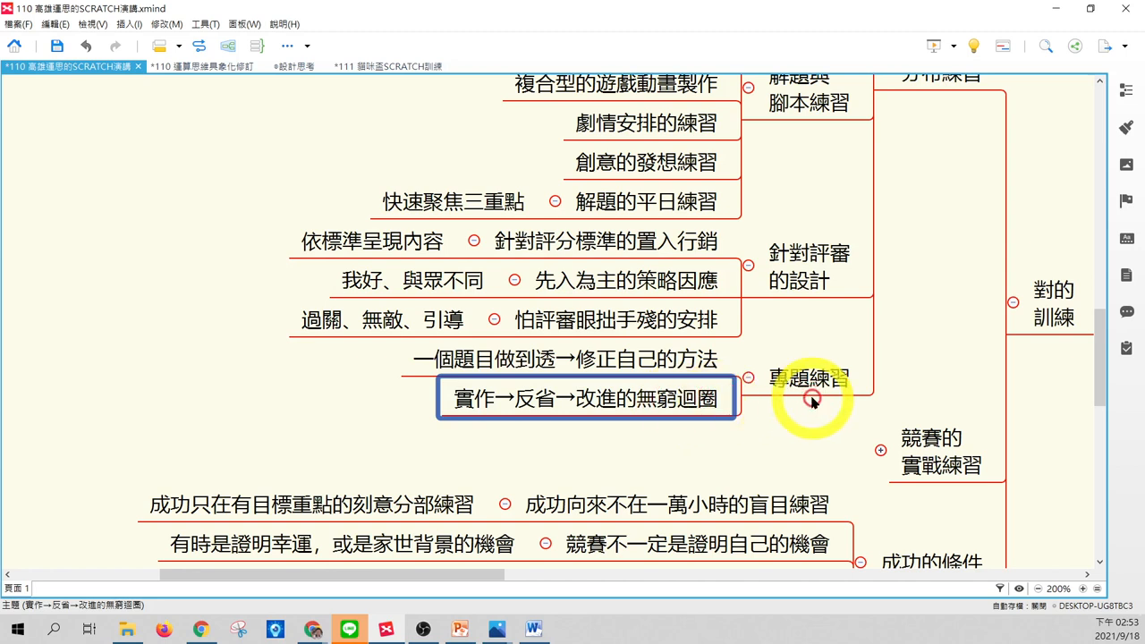
mouse_move(887, 373)
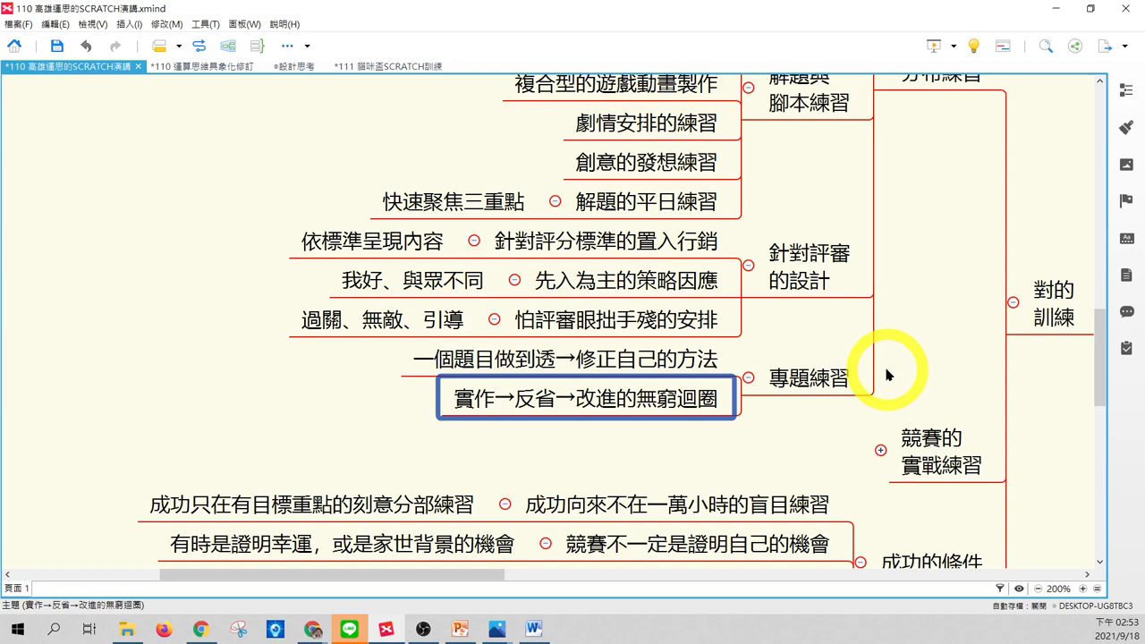
left_click(808, 376)
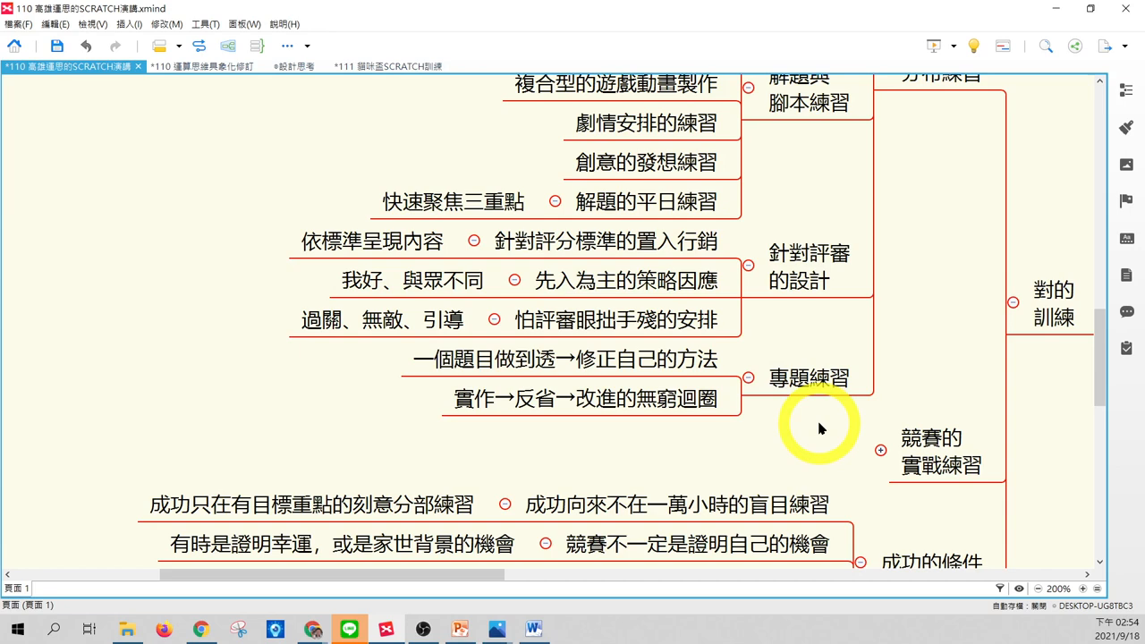
Reveal 雙人合作的整合練習, 時間的掌控練習 and 針對評審的發表 under 競賽的實戰練習.
left_click(808, 376)
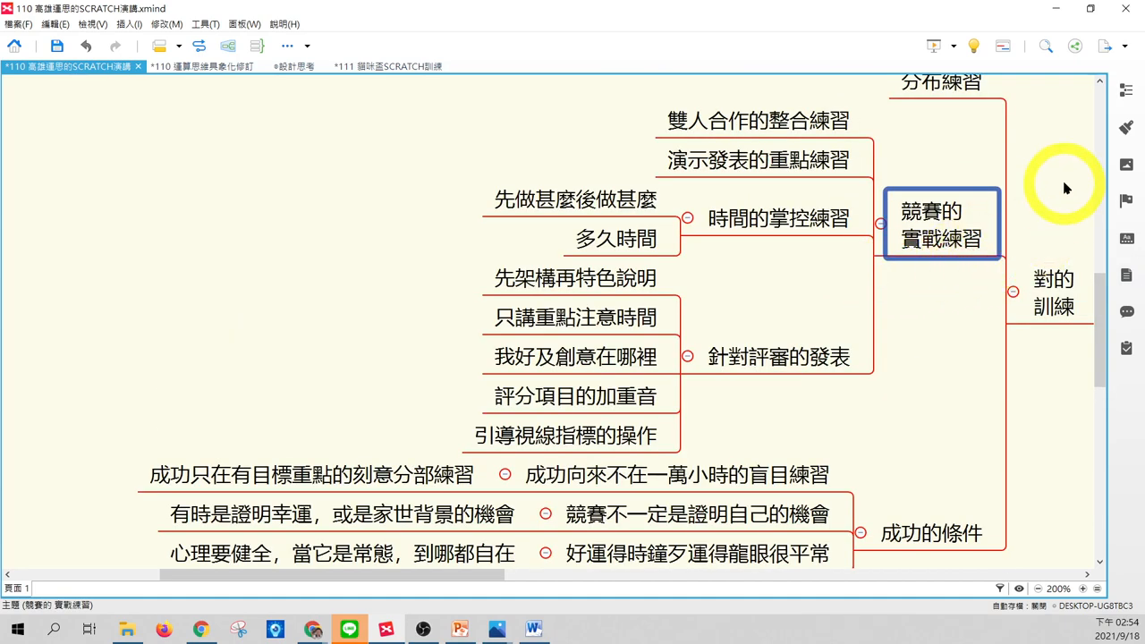
mouse_move(952, 295)
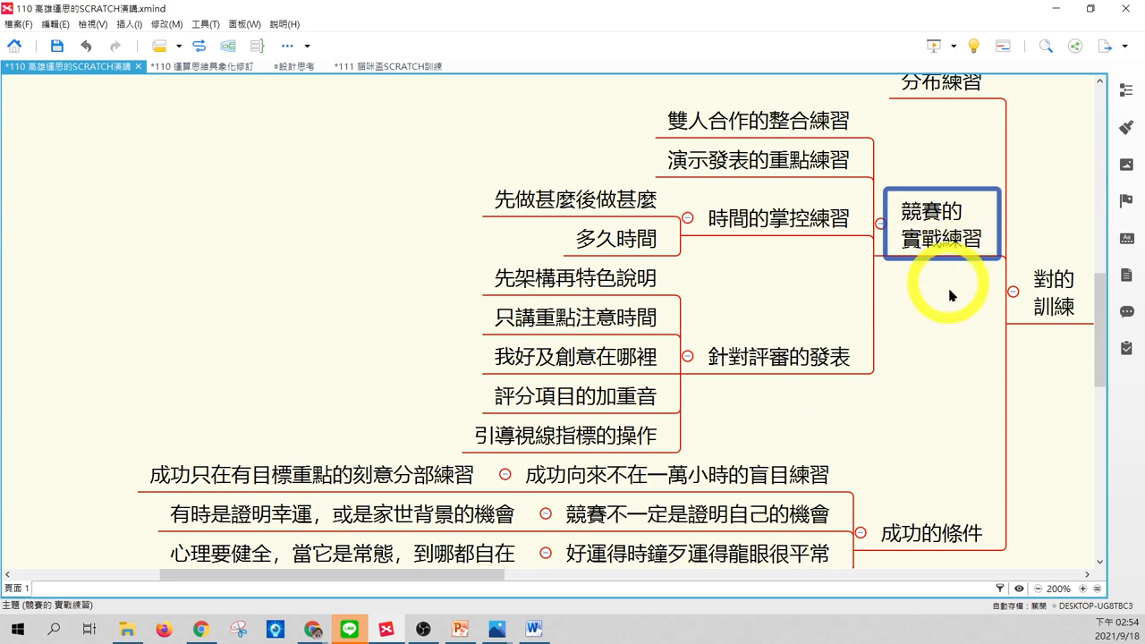
left_click(758, 120)
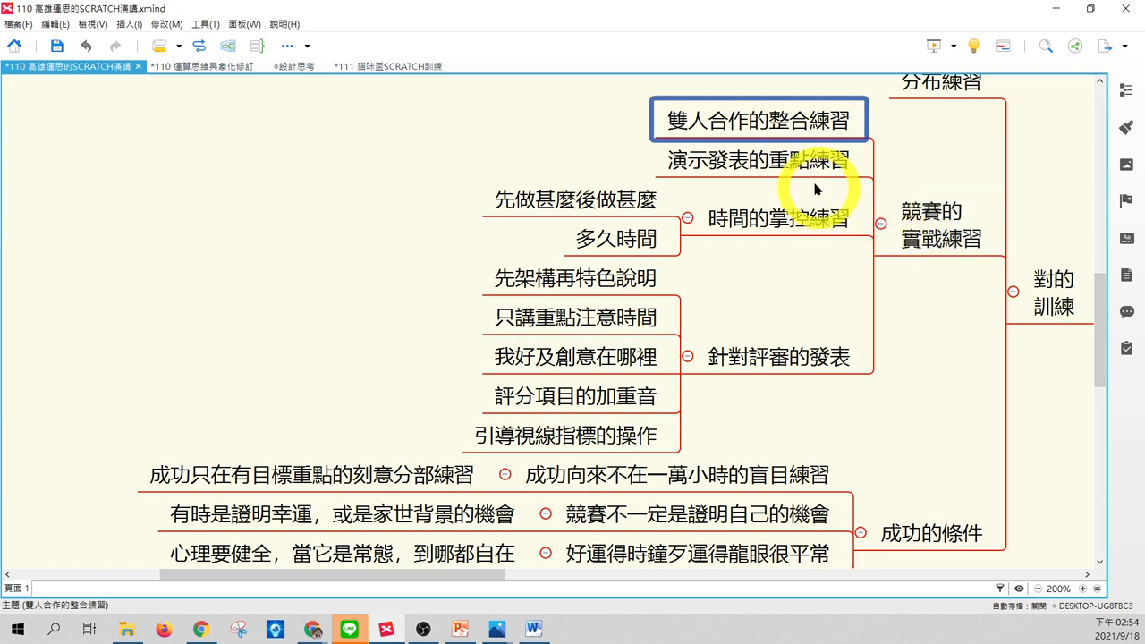
left_click(755, 160)
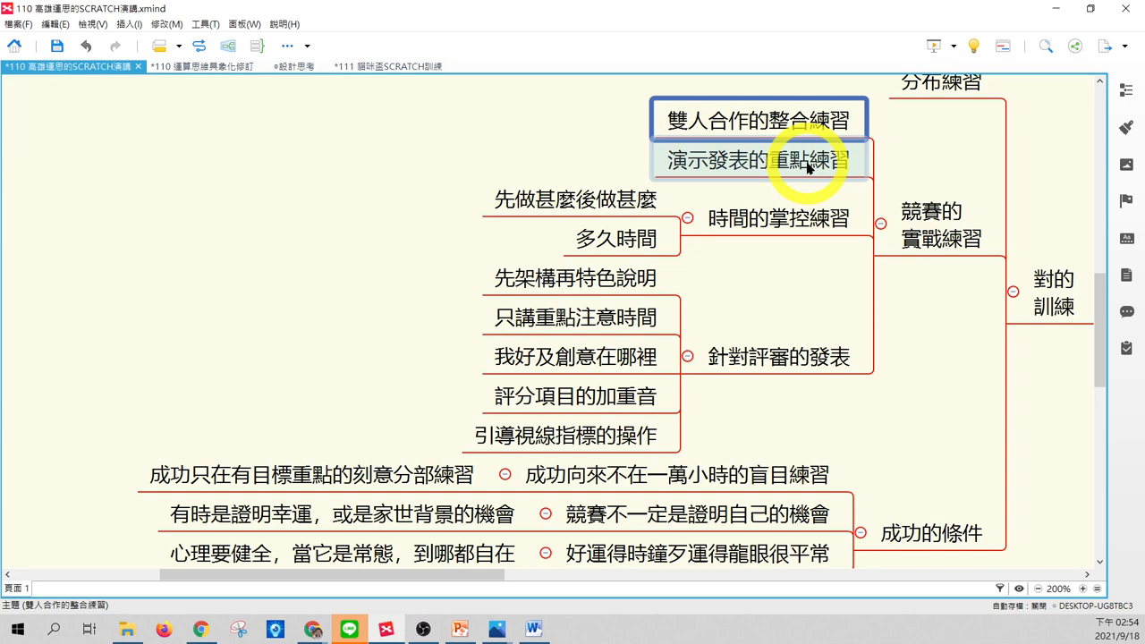
left_click(758, 159)
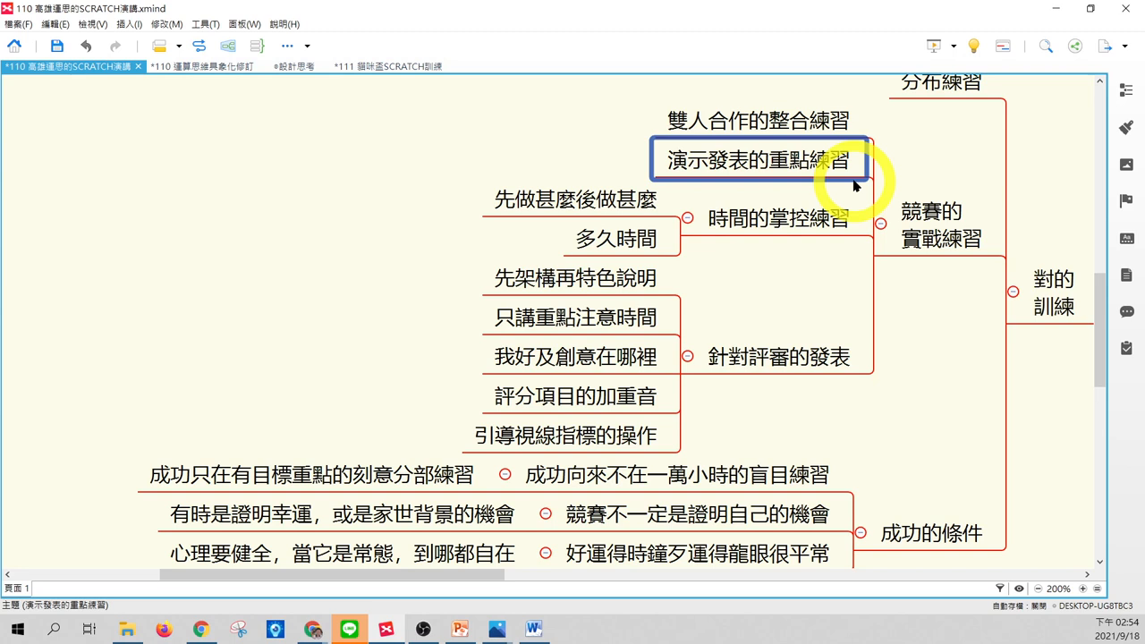
left_click(778, 219)
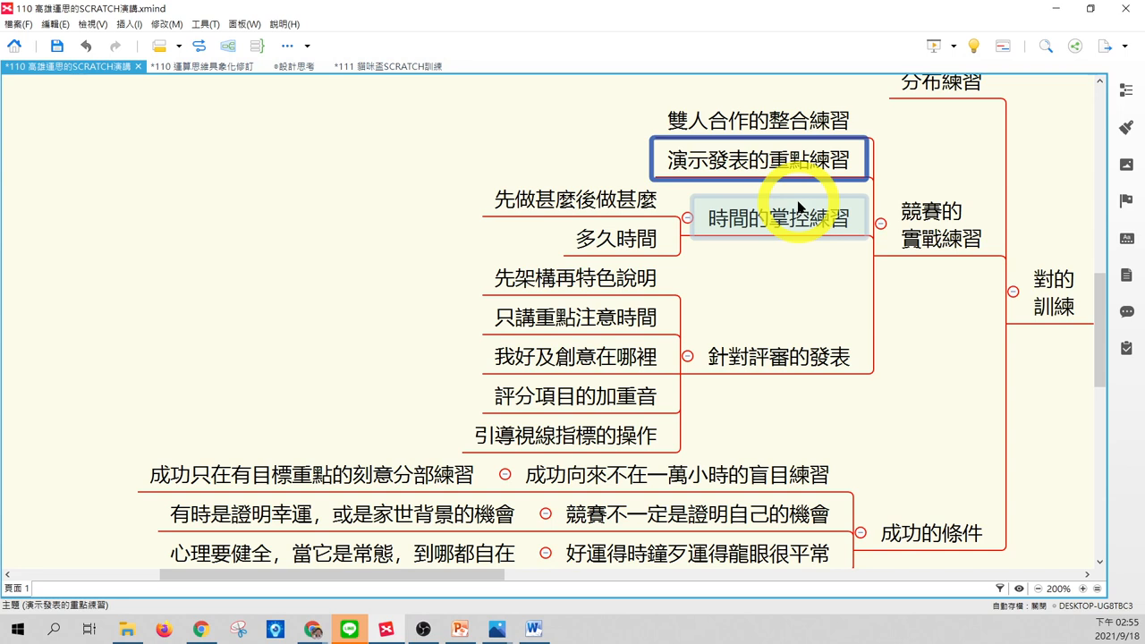
left_click(778, 218)
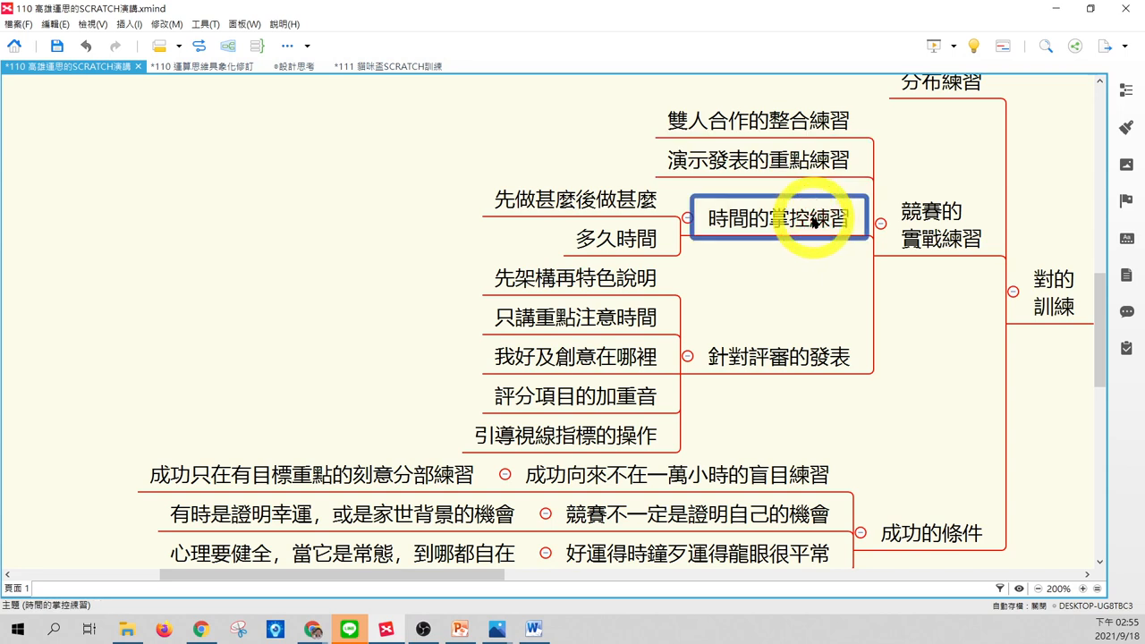
left_click(776, 356)
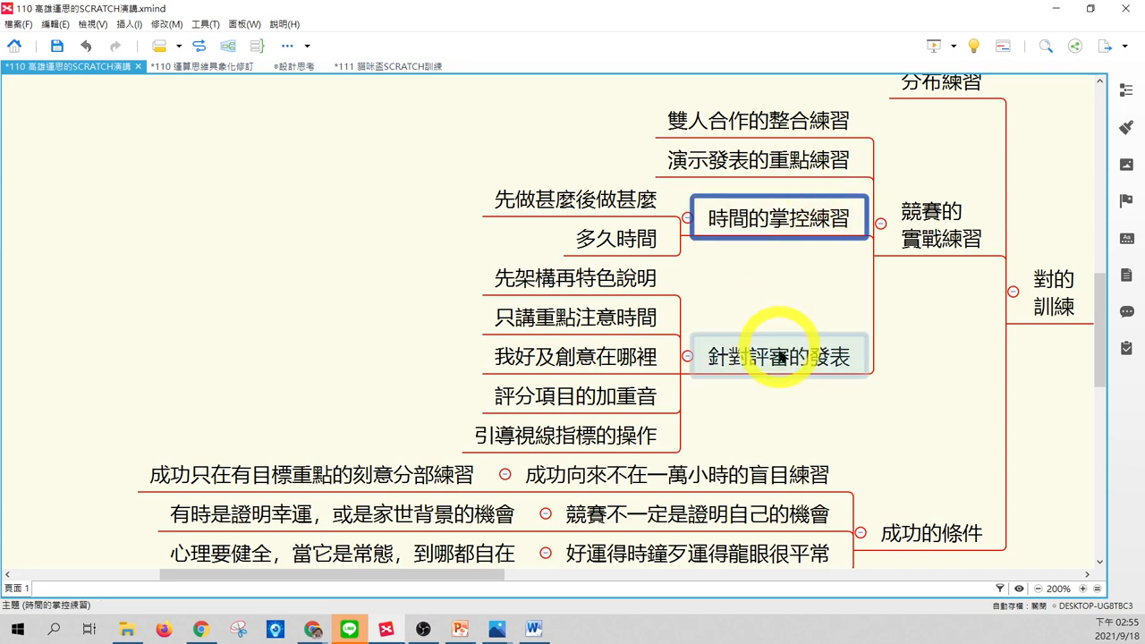
left_click(776, 355)
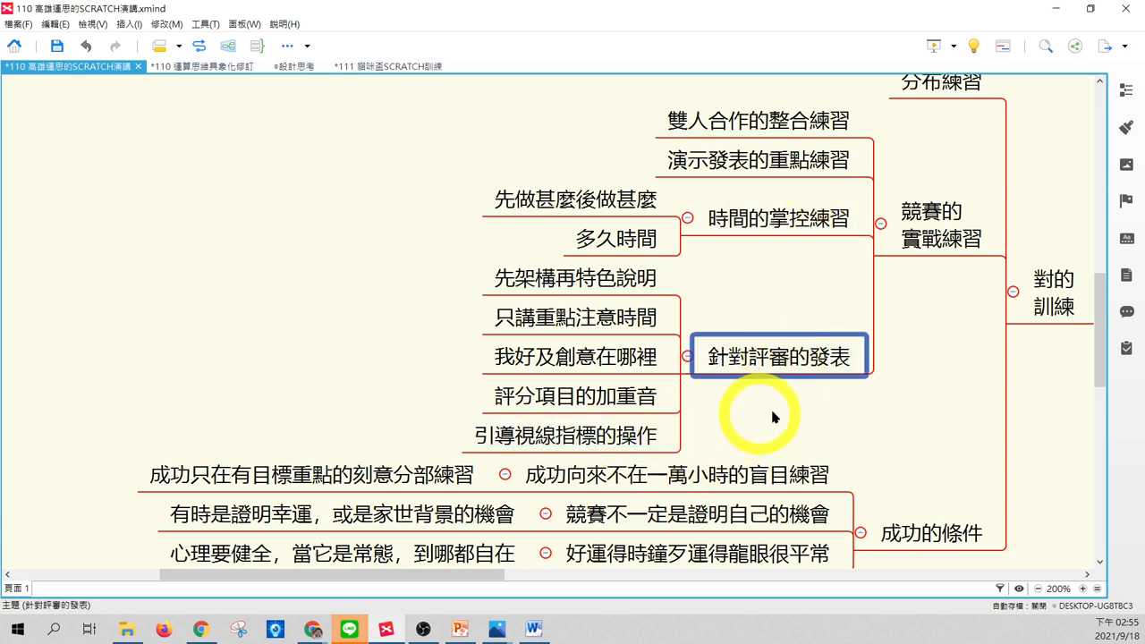
scroll("down", 3)
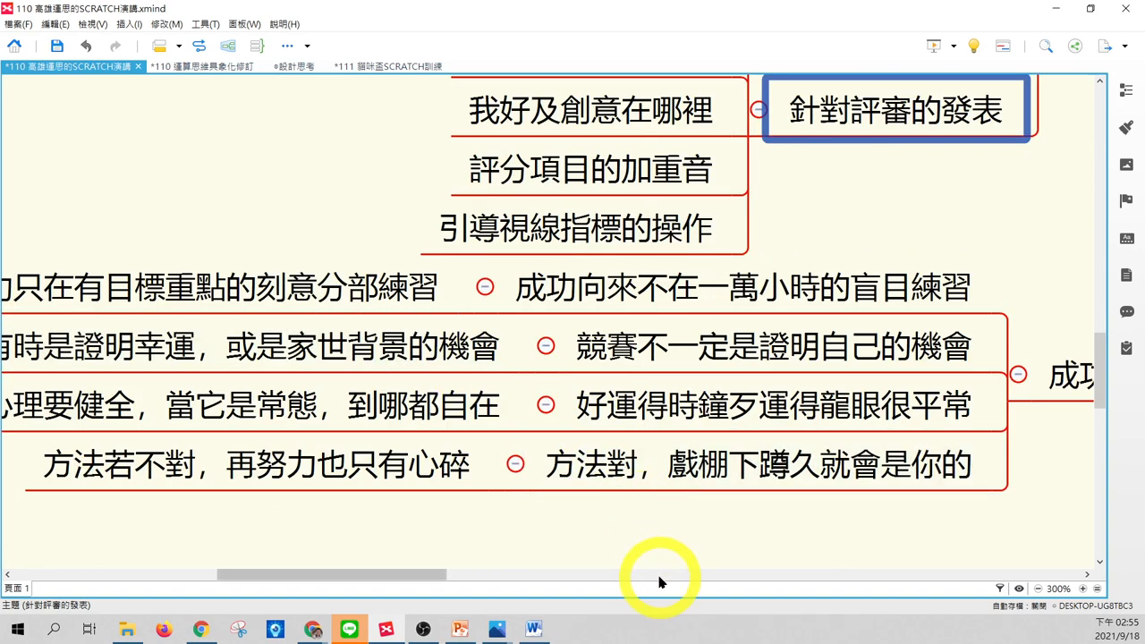
scroll("left", 3)
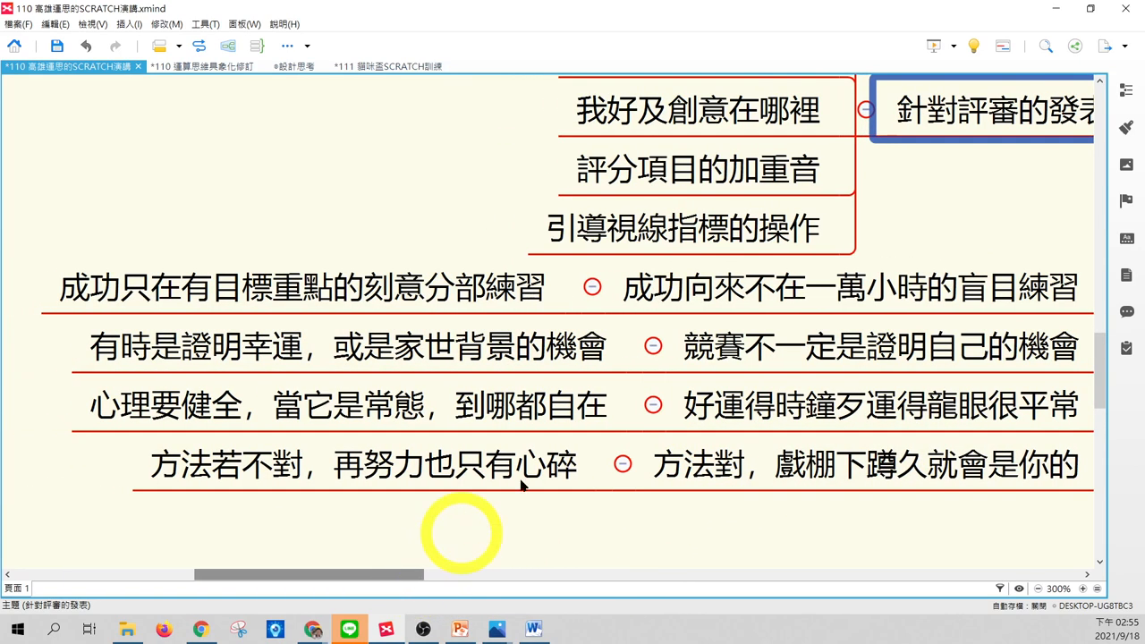
left_click(304, 286)
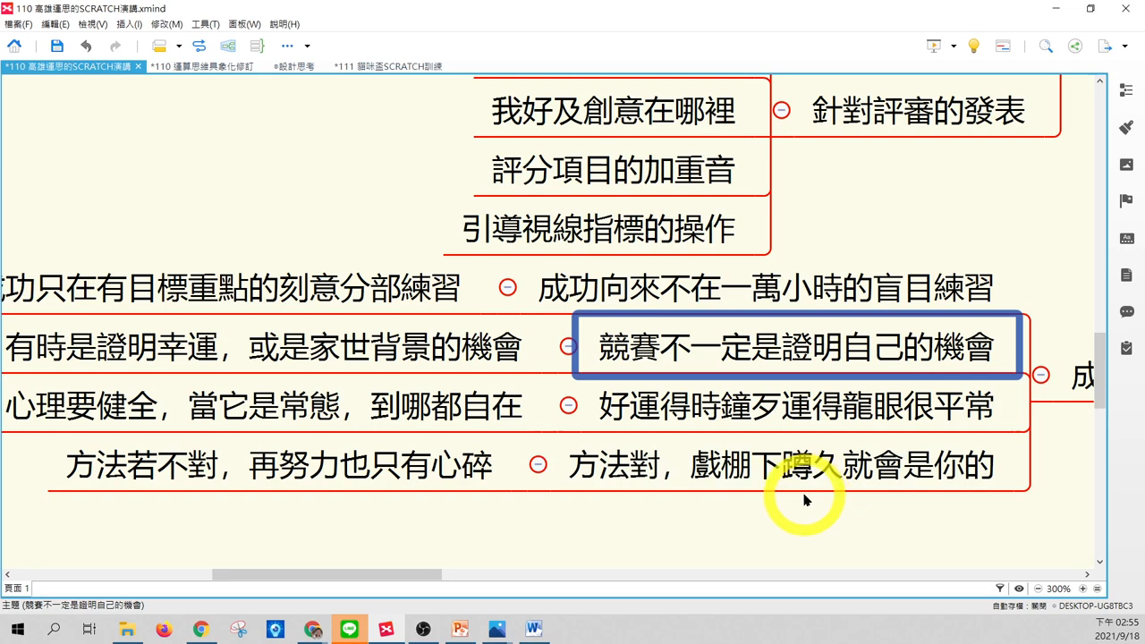
mouse_move(796, 533)
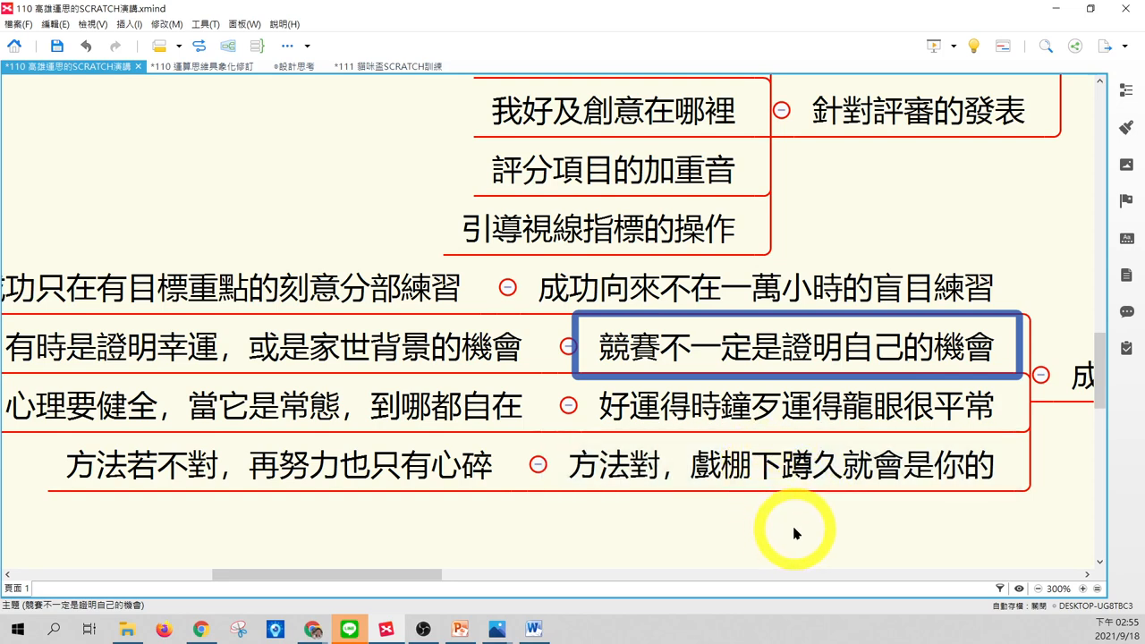
mouse_move(706, 358)
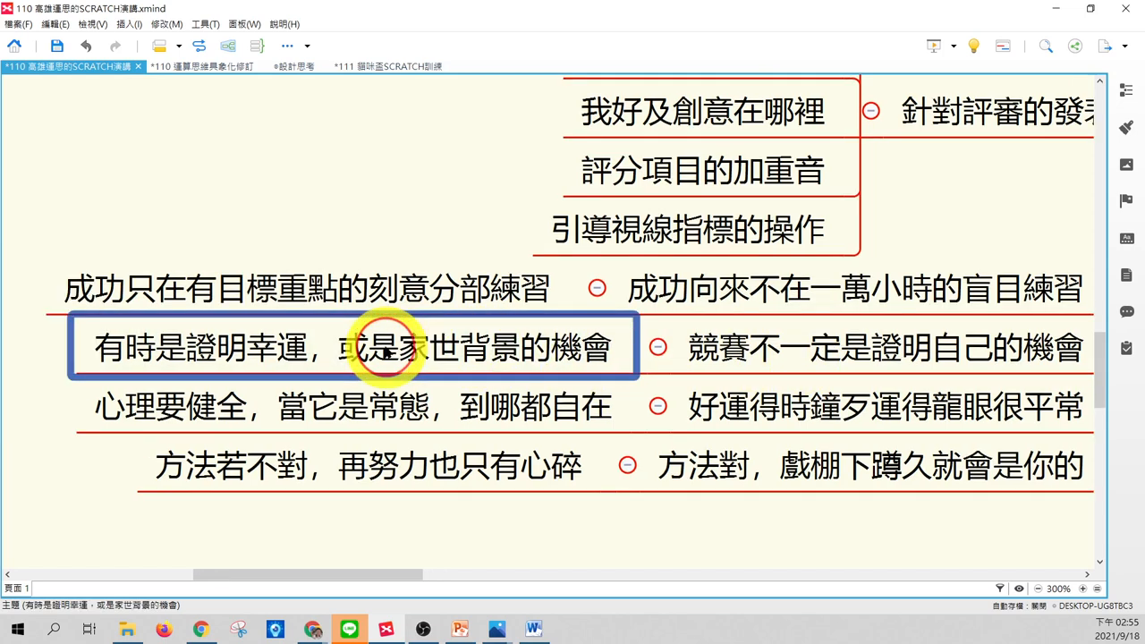
mouse_move(384, 581)
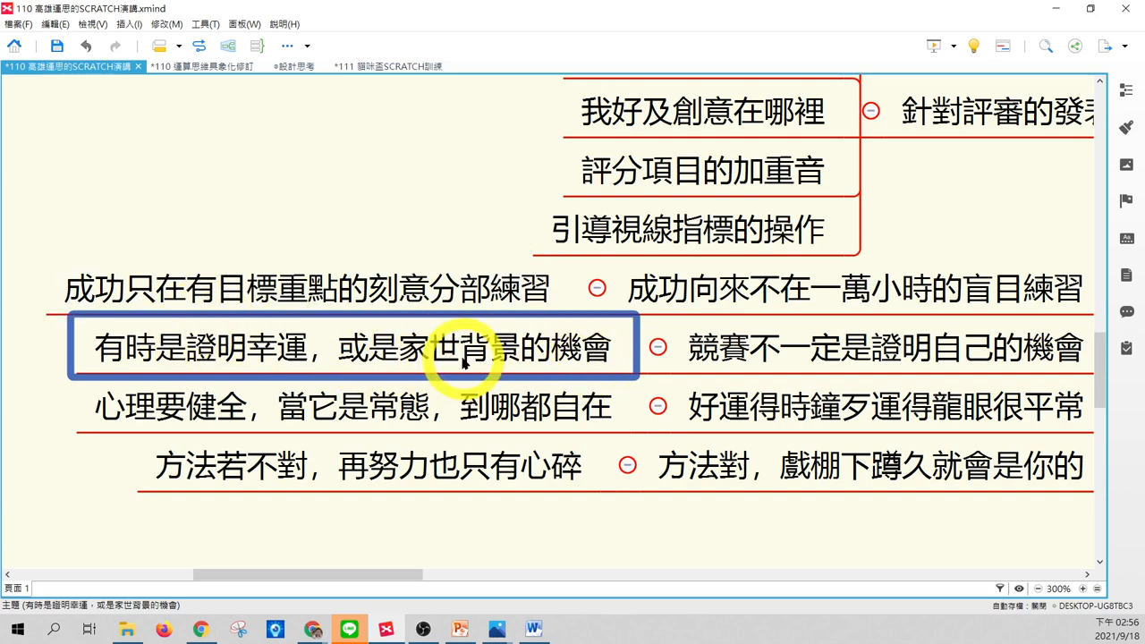
mouse_move(796, 536)
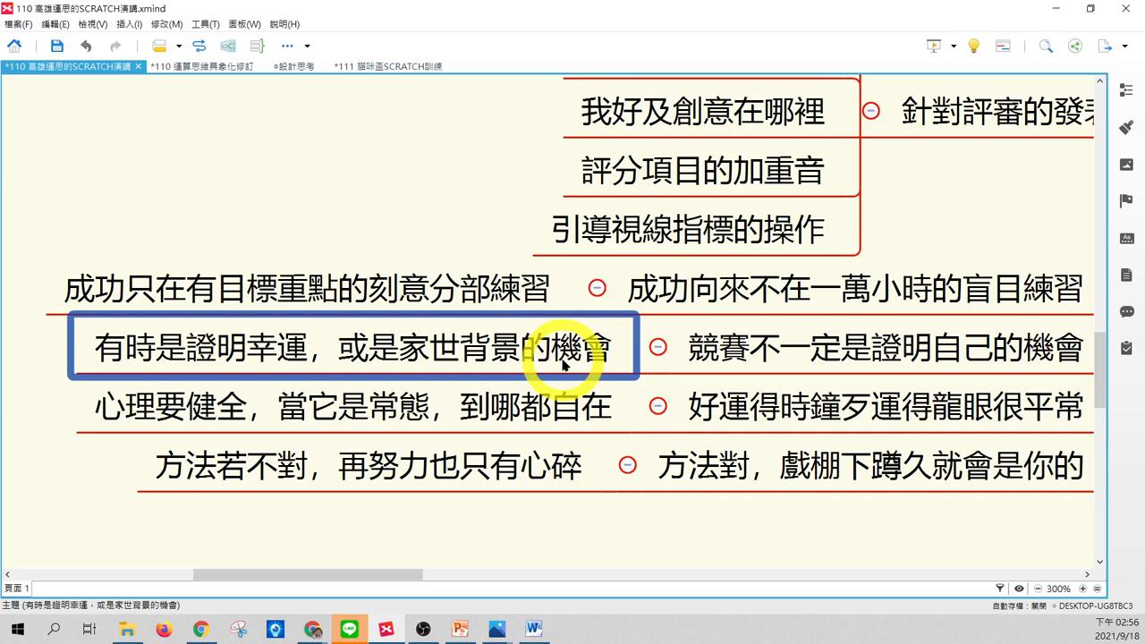
mouse_move(528, 362)
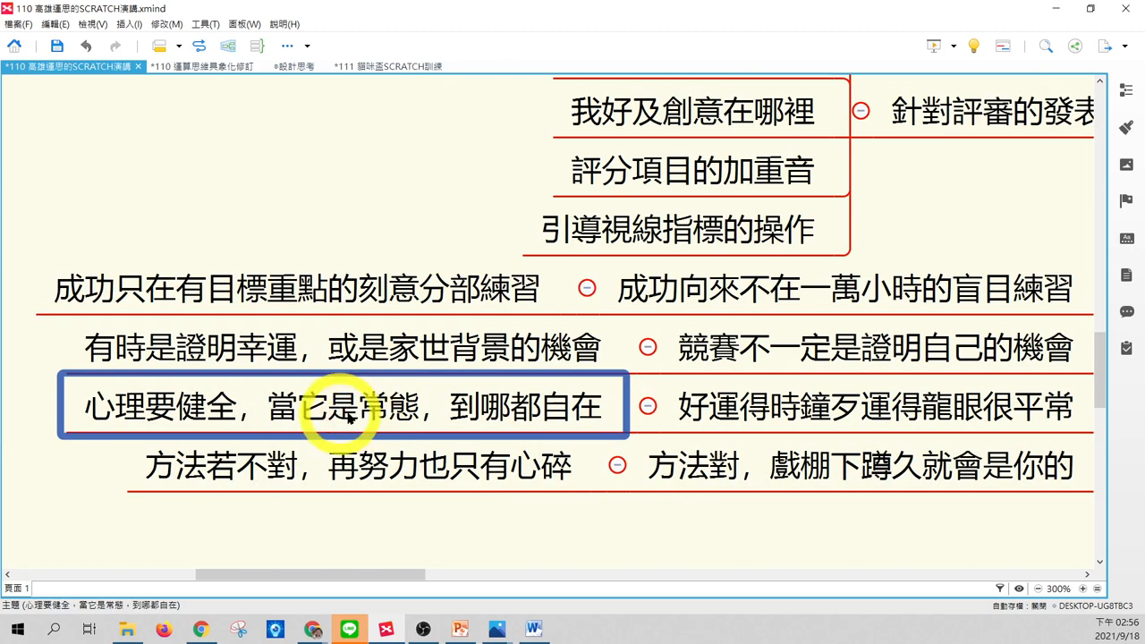
mouse_move(426, 412)
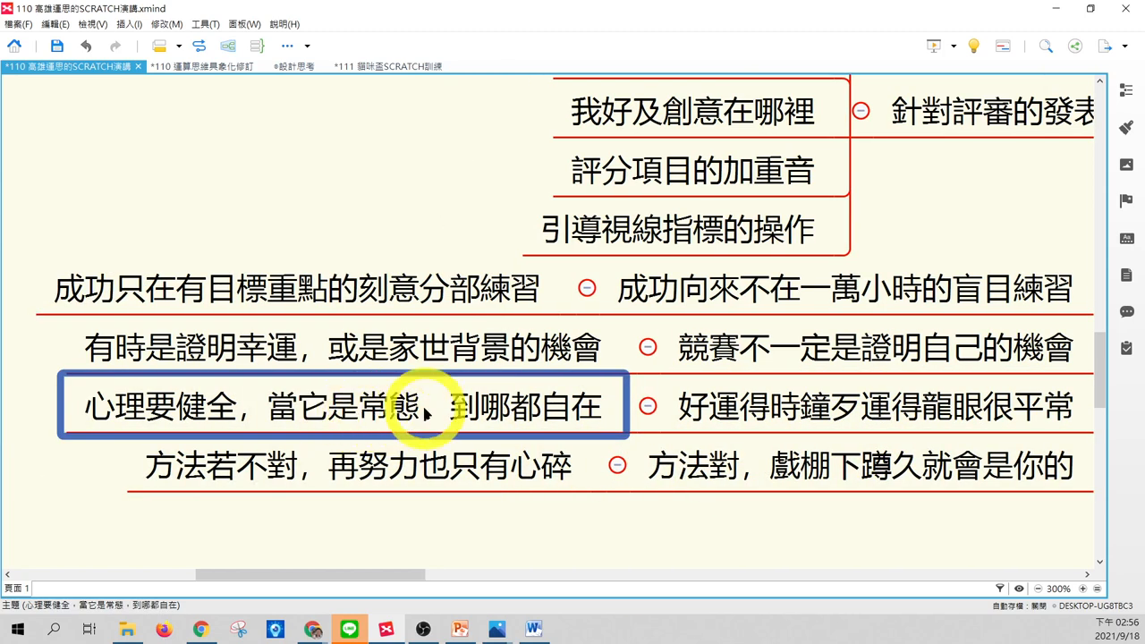
left_click(712, 465)
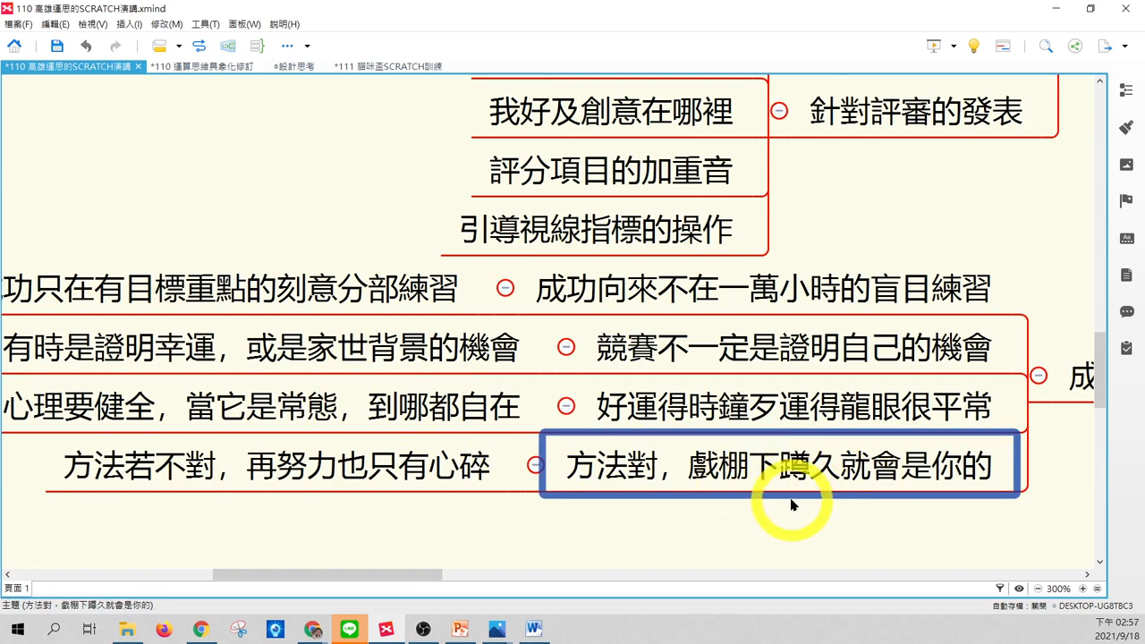
mouse_move(673, 500)
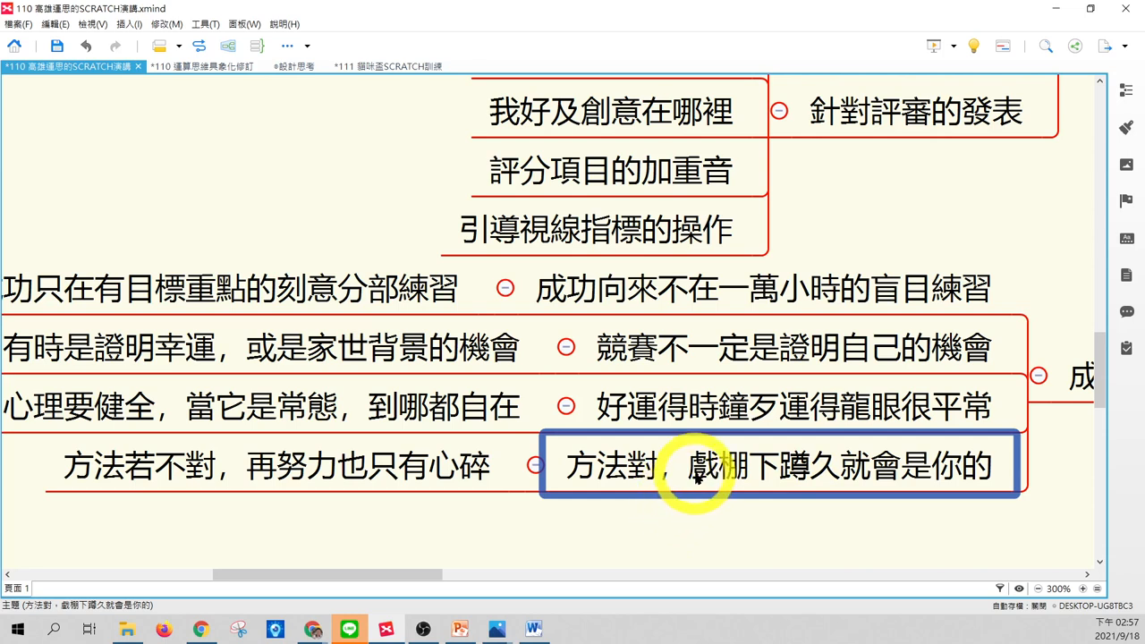
mouse_move(915, 479)
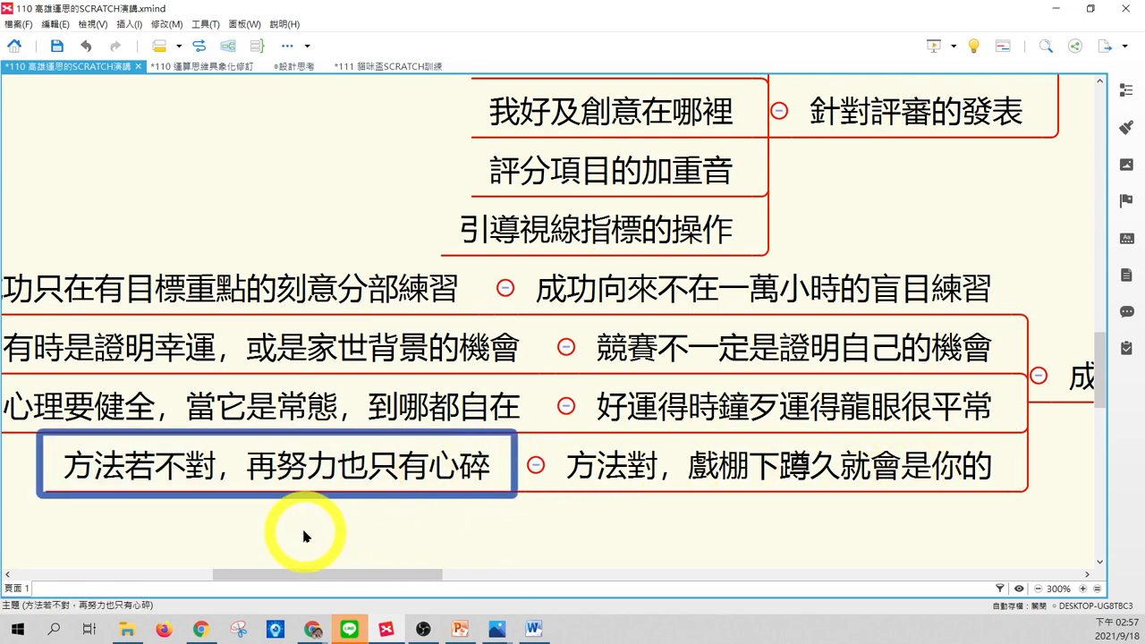
mouse_move(336, 515)
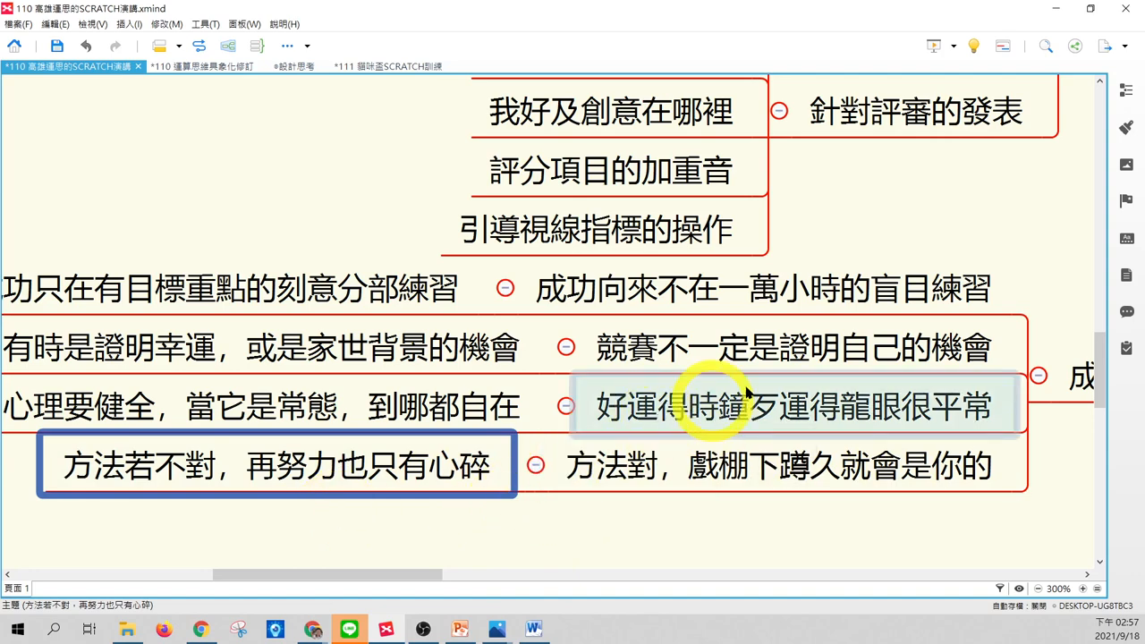
scroll("down", 3)
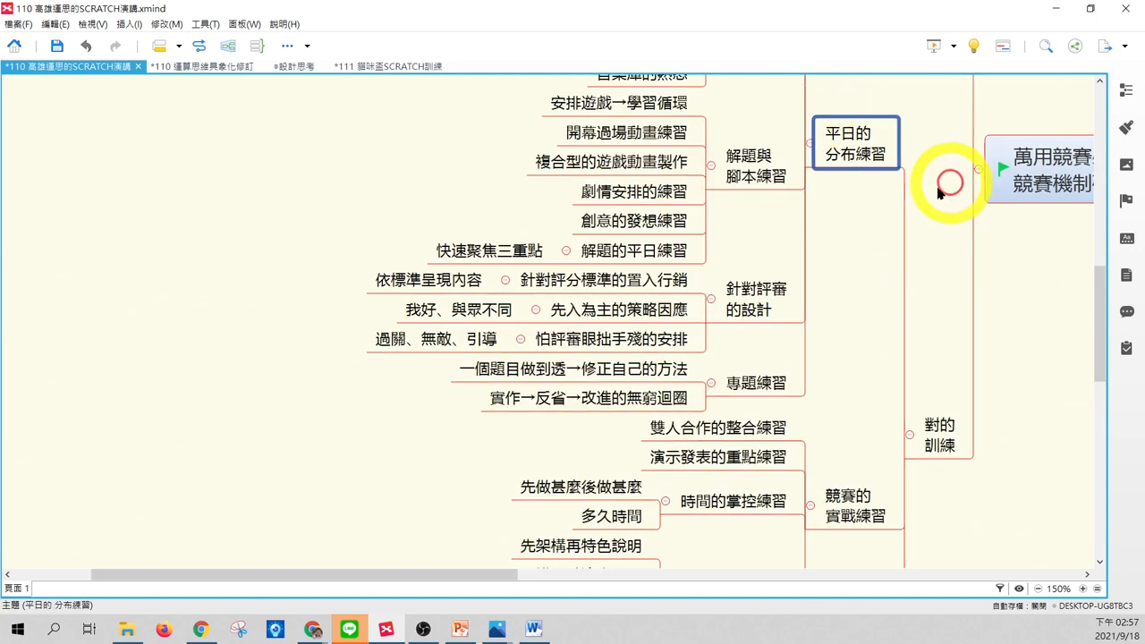
Return to the top-level topics beside the central 運算思維 SCRATCH topic.
scroll("down", 3)
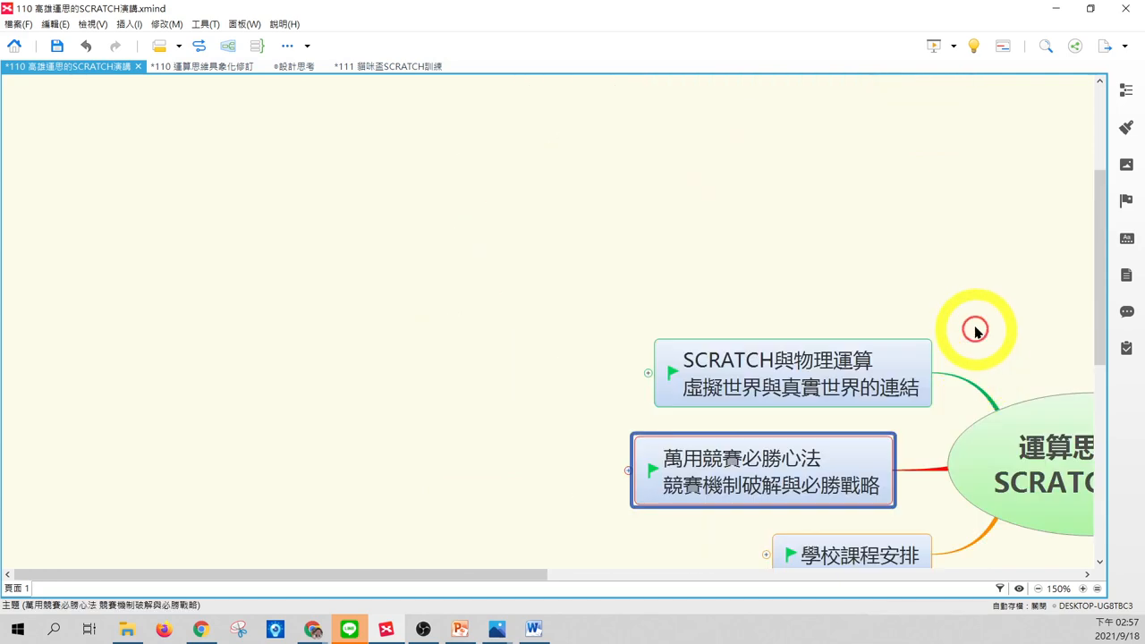
mouse_move(1028, 344)
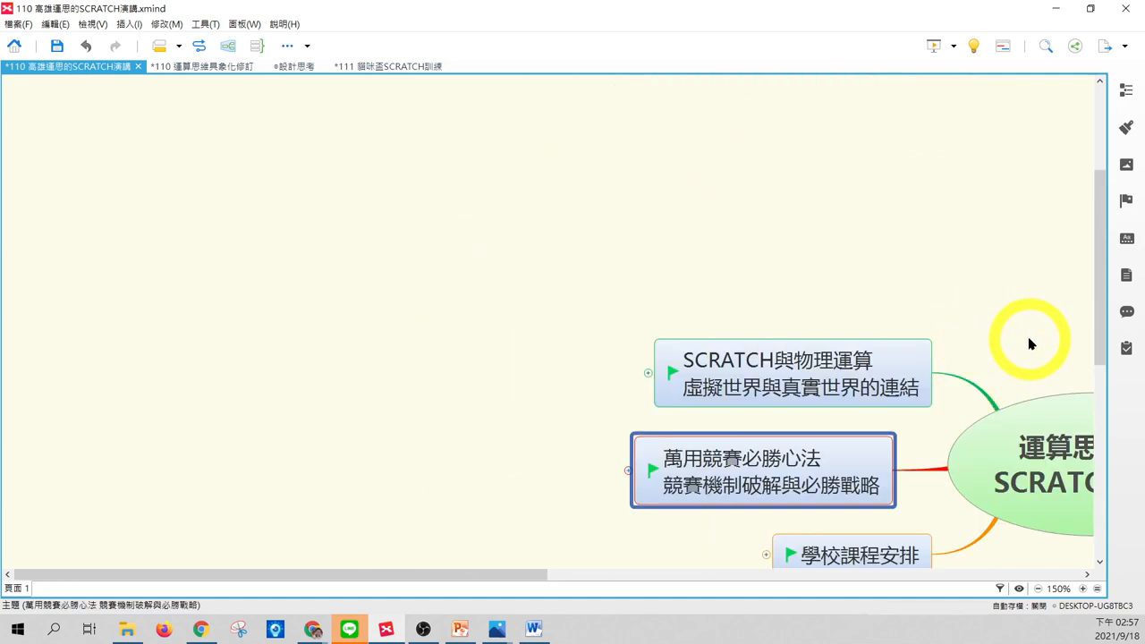
scroll("down", 3)
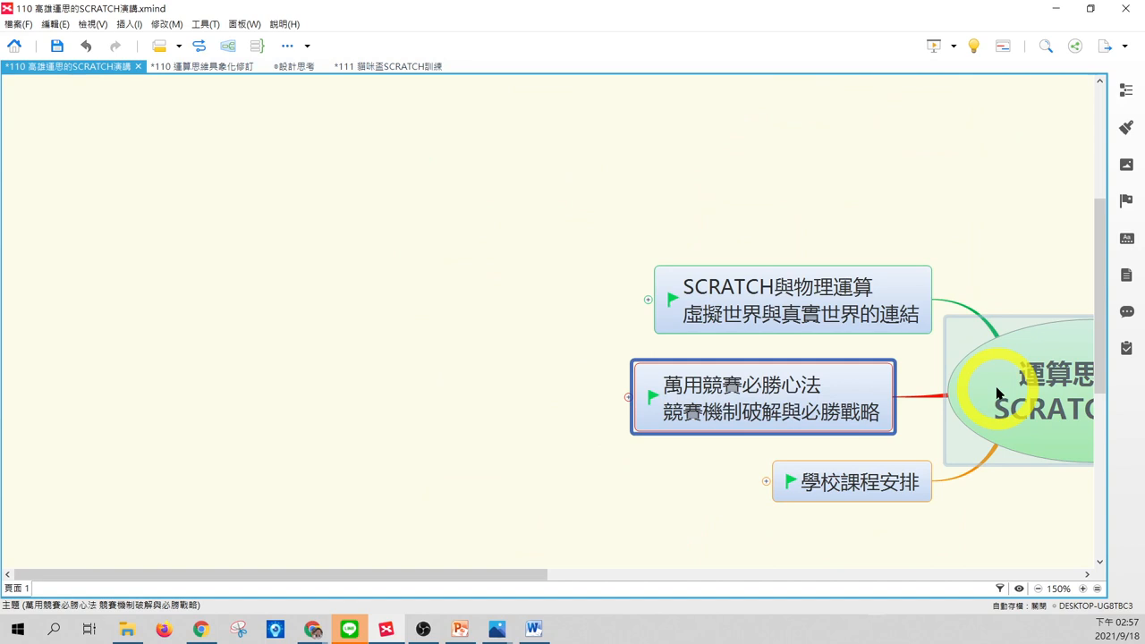
mouse_move(926, 361)
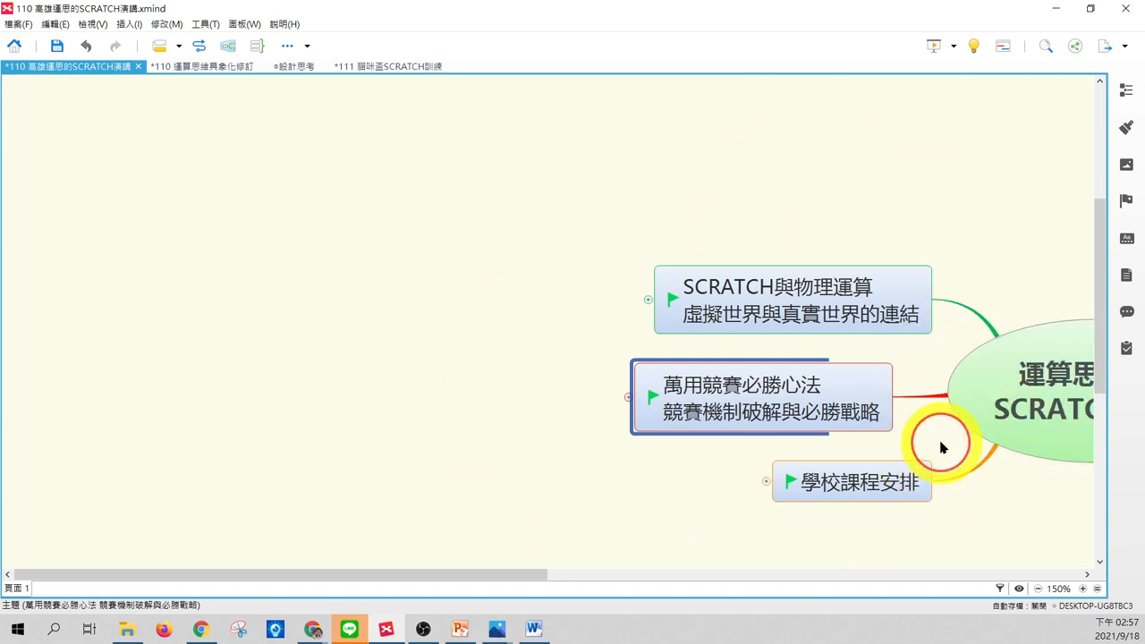
left_click(858, 483)
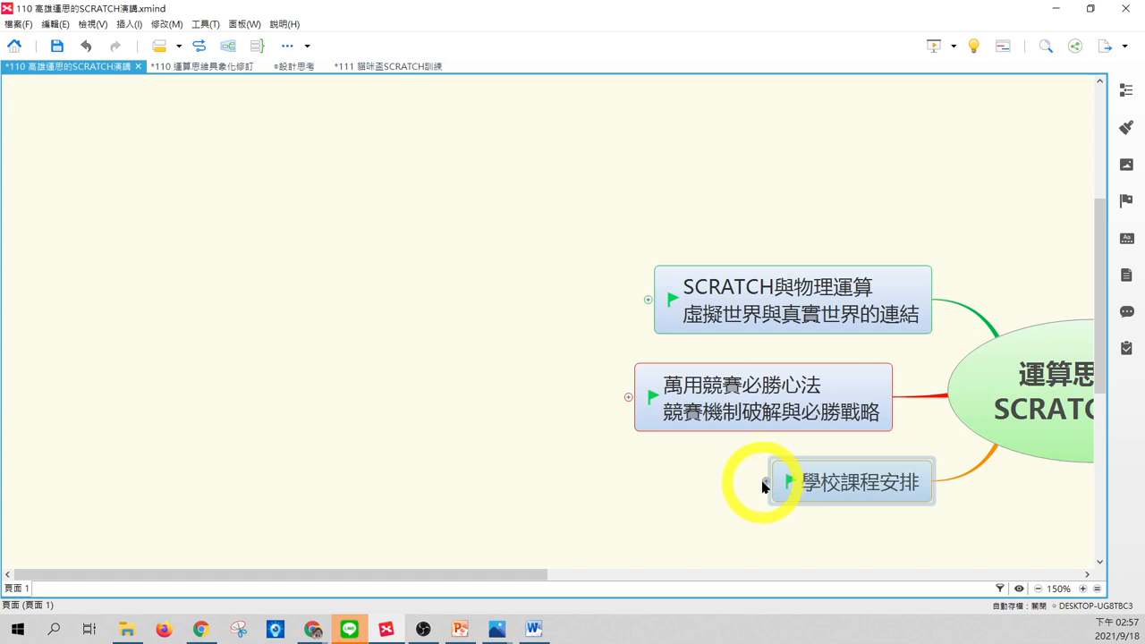
left_click(787, 481)
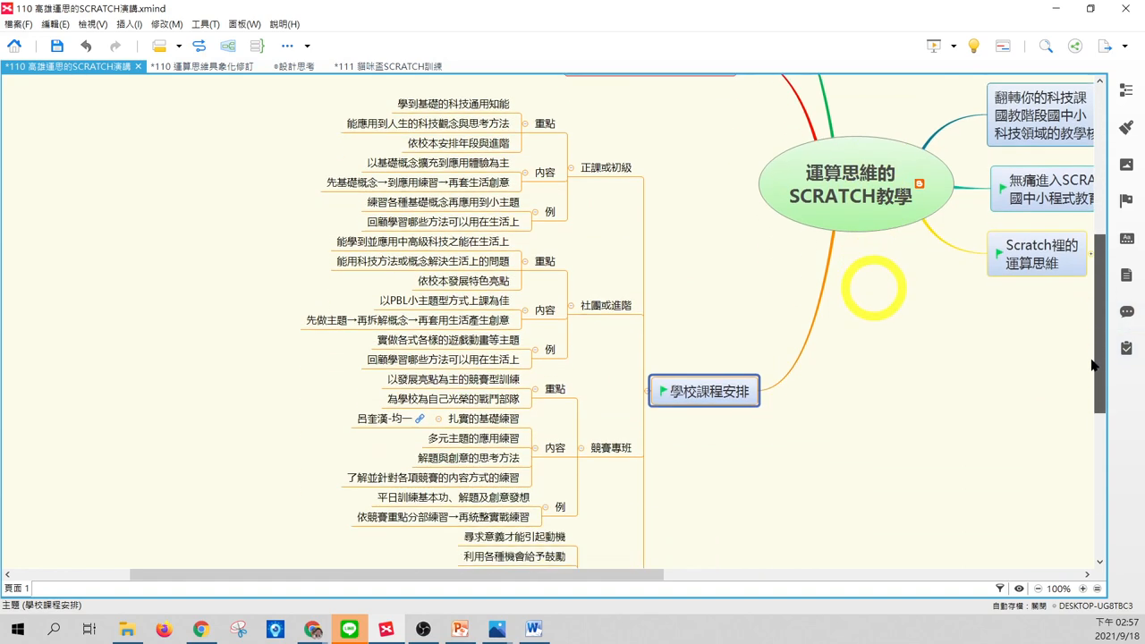
mouse_move(790, 279)
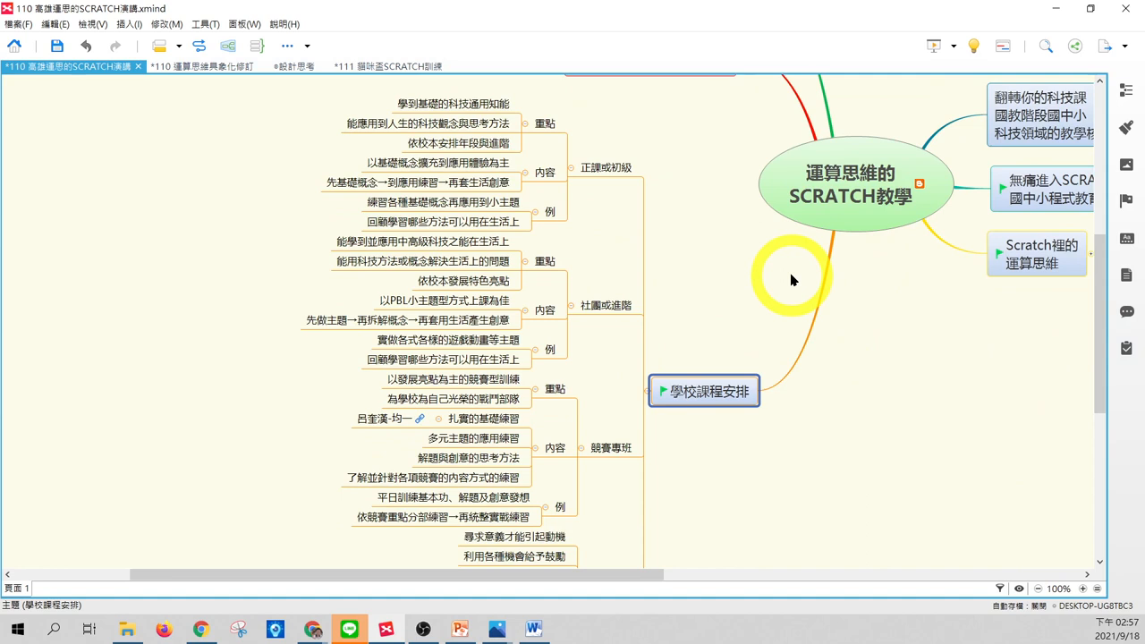
mouse_move(581, 207)
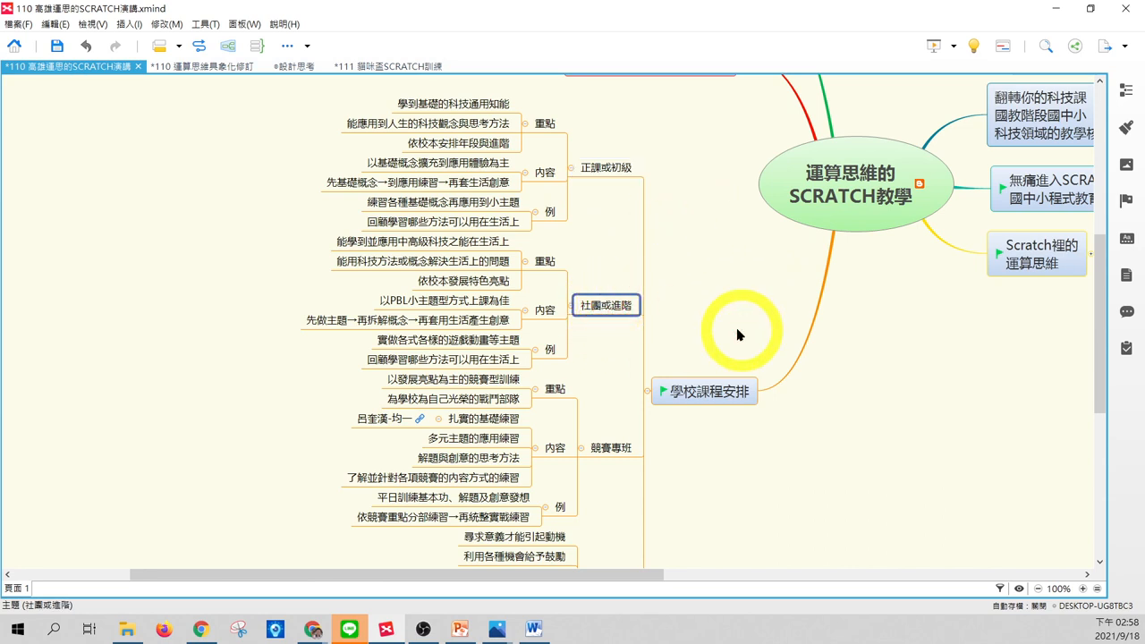
left_click(612, 447)
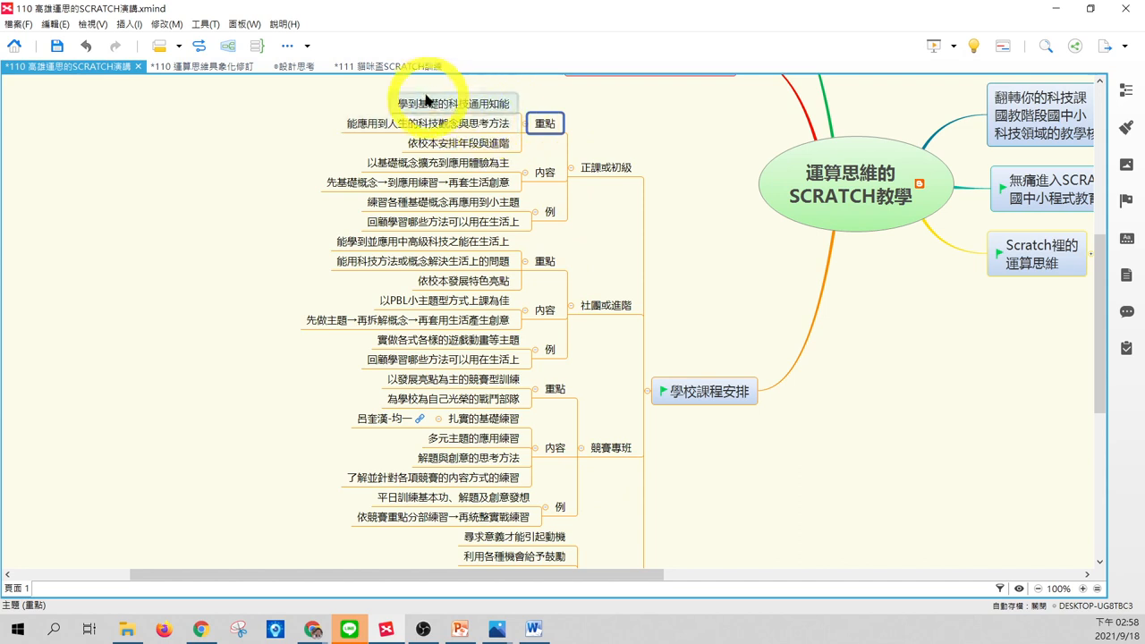
left_click(450, 102)
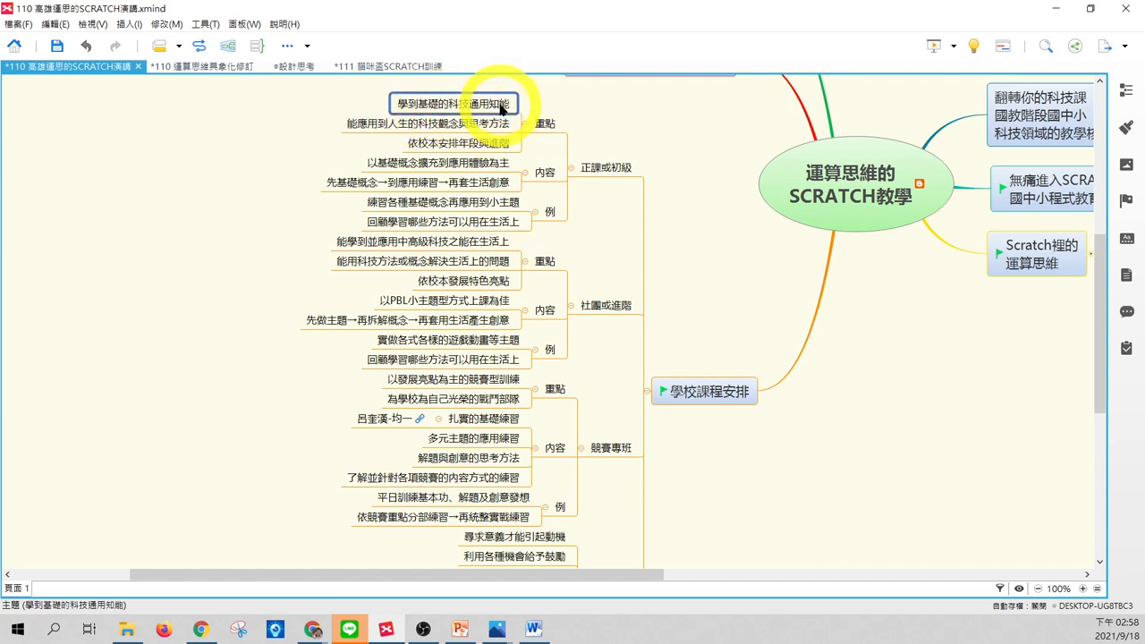
left_click(427, 124)
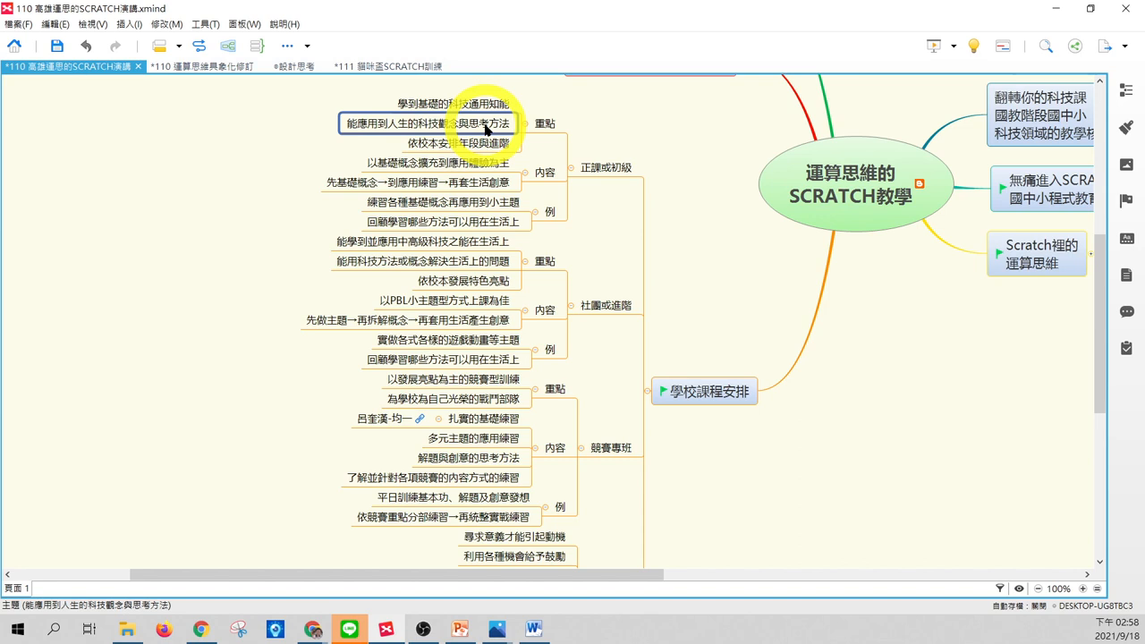
mouse_move(558, 193)
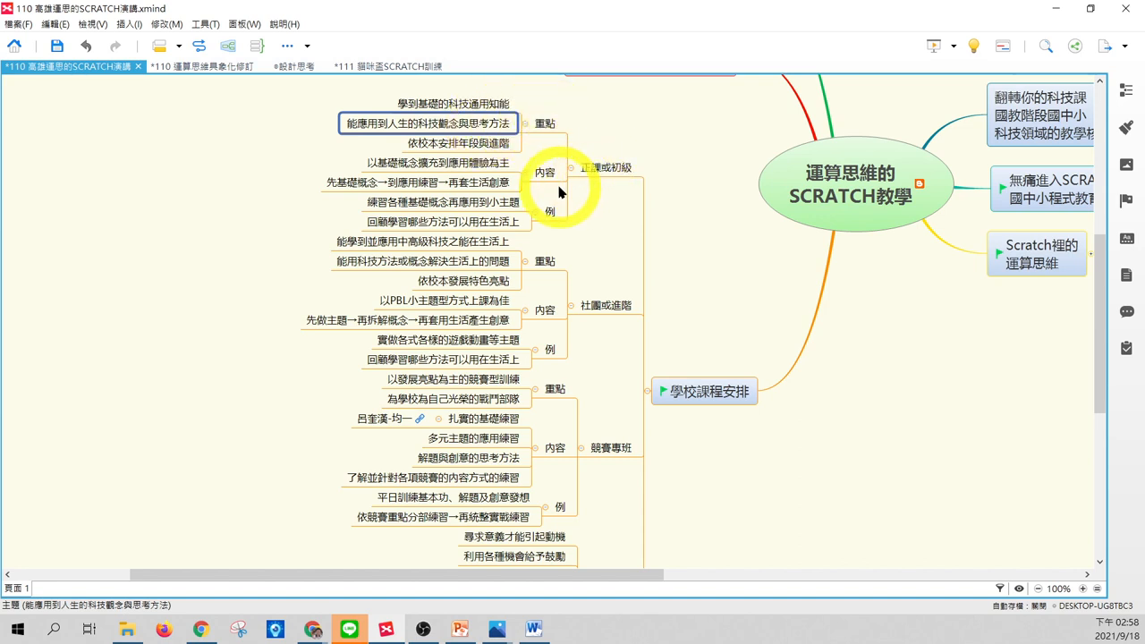
left_click(420, 182)
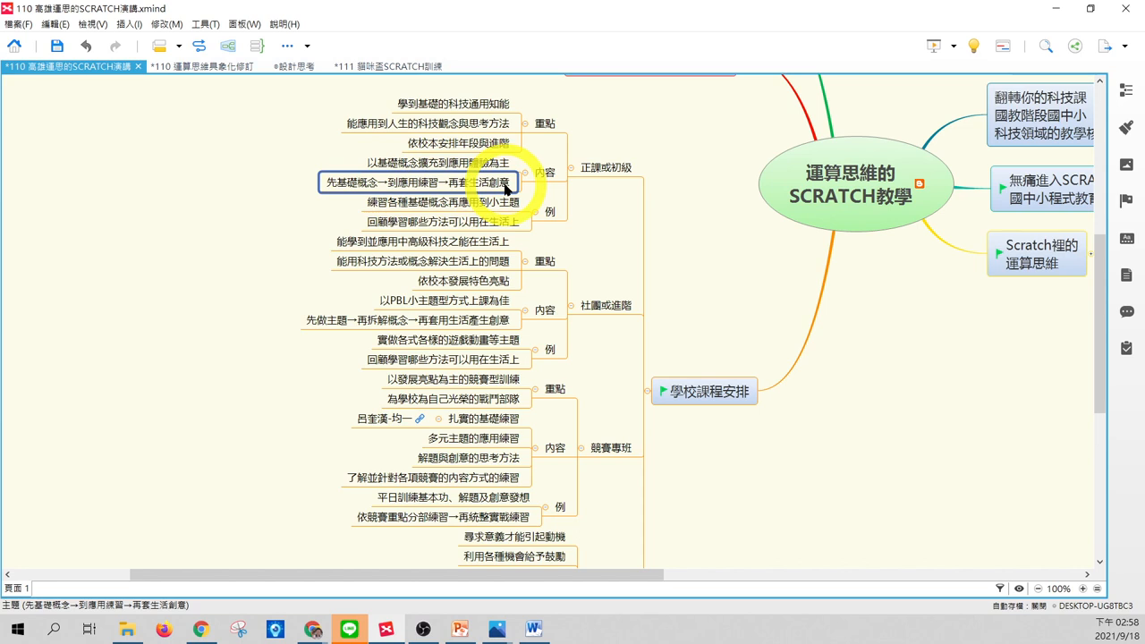
mouse_move(510, 193)
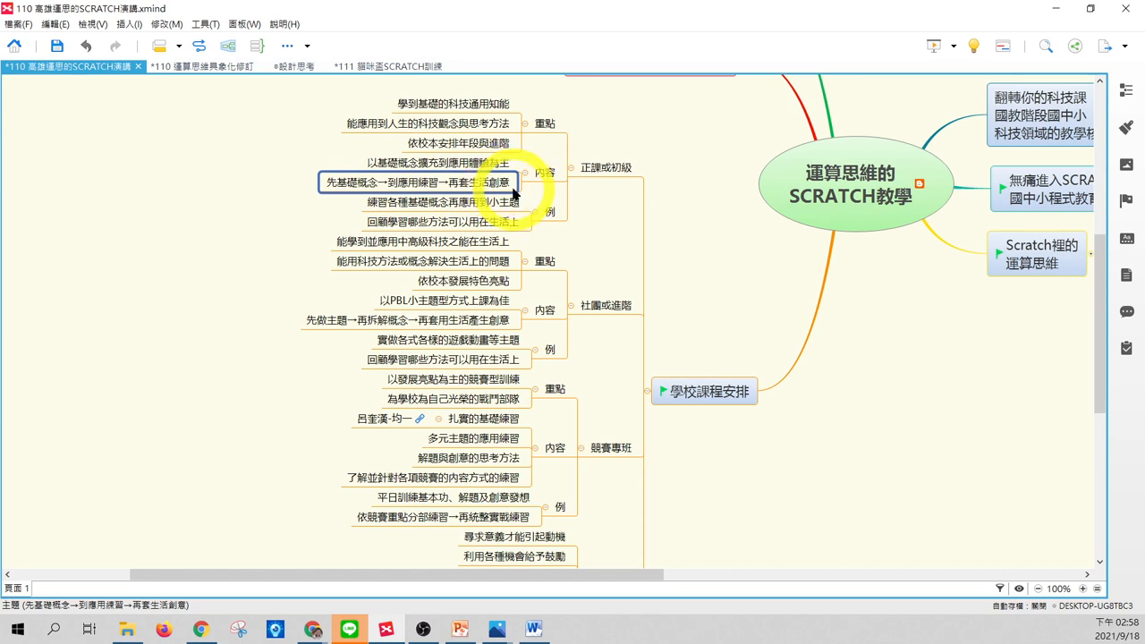
scroll("down", 3)
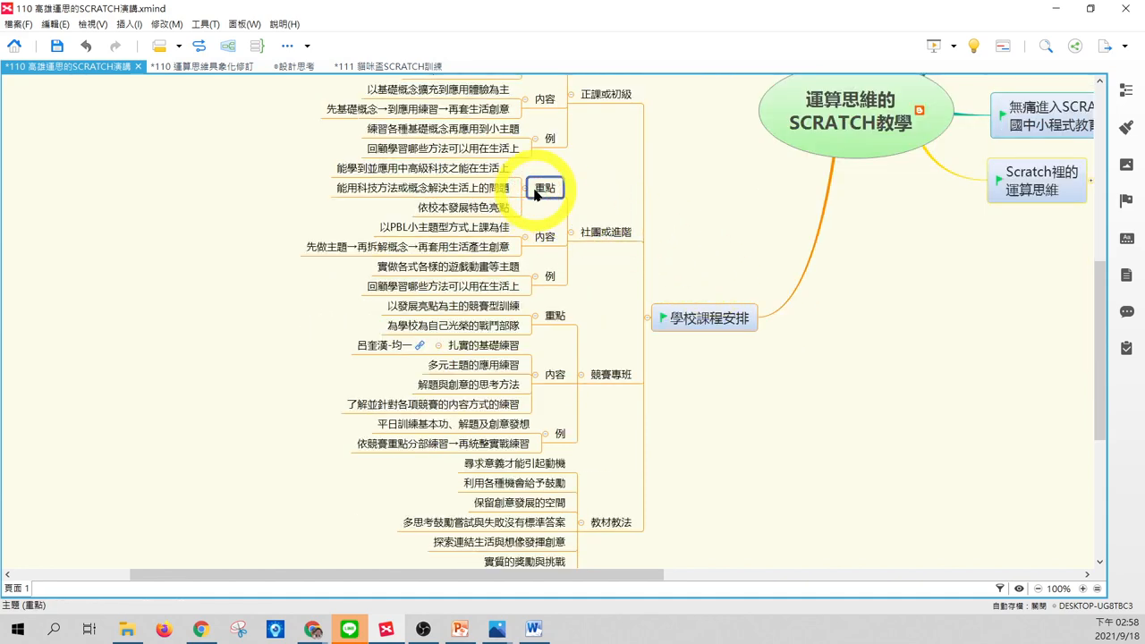
left_click(444, 169)
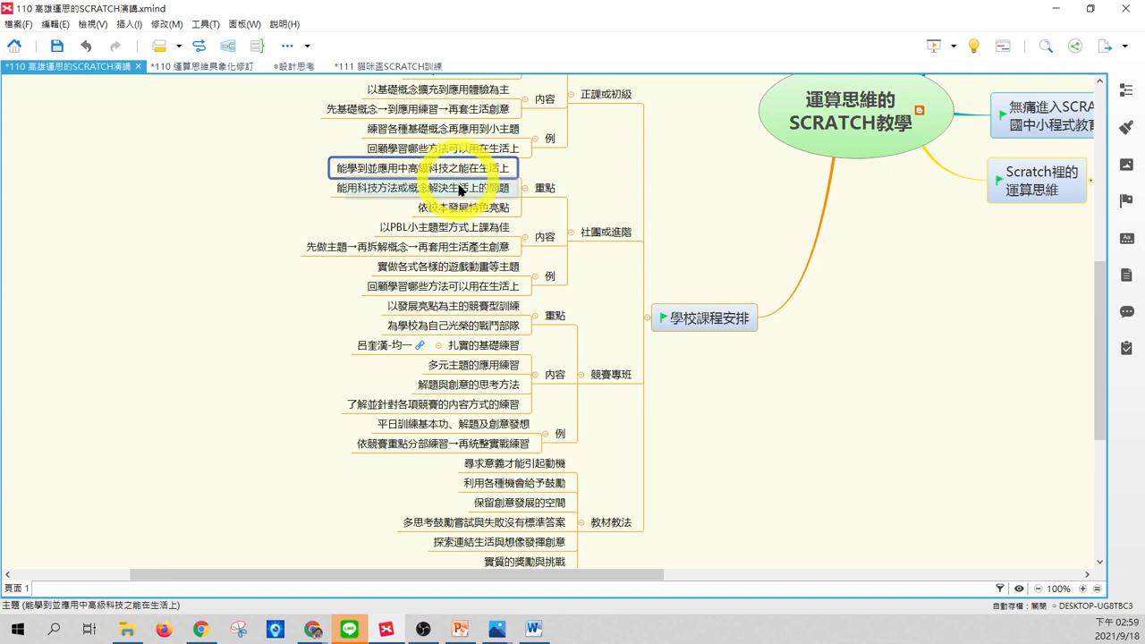
left_click(420, 188)
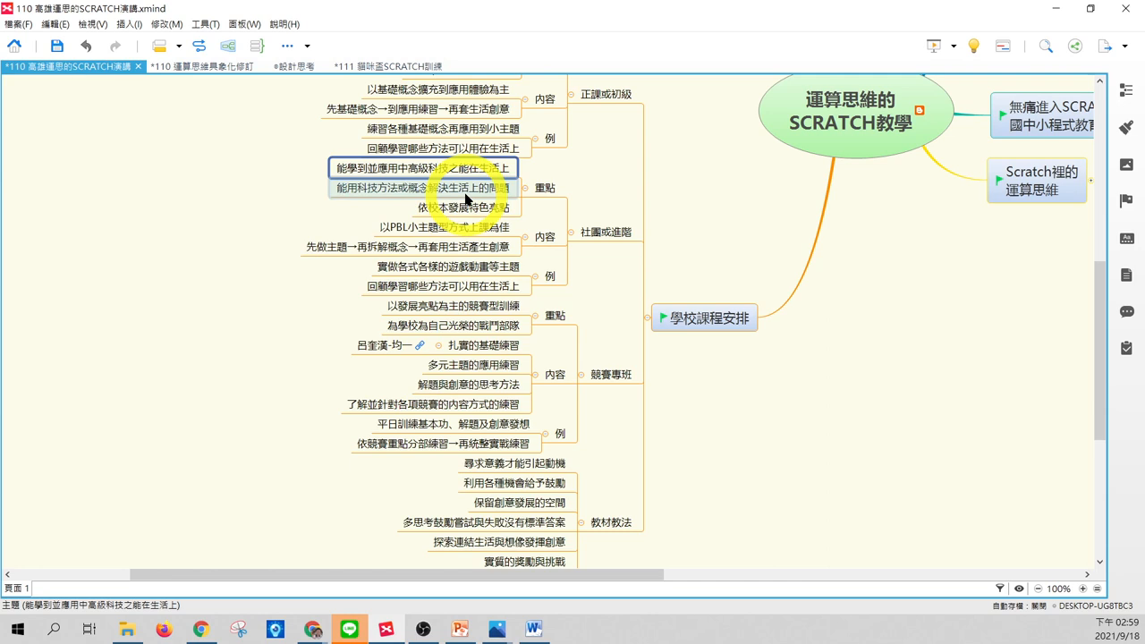
left_click(420, 188)
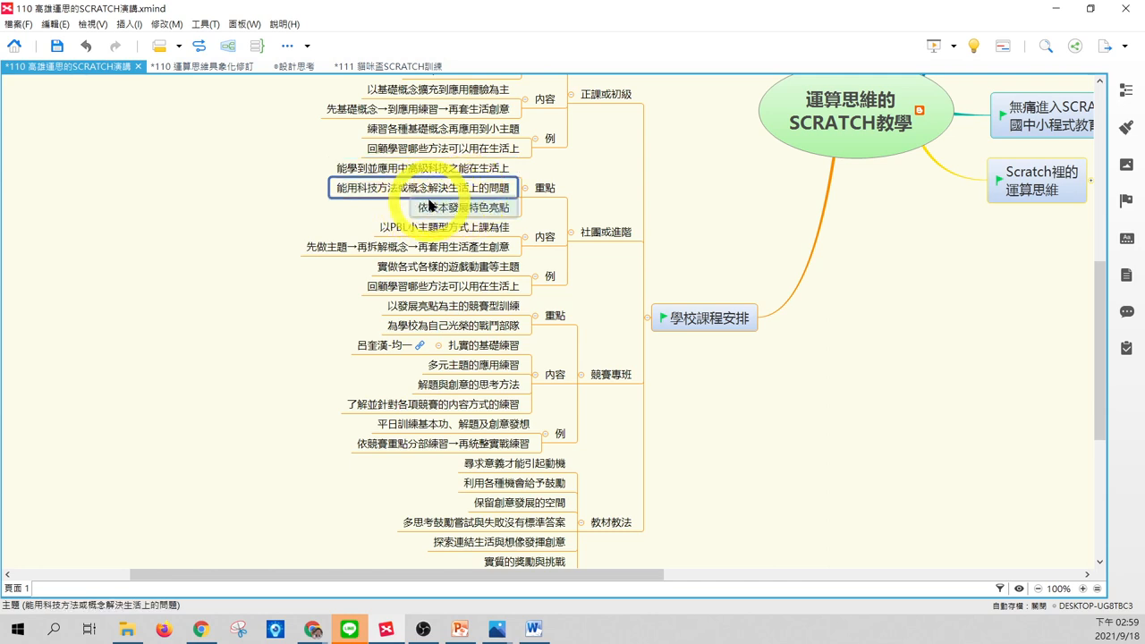
left_click(444, 226)
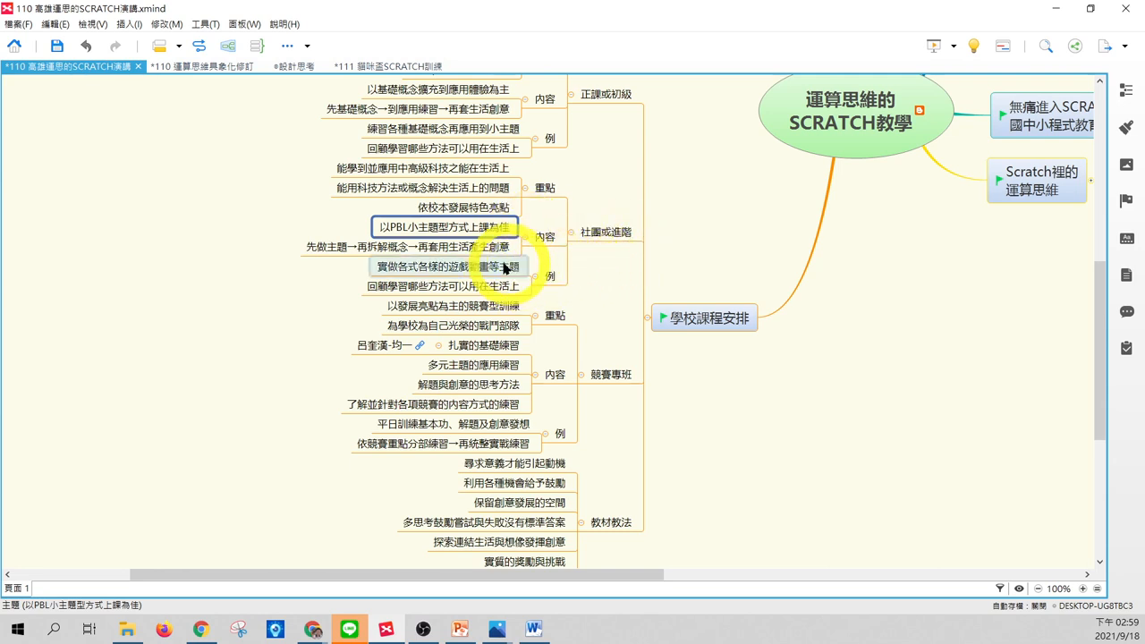
left_click(397, 247)
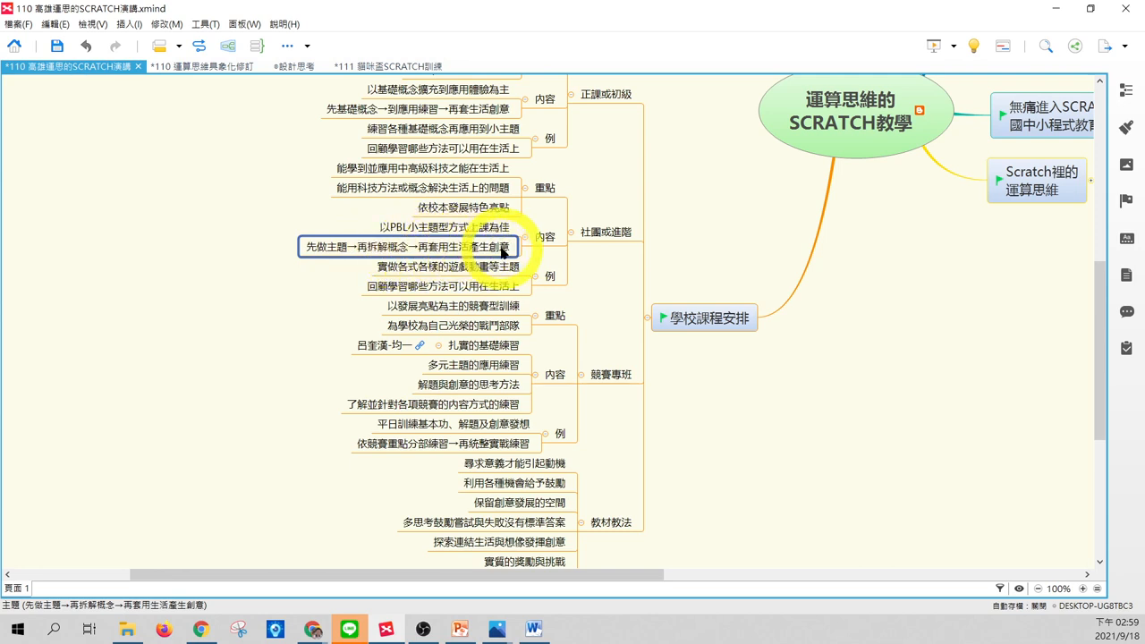
left_click(609, 373)
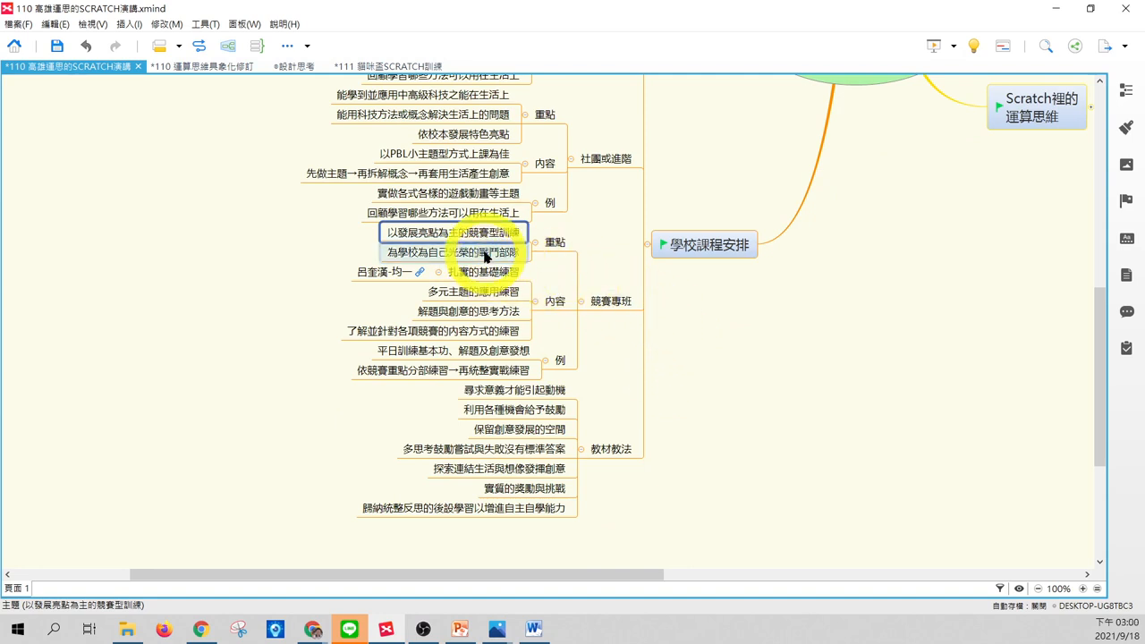
left_click(451, 251)
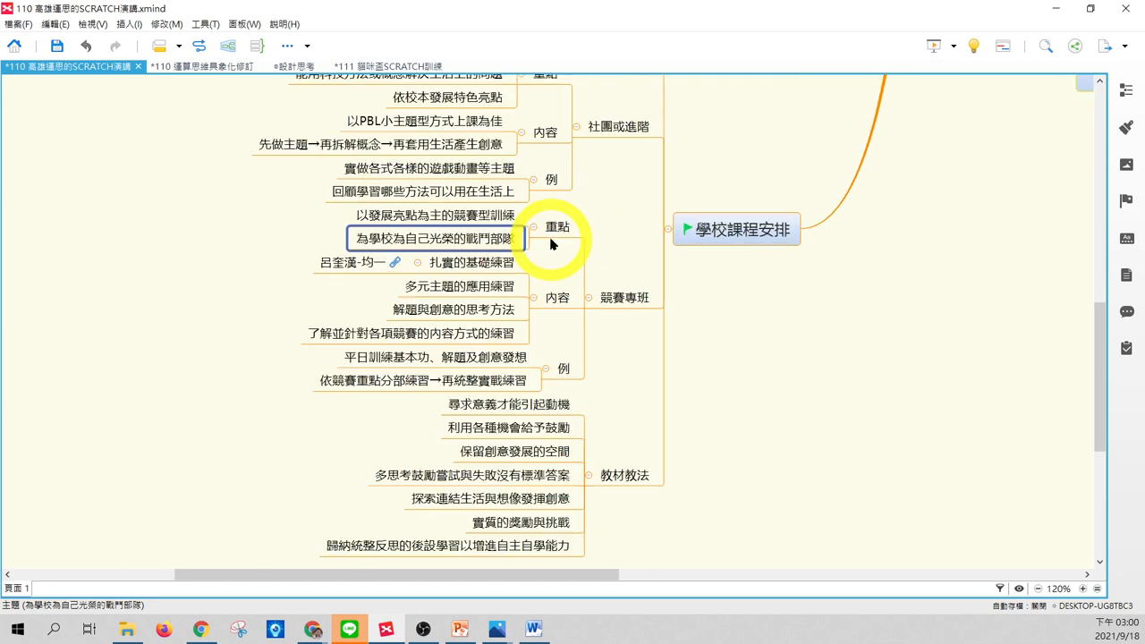
left_click(468, 261)
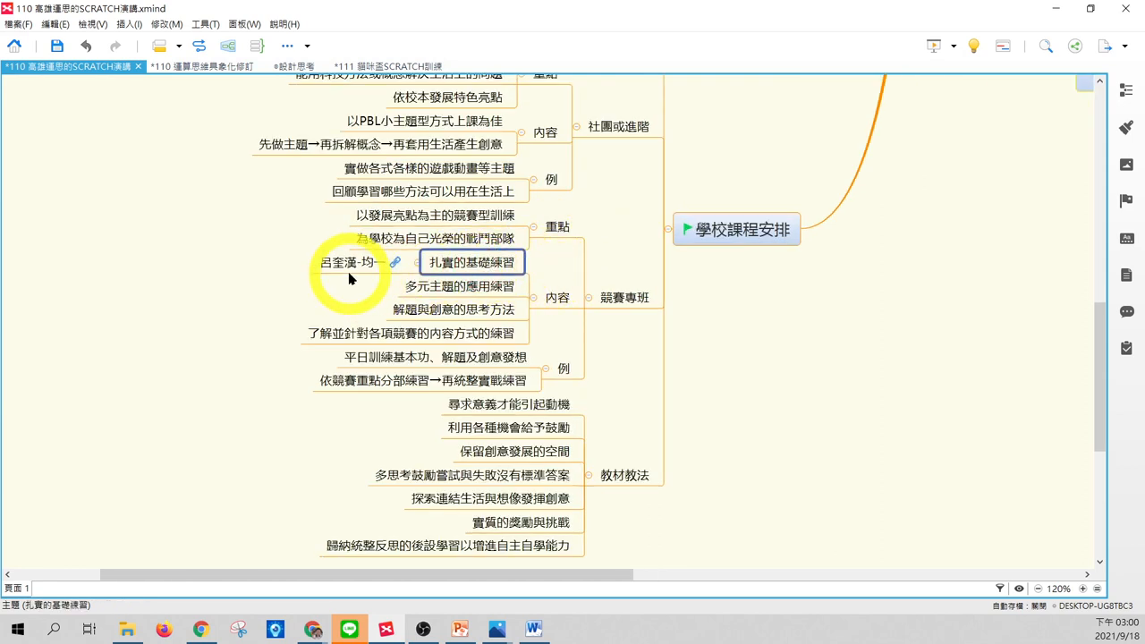
left_click(349, 261)
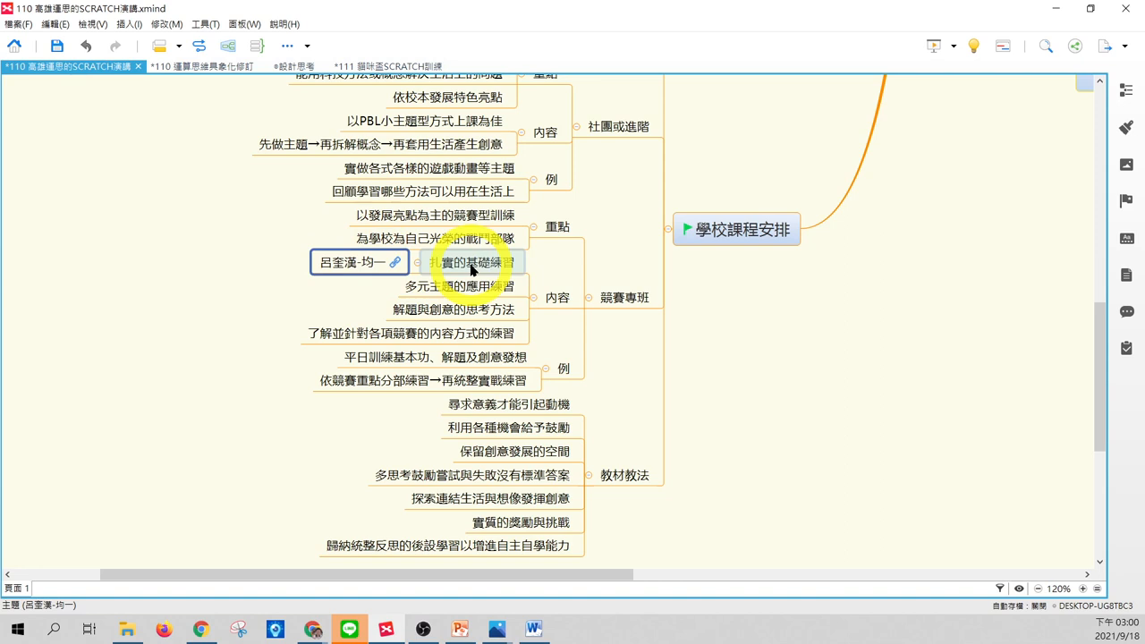
left_click(458, 286)
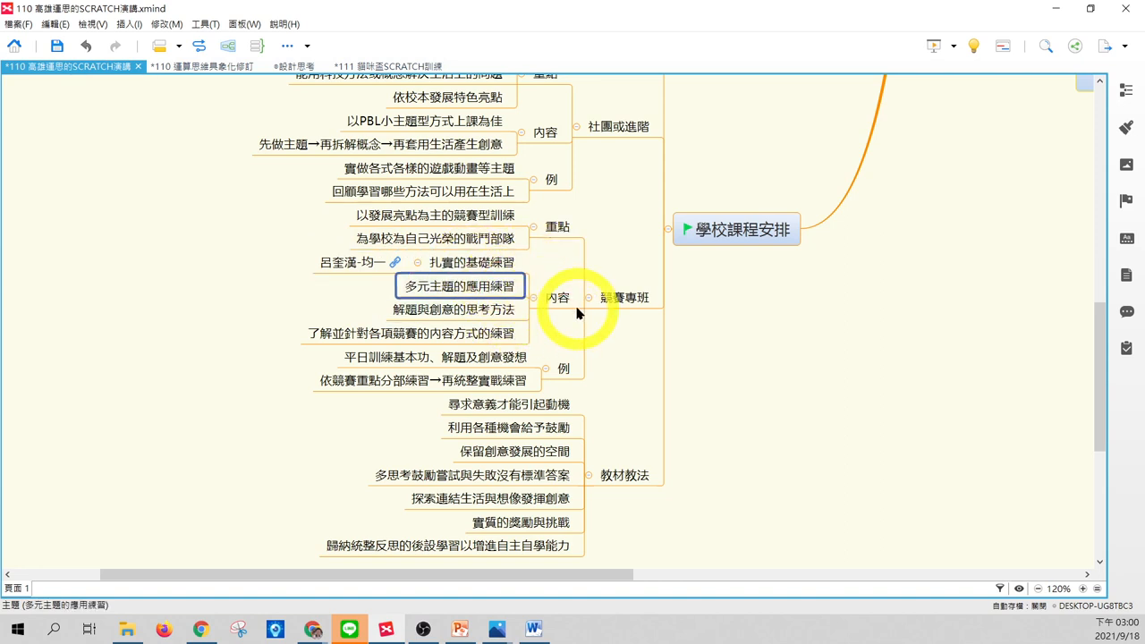
left_click(454, 309)
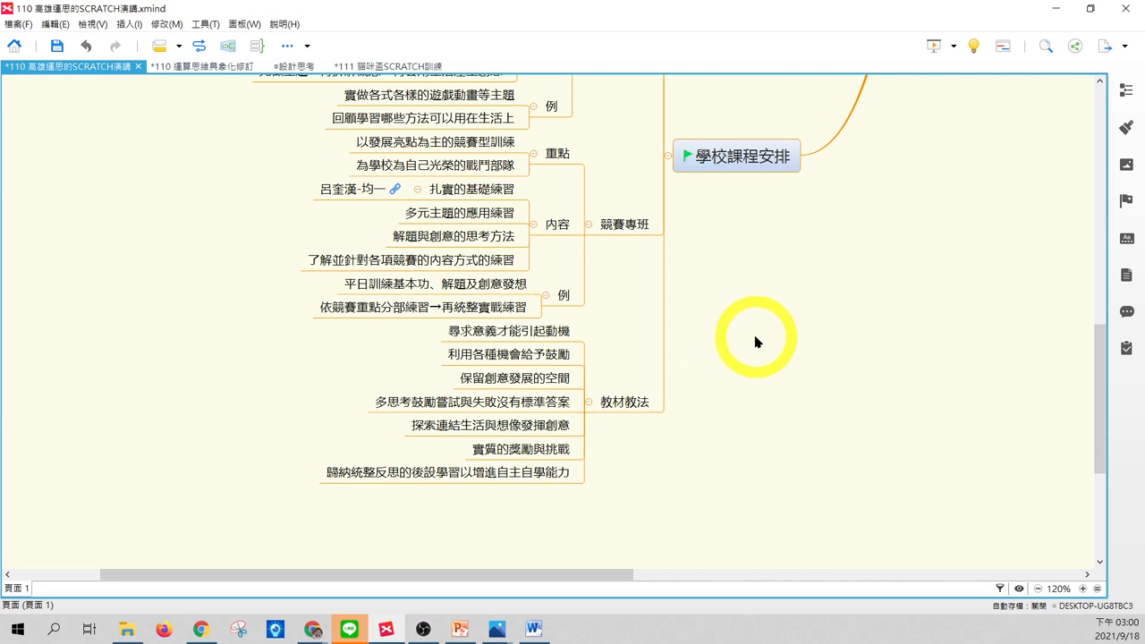
mouse_move(923, 247)
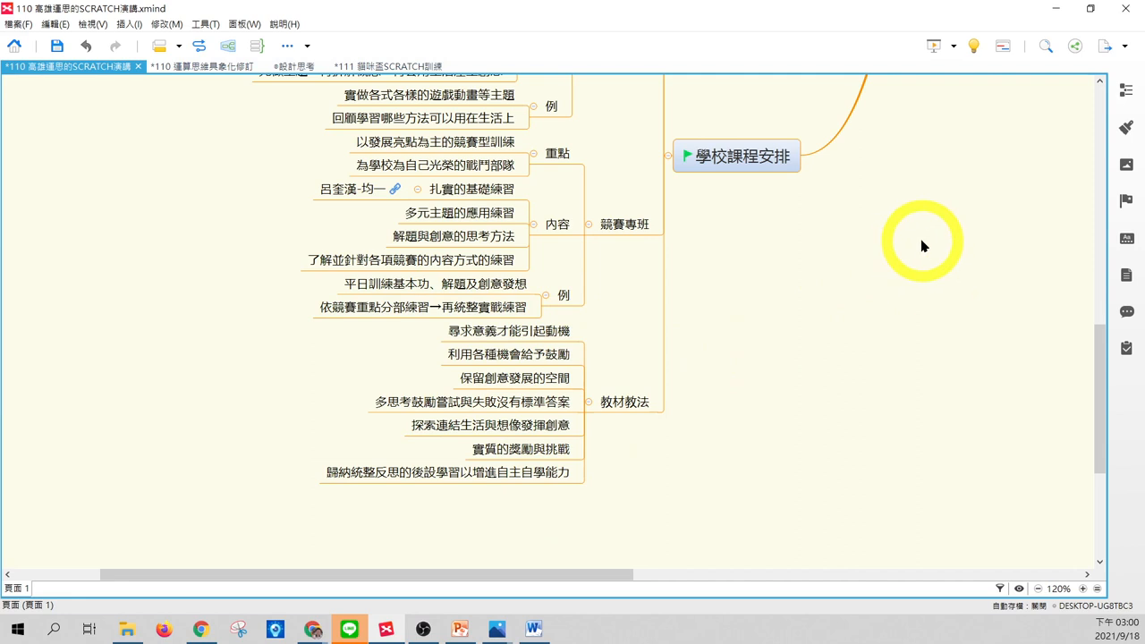